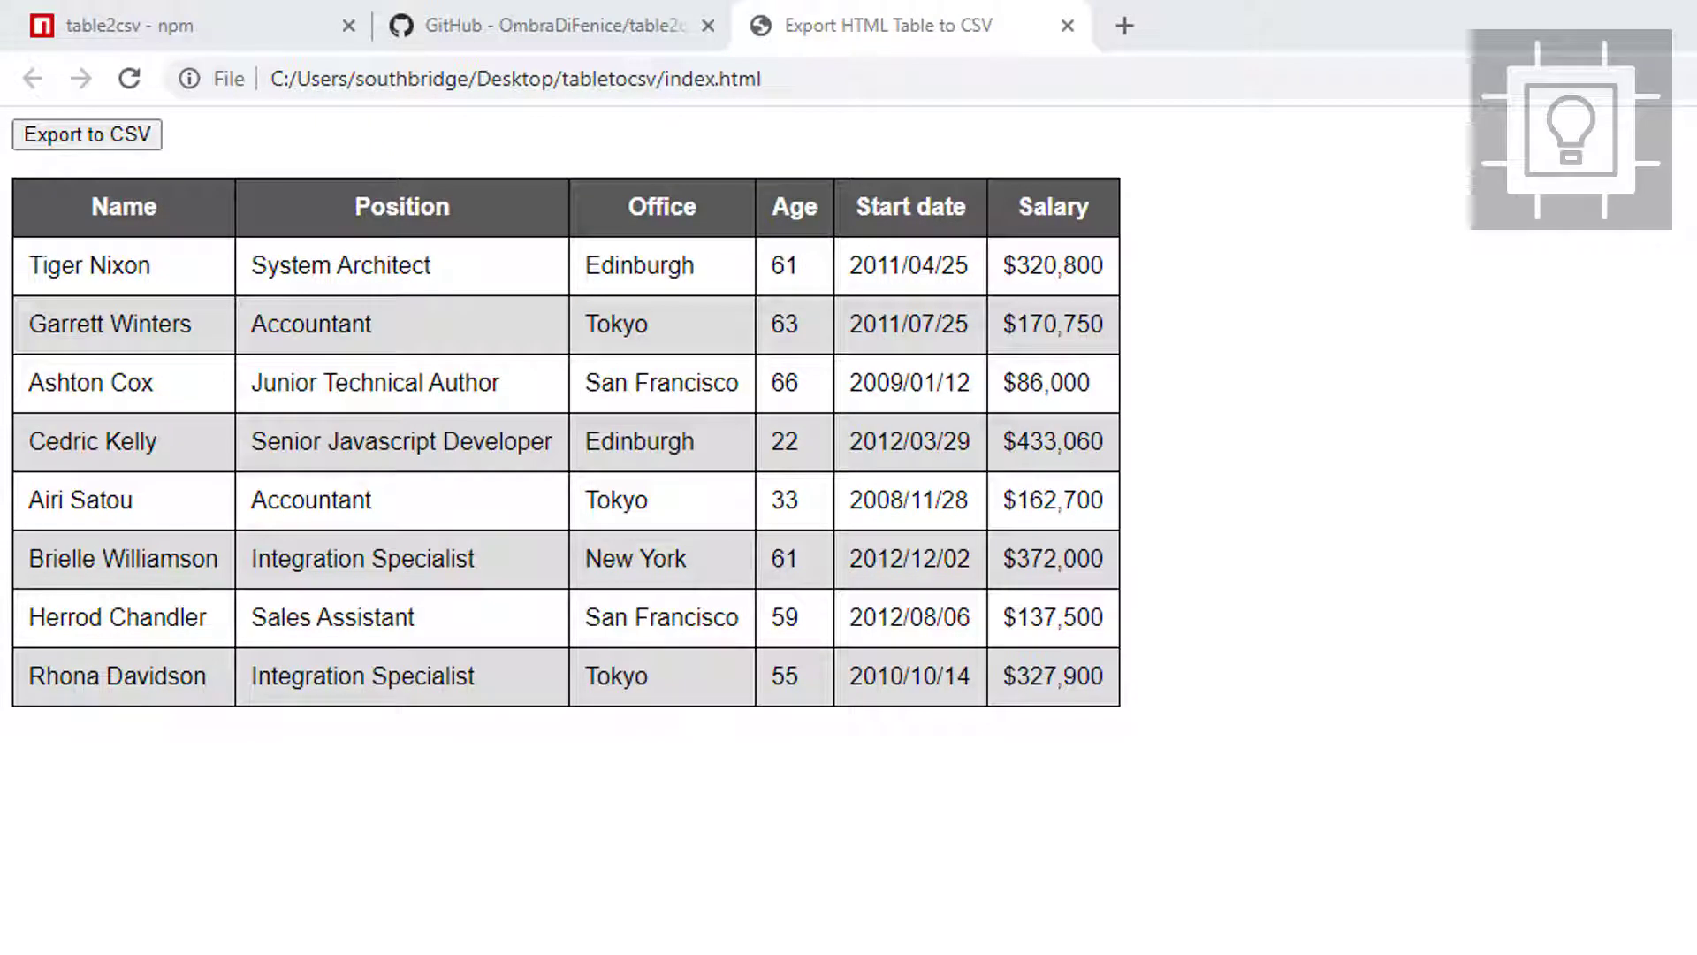
mouse_move(594, 702)
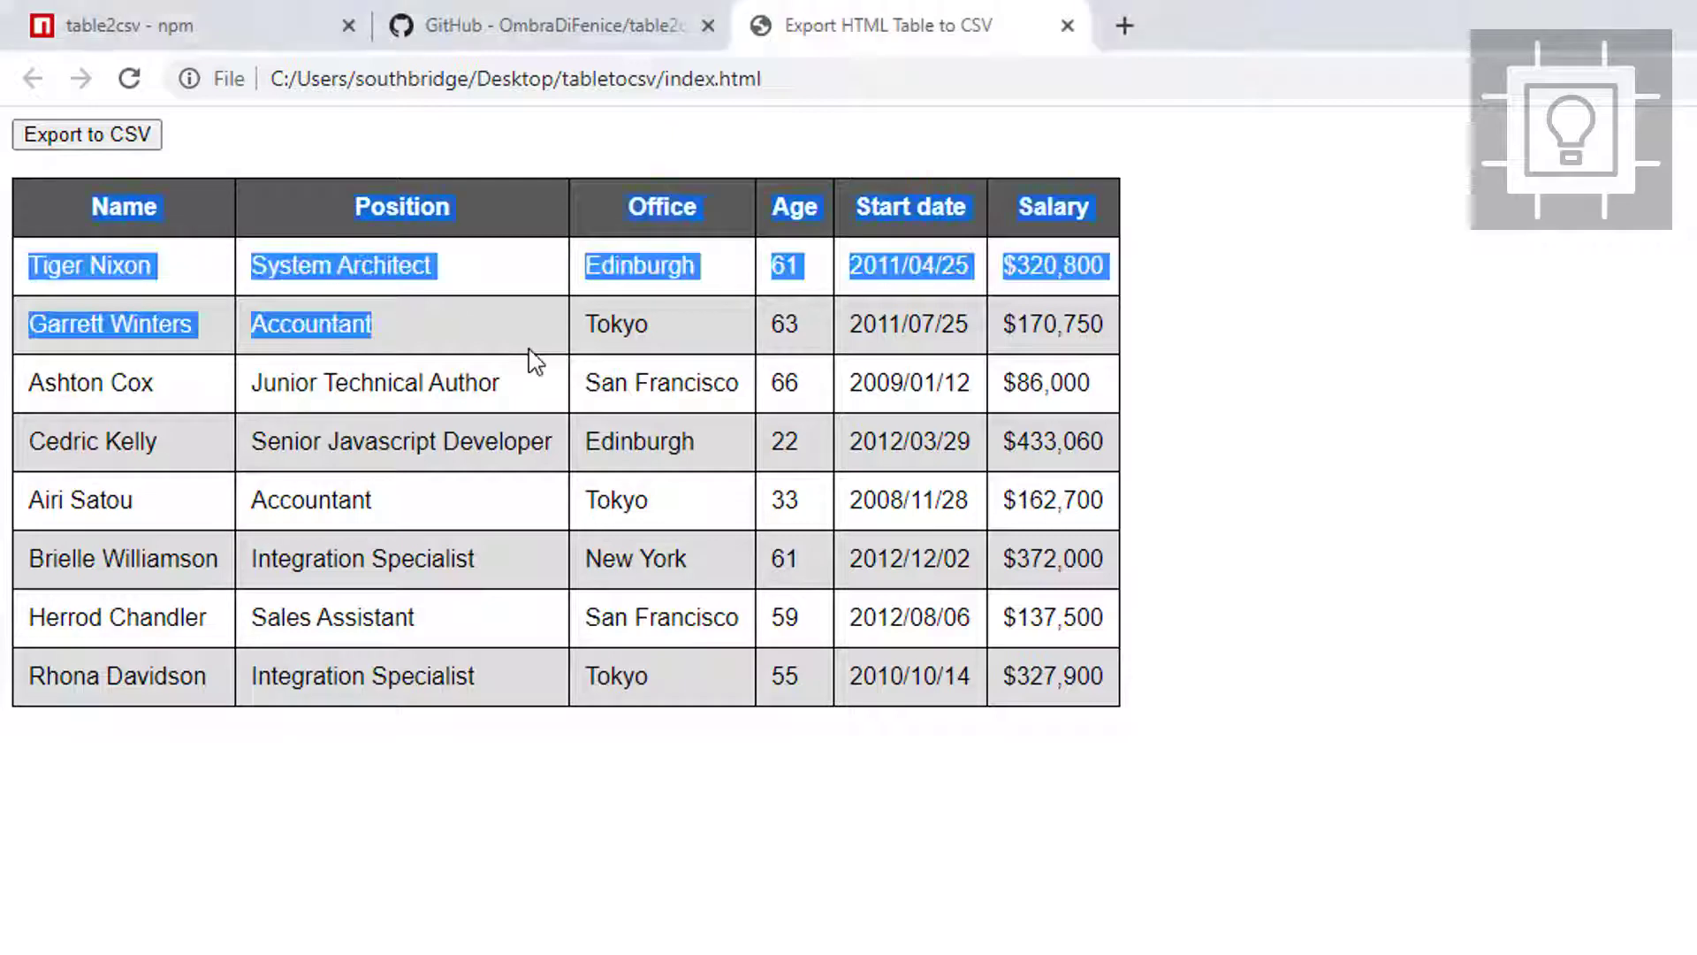
Clear the table's text selection and download employees.csv with the Export to CSV button
left_click(407, 442)
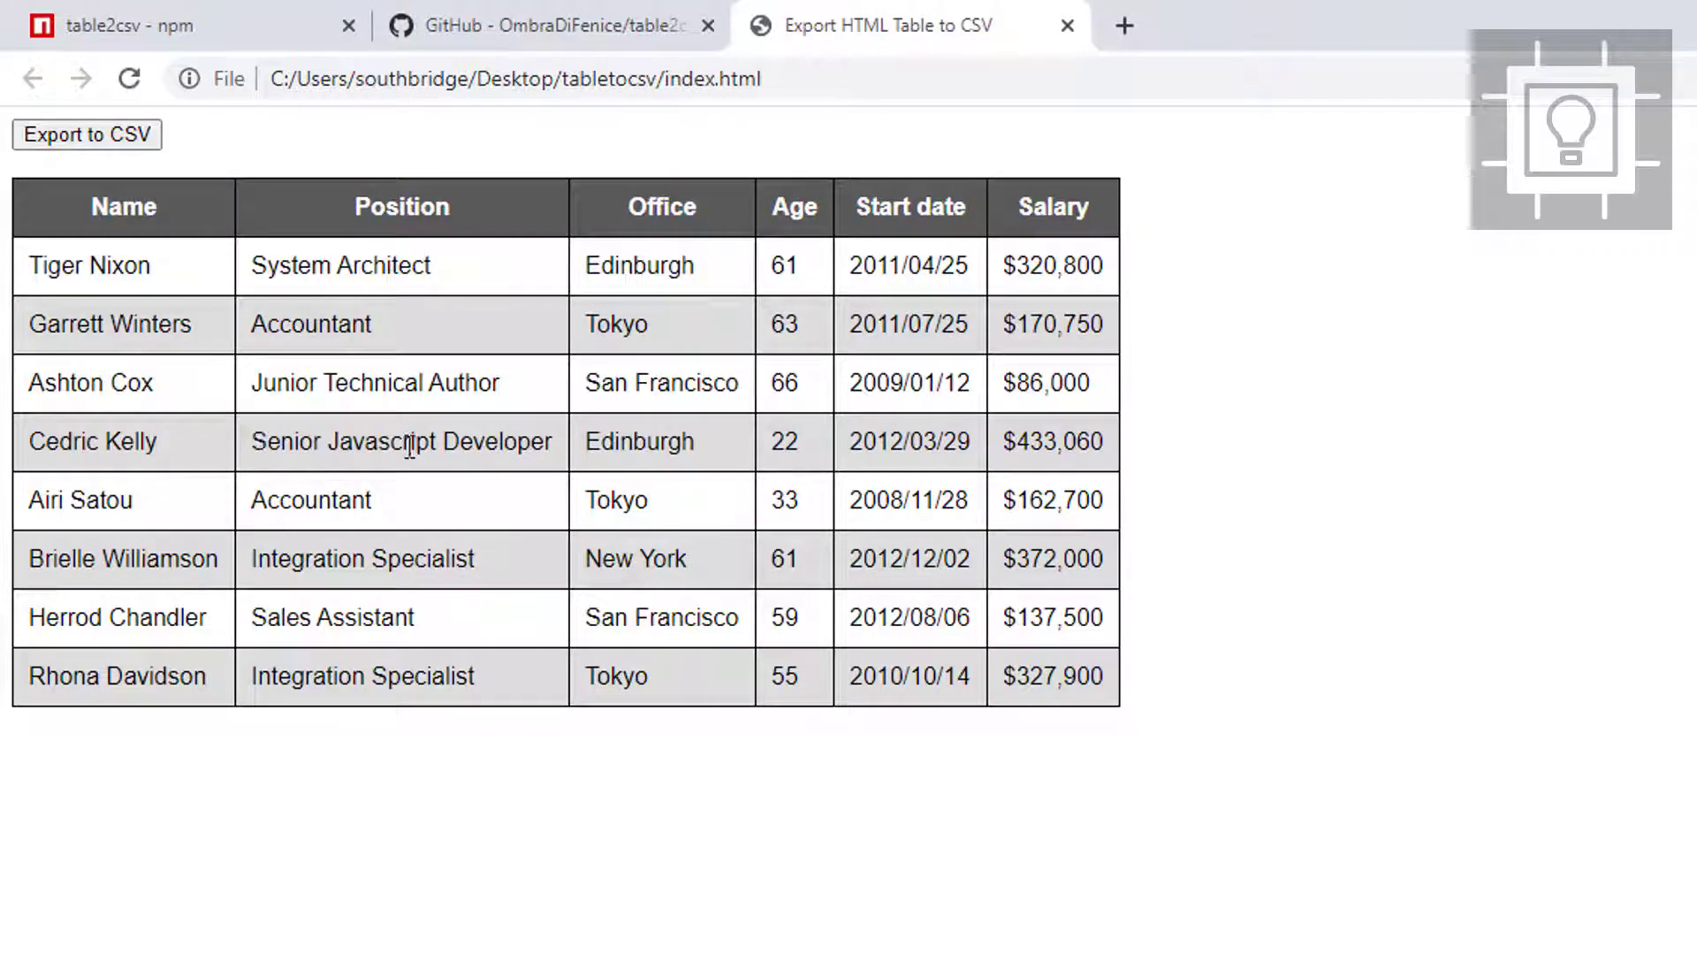
mouse_move(580, 566)
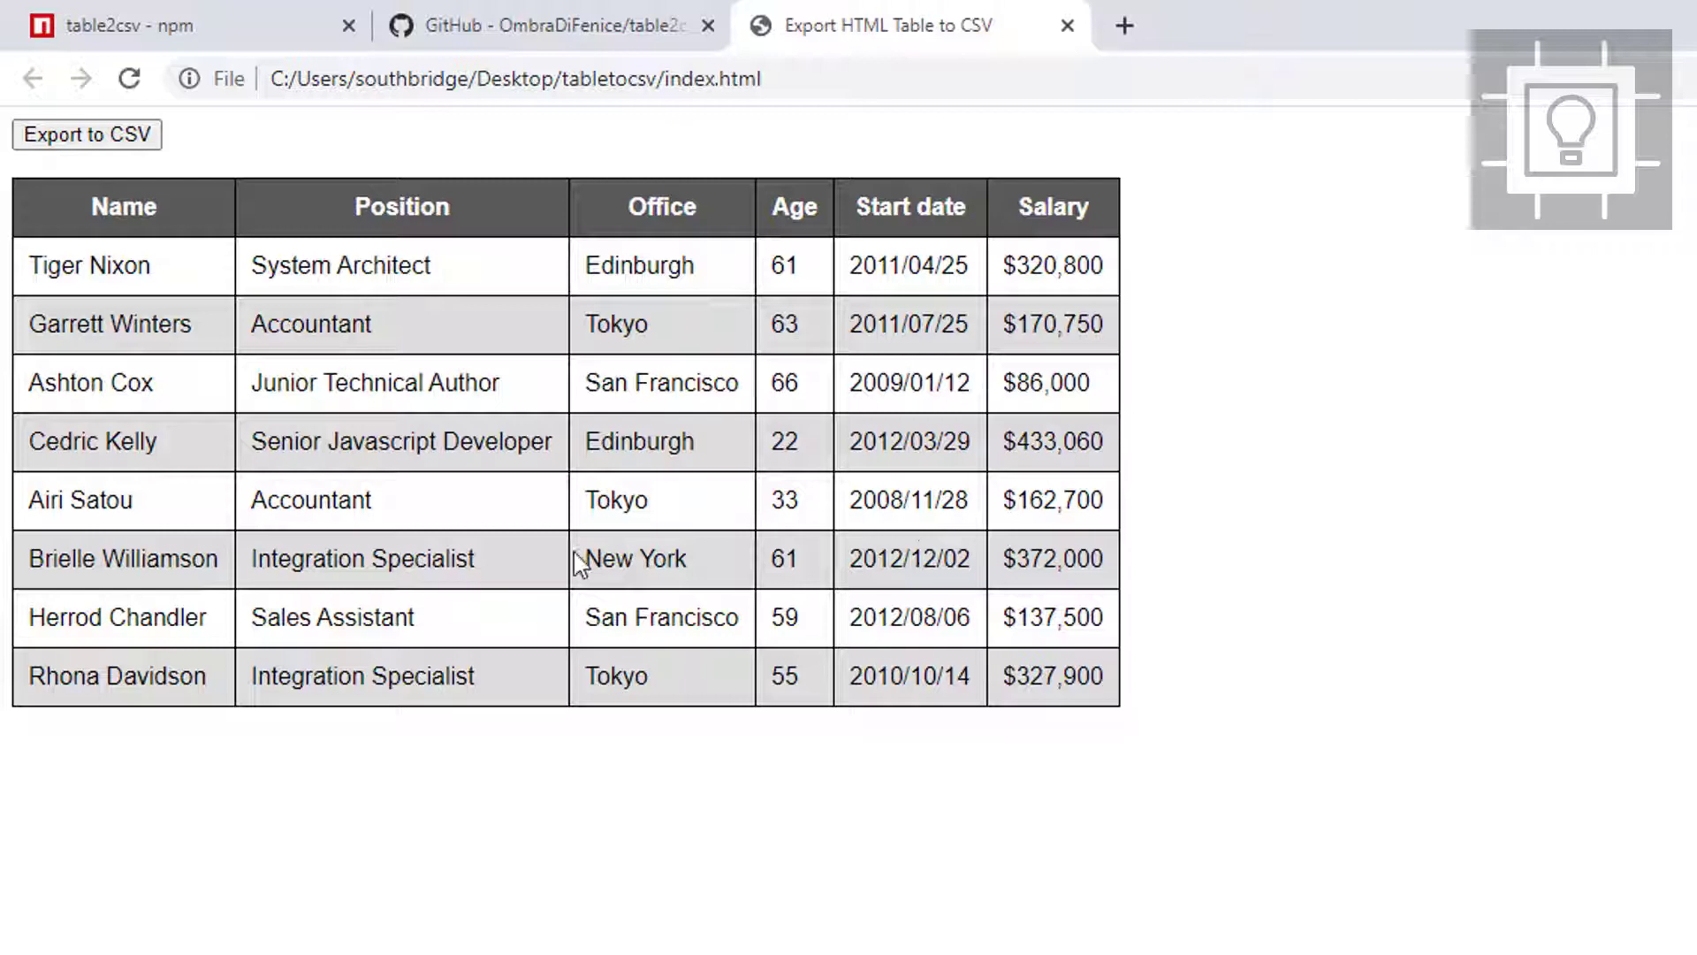
mouse_move(485, 485)
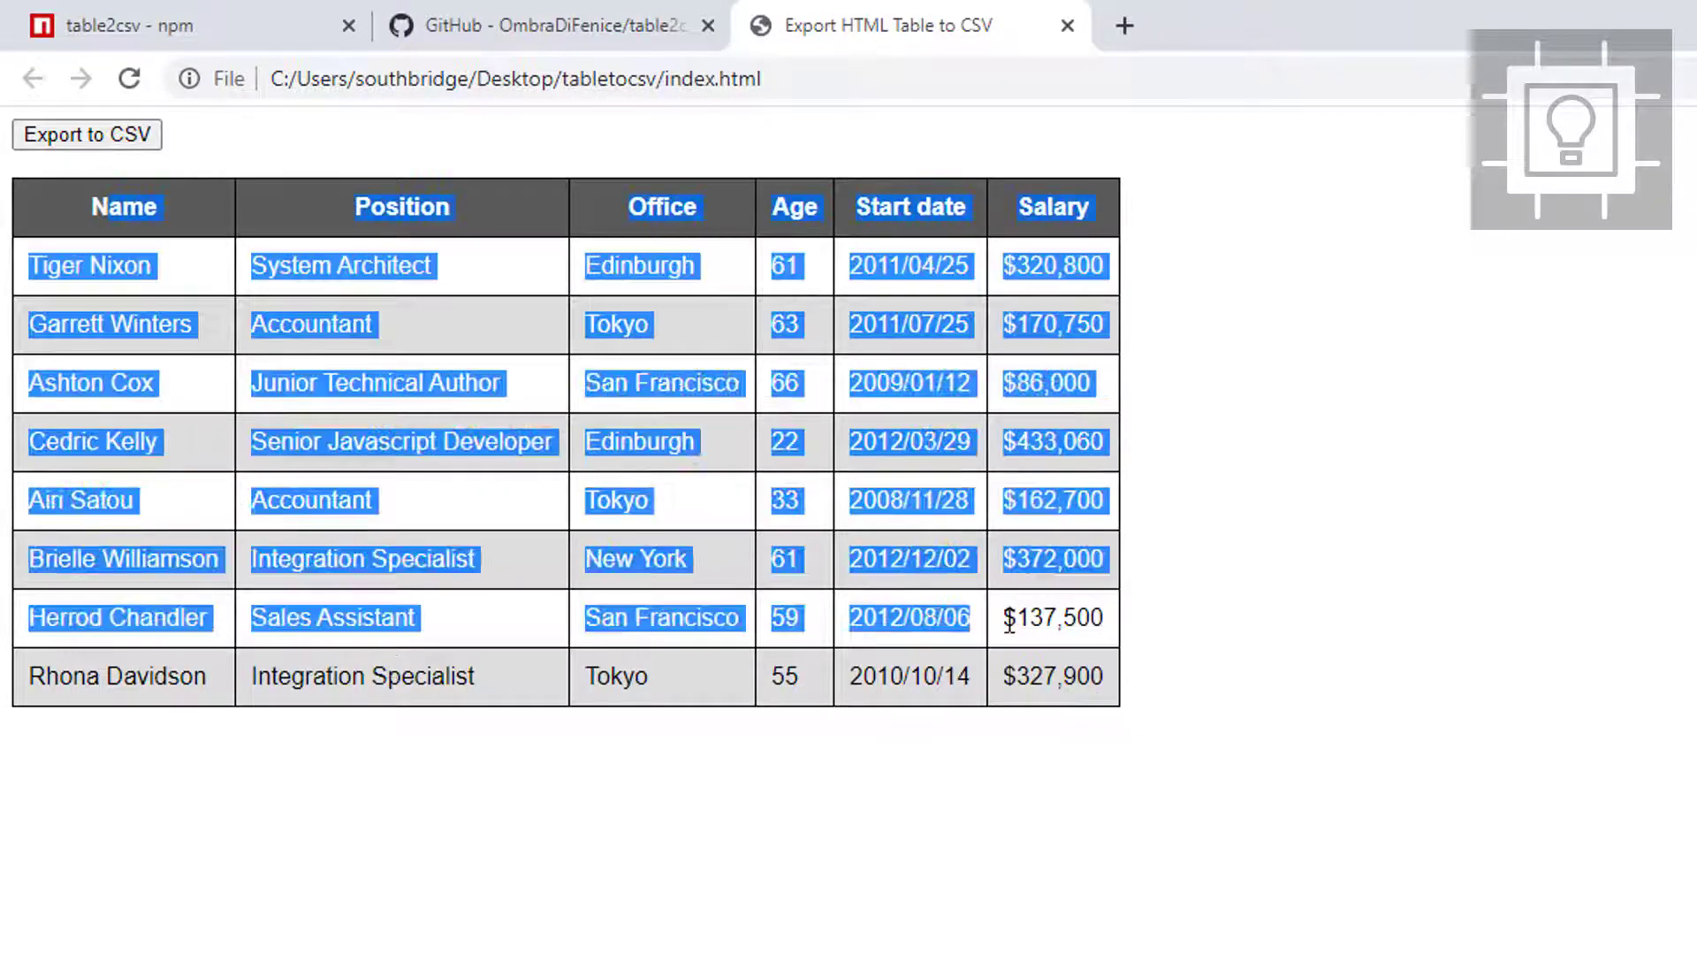
left_click(88, 135)
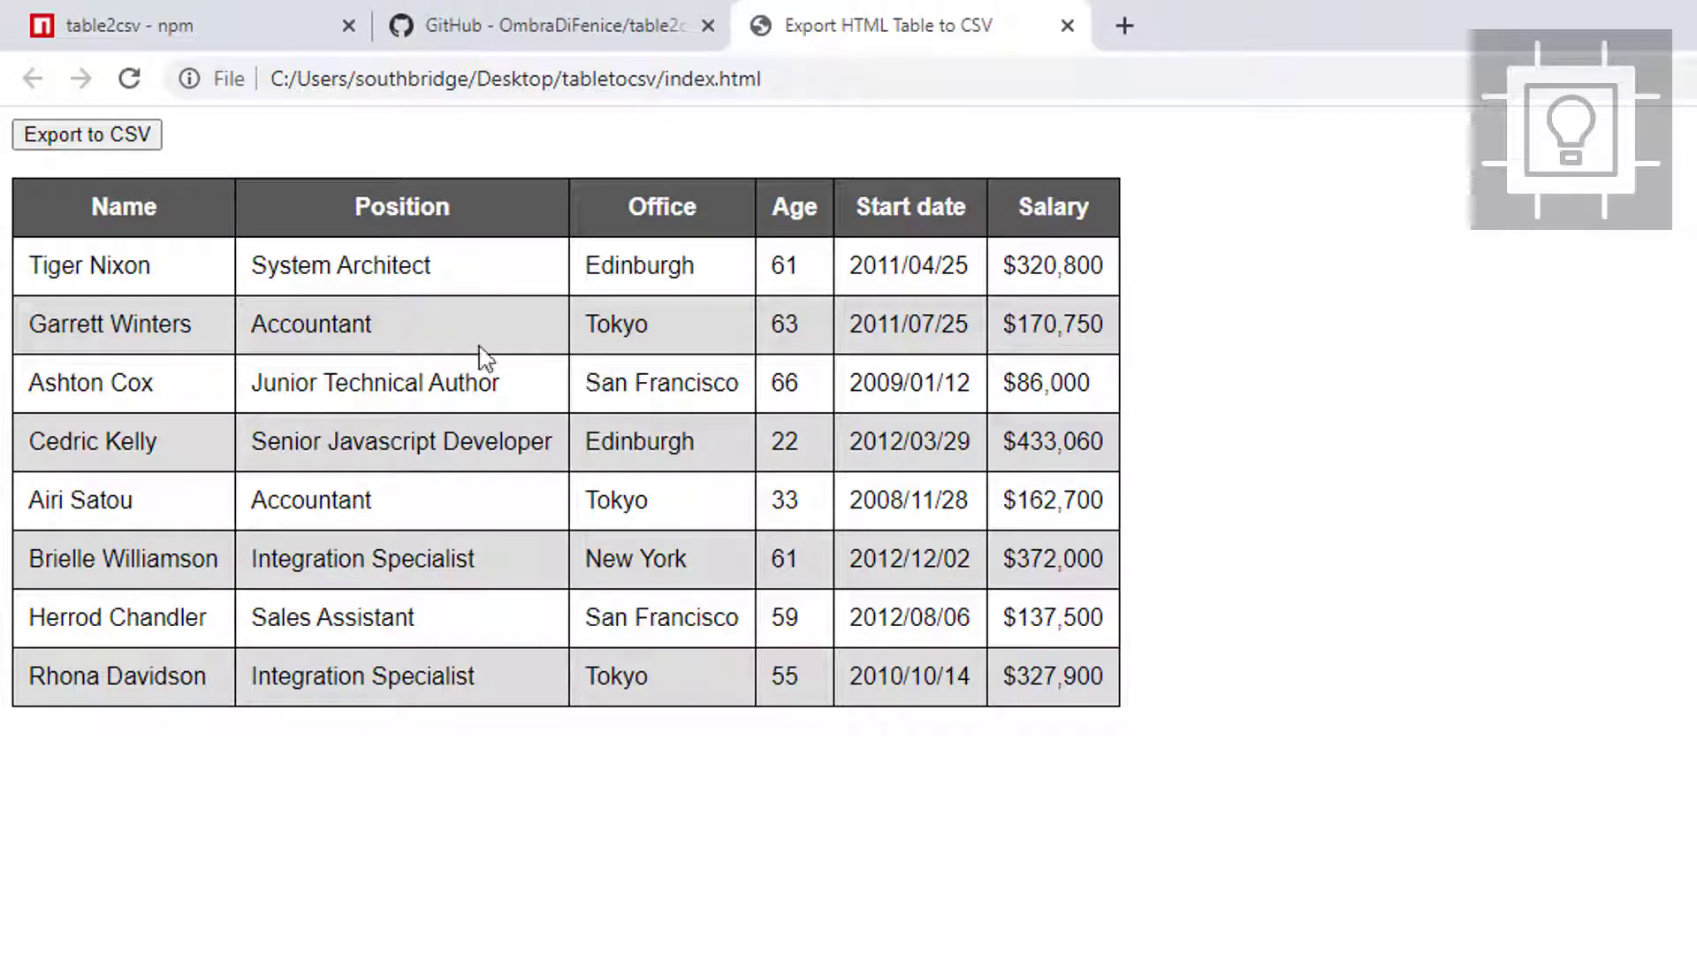
left_click(87, 134)
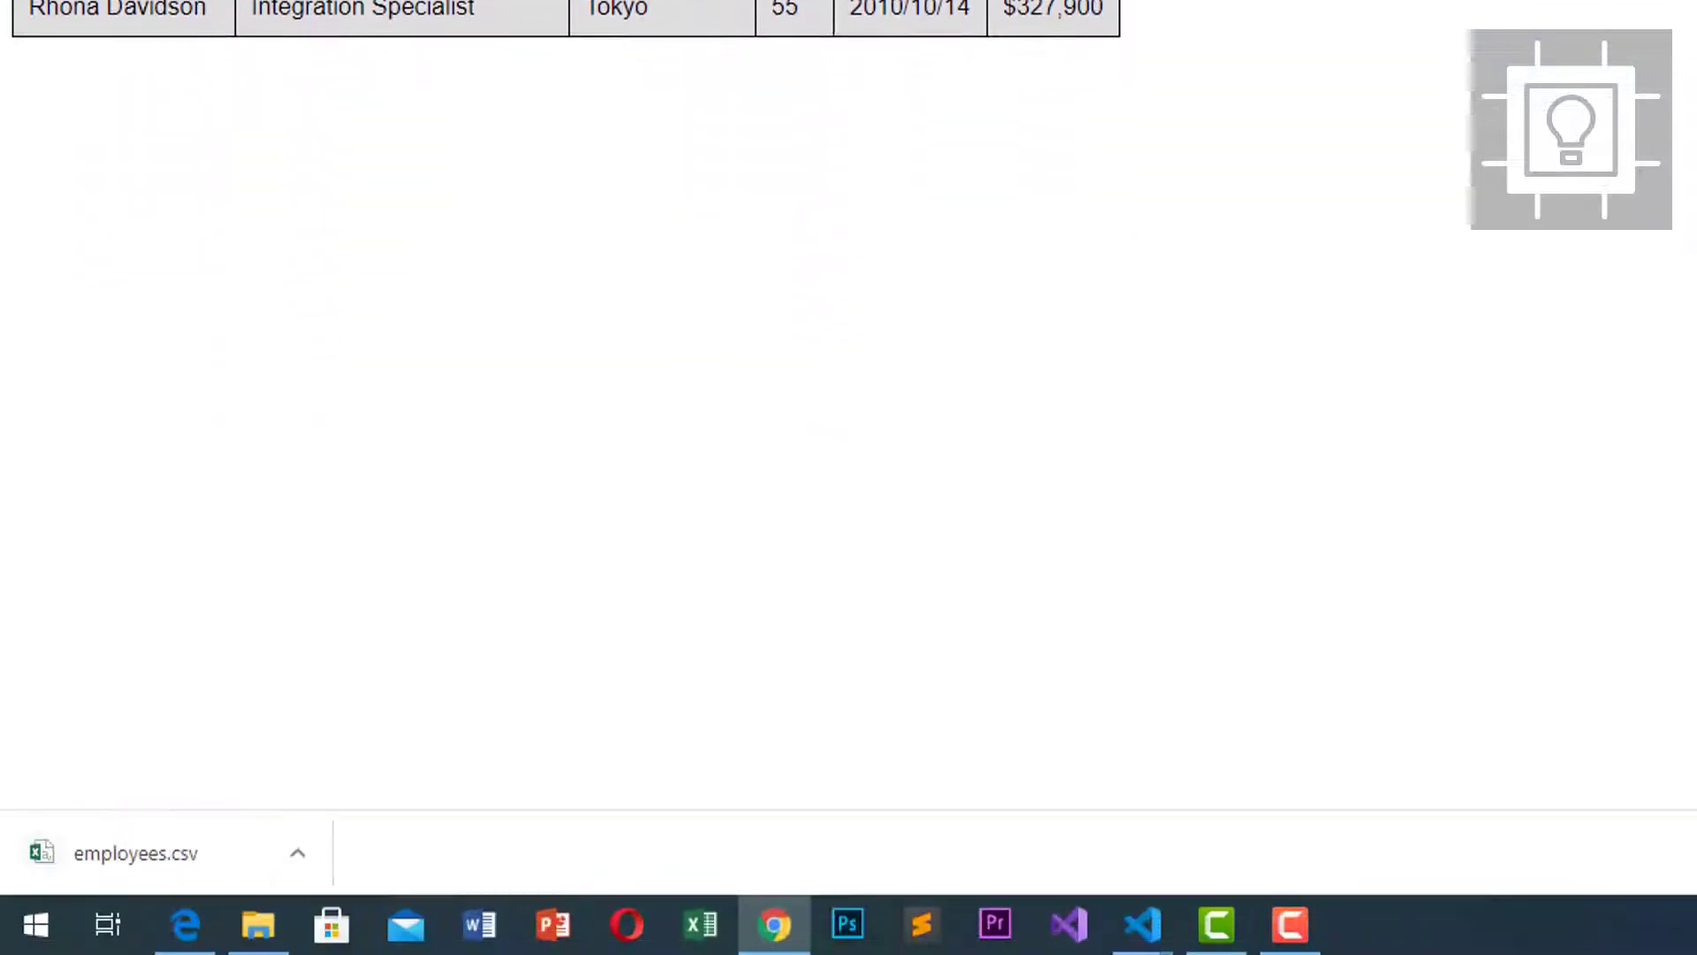
mouse_move(286, 875)
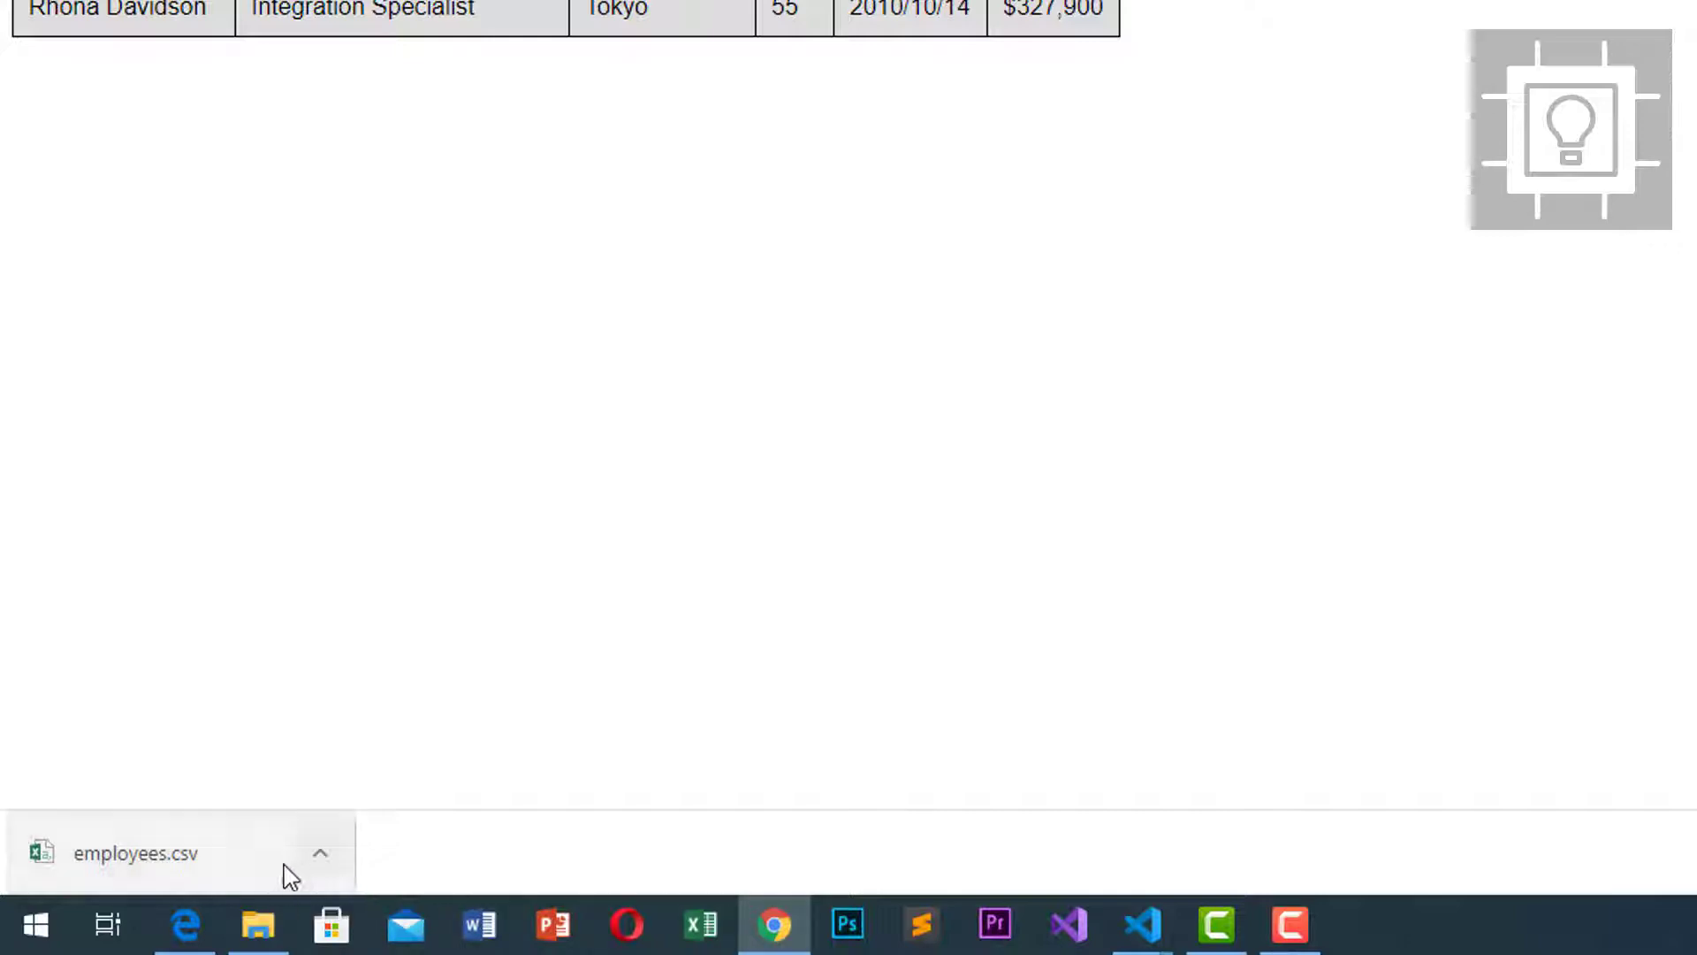
Open the downloaded employees.csv in Excel and inspect the Tiger Nixon row and header columns
left_click(134, 853)
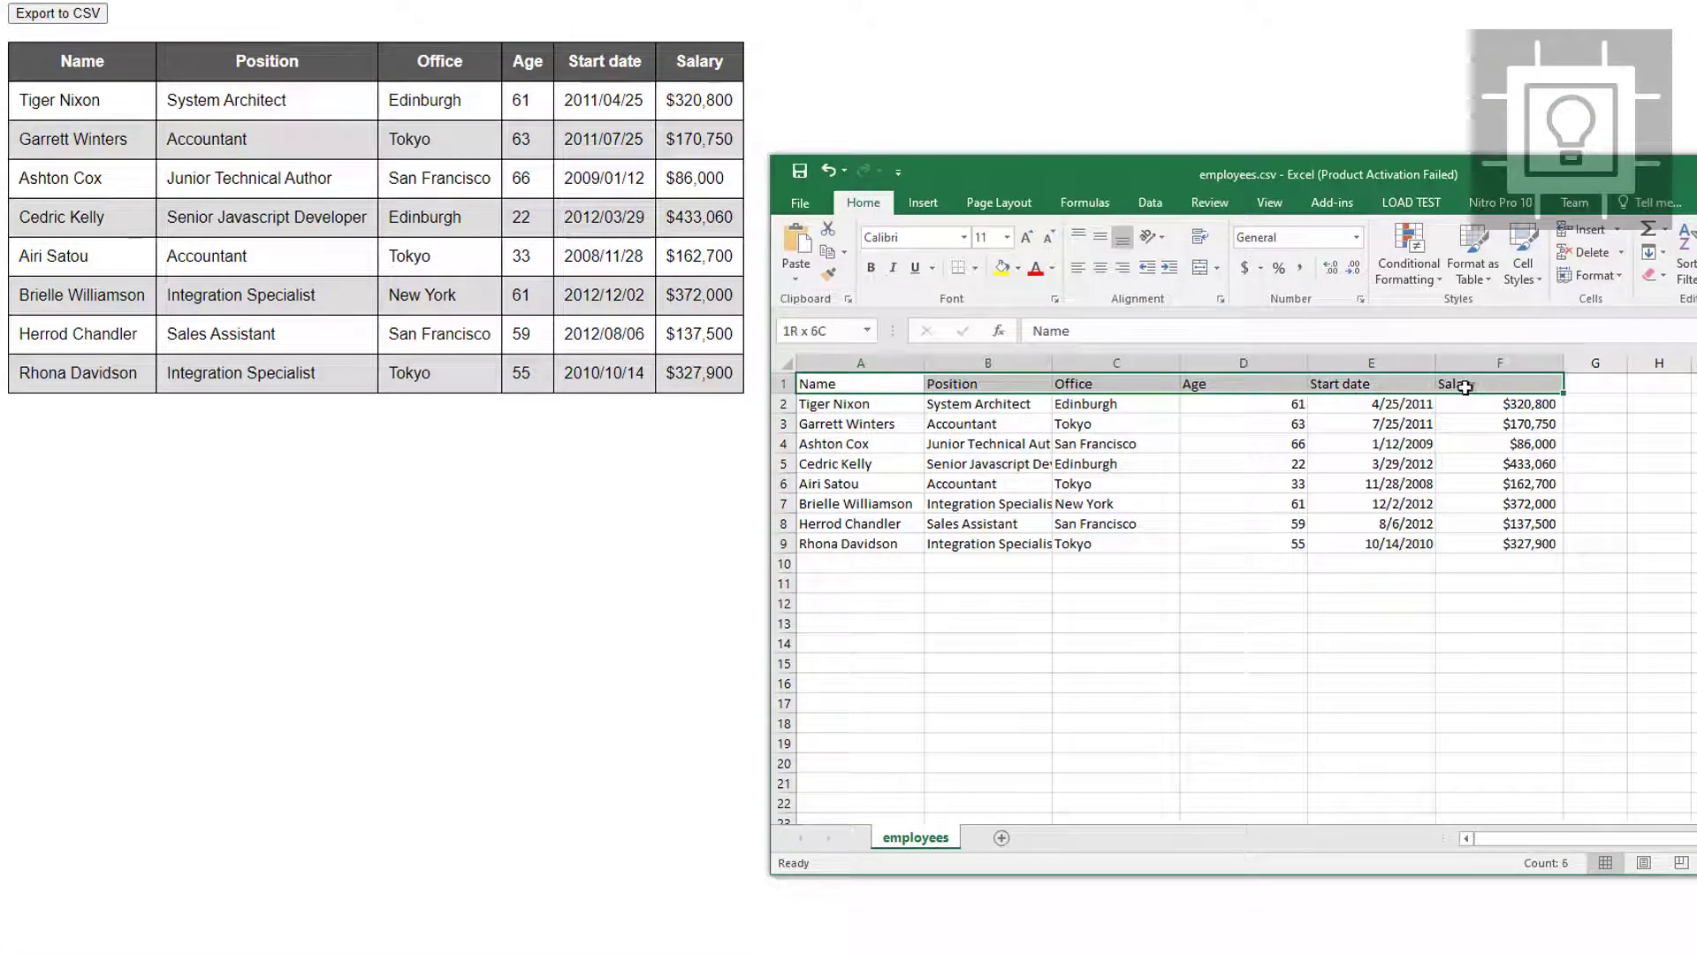
left_click(845, 384)
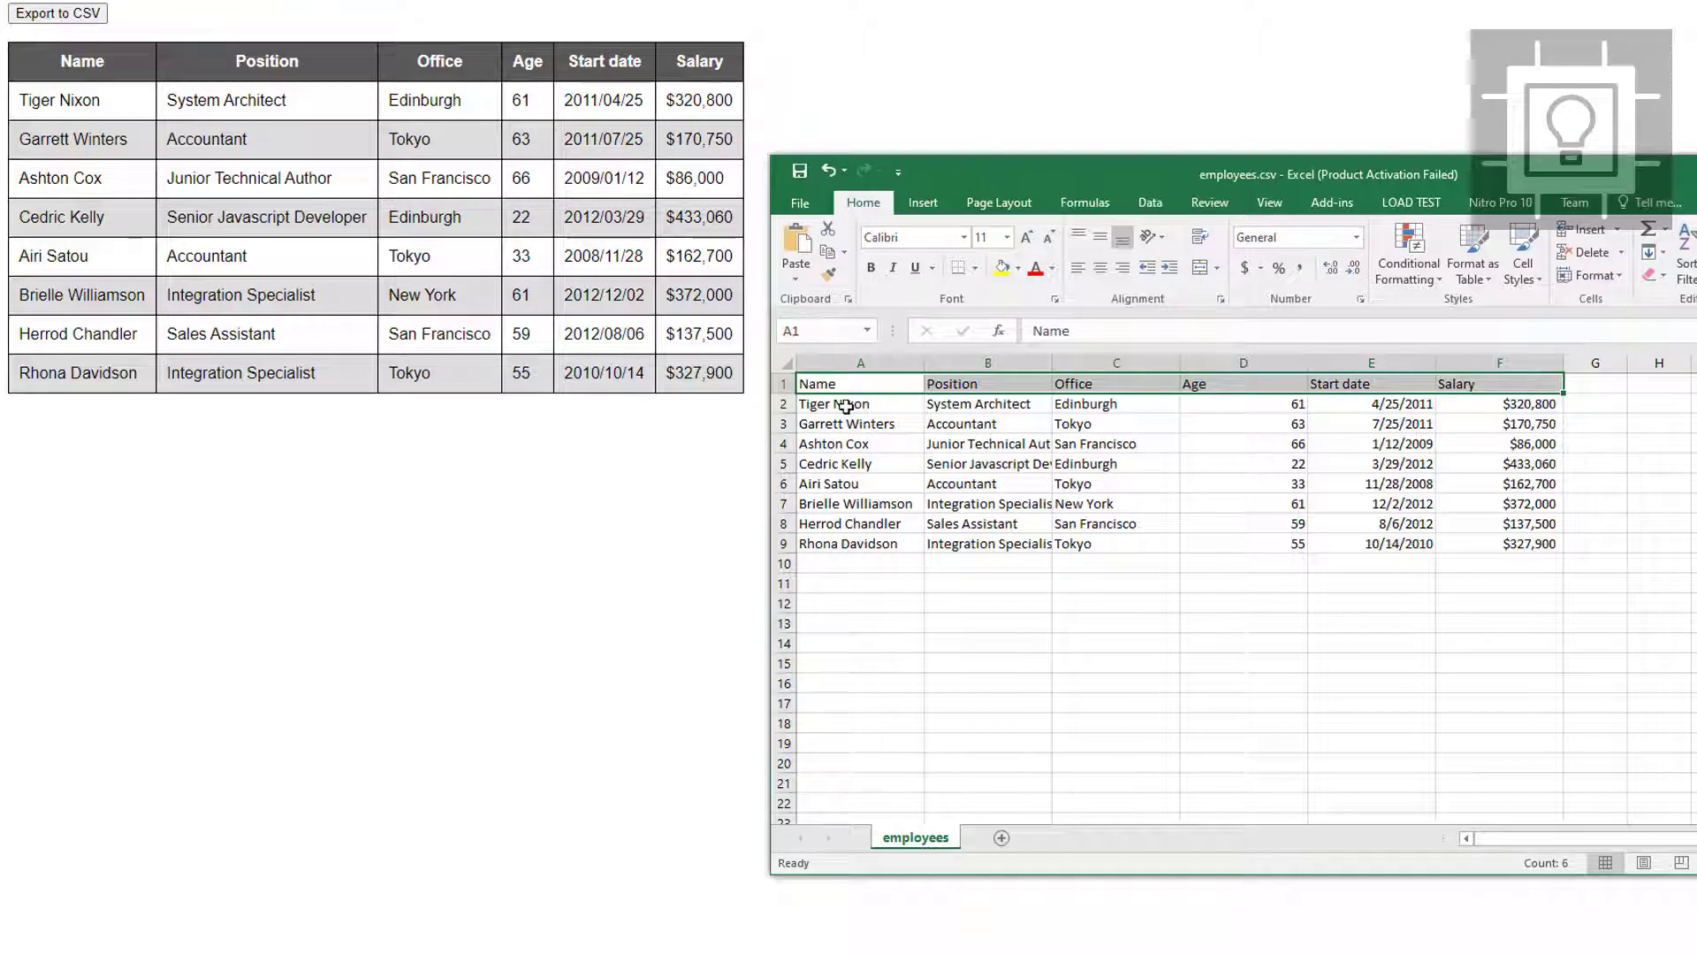
left_click(845, 403)
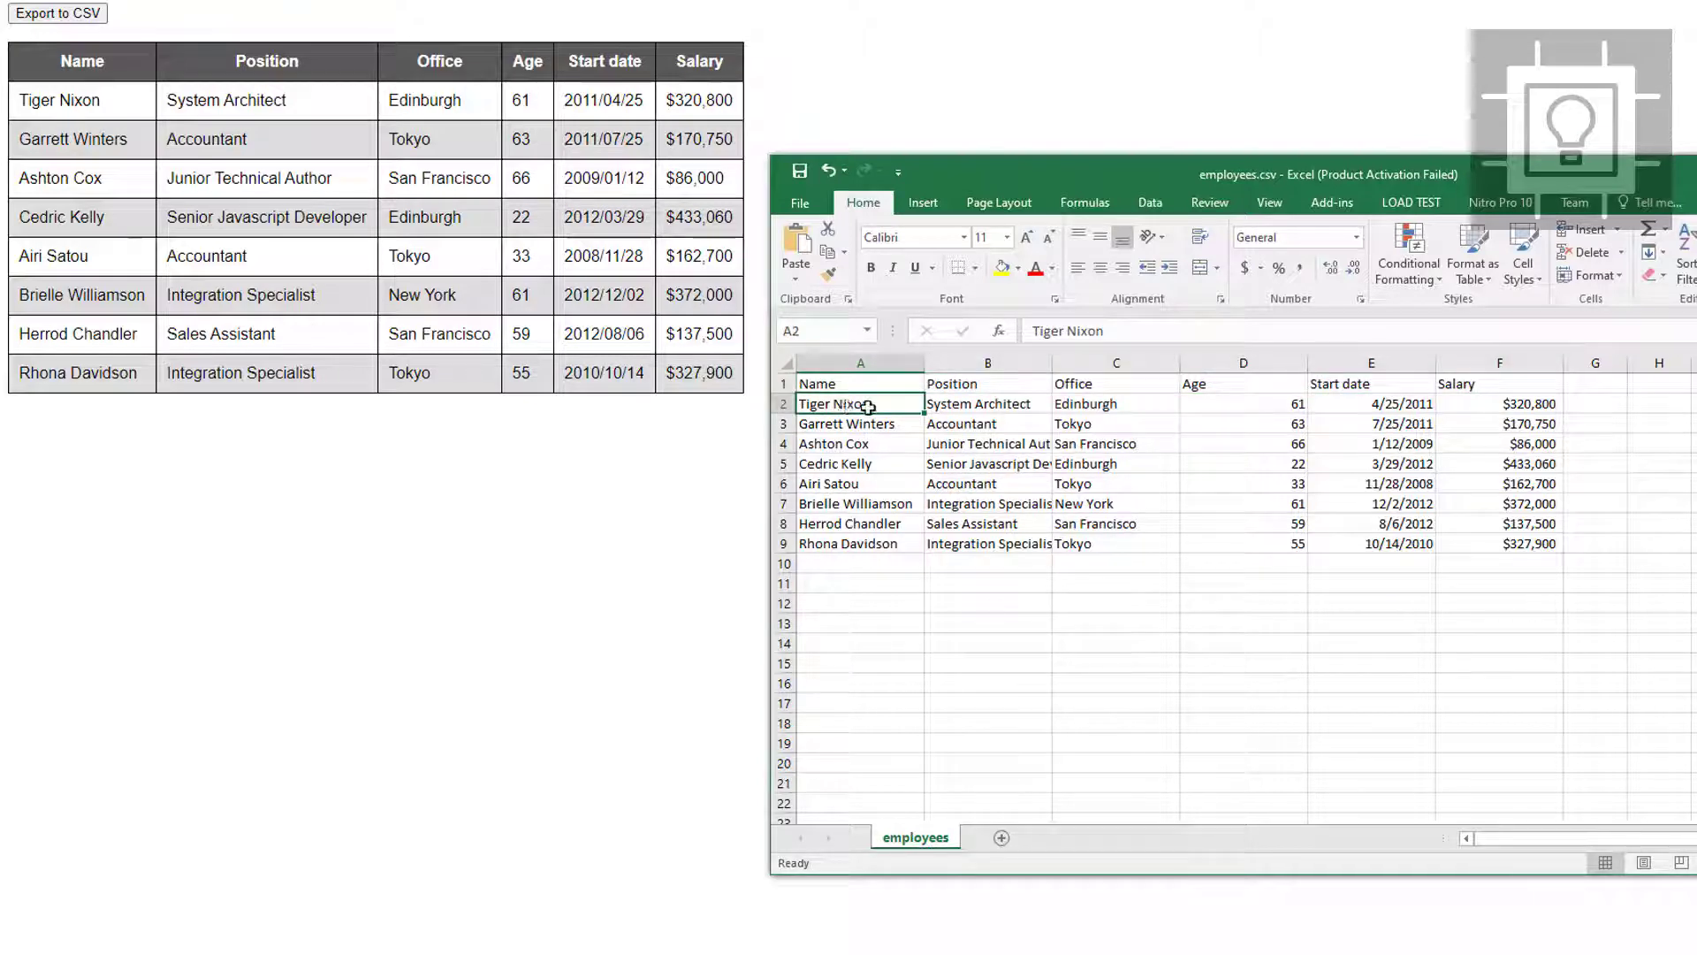
left_click_drag(861, 403, 861, 542)
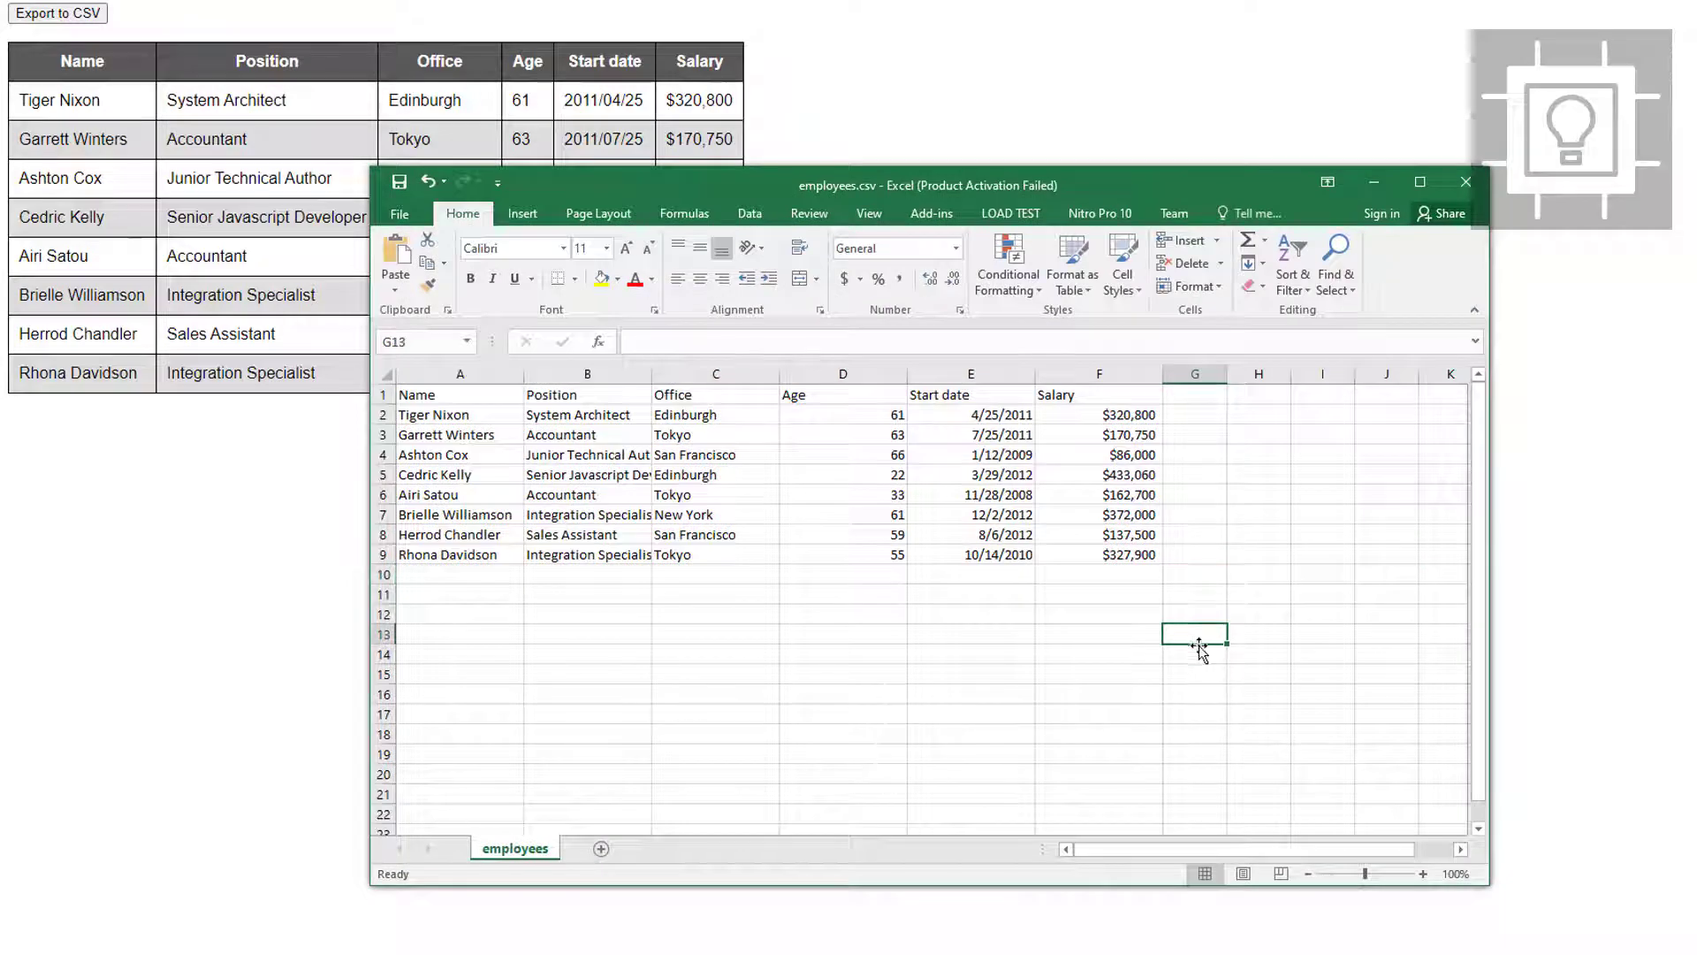
left_click(1192, 597)
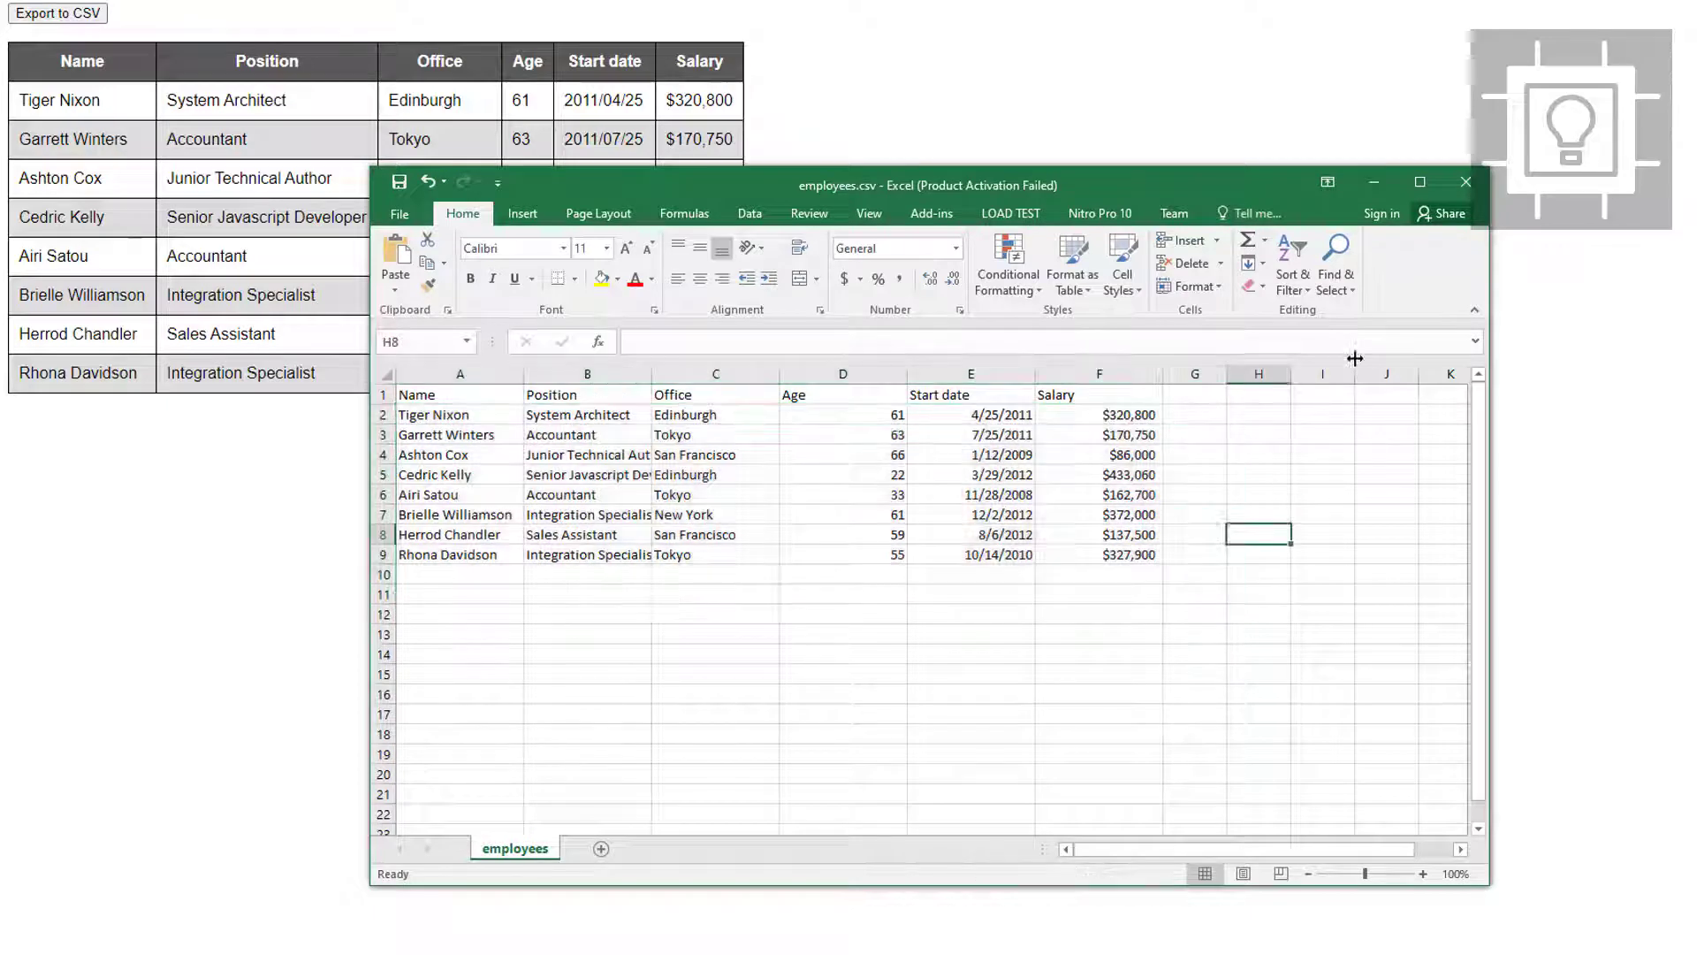
Subscribe to the SouthBridge channel with notifications set to All
left_click(454, 937)
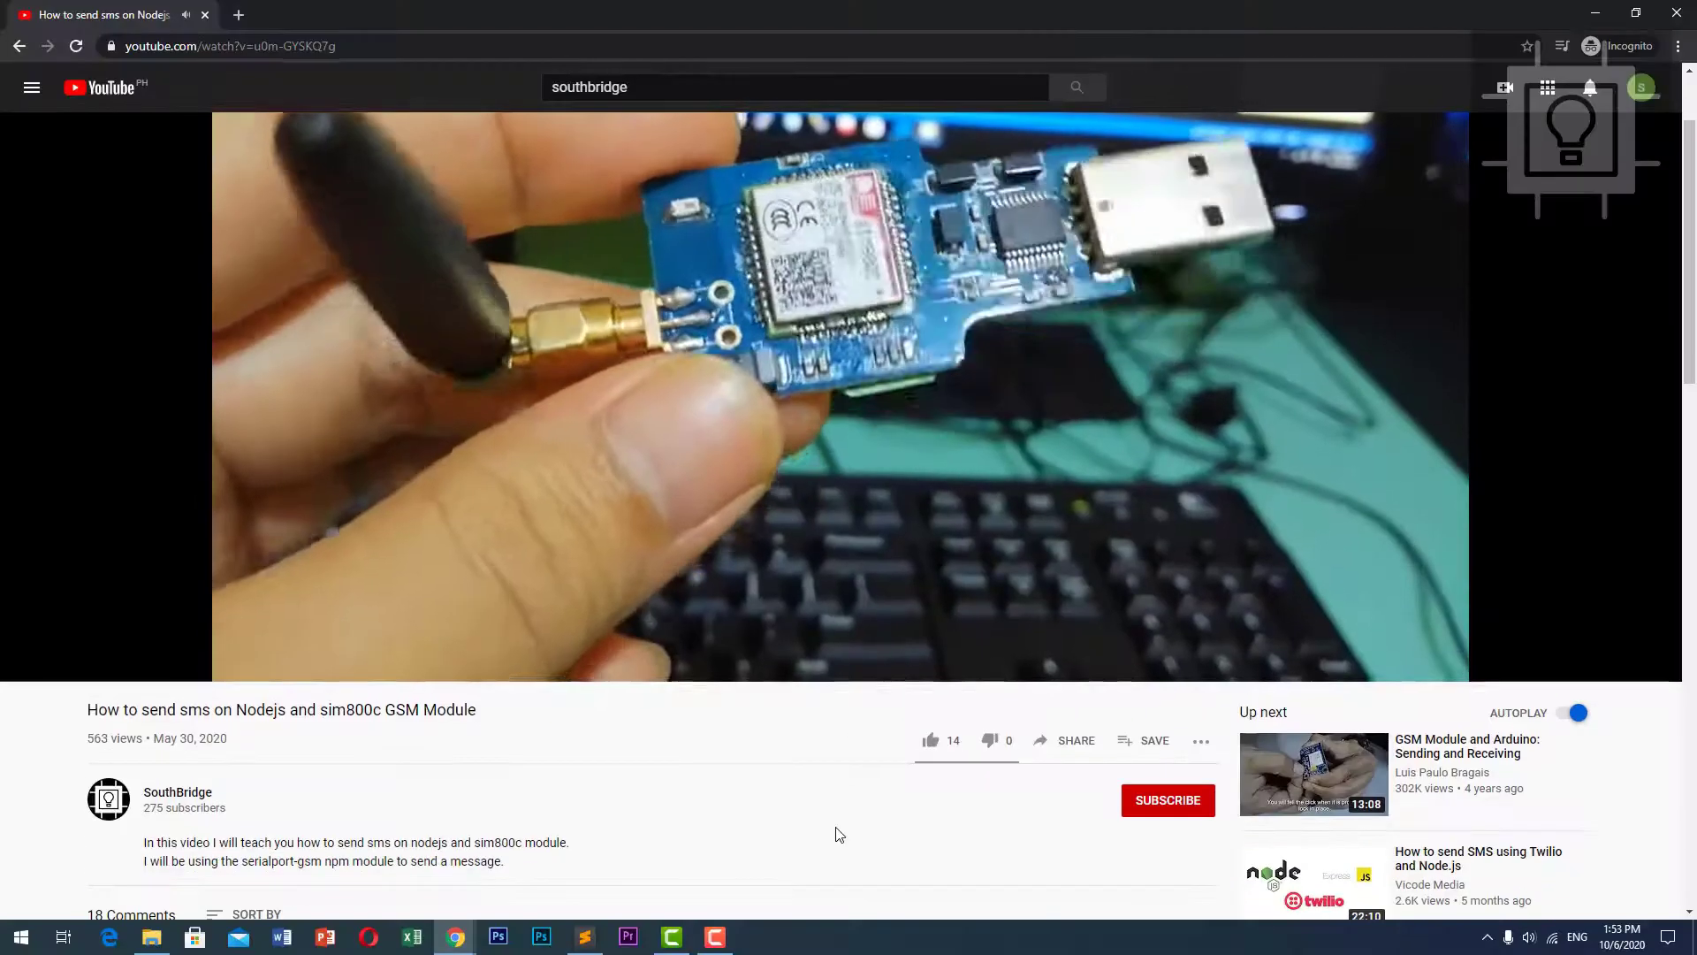
left_click(1166, 800)
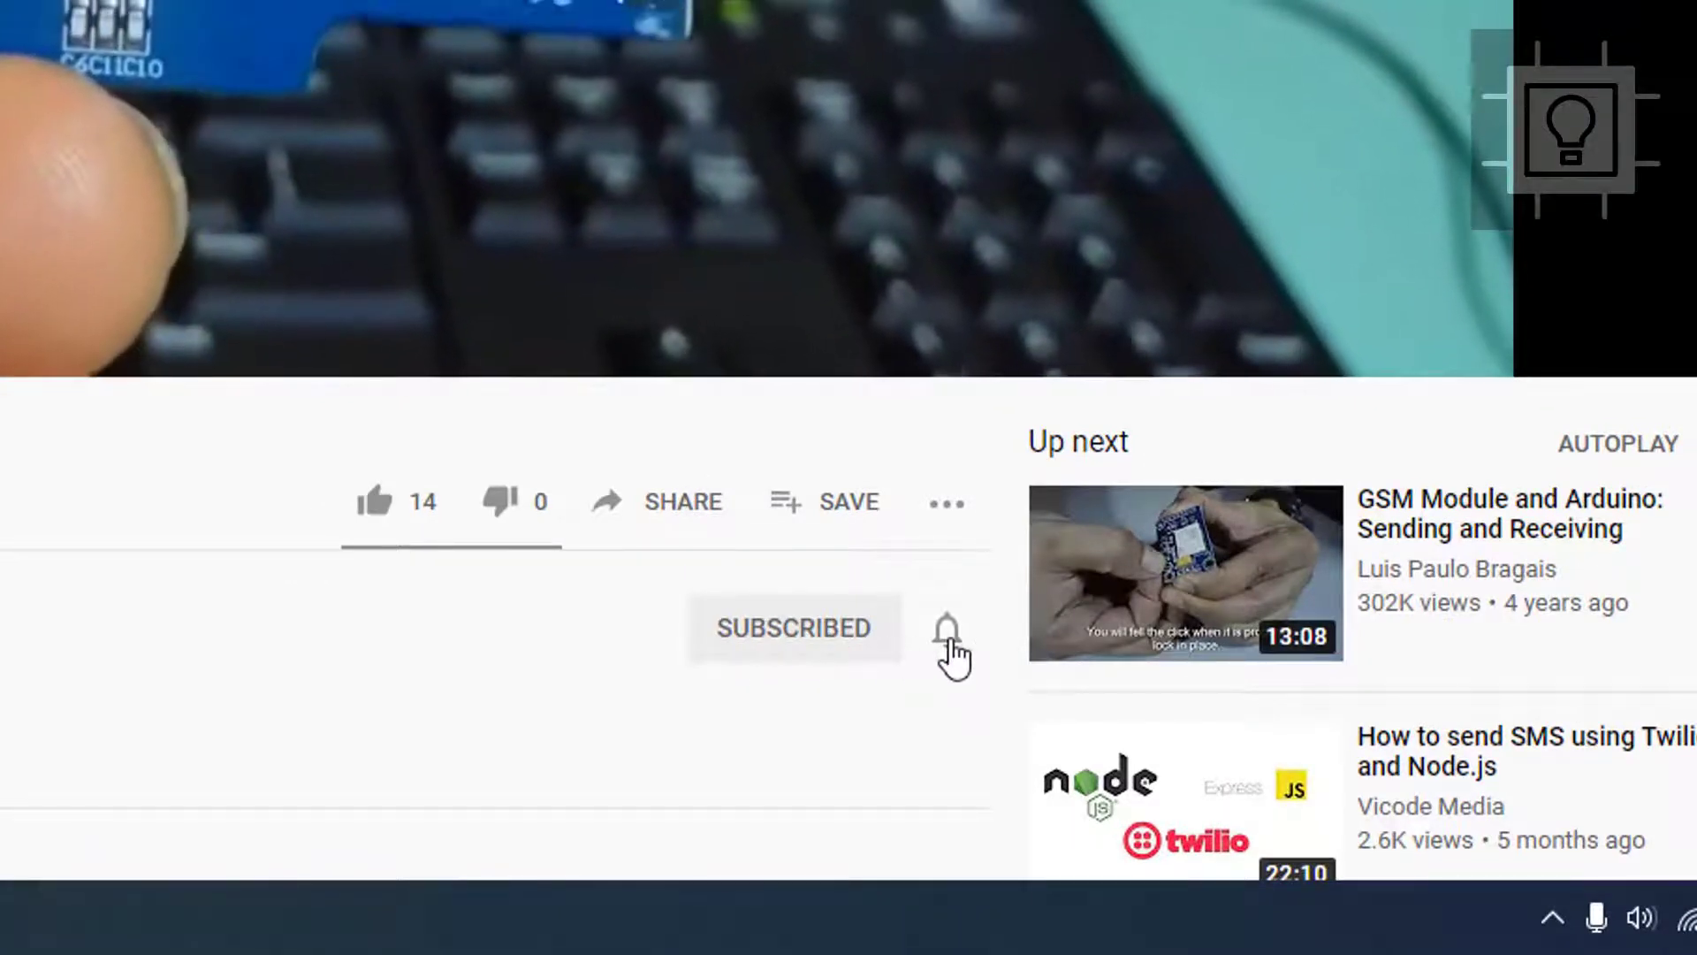
left_click(946, 629)
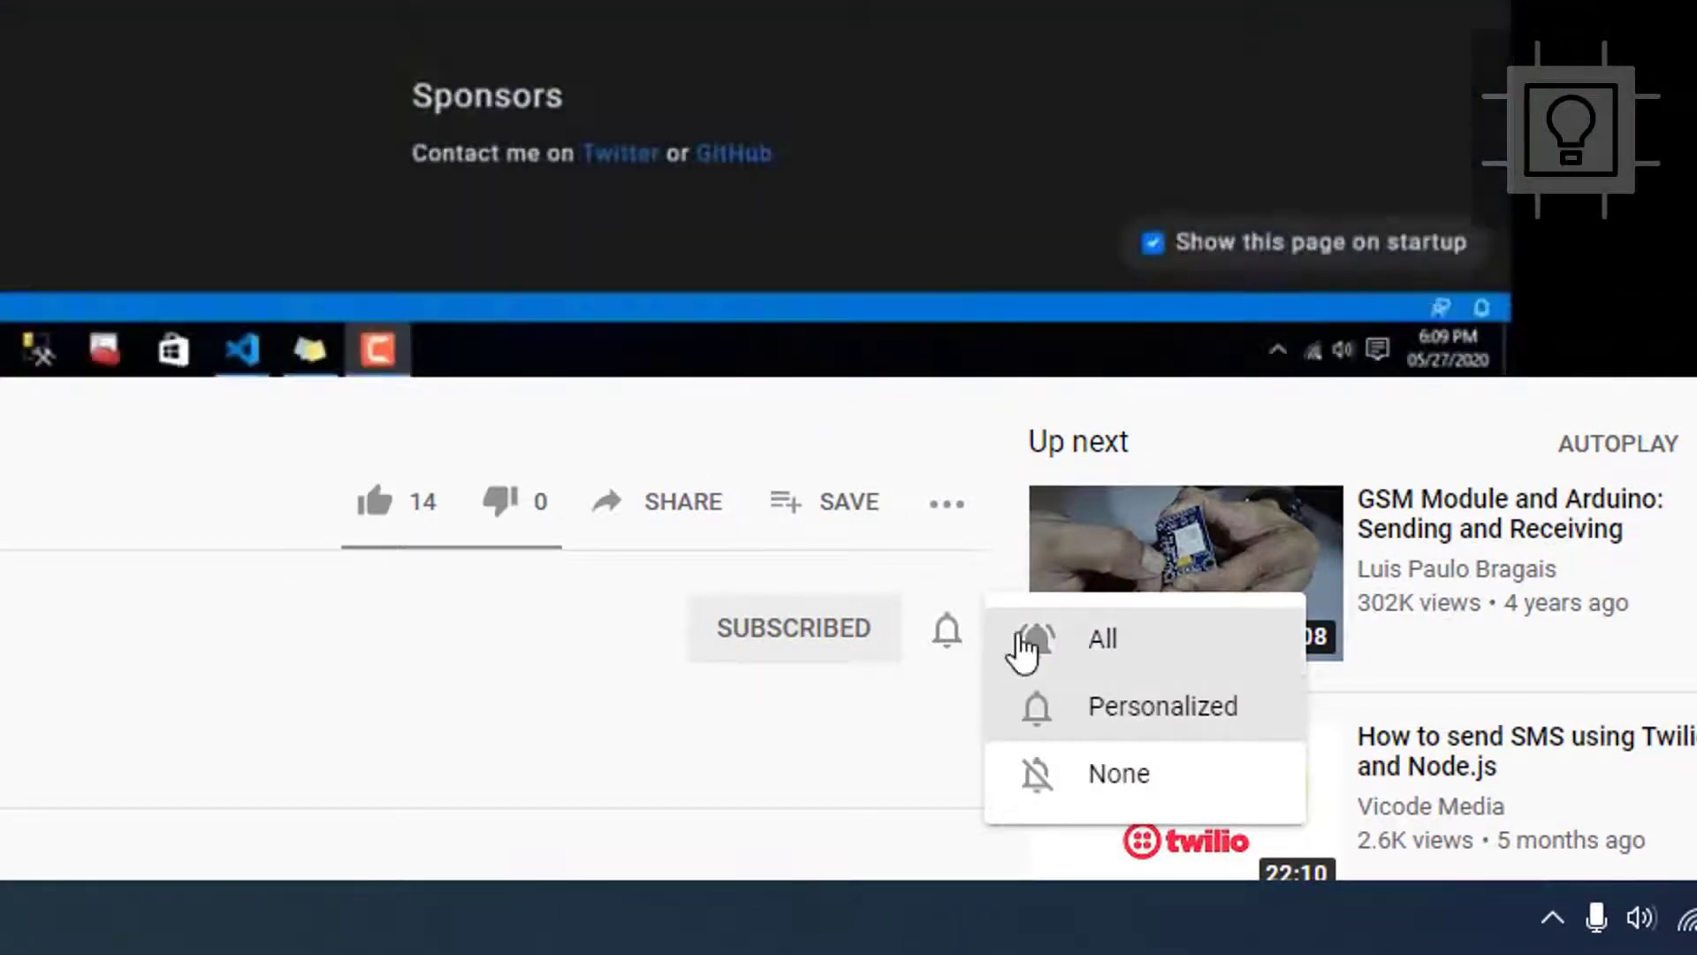
left_click(1103, 640)
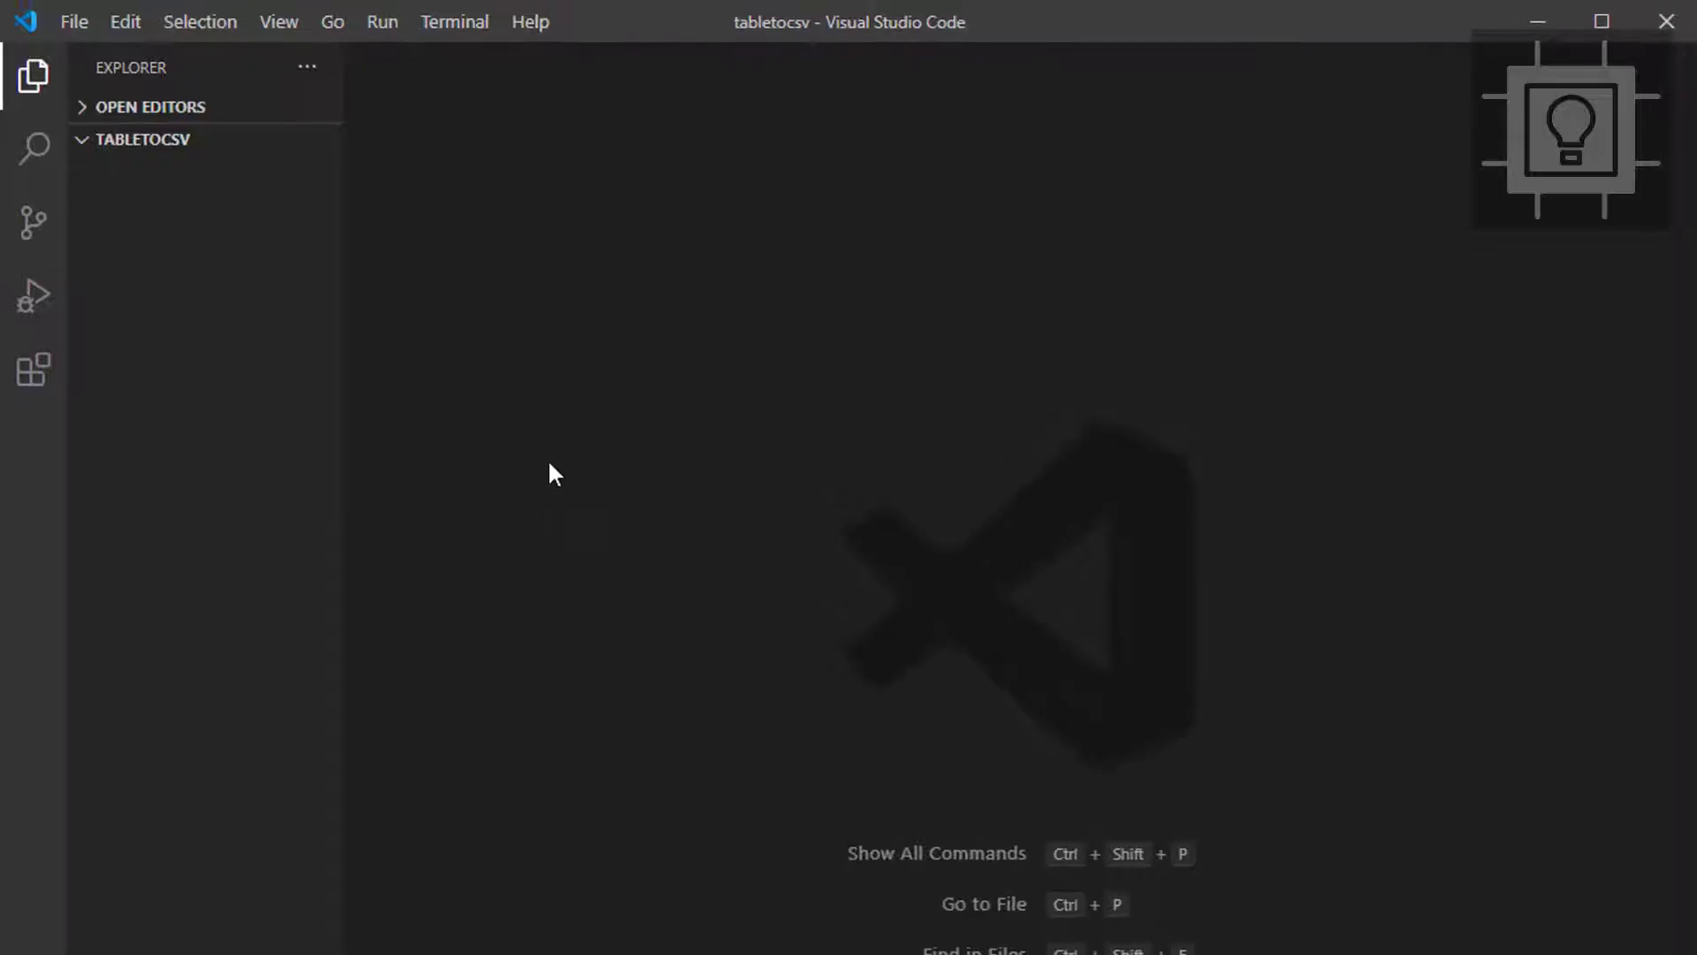
mouse_move(115, 150)
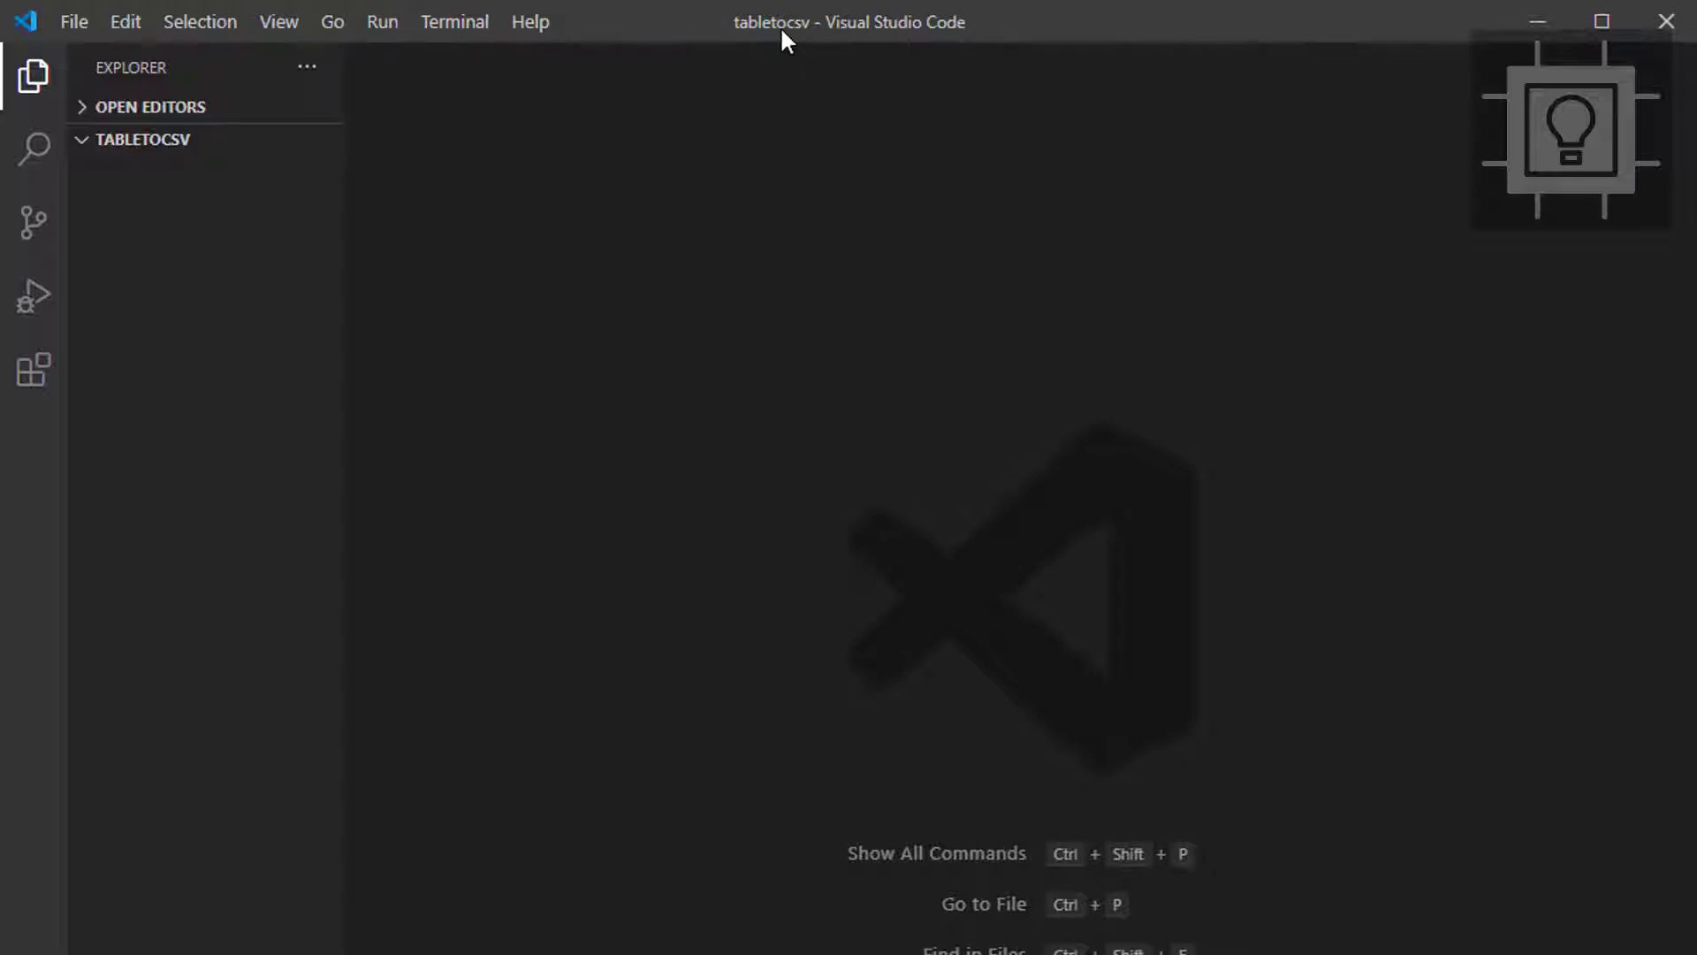
mouse_move(167, 226)
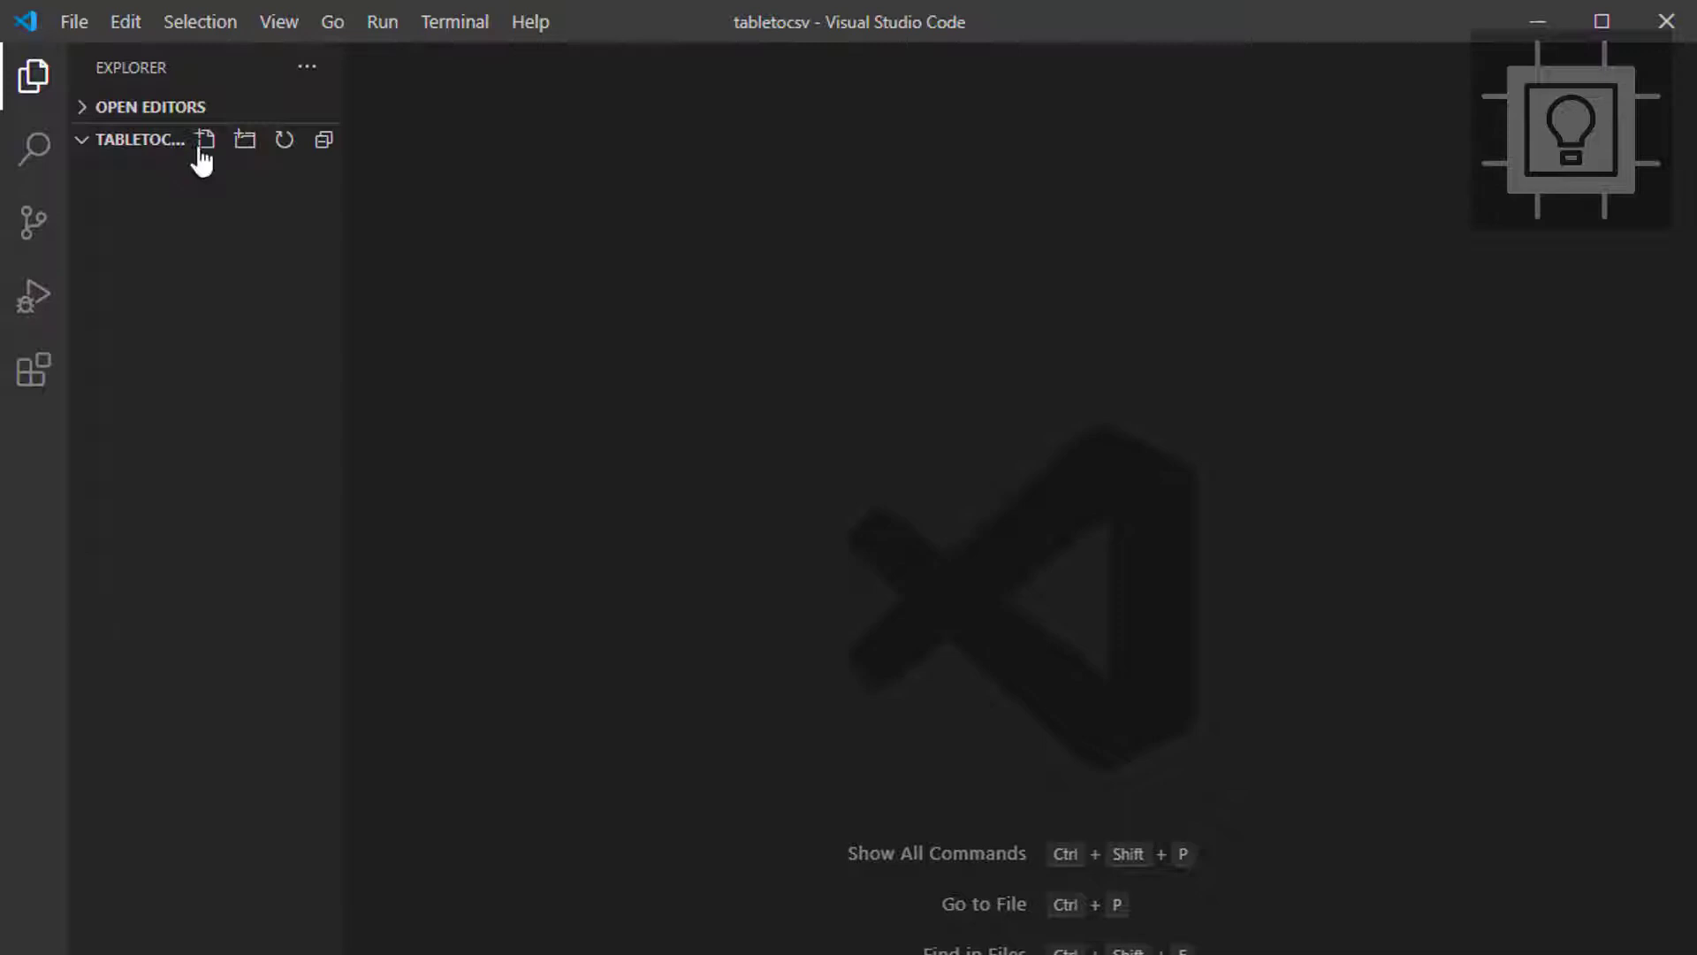
mouse_move(205, 141)
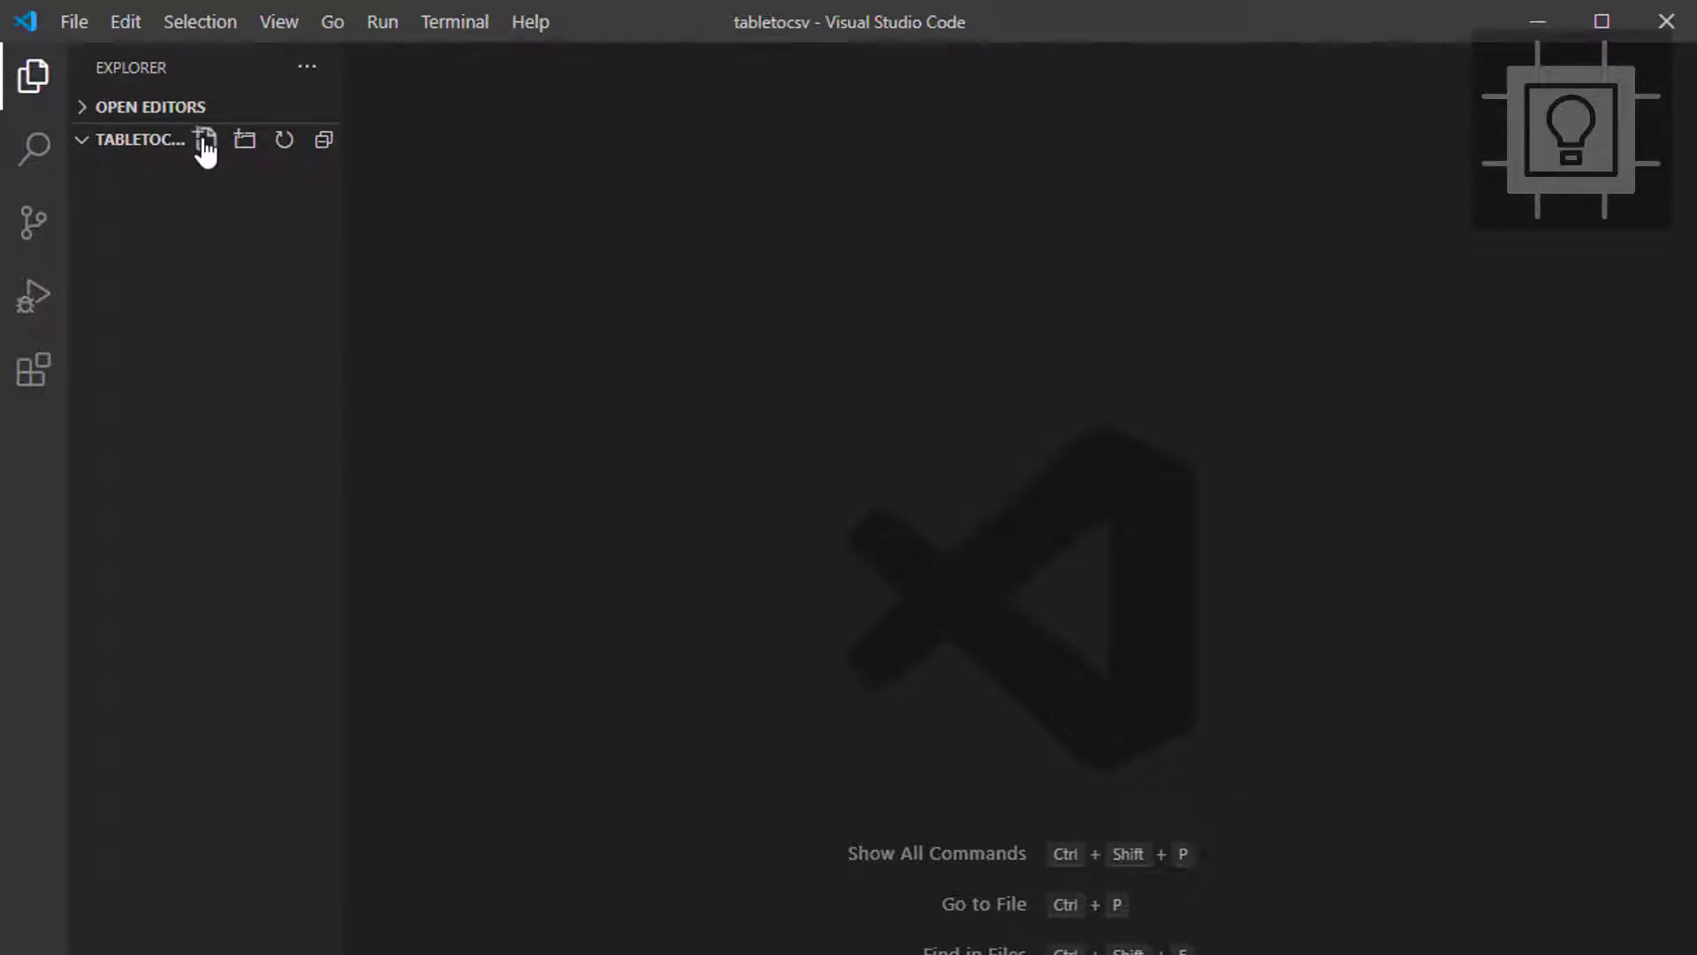
Create index.html in tabletocsv with html, head and body tags via Emmet
left_click(205, 140)
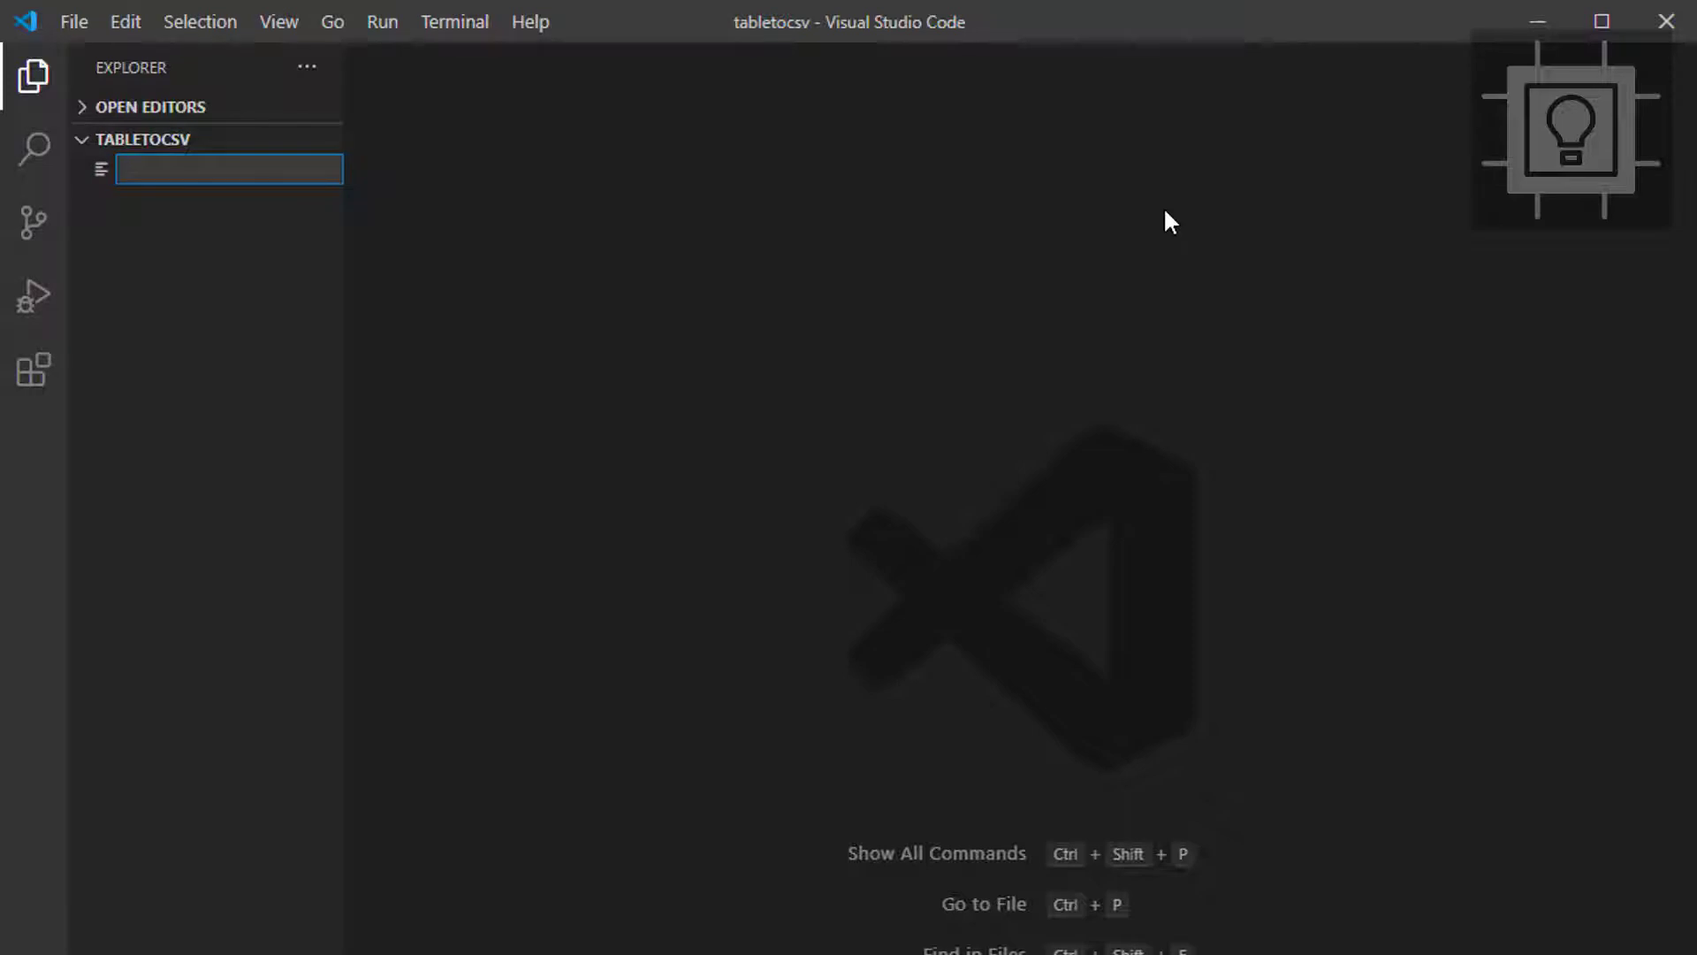
type("index.html")
type("<html>")
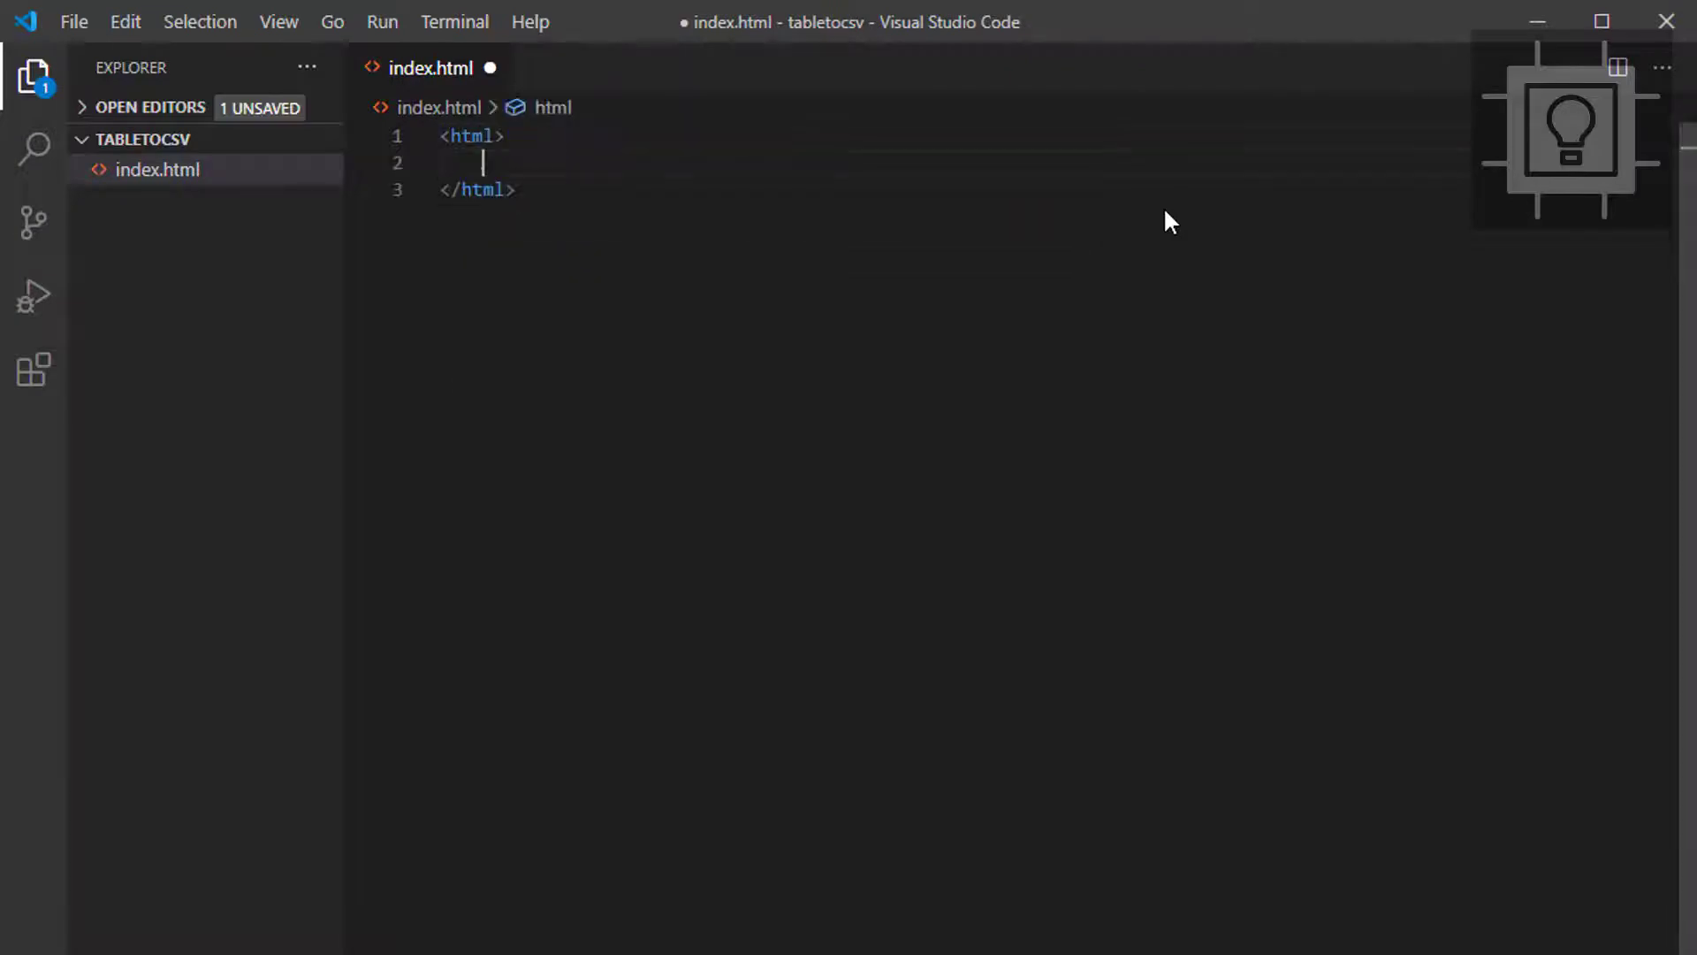
type("head")
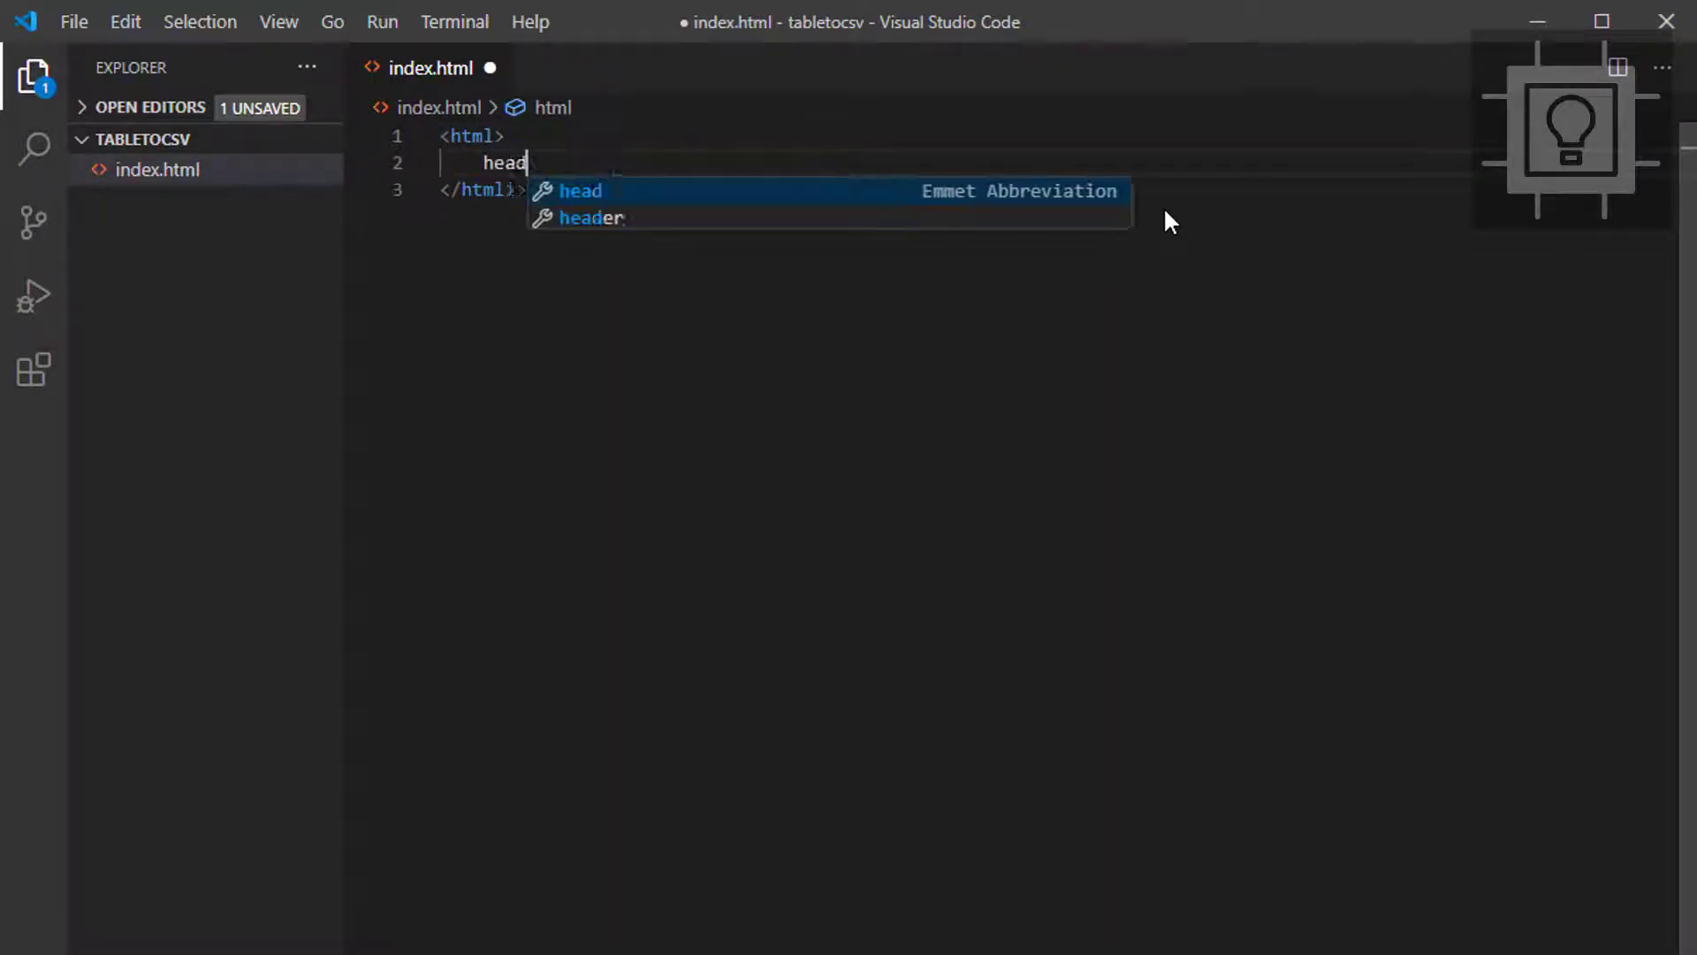
key("Tab")
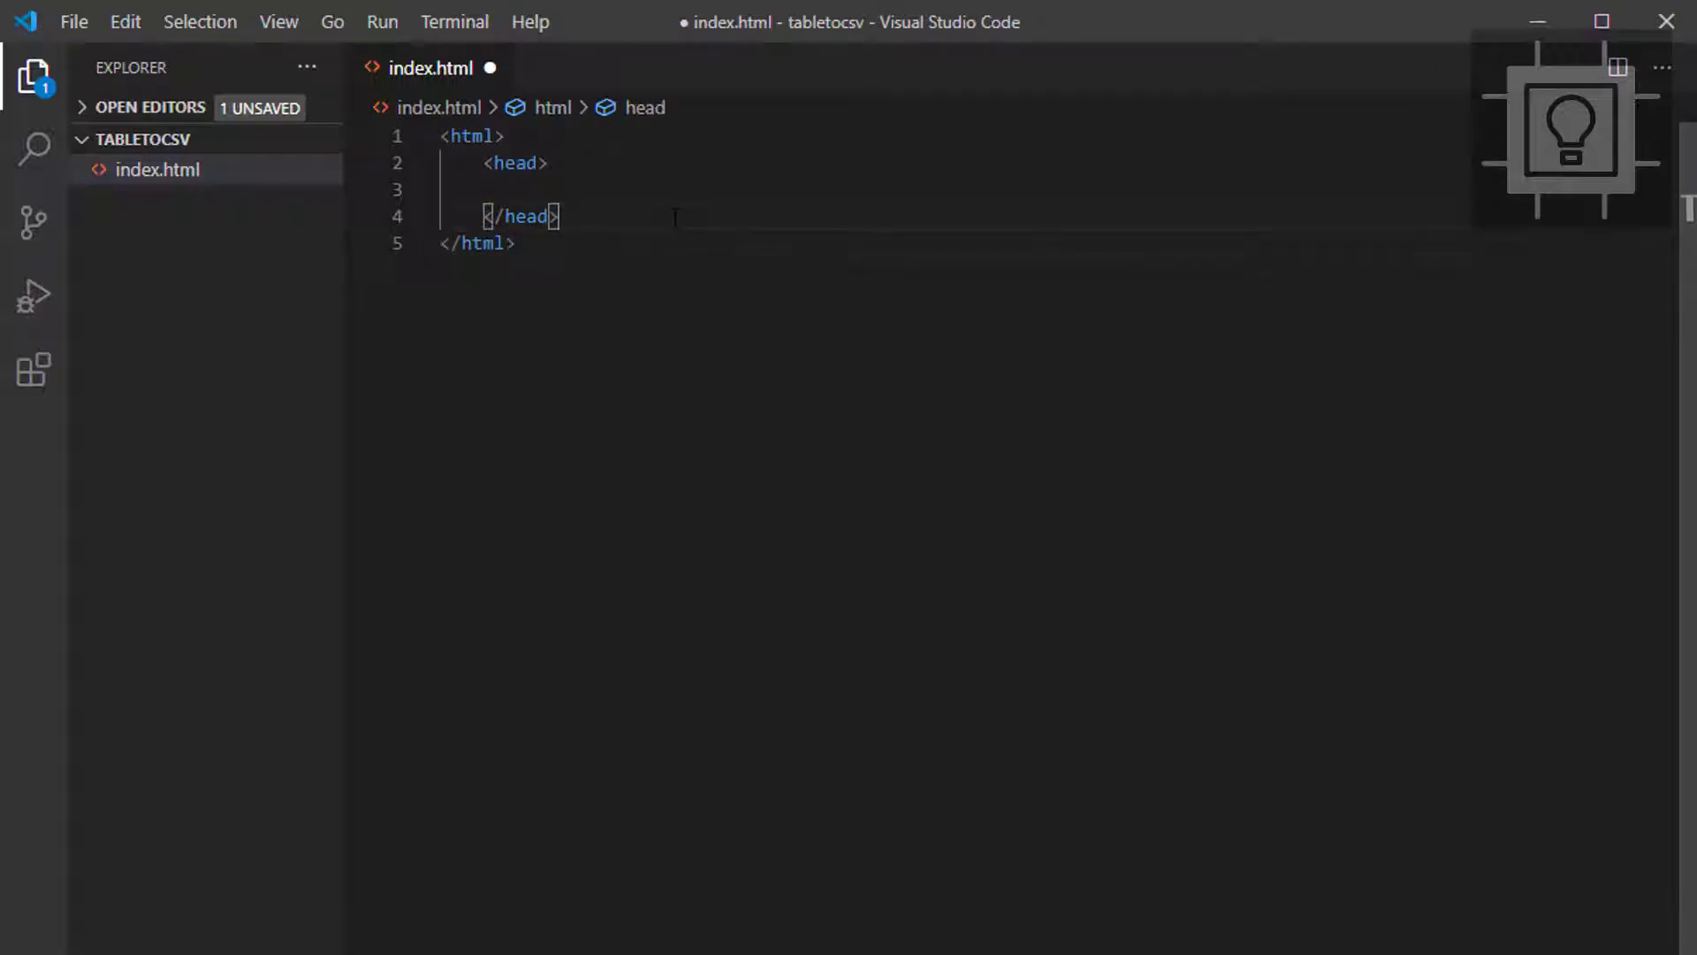
type("<body>")
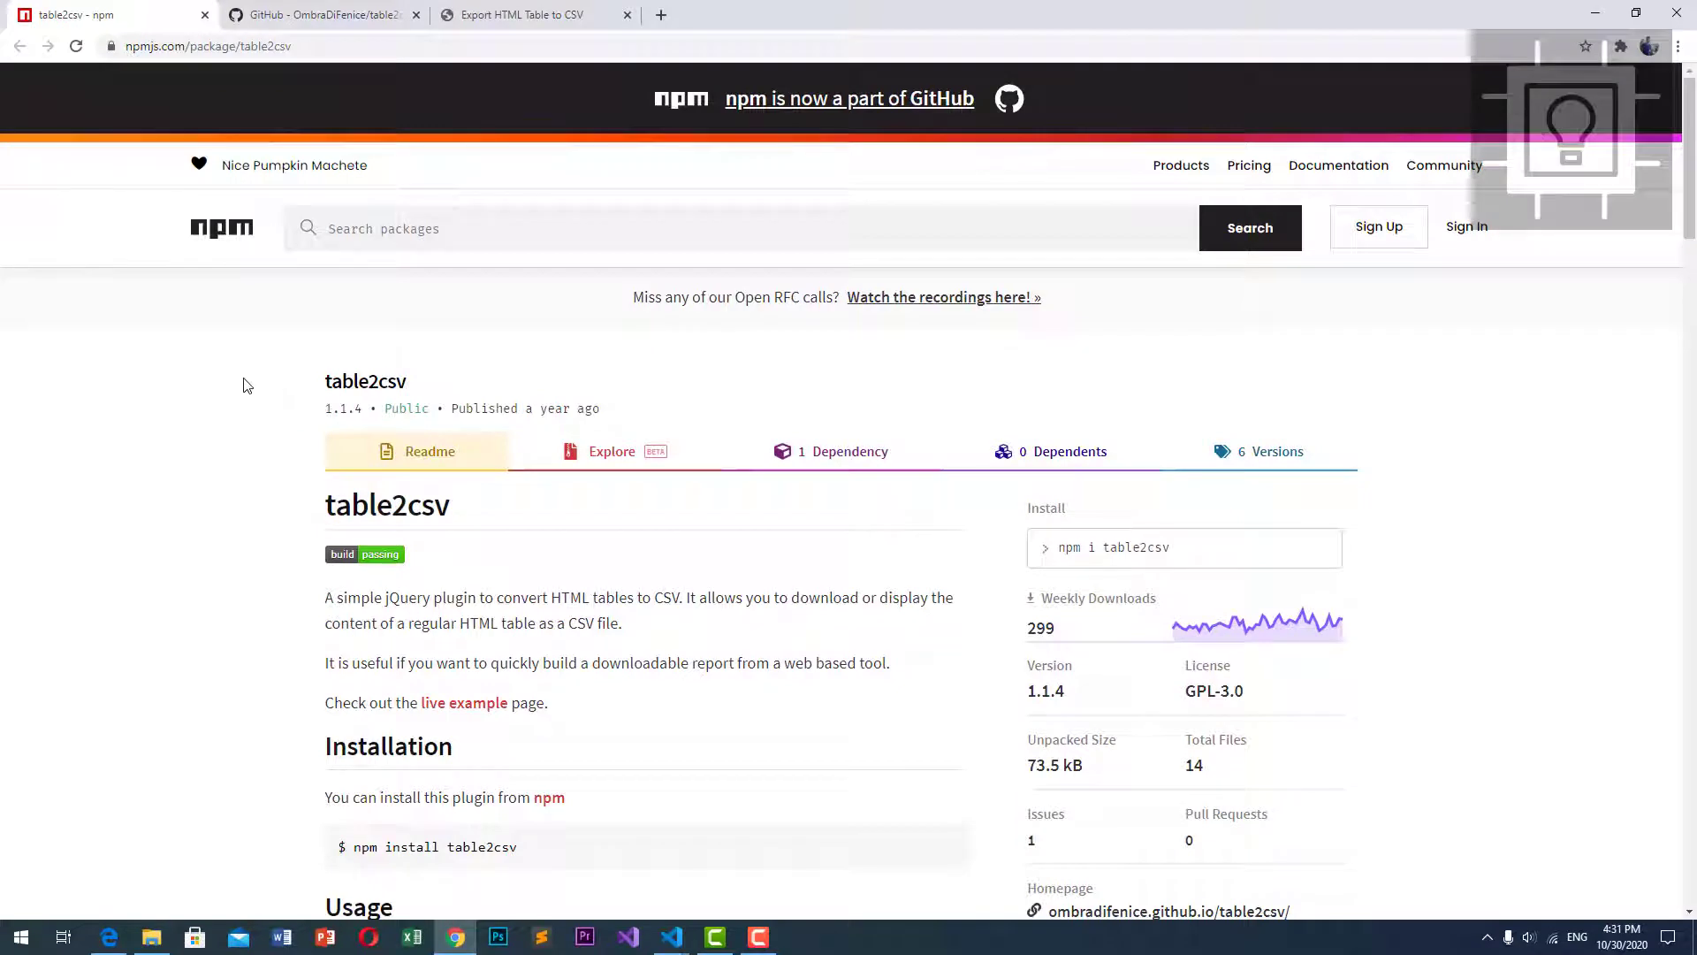
mouse_move(400, 601)
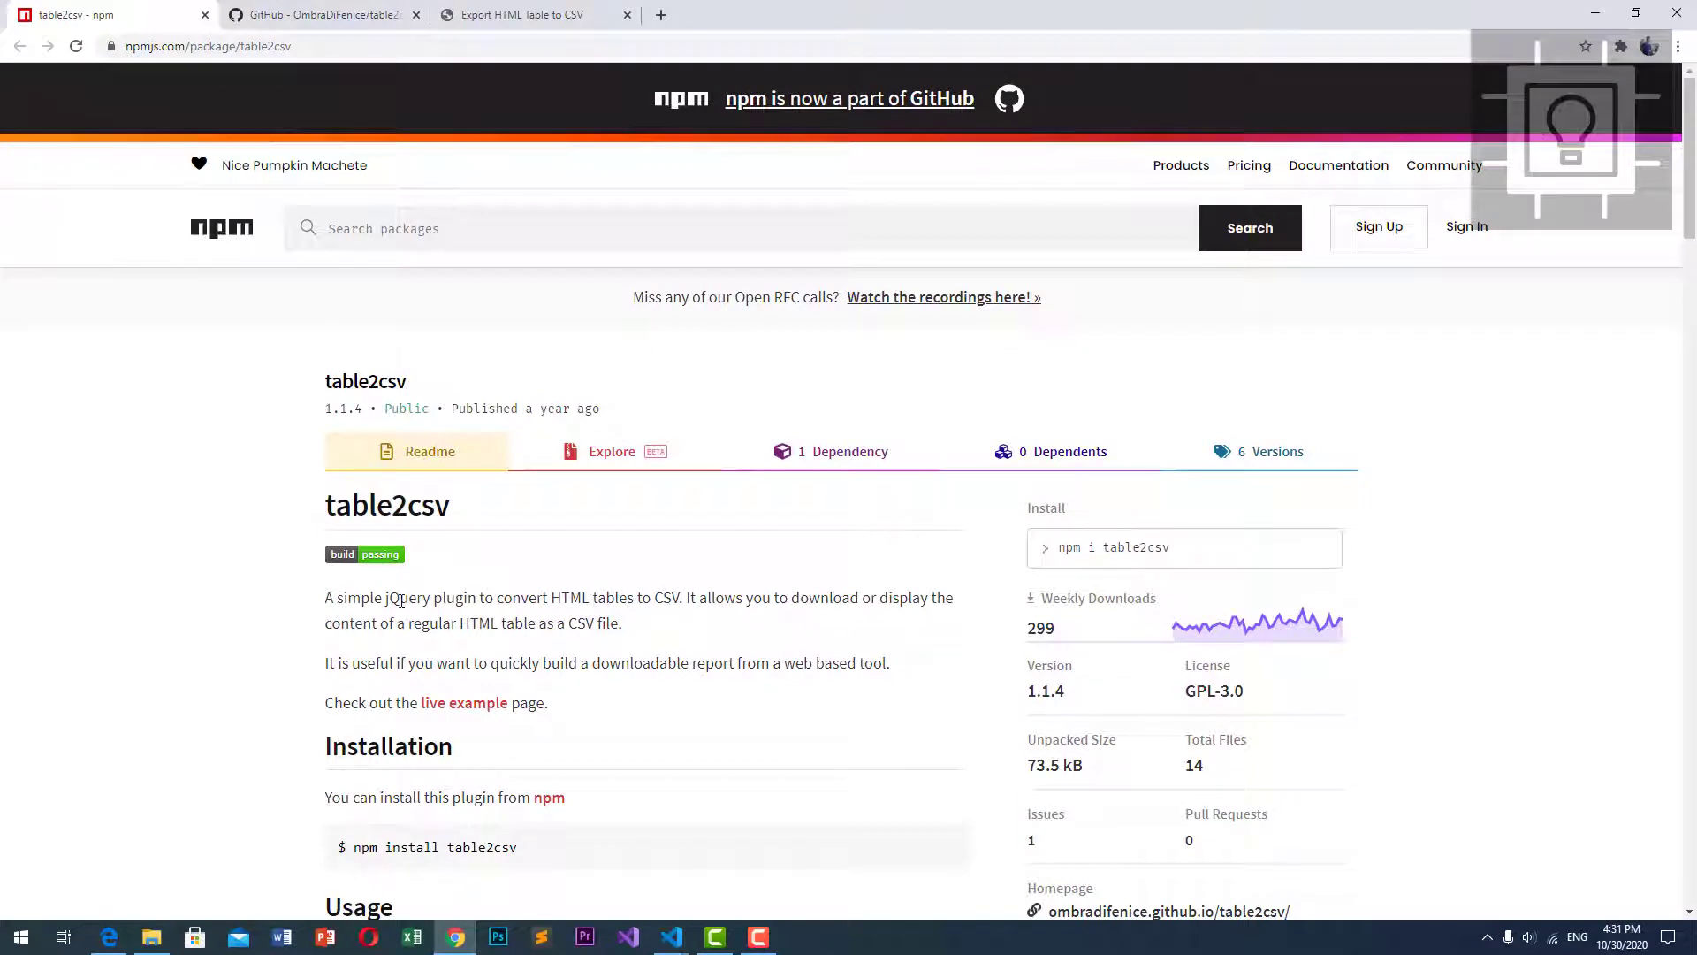
mouse_move(465, 514)
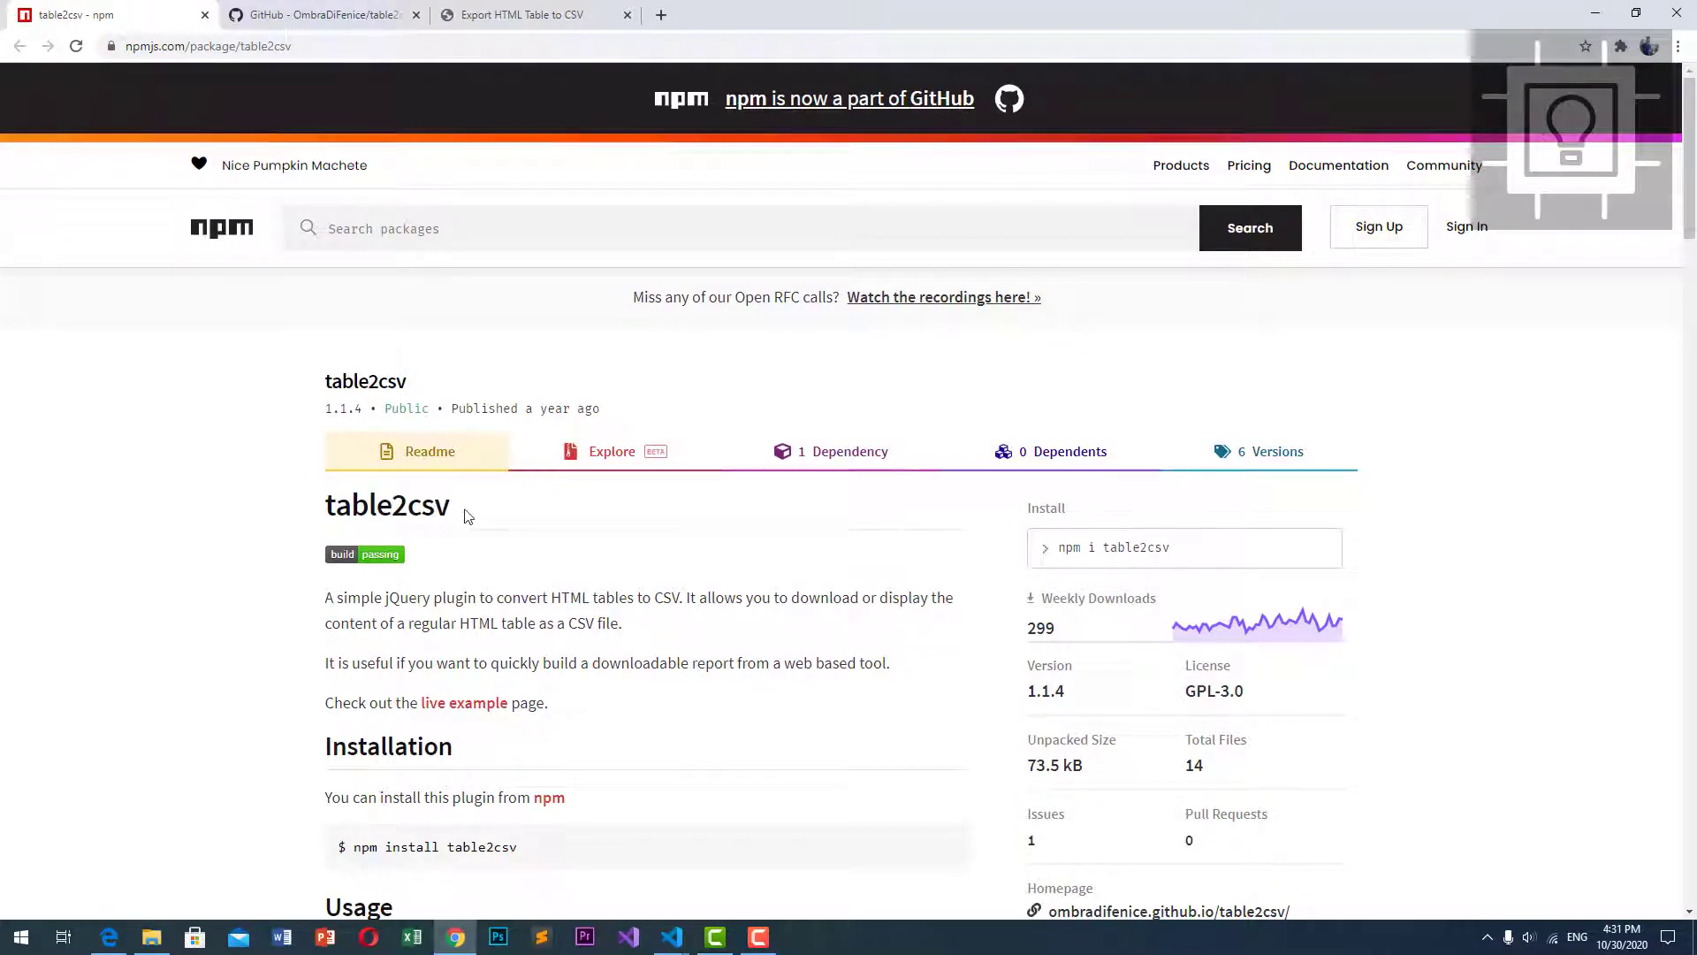
mouse_move(332, 619)
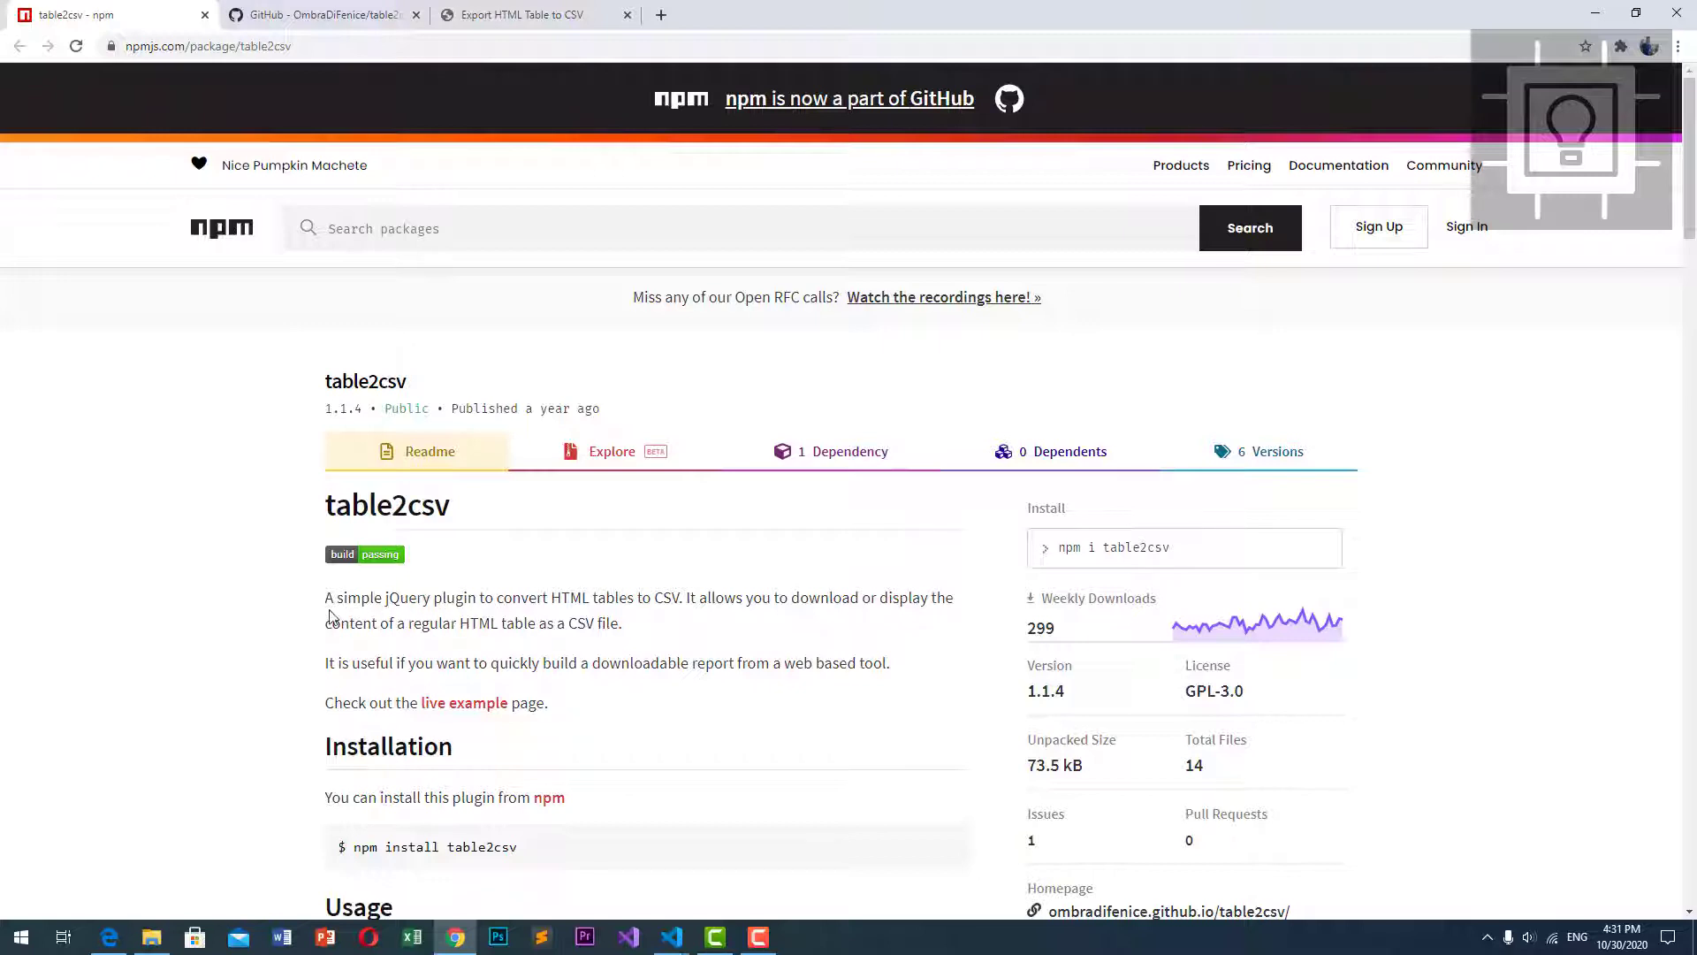
mouse_move(503, 619)
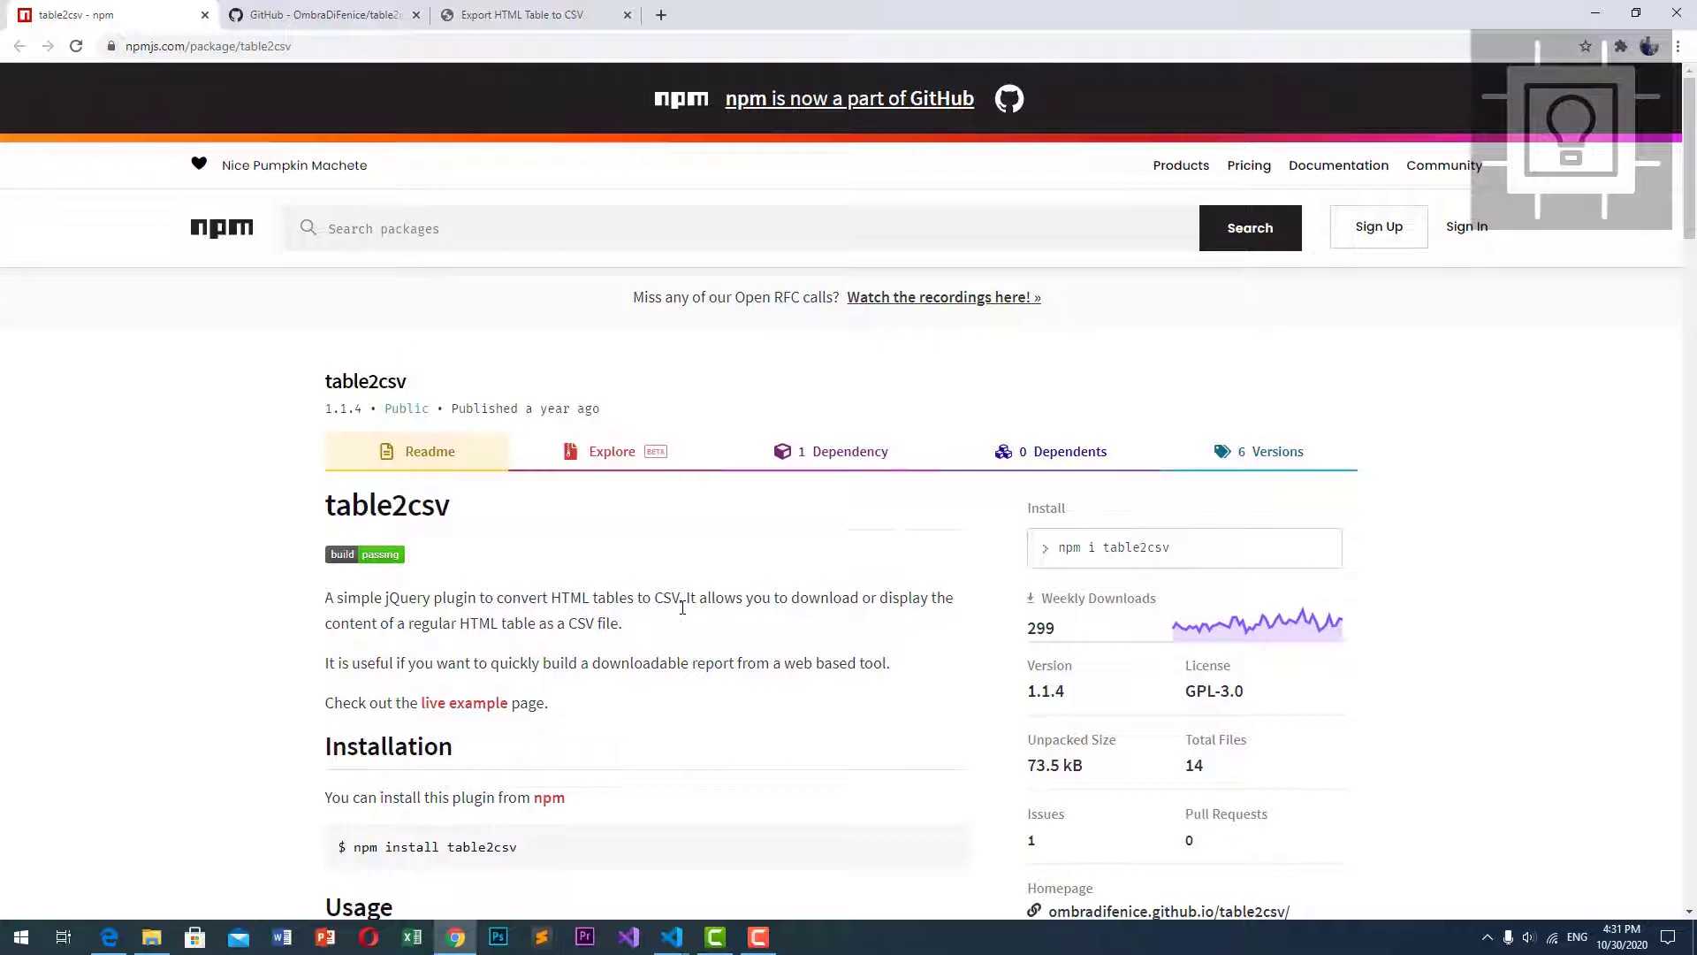
mouse_move(875, 604)
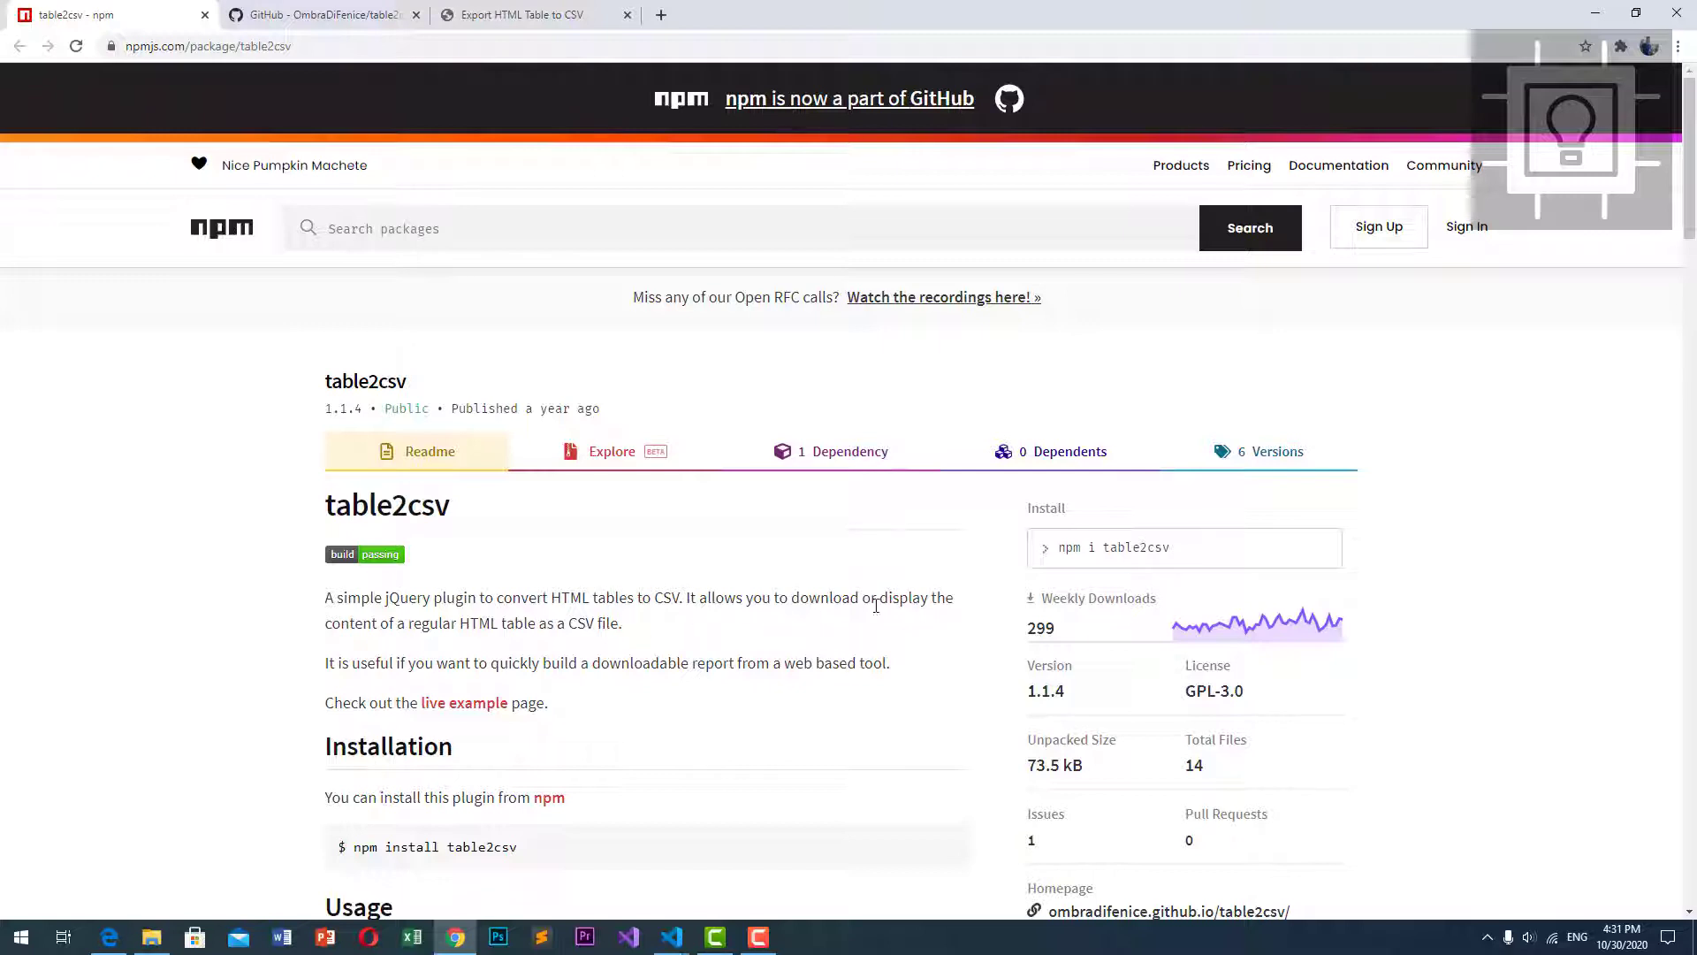
mouse_move(382, 642)
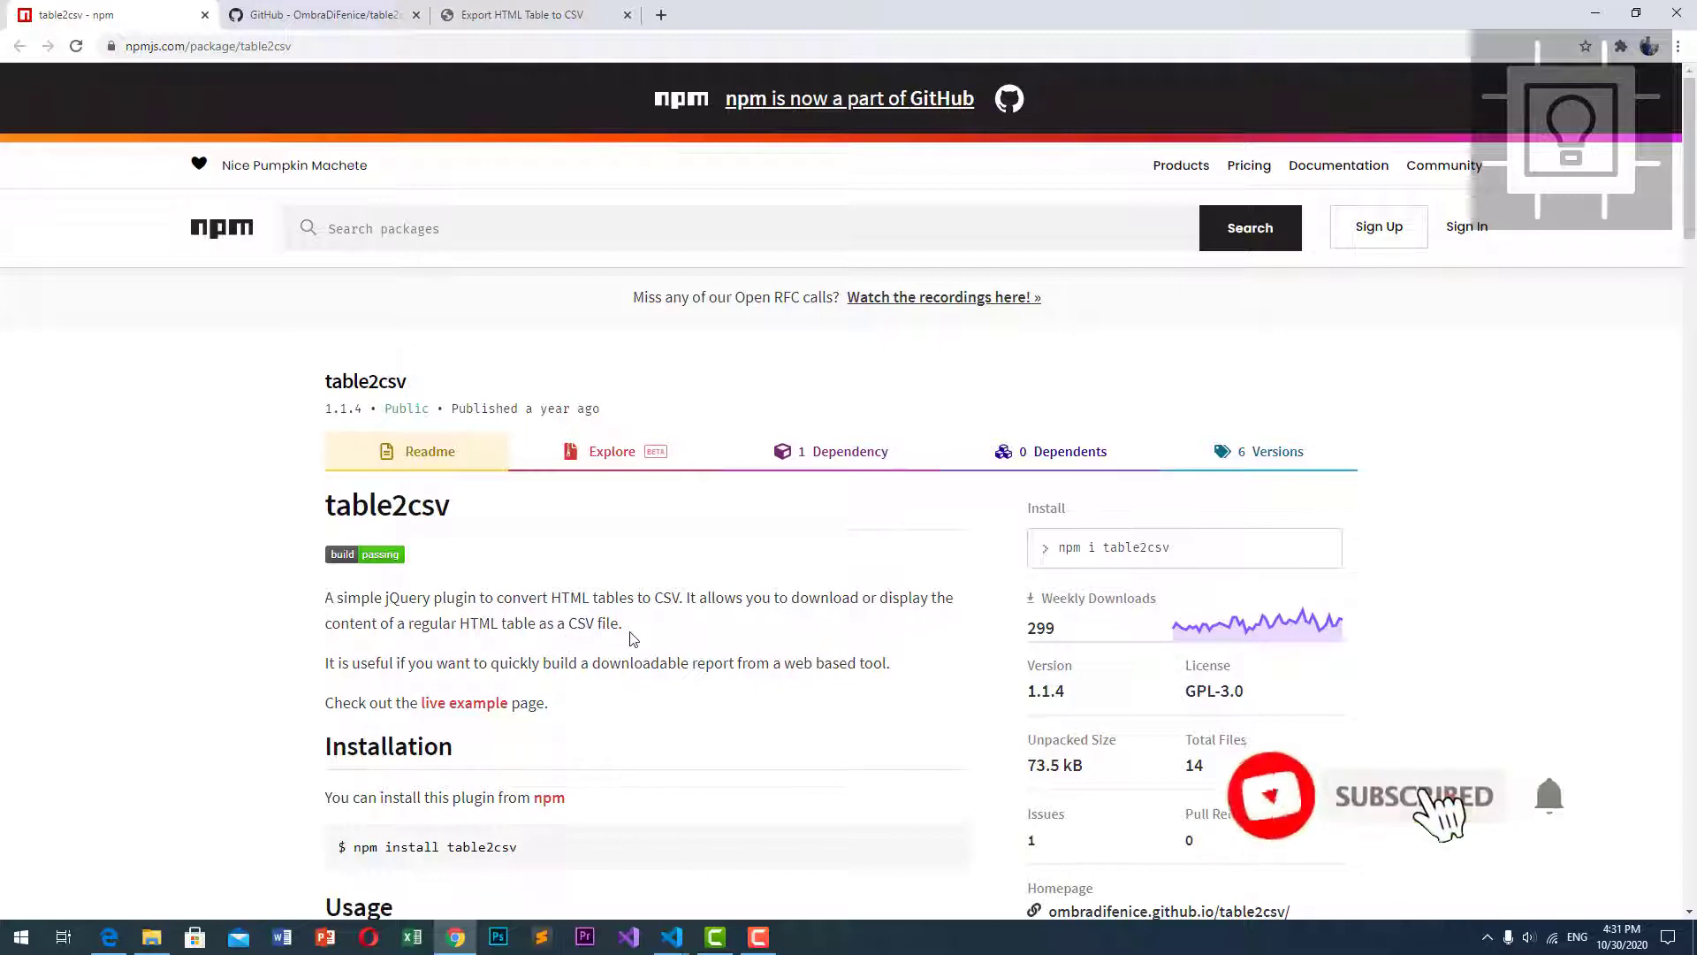
Read the table2csv readme's description, install command and script-import usage
left_click_drag(326, 596, 623, 622)
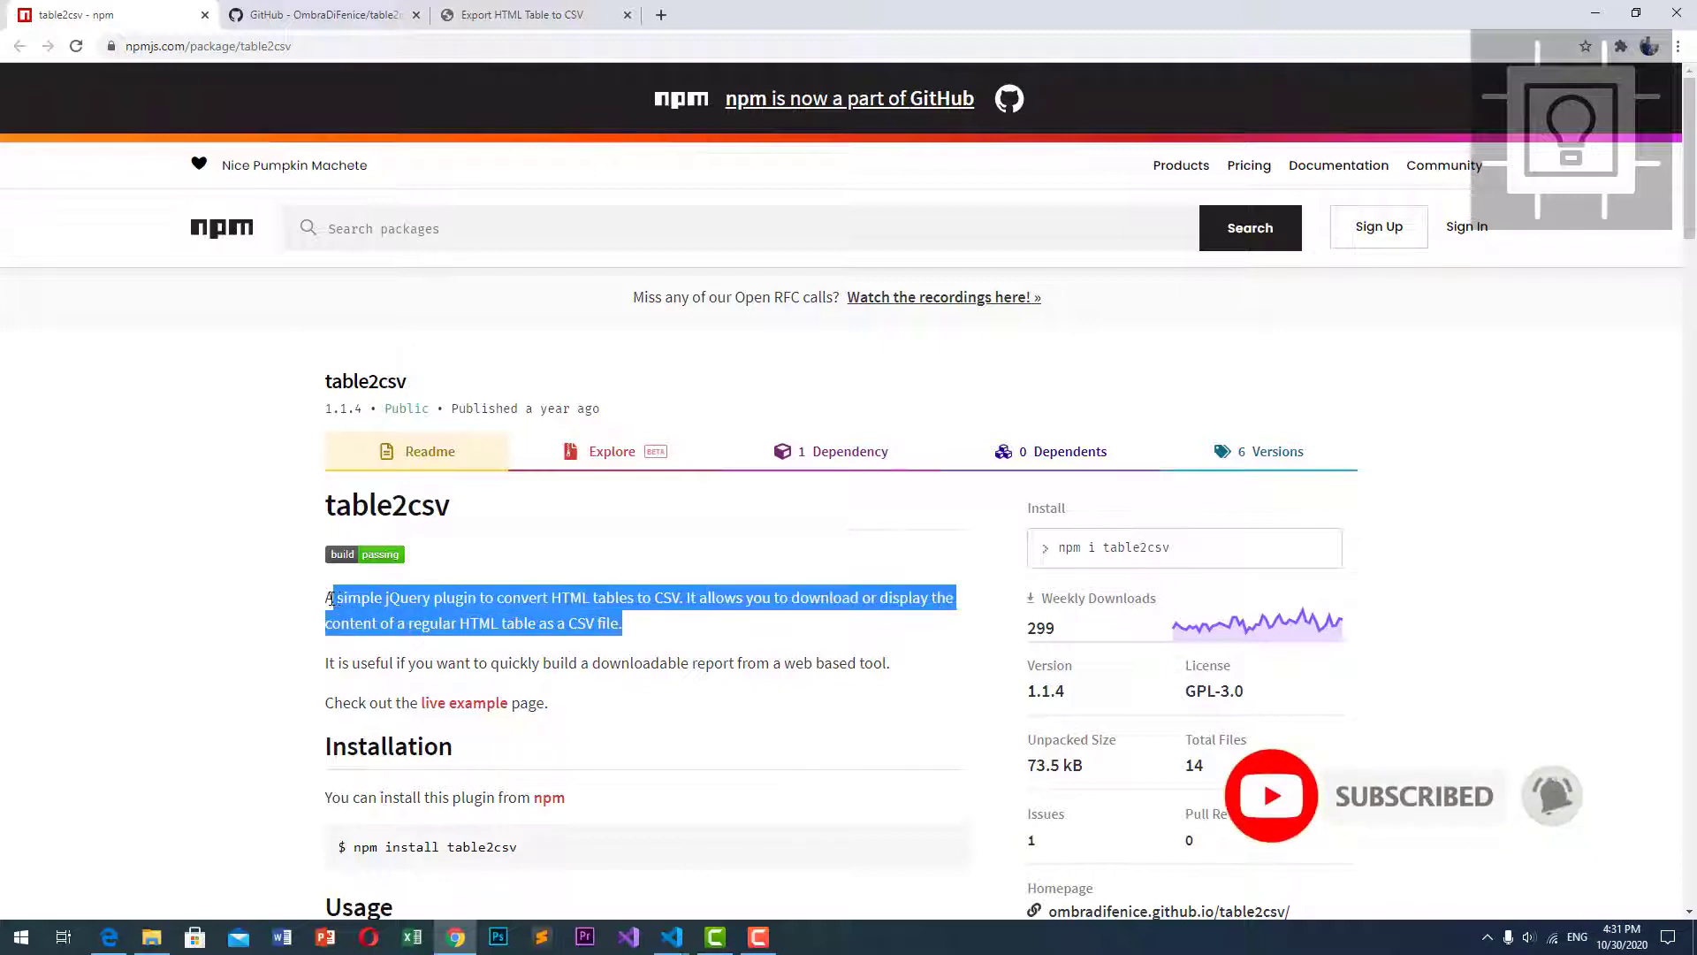
scroll("down", 3)
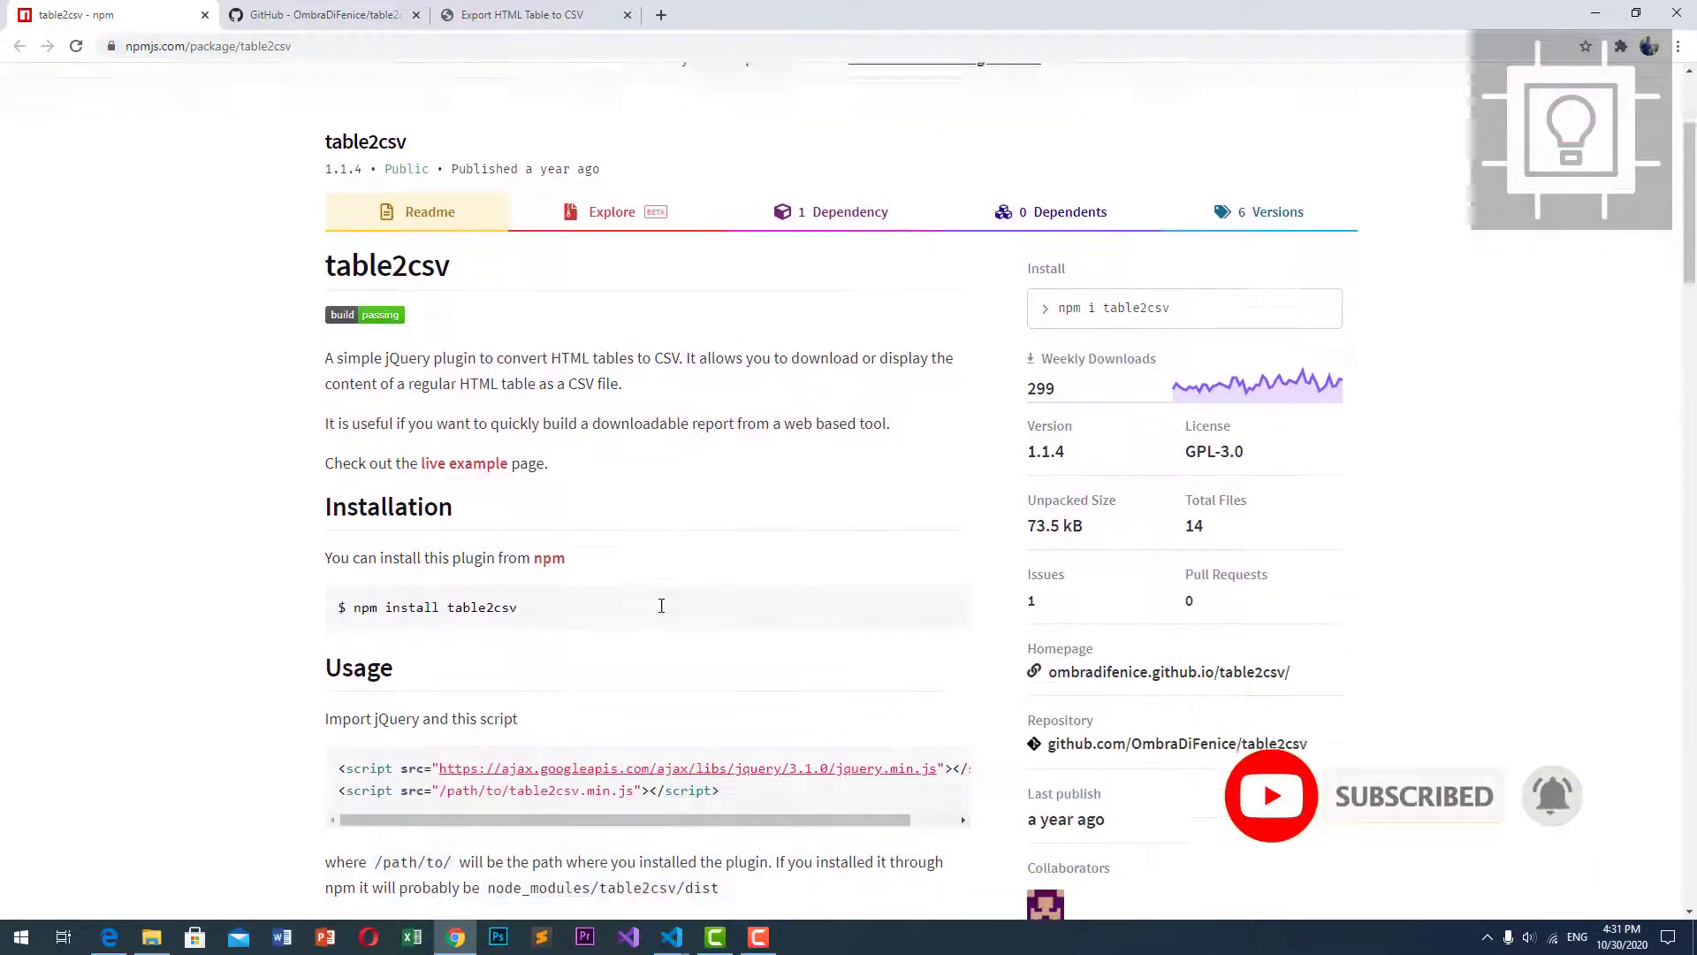
scroll("down", 3)
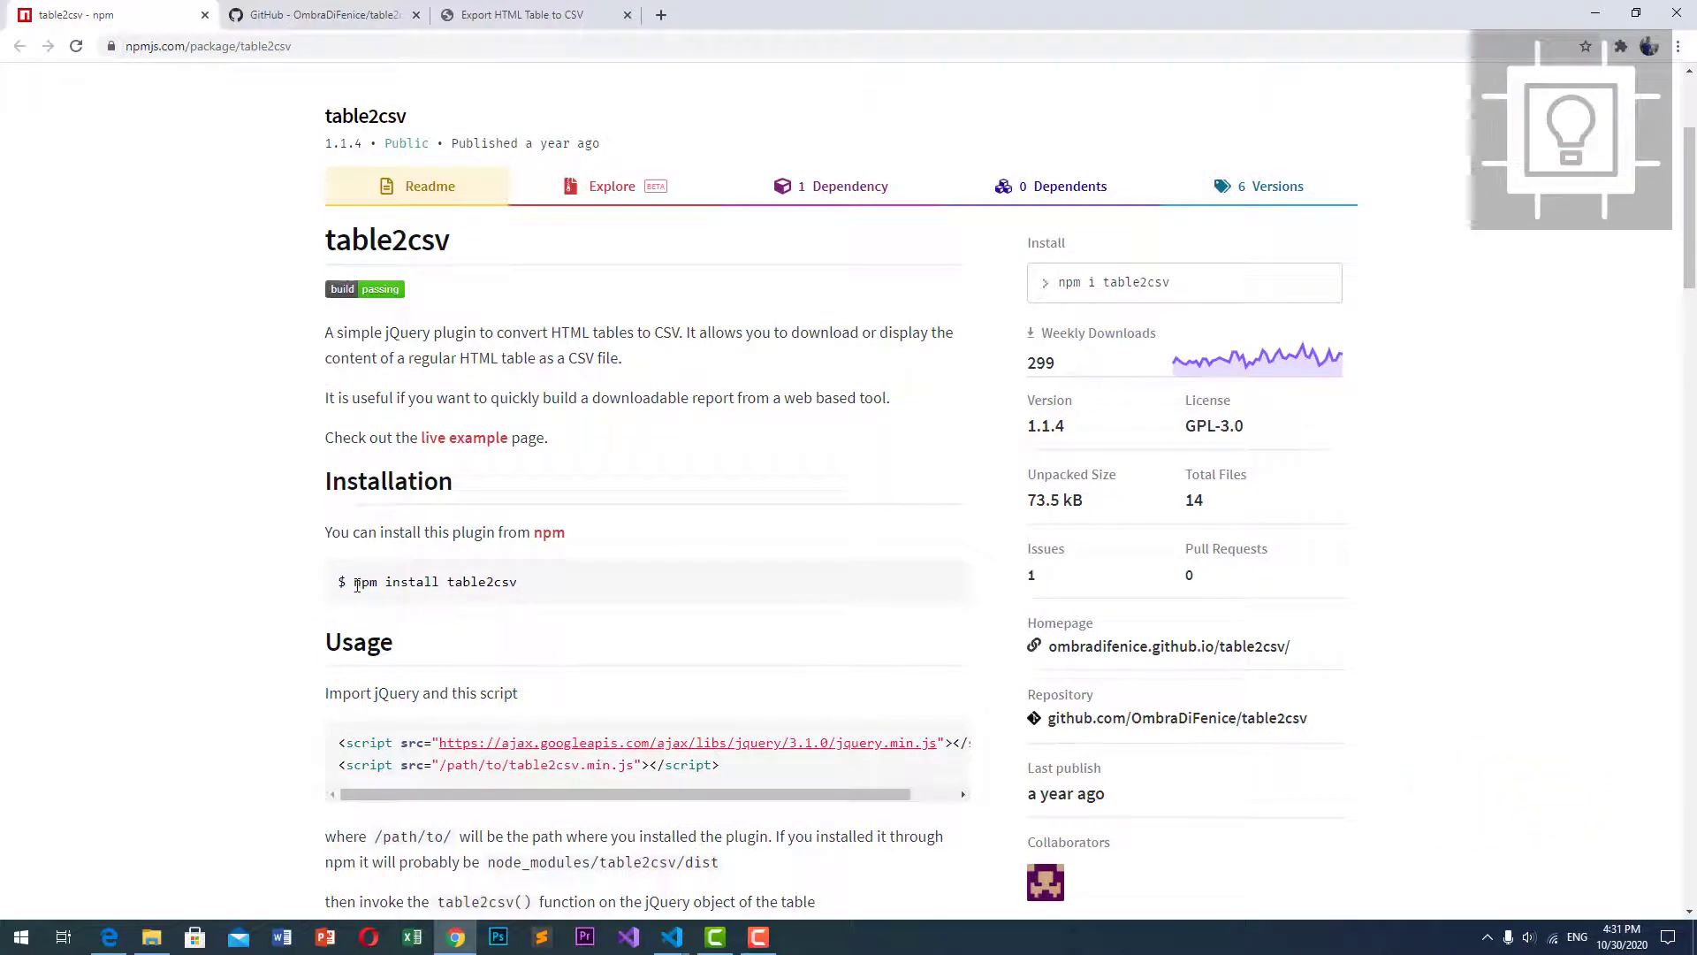
left_click_drag(354, 581, 518, 582)
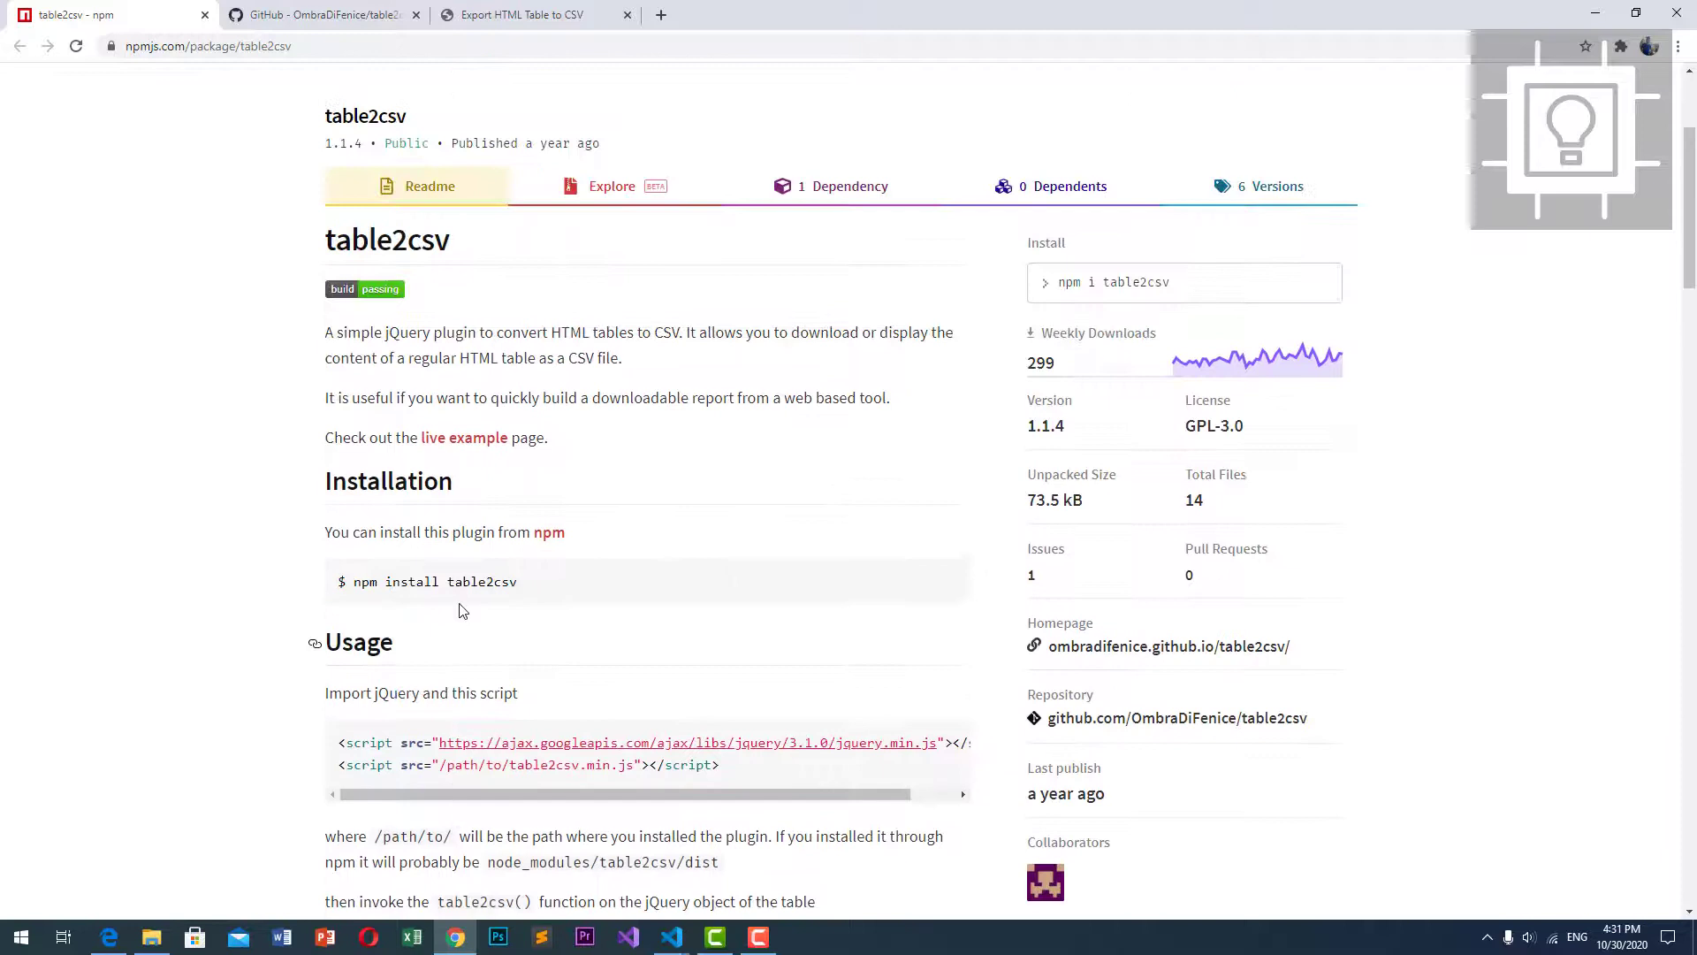
mouse_move(940, 647)
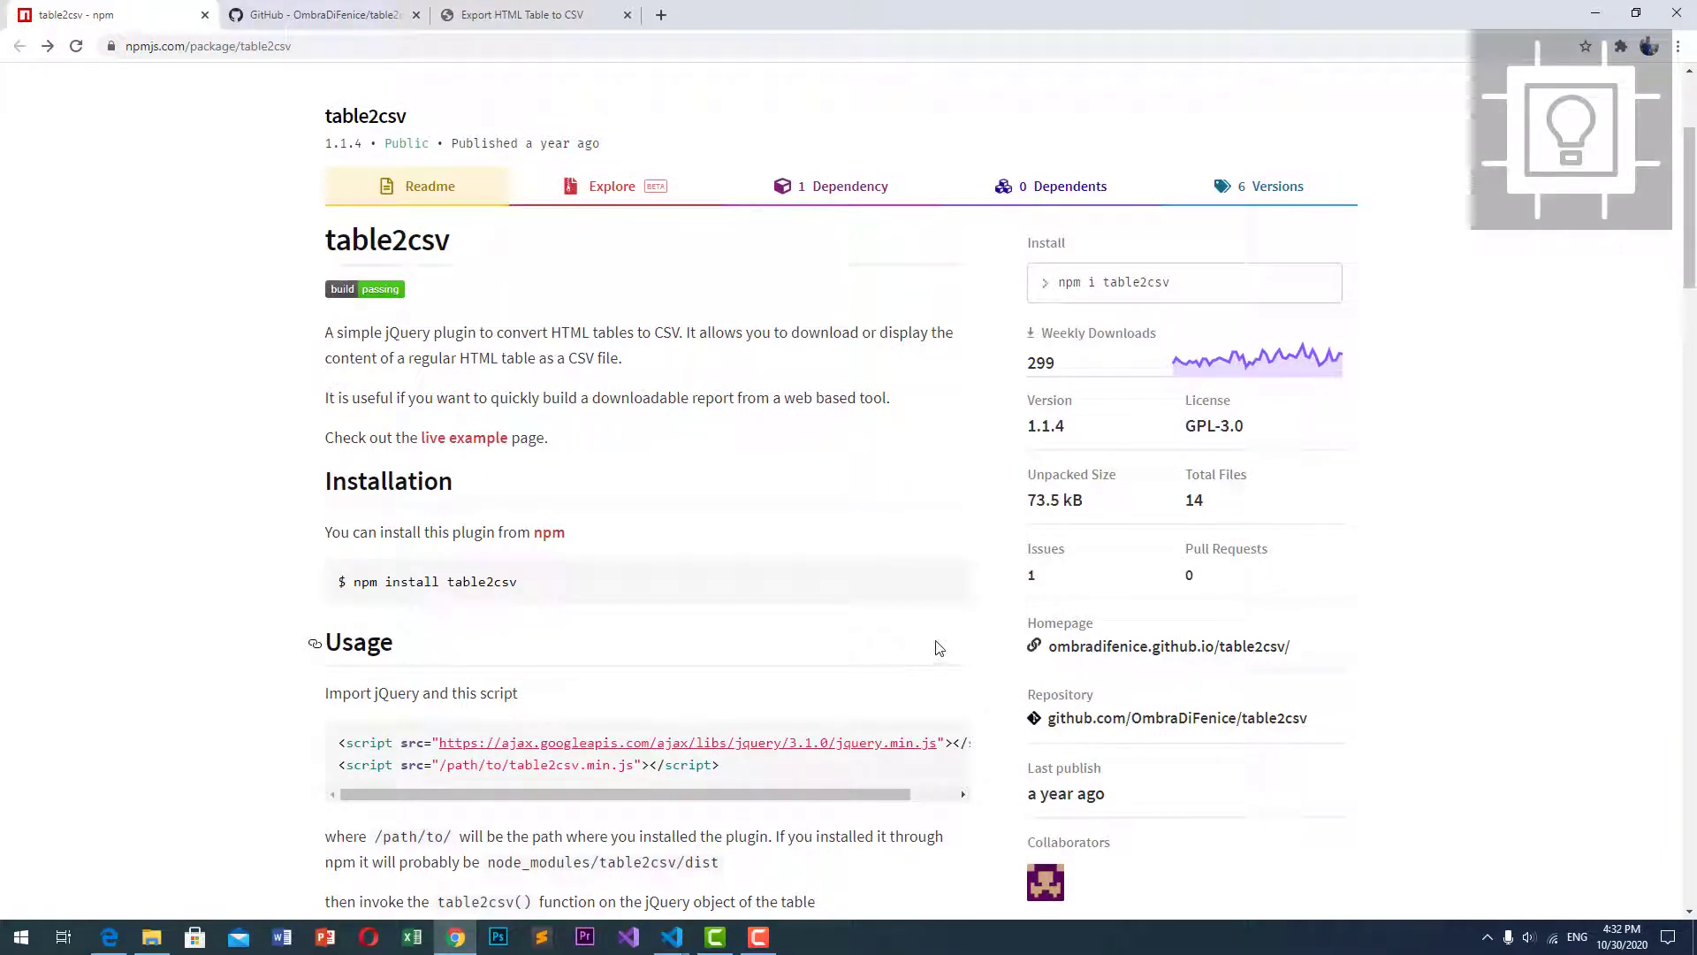
mouse_move(1163, 728)
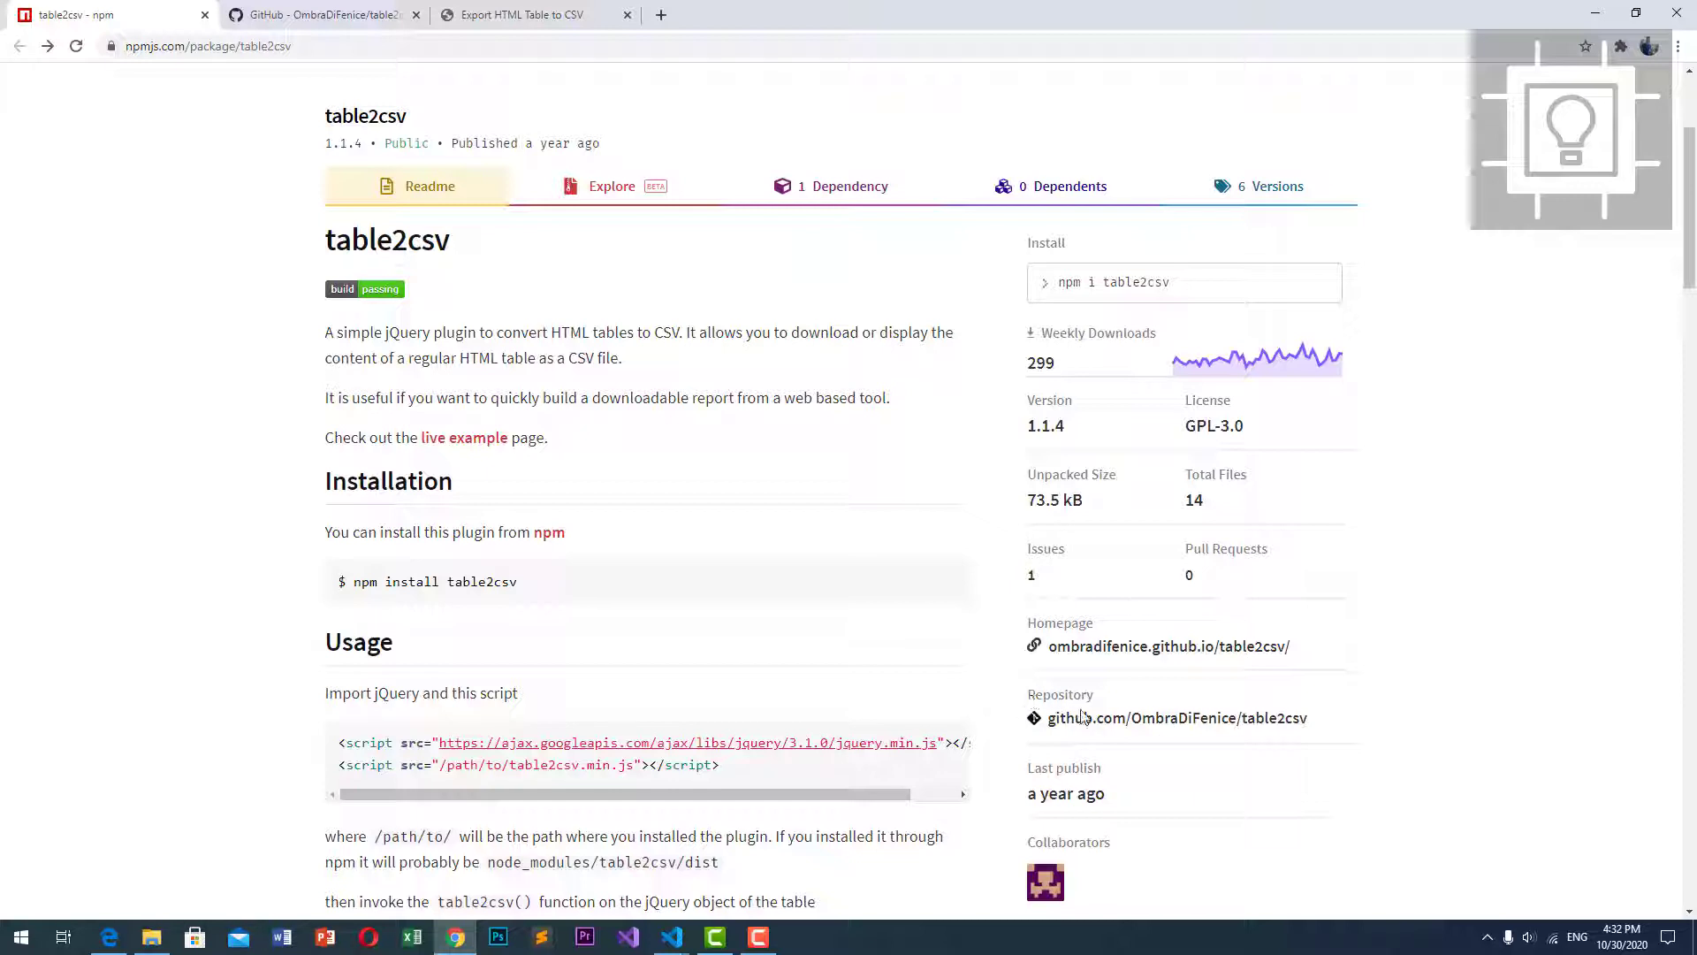
Download the table2csv repository's master ZIP from GitHub and show it in Downloads
left_click(1177, 718)
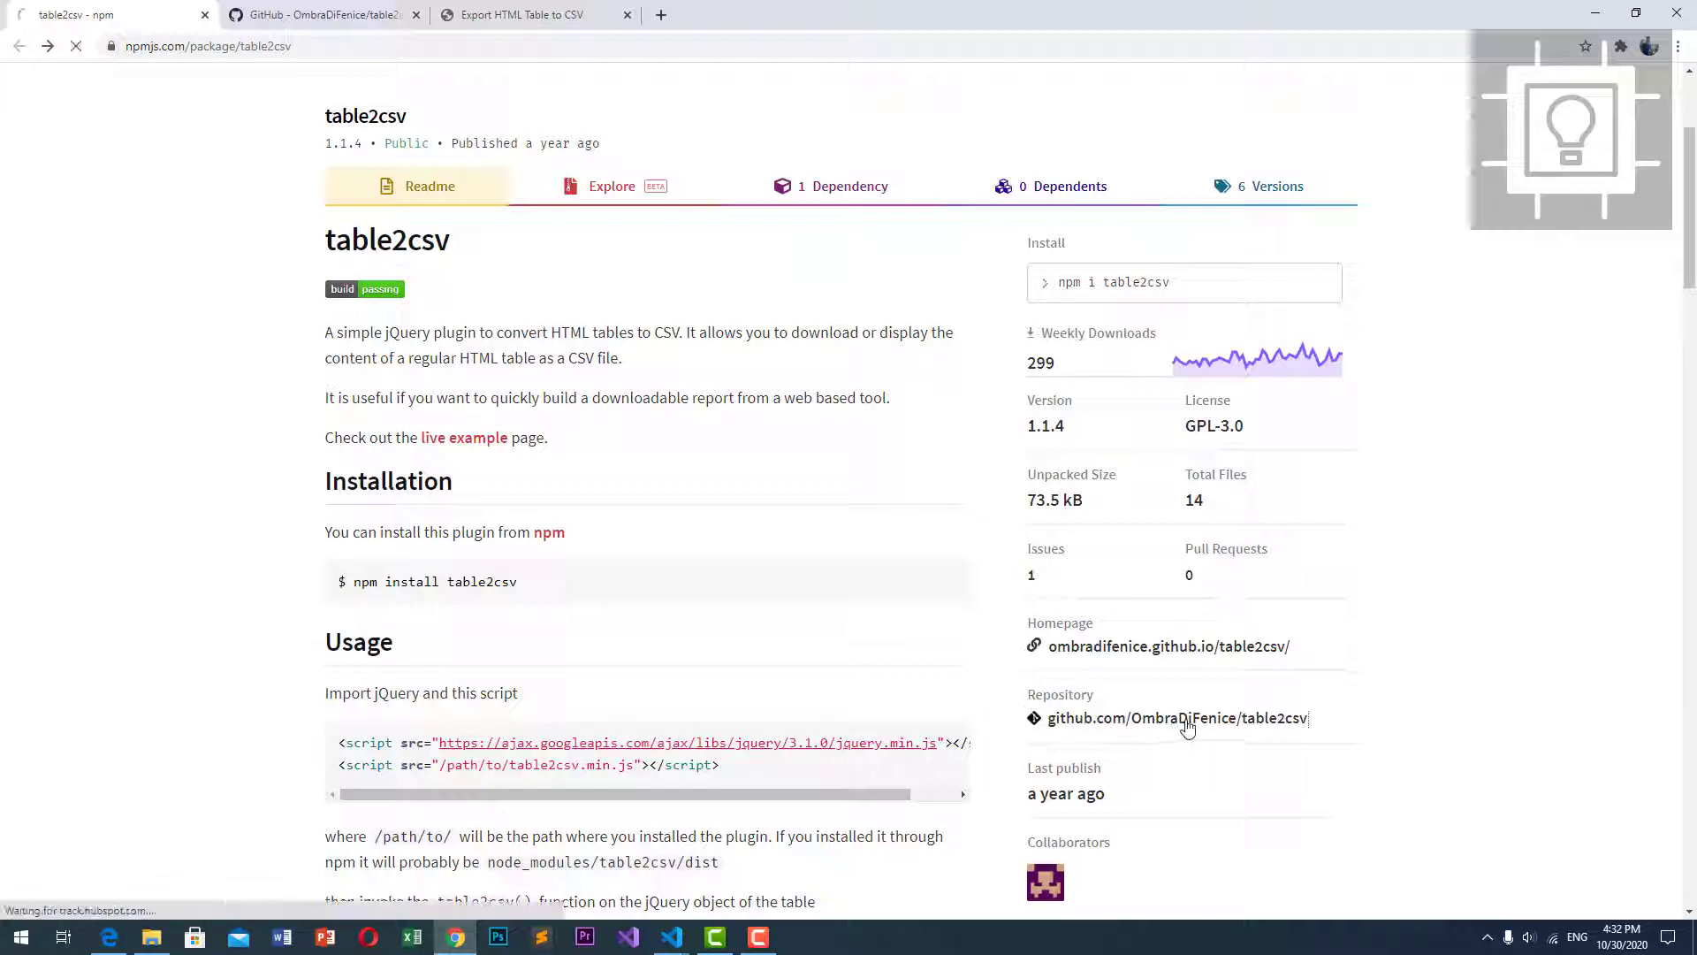
left_click(1181, 718)
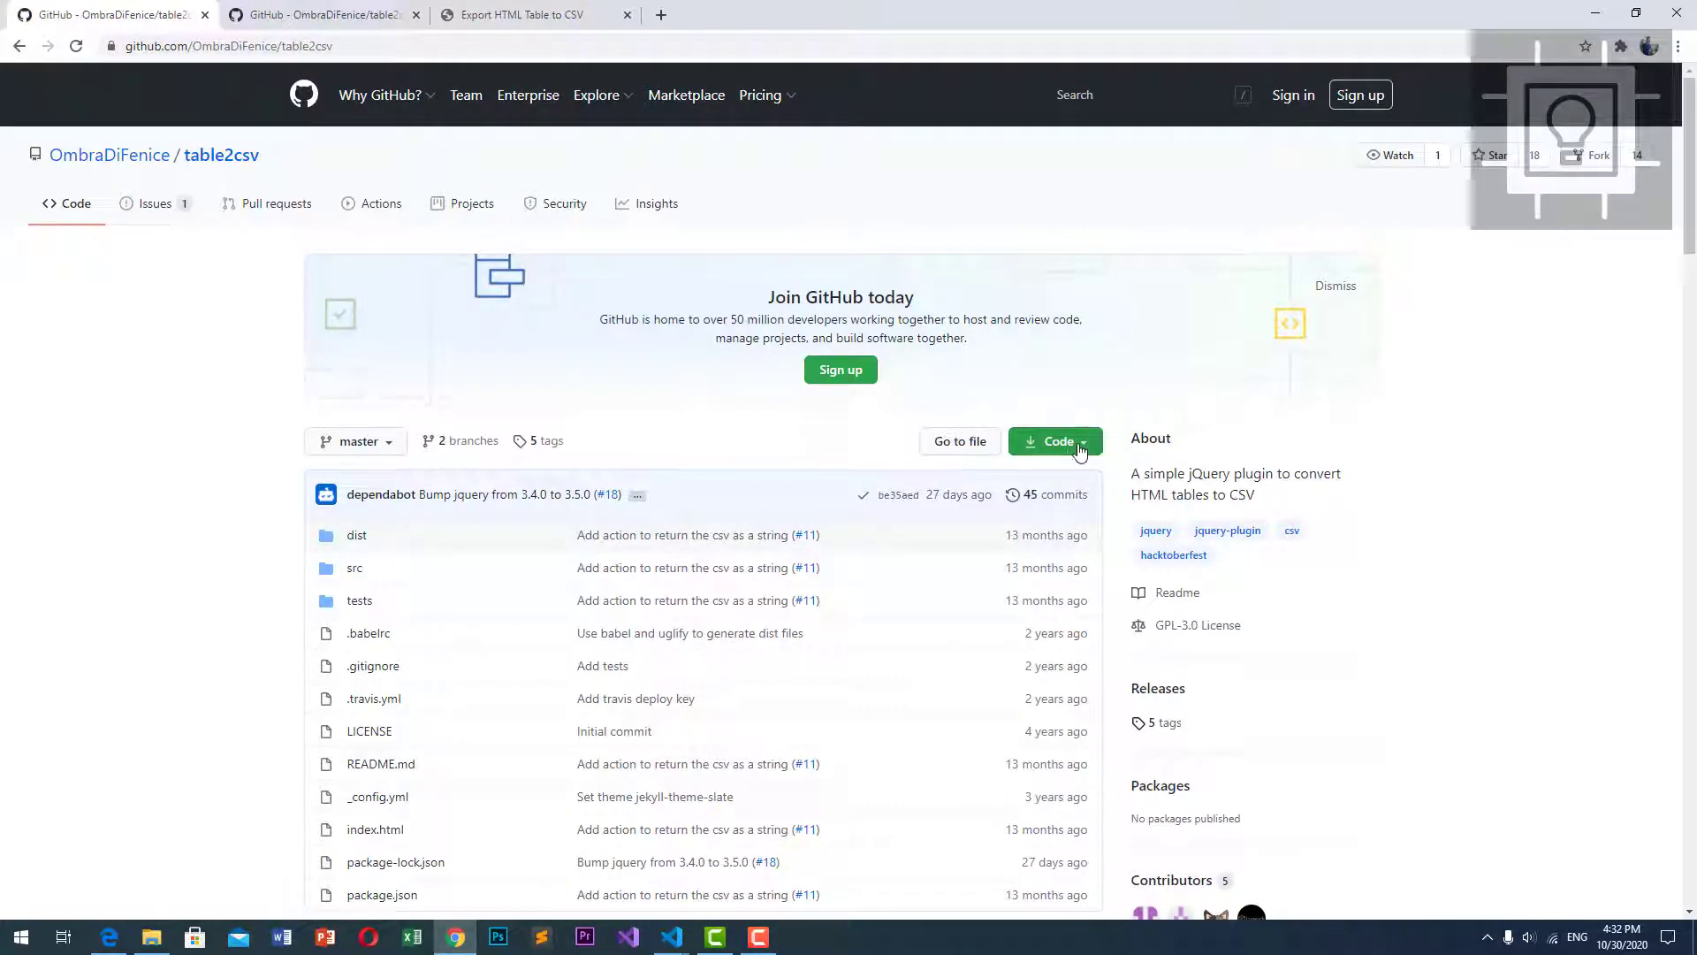
left_click(1055, 442)
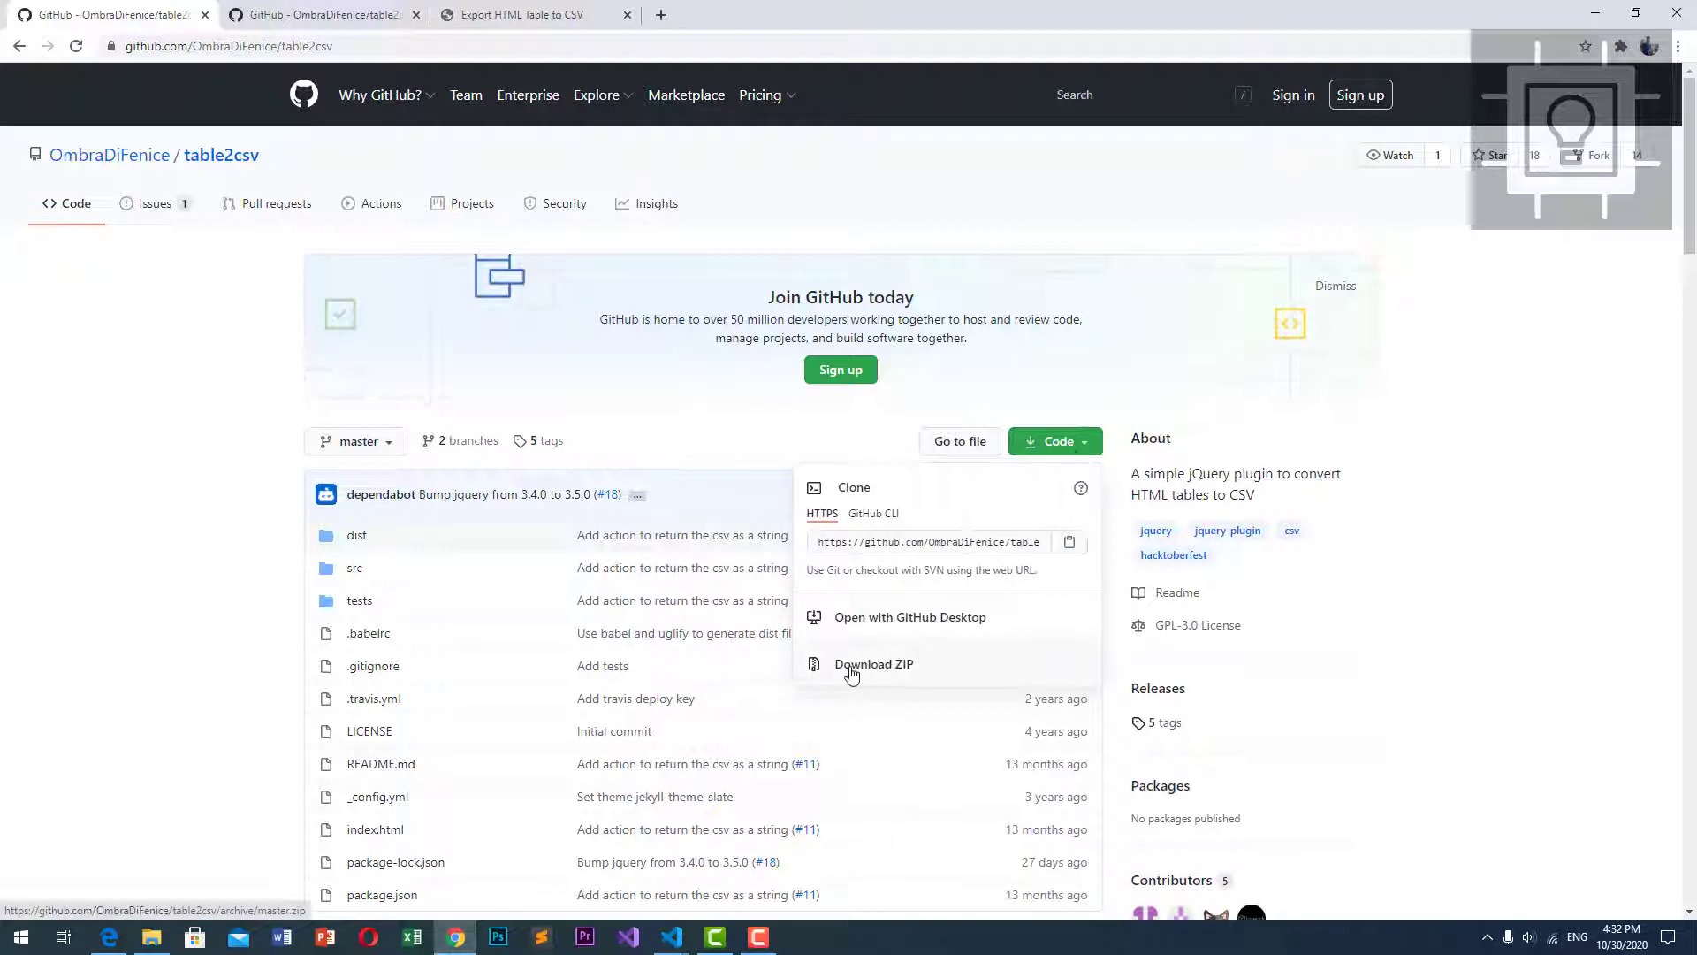
left_click(873, 663)
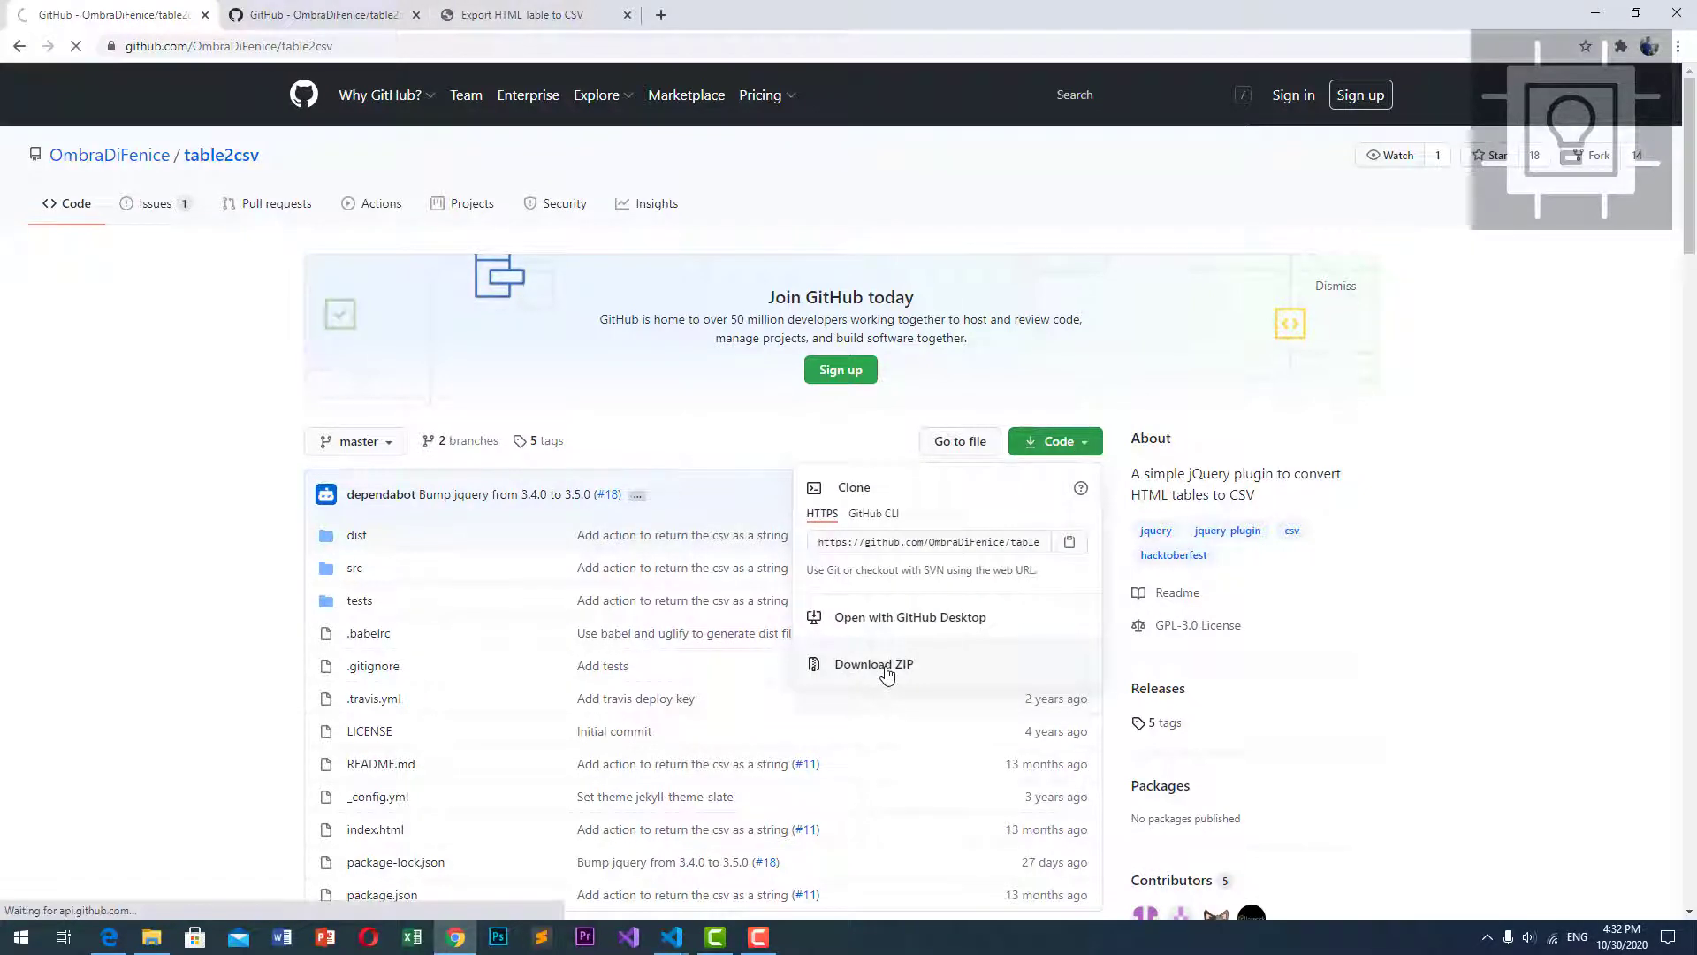
left_click(873, 663)
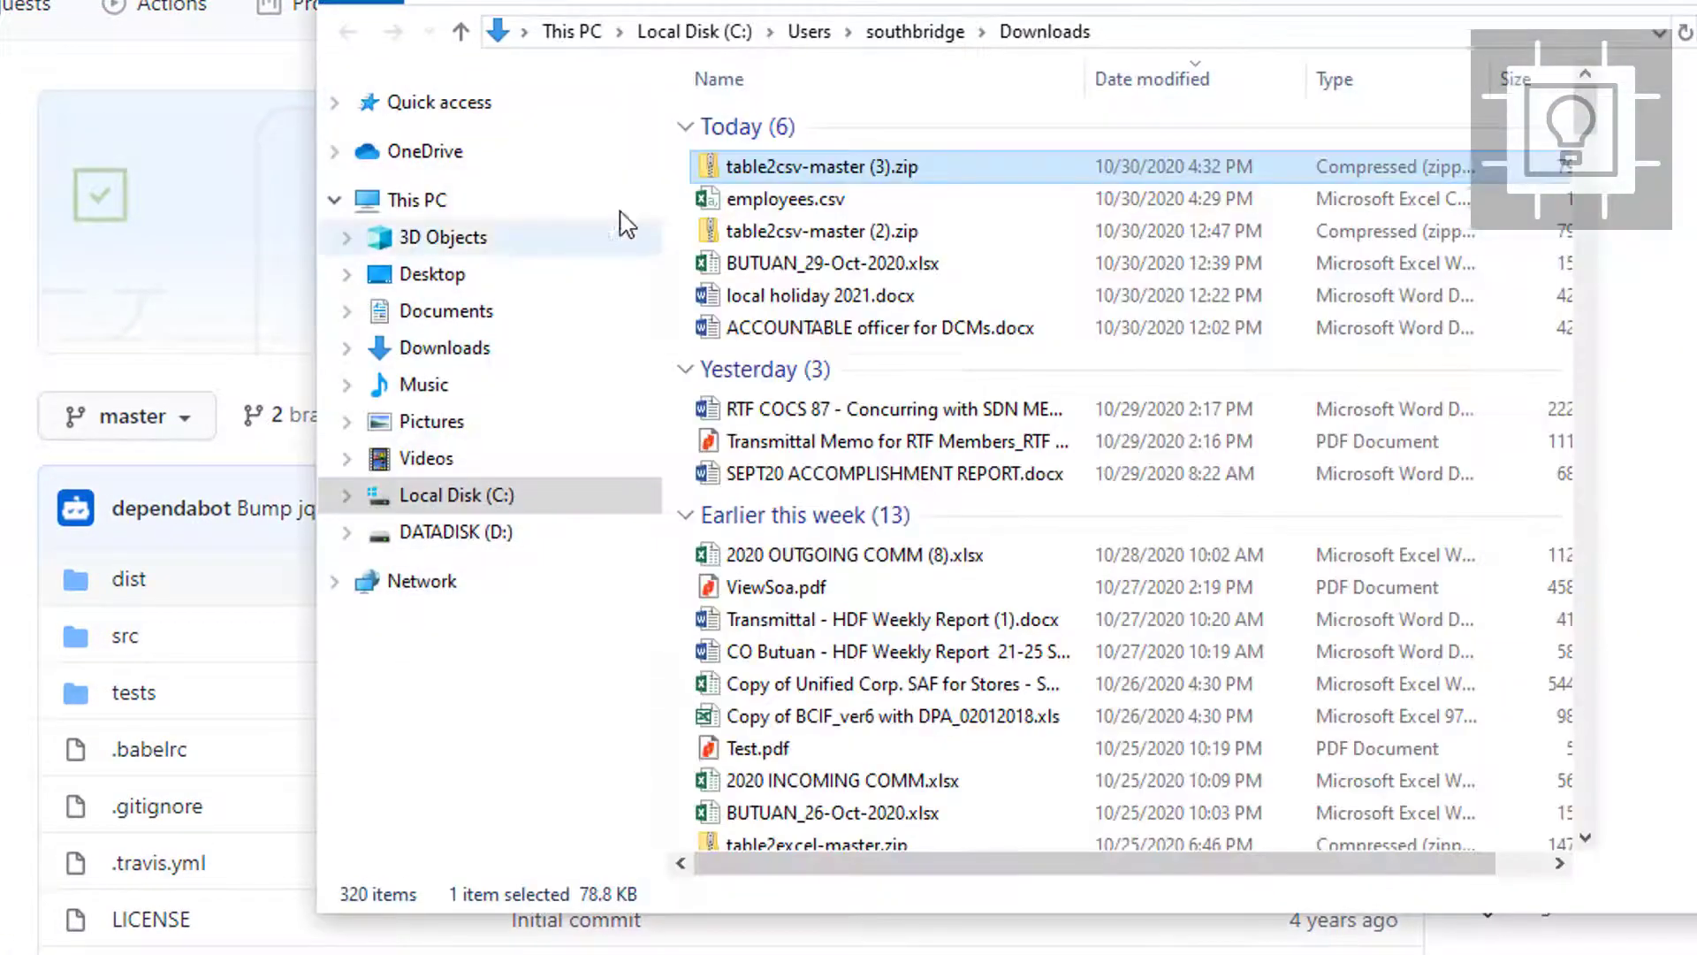
Open table2csv-master (3).zip and go into its table2csv-master/dist folder
double_click(817, 167)
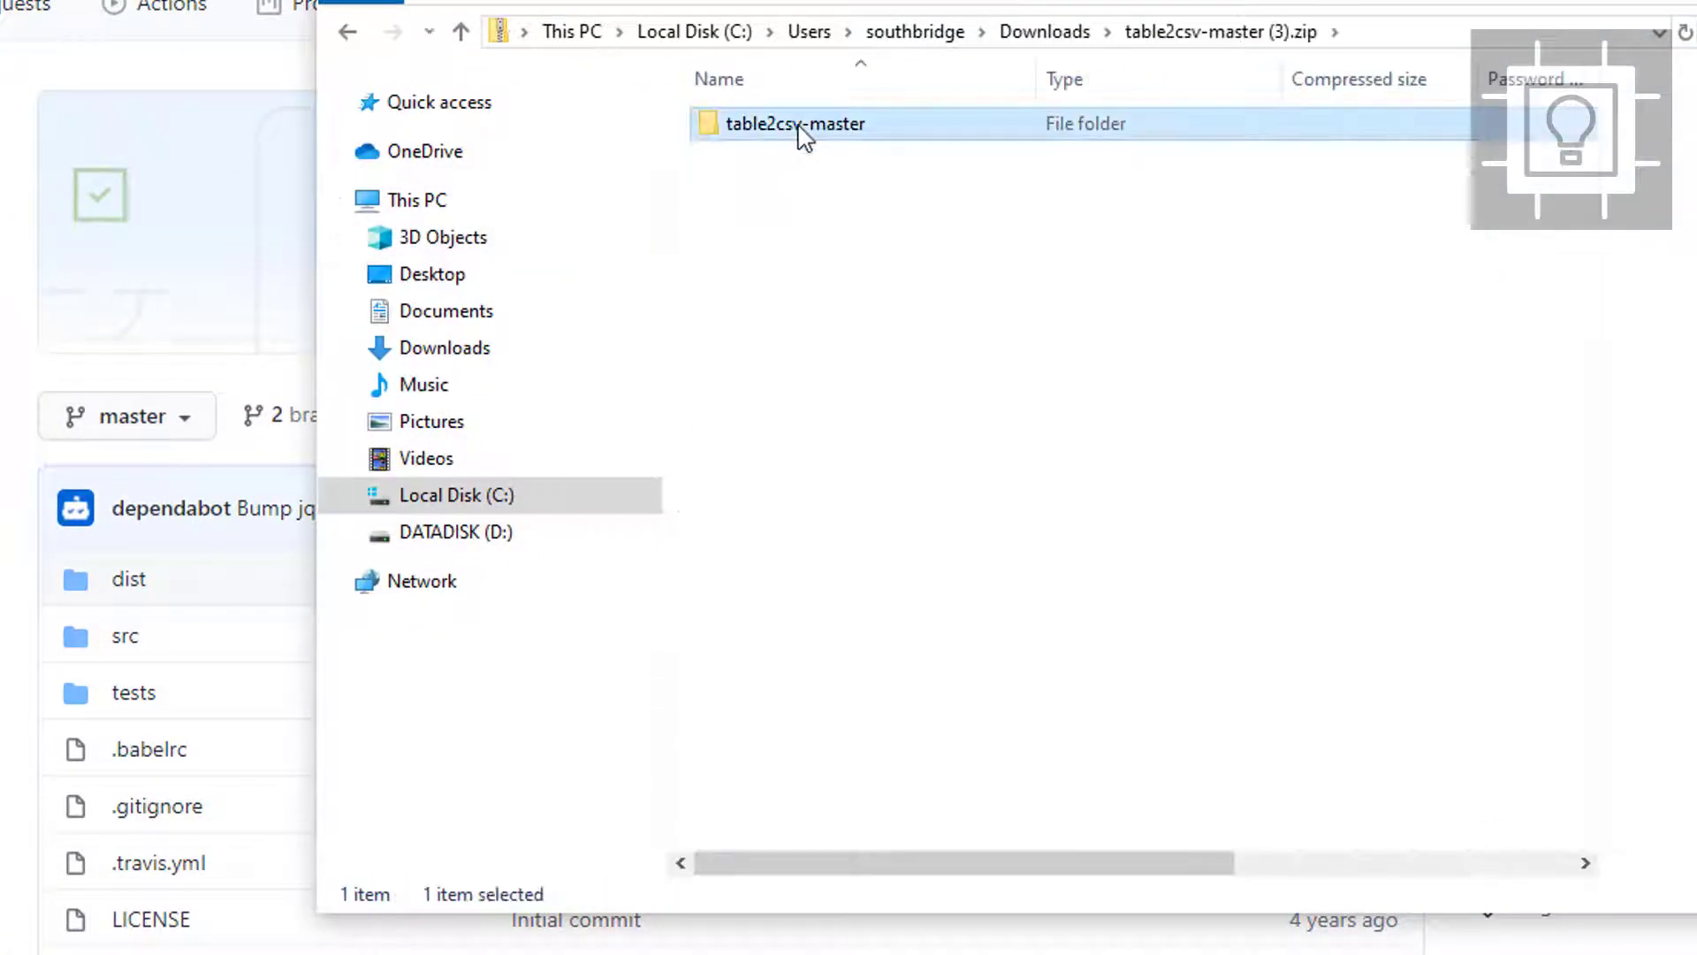
double_click(794, 124)
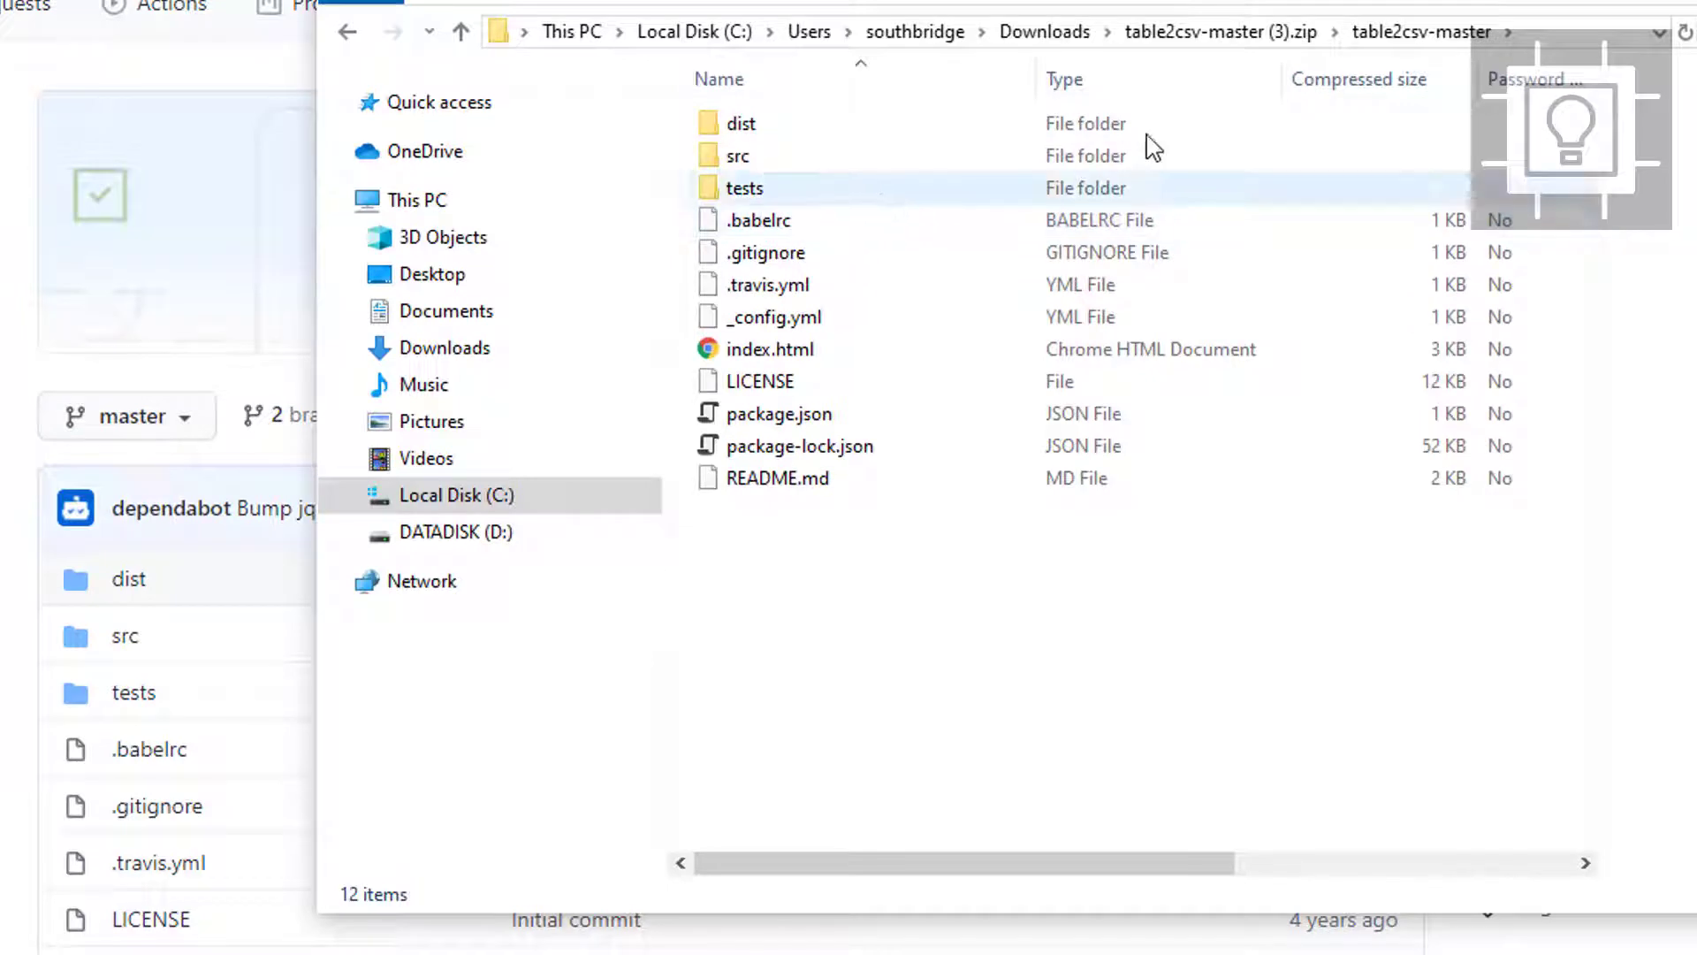
left_click(740, 124)
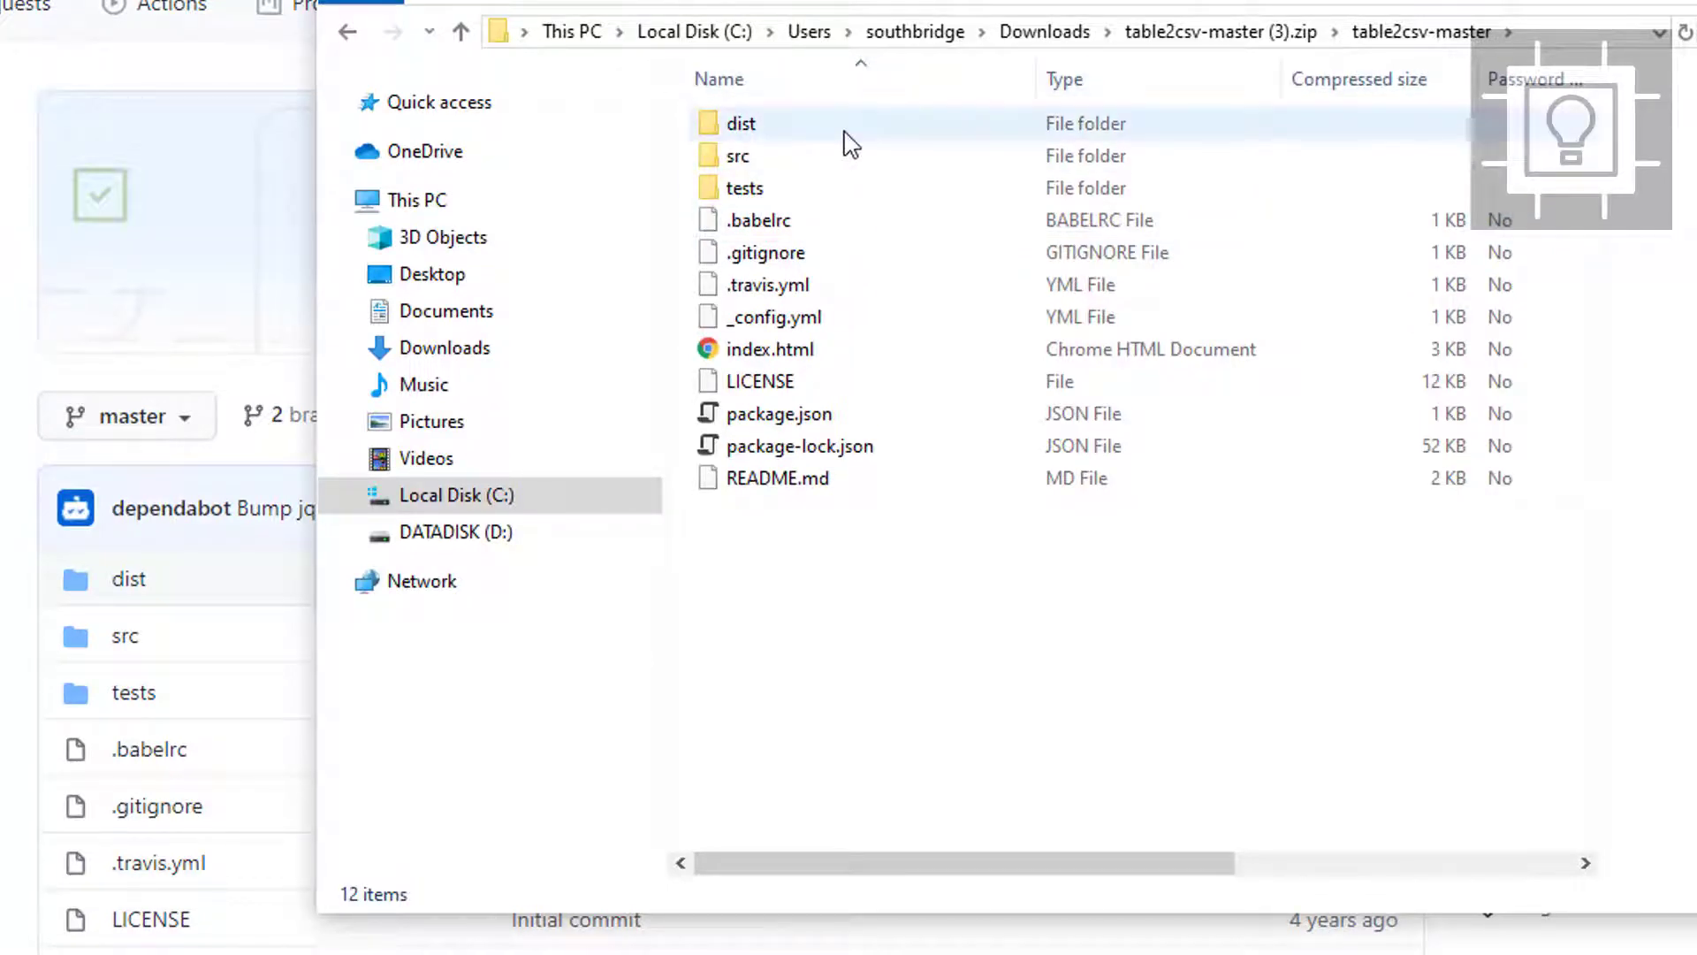
mouse_move(809, 132)
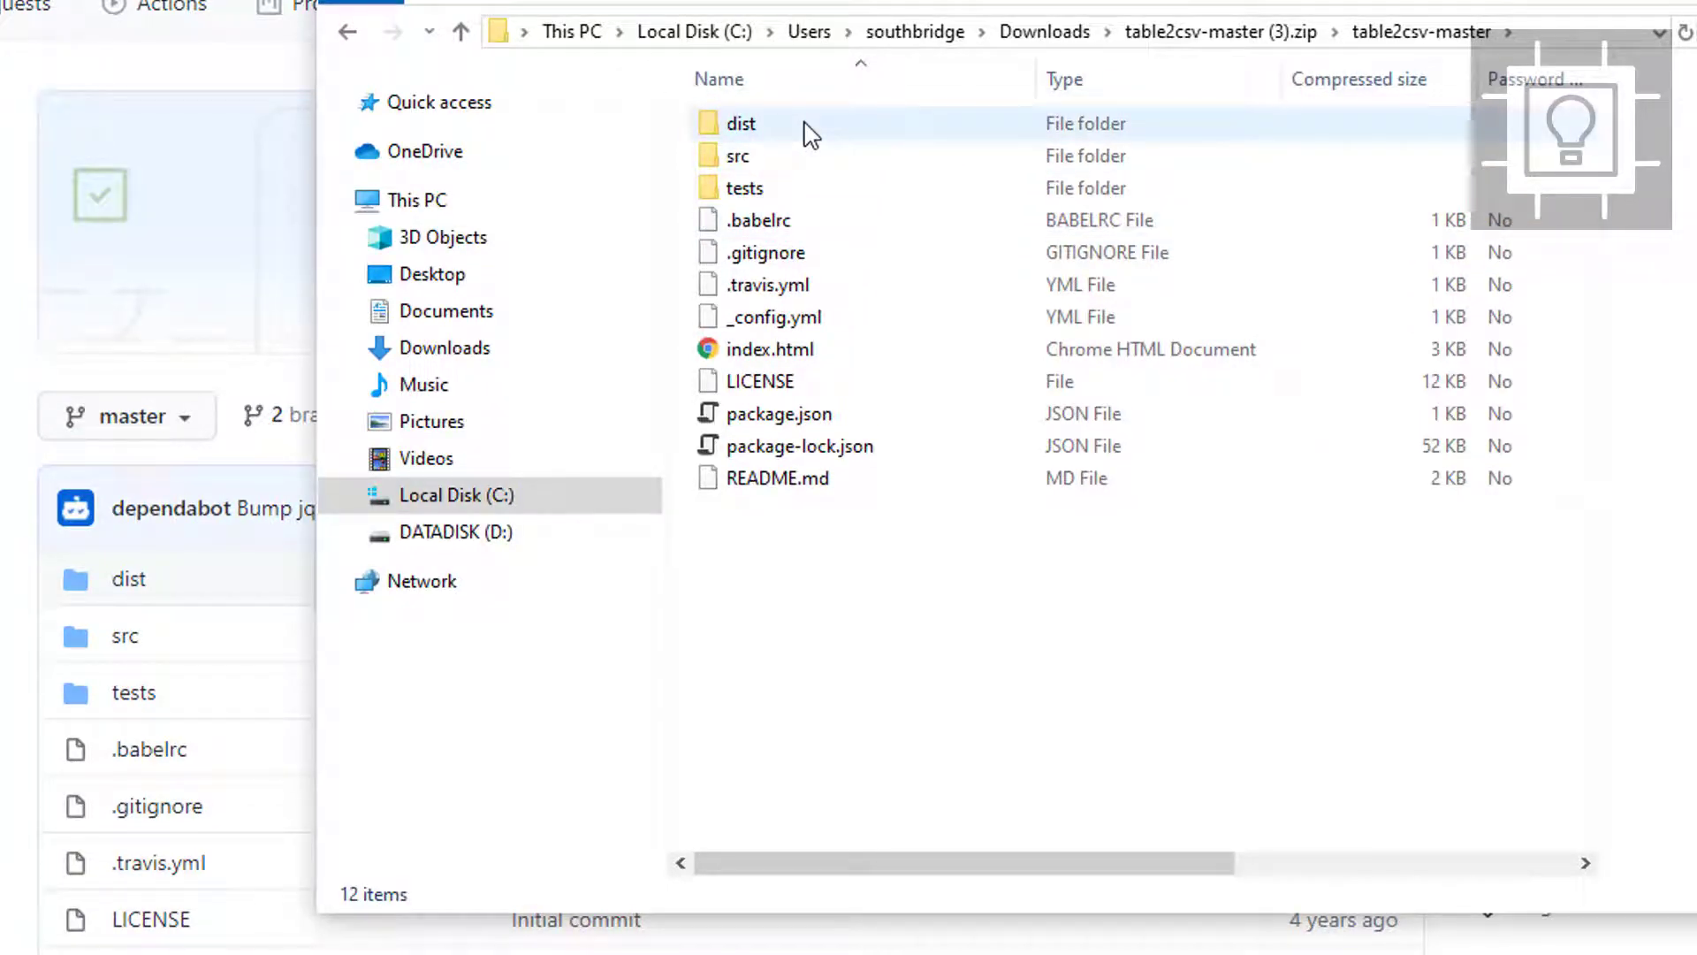
double_click(741, 124)
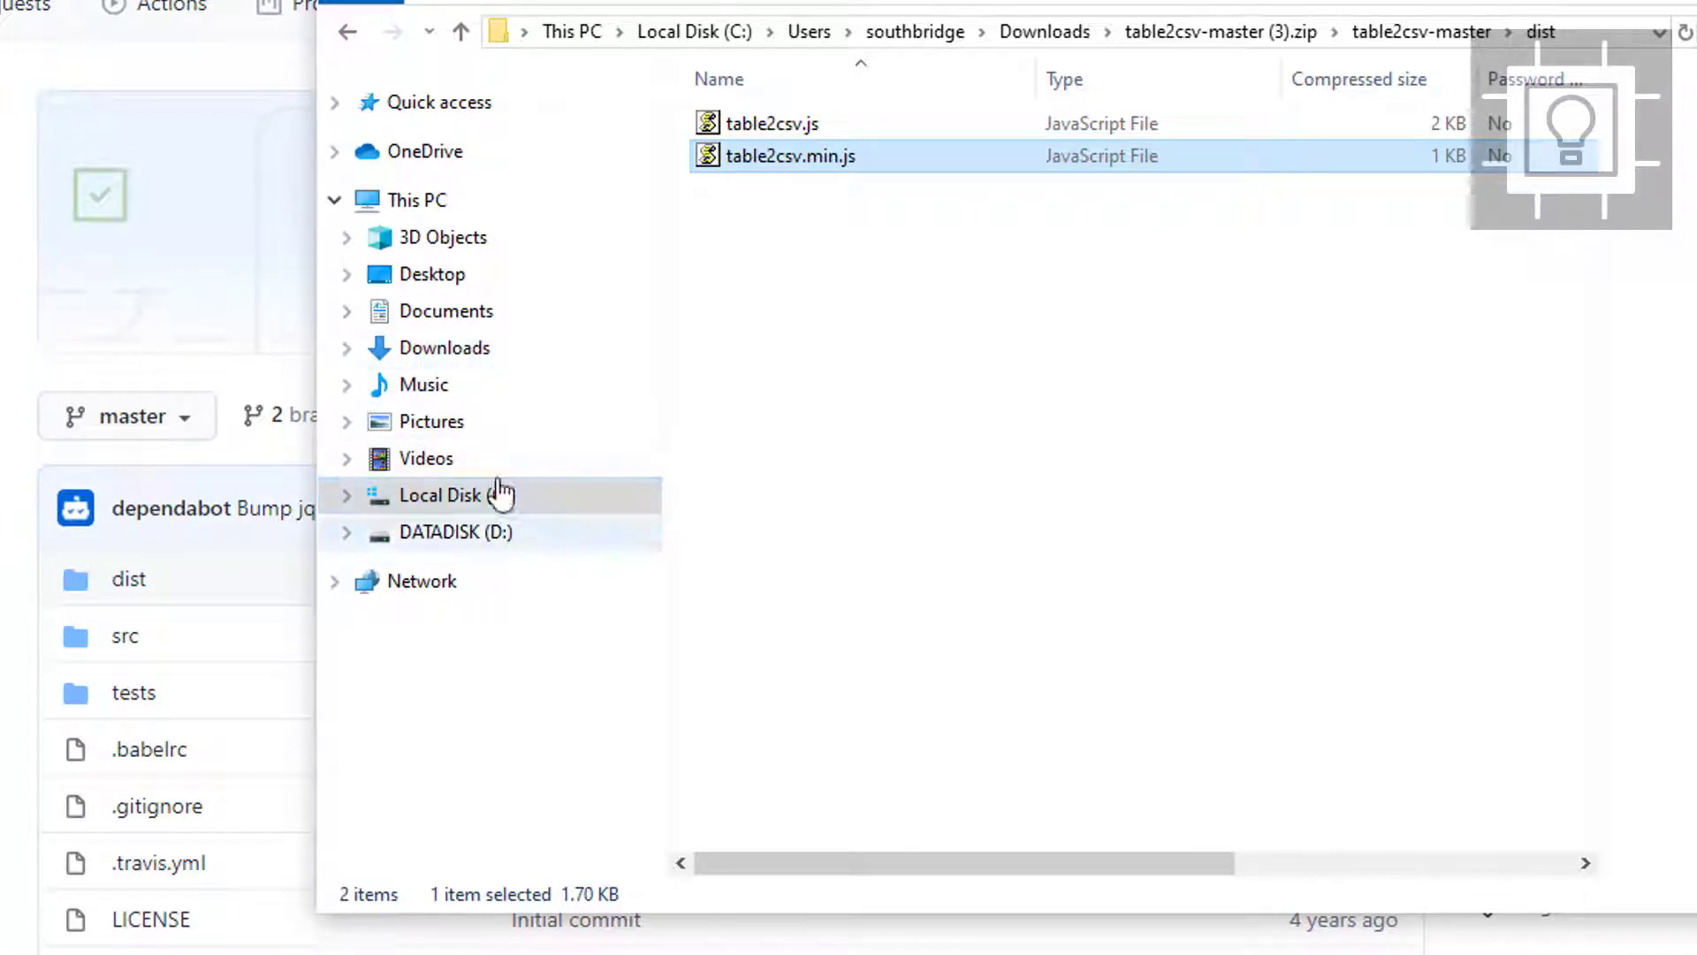
Navigate to Documents > projects-js and open the tabletocsv project folder
left_click(445, 311)
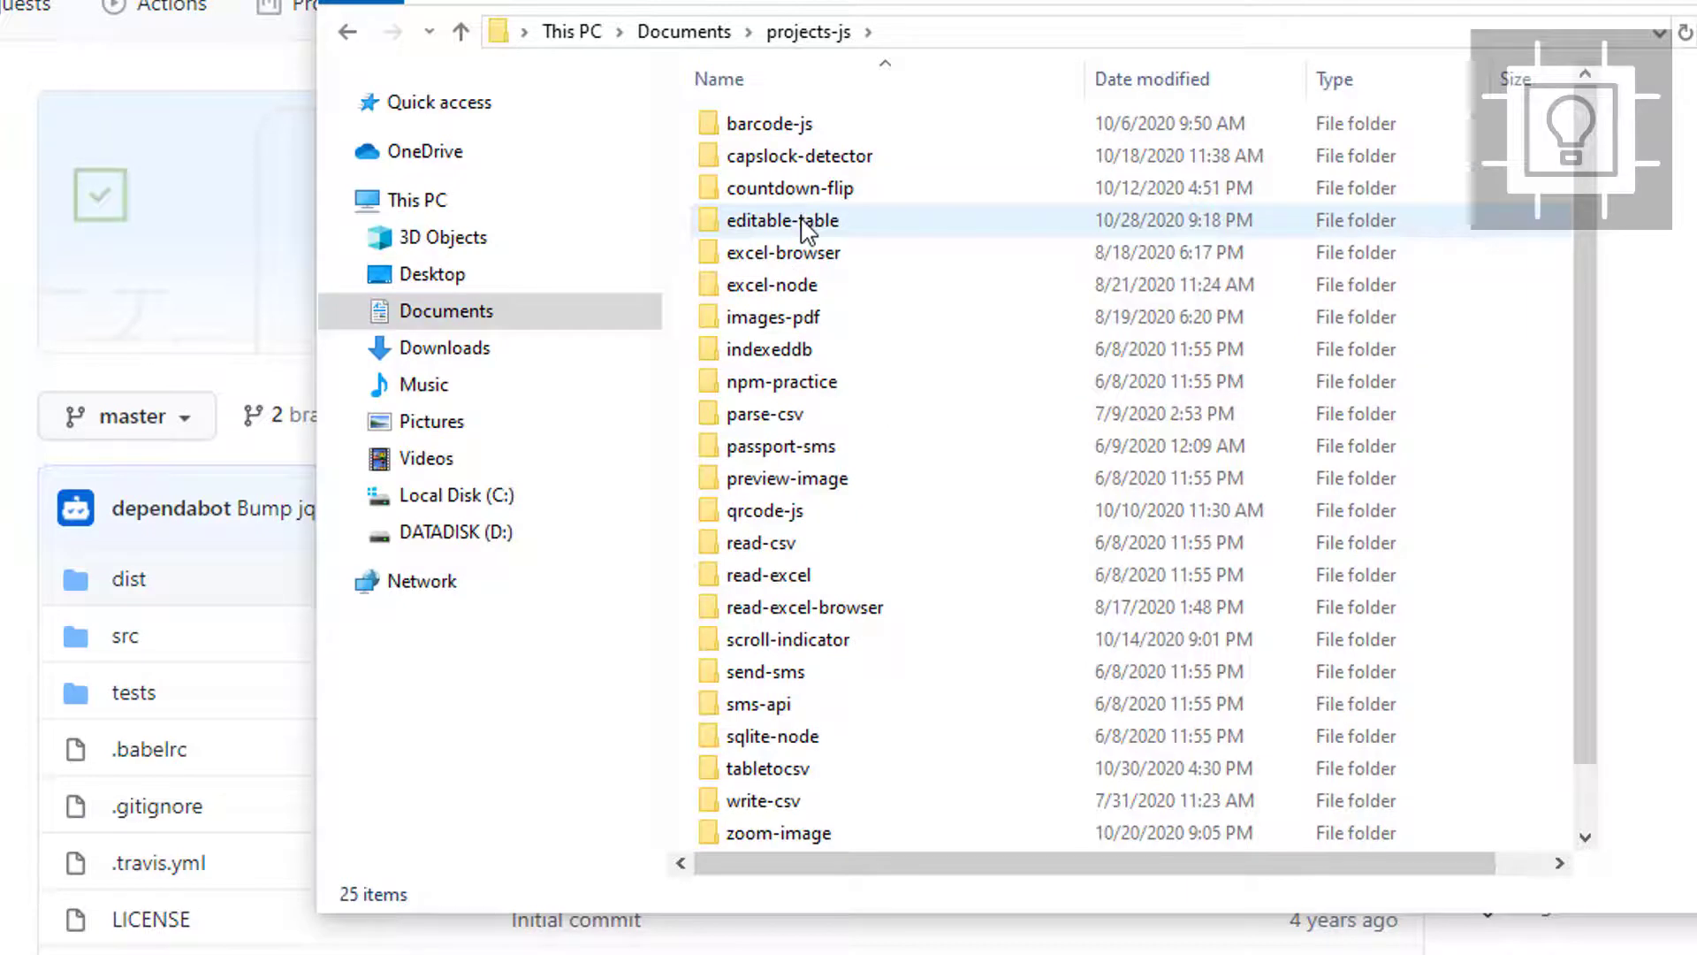
scroll("down", 3)
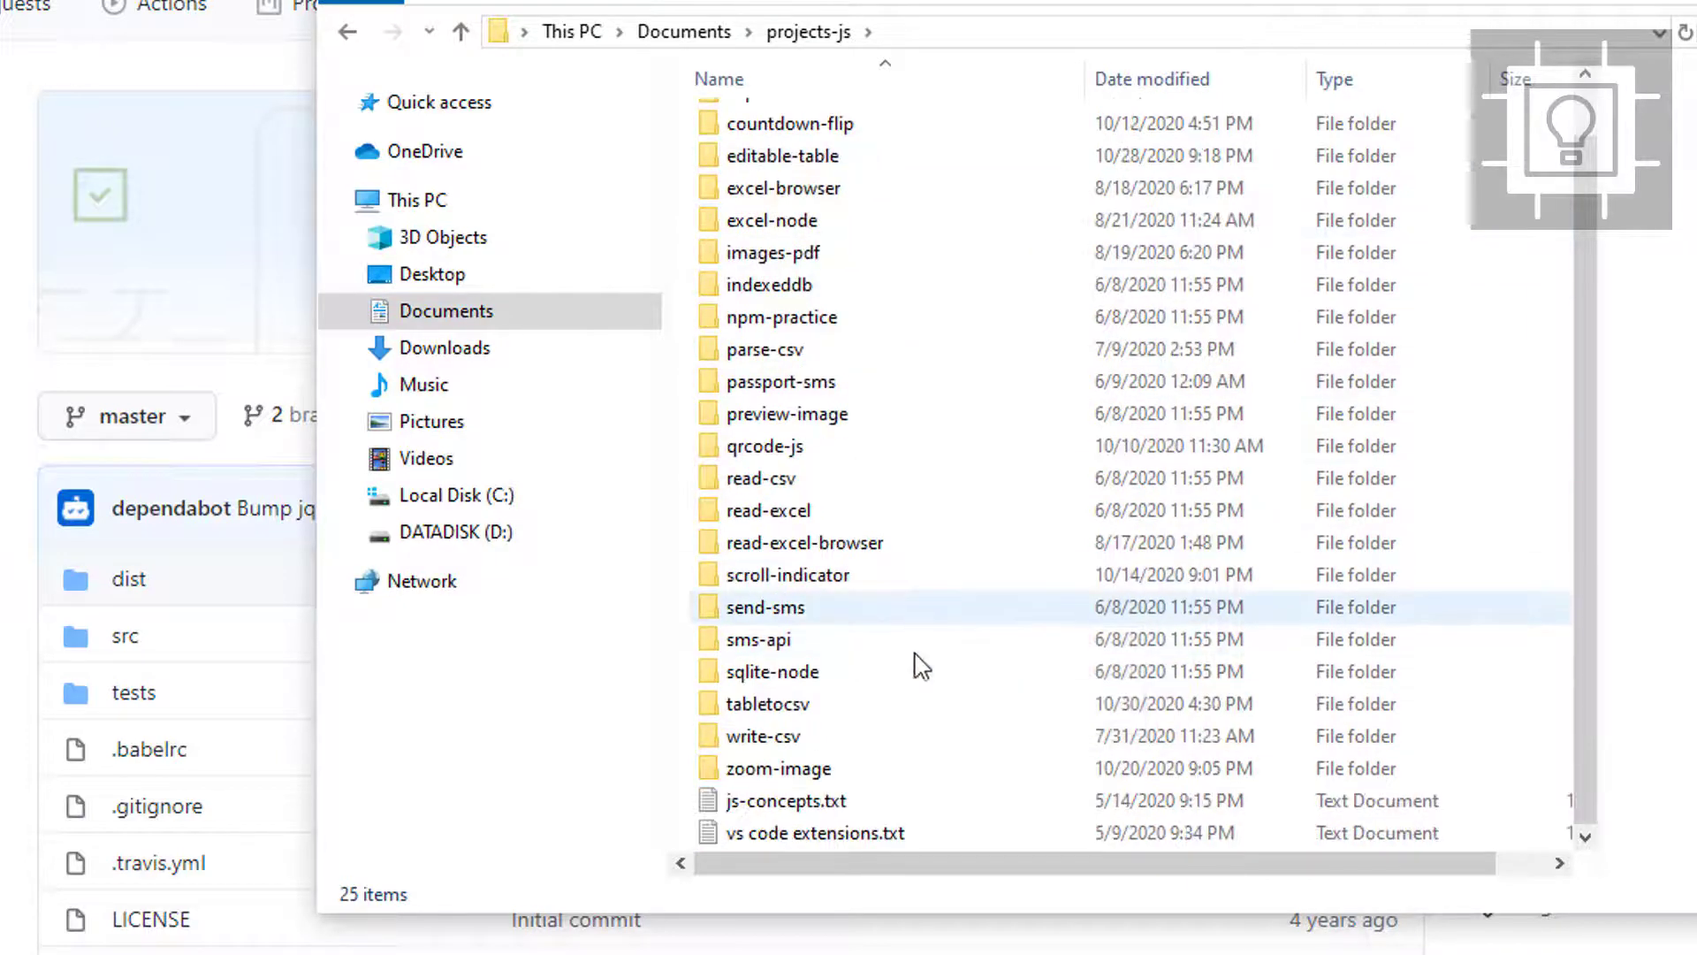
double_click(771, 704)
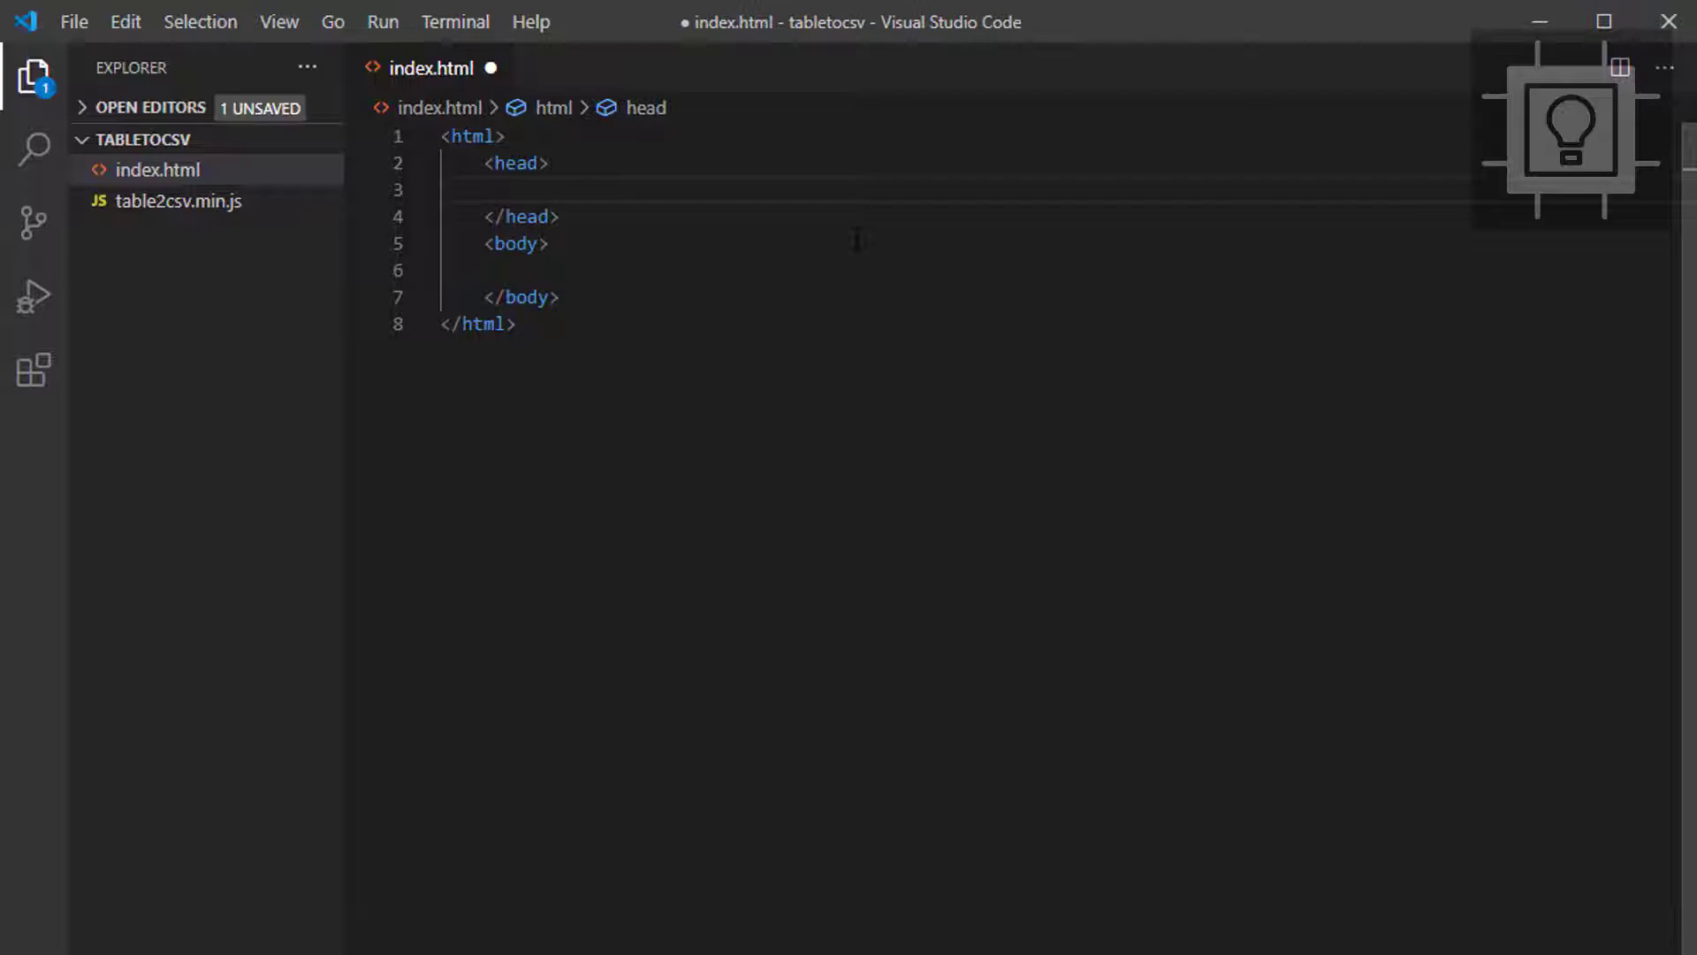
Add head scripts for jQuery 3.1.0 from ajax.googleapis.com and table2csv.min.js, then save
type("<script src=\"https://ajax.googleapis.com/ajax/libs/jquery/3.1.0/jquery.min.js\"></script>")
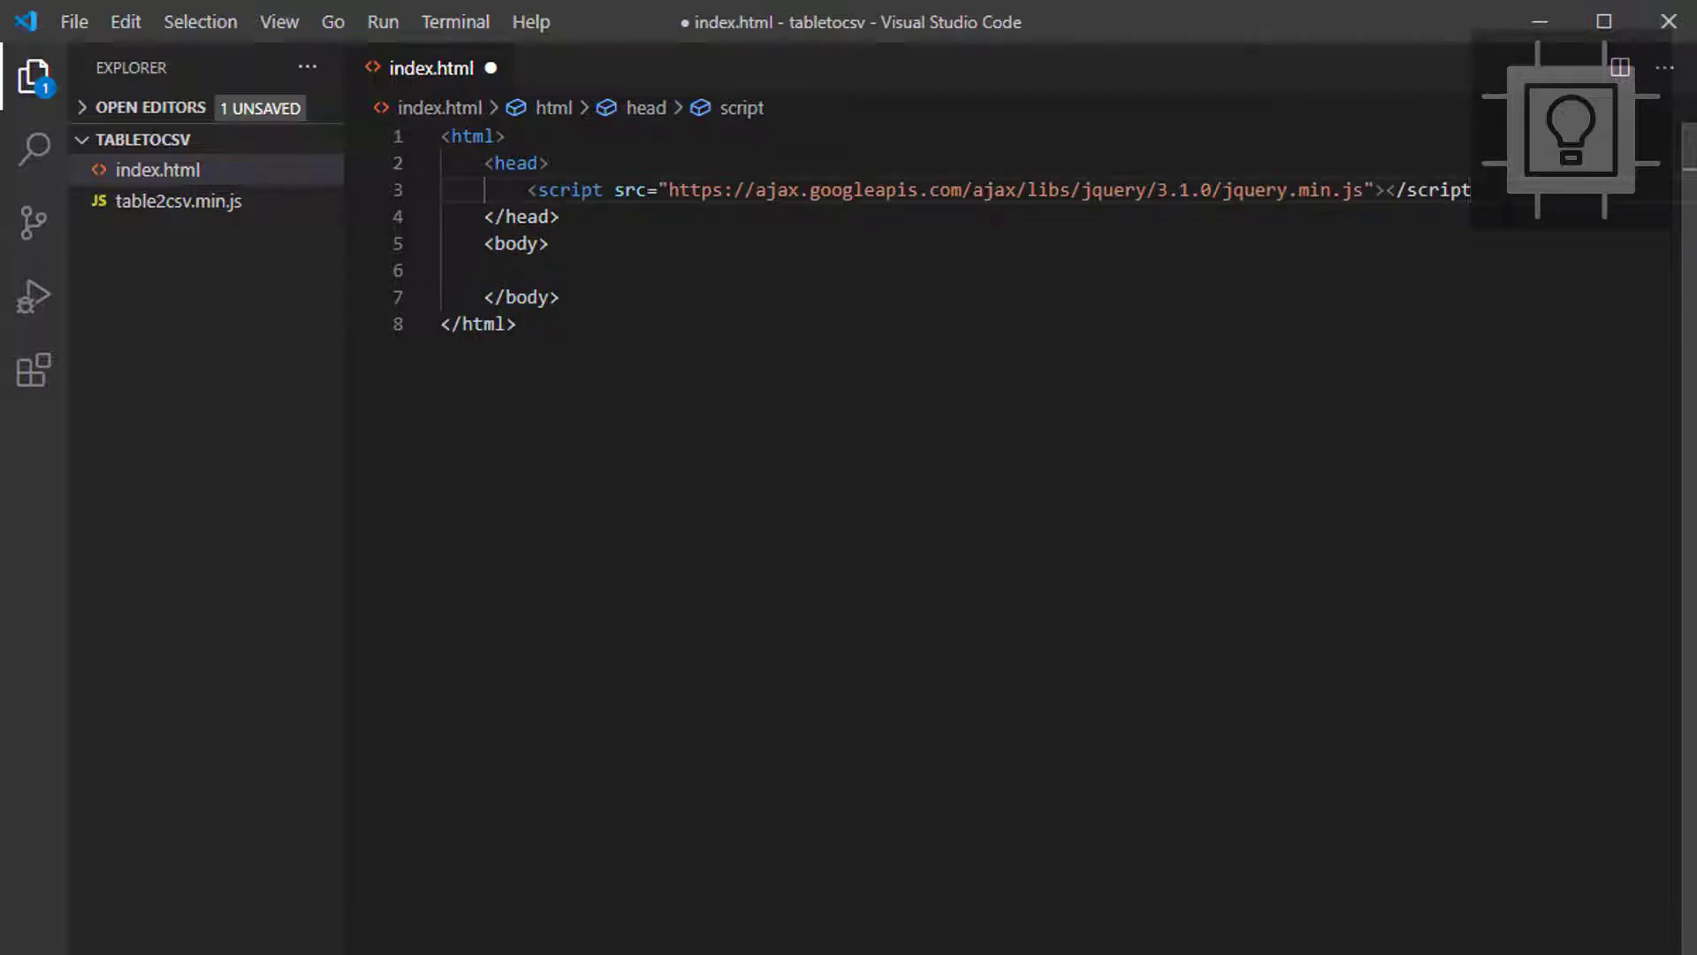
key("Enter")
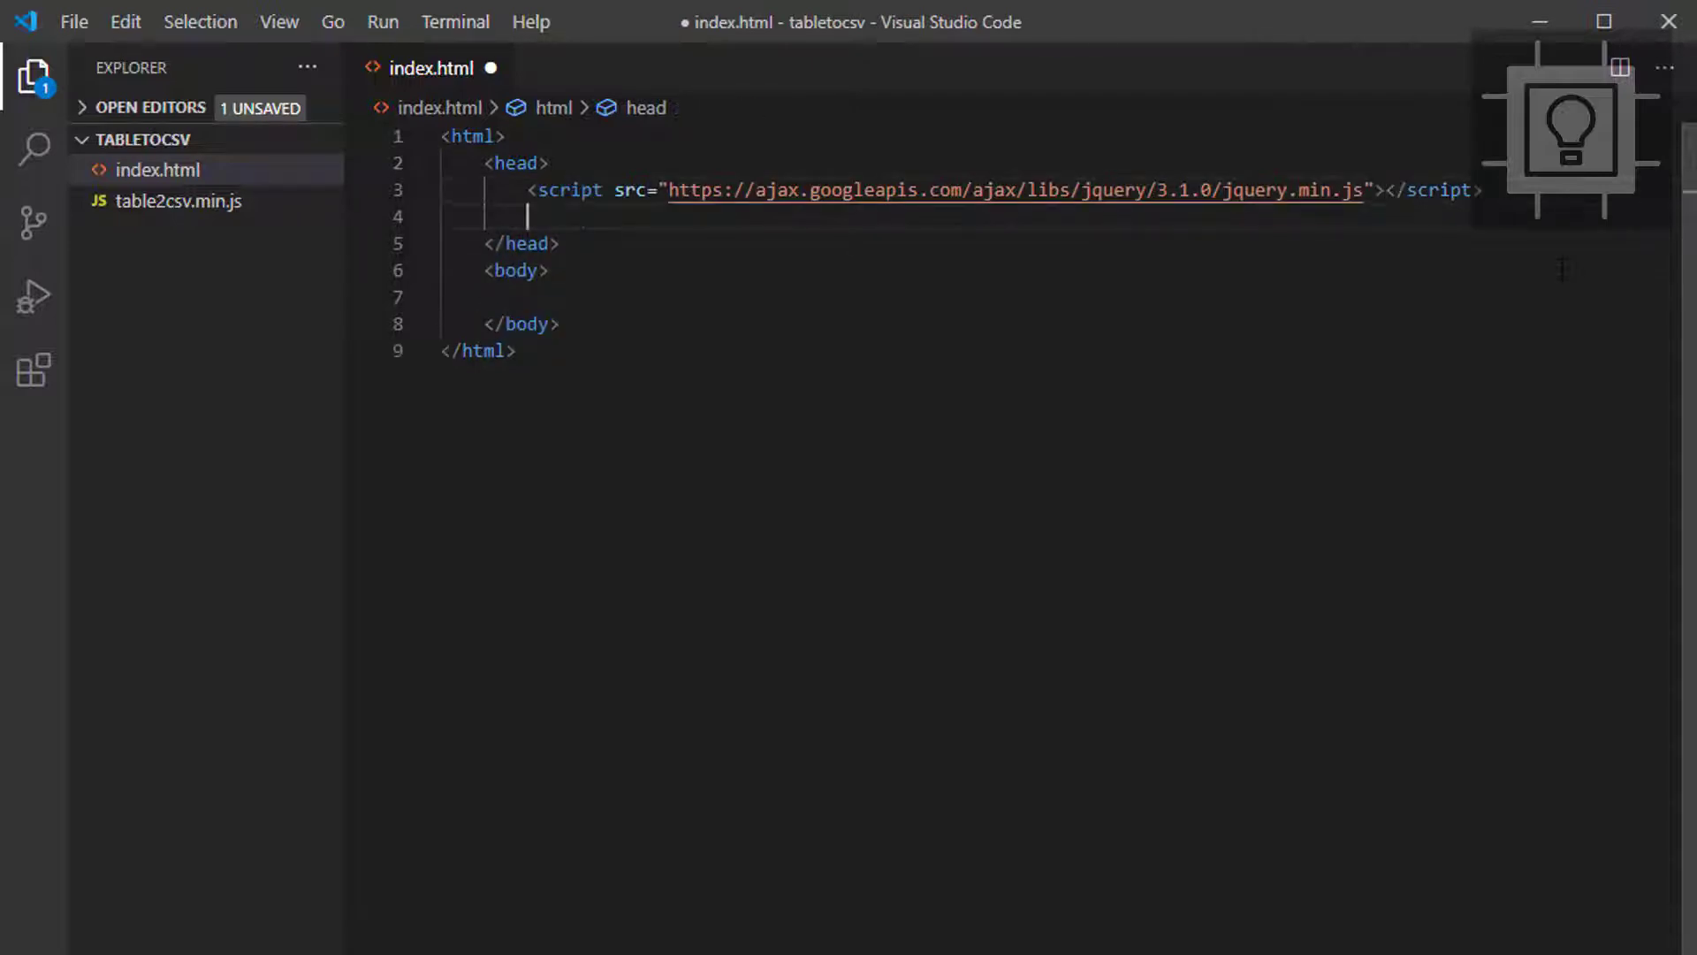
type("<script></script>")
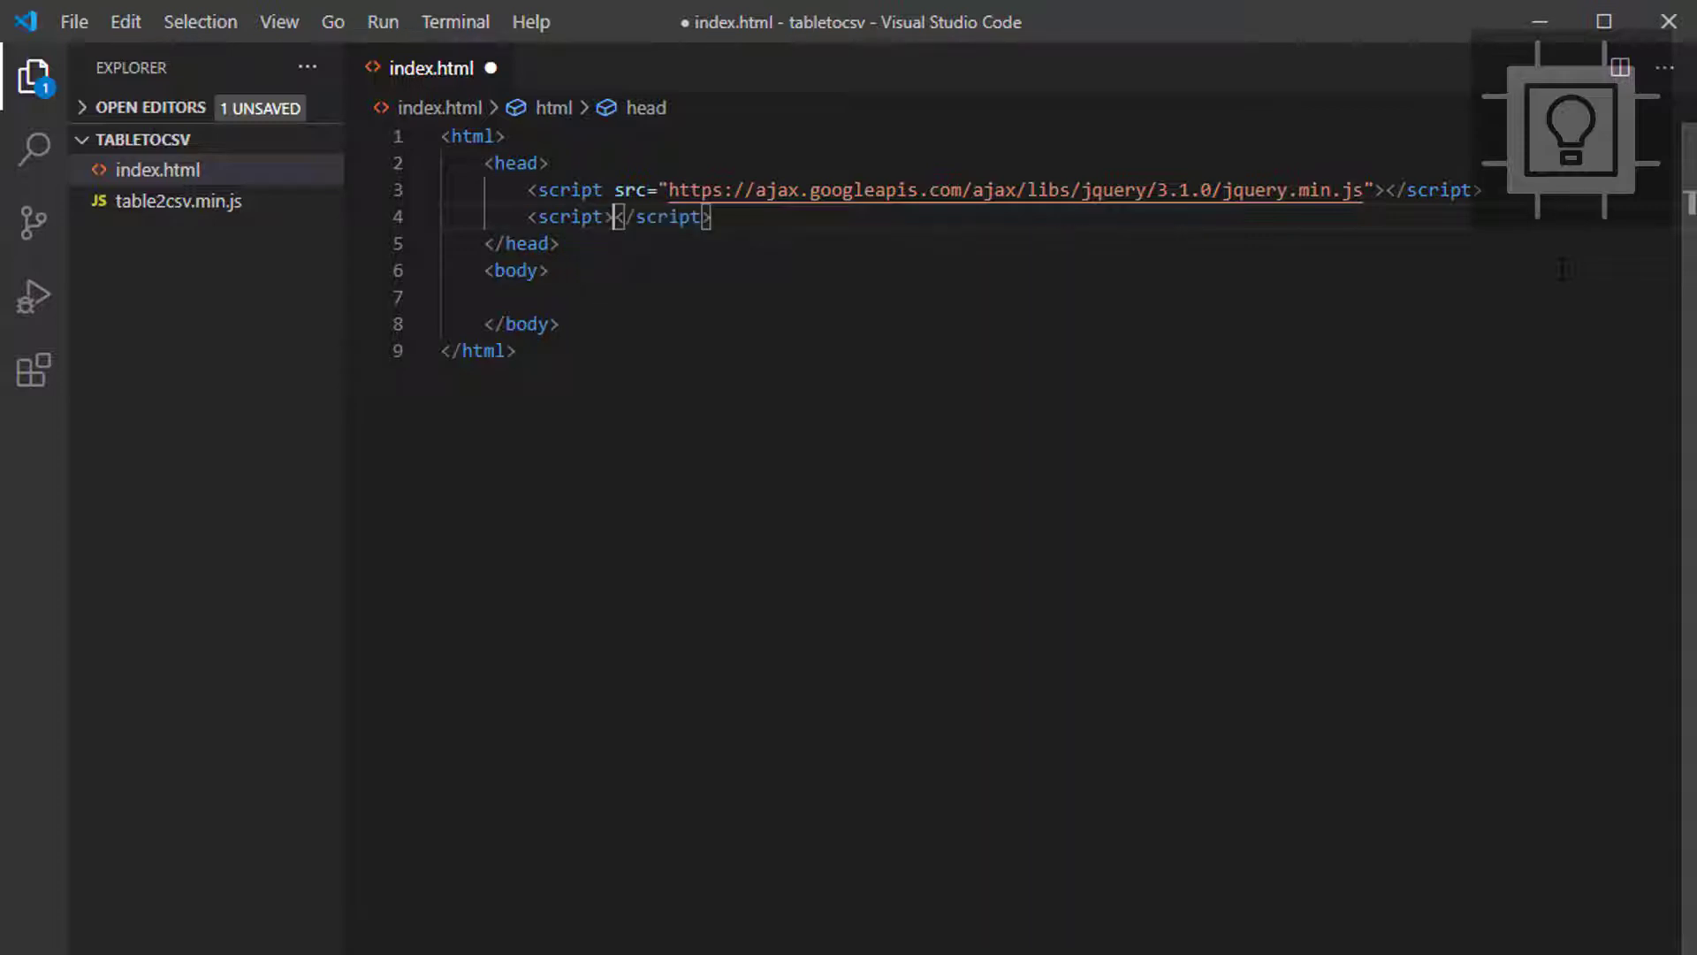
type("s")
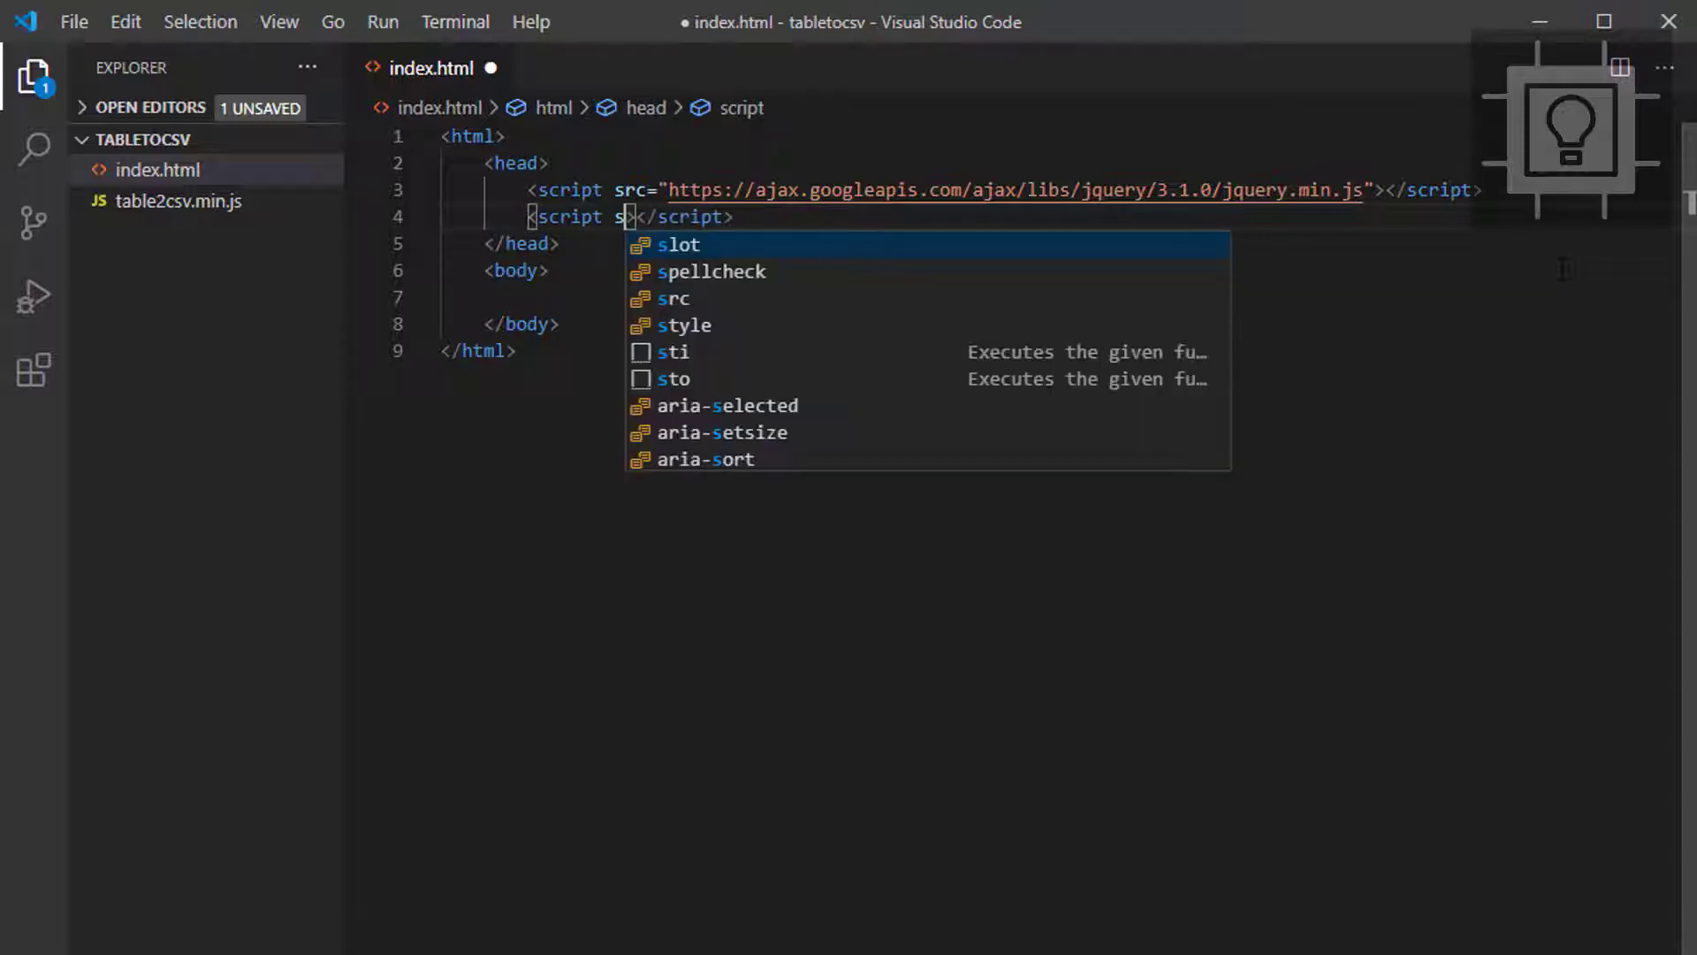
type("rc=\"\"")
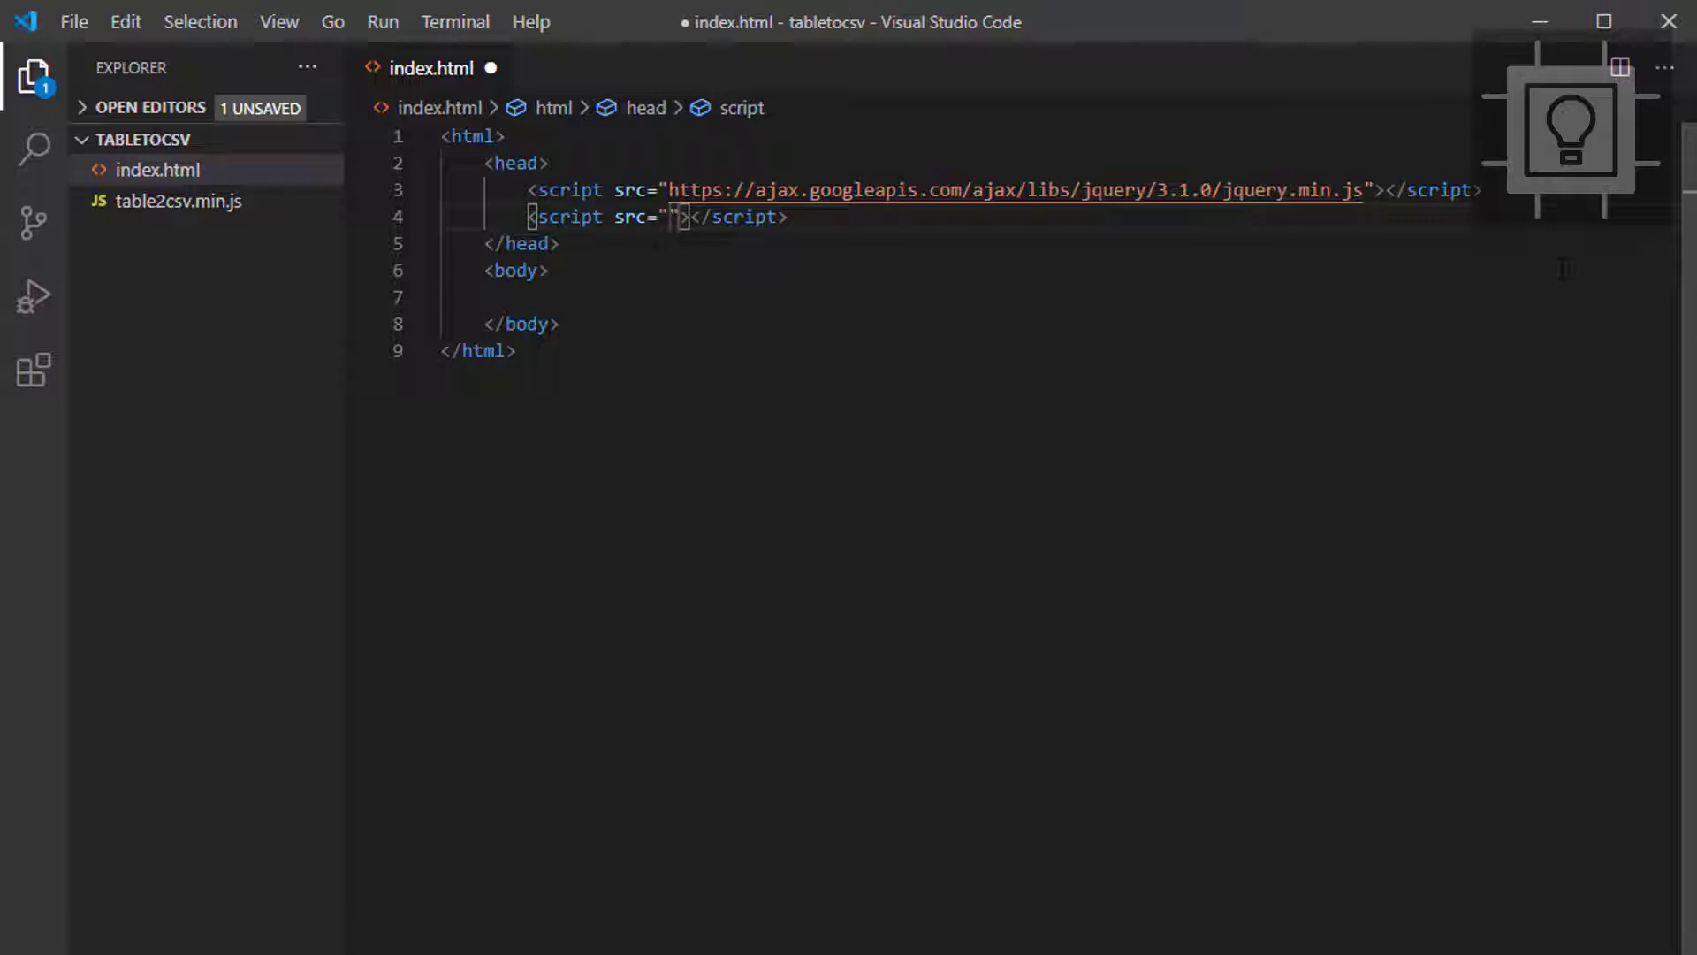
type("table2csv.min.js")
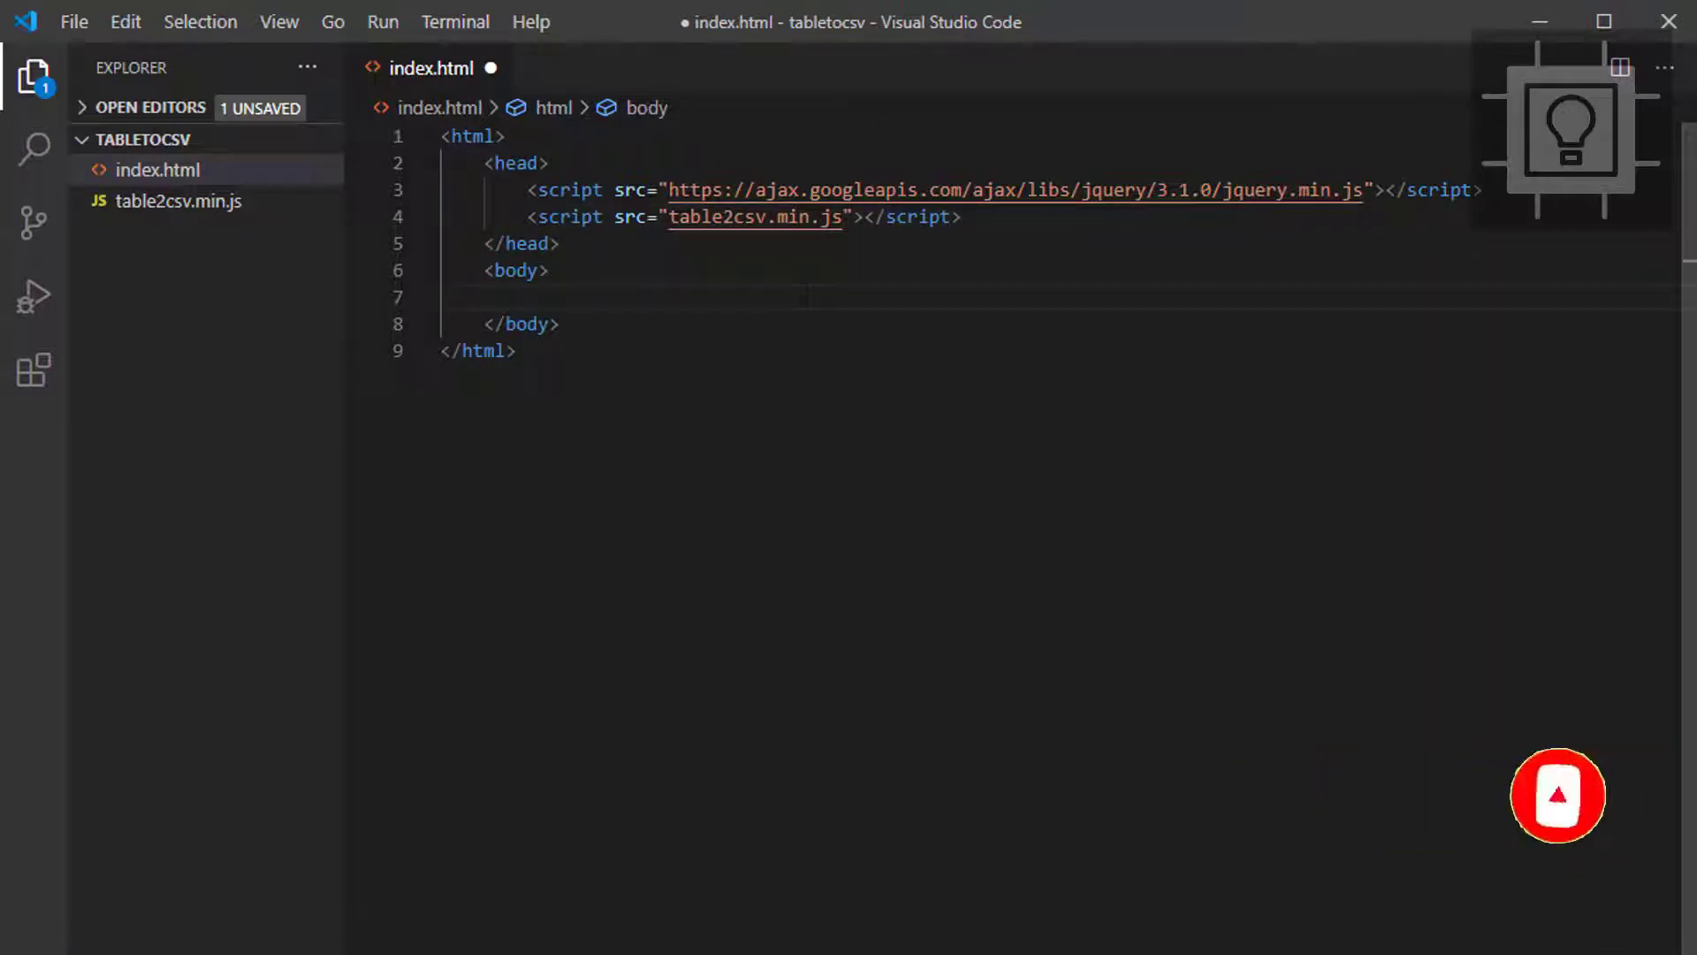
key("Ctrl+s")
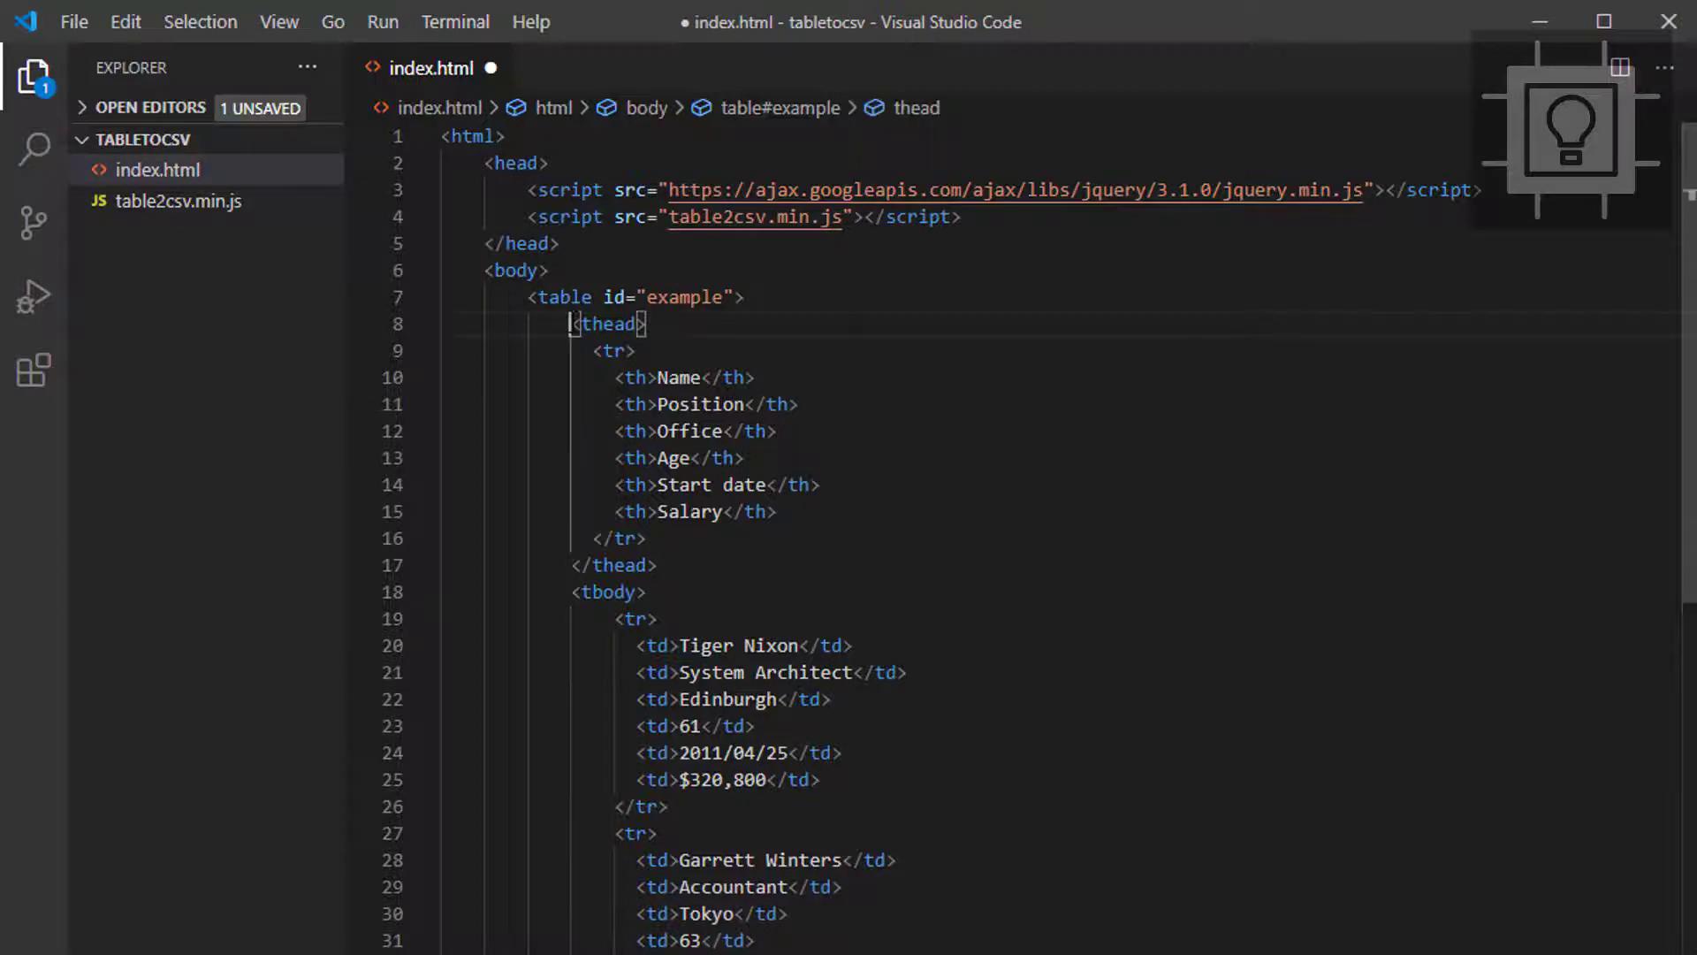
Scroll down through the pasted example employee table in the body
scroll("down", 3)
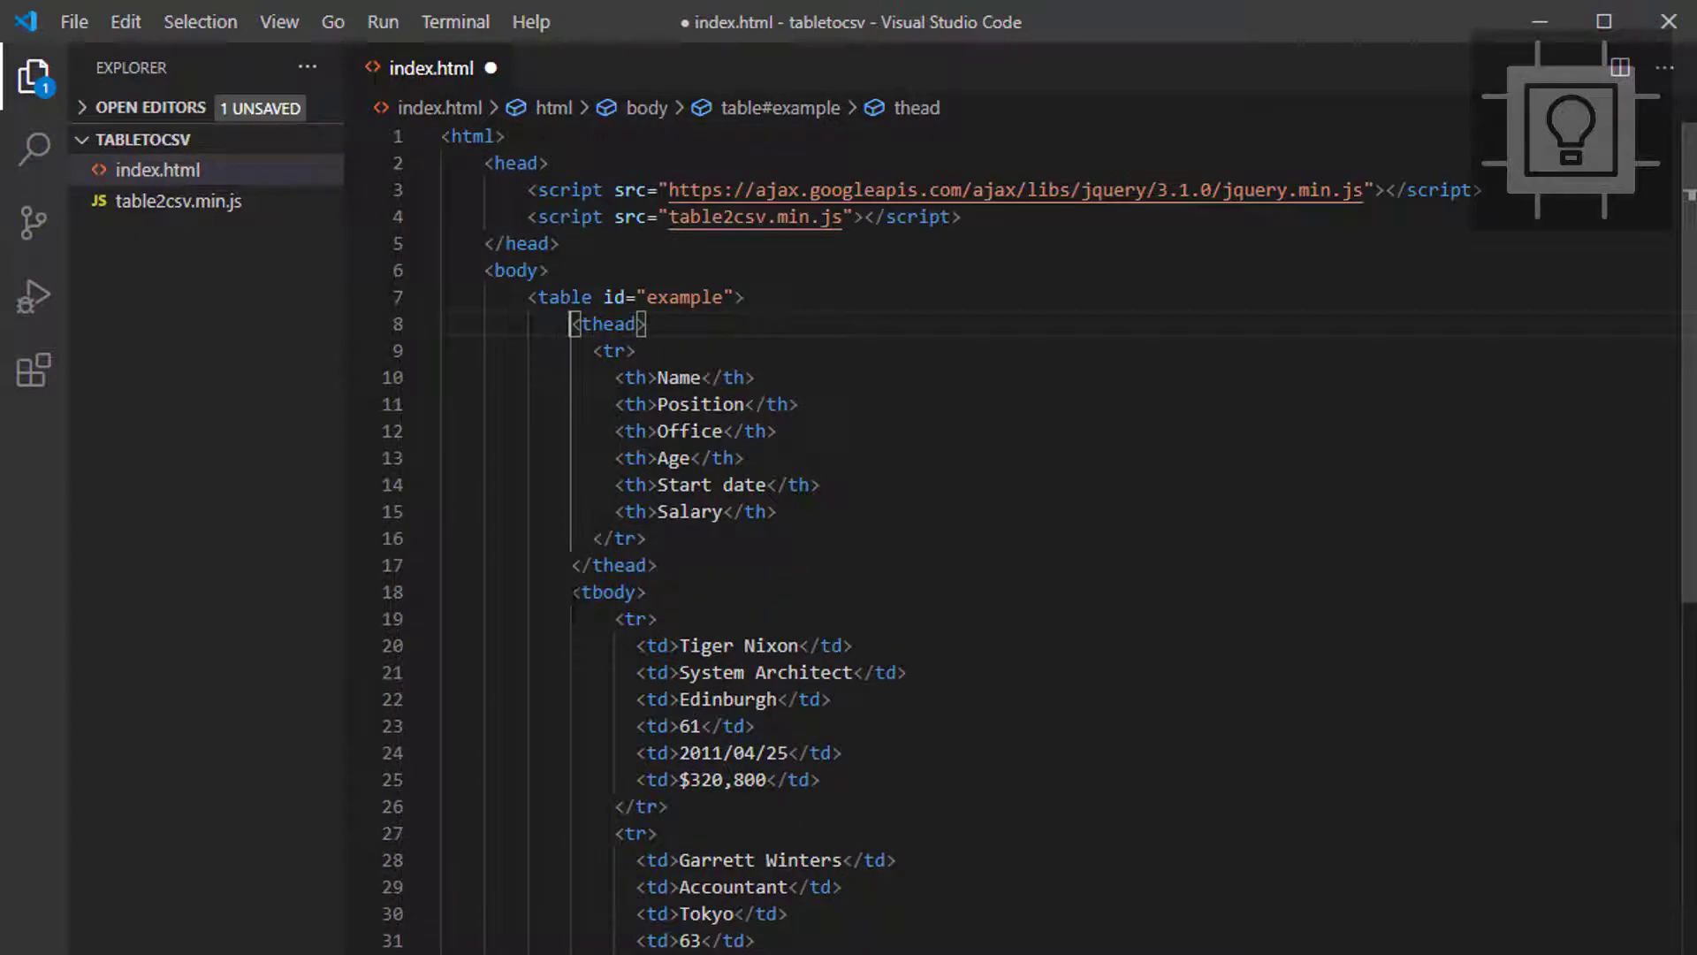
scroll("down", 3)
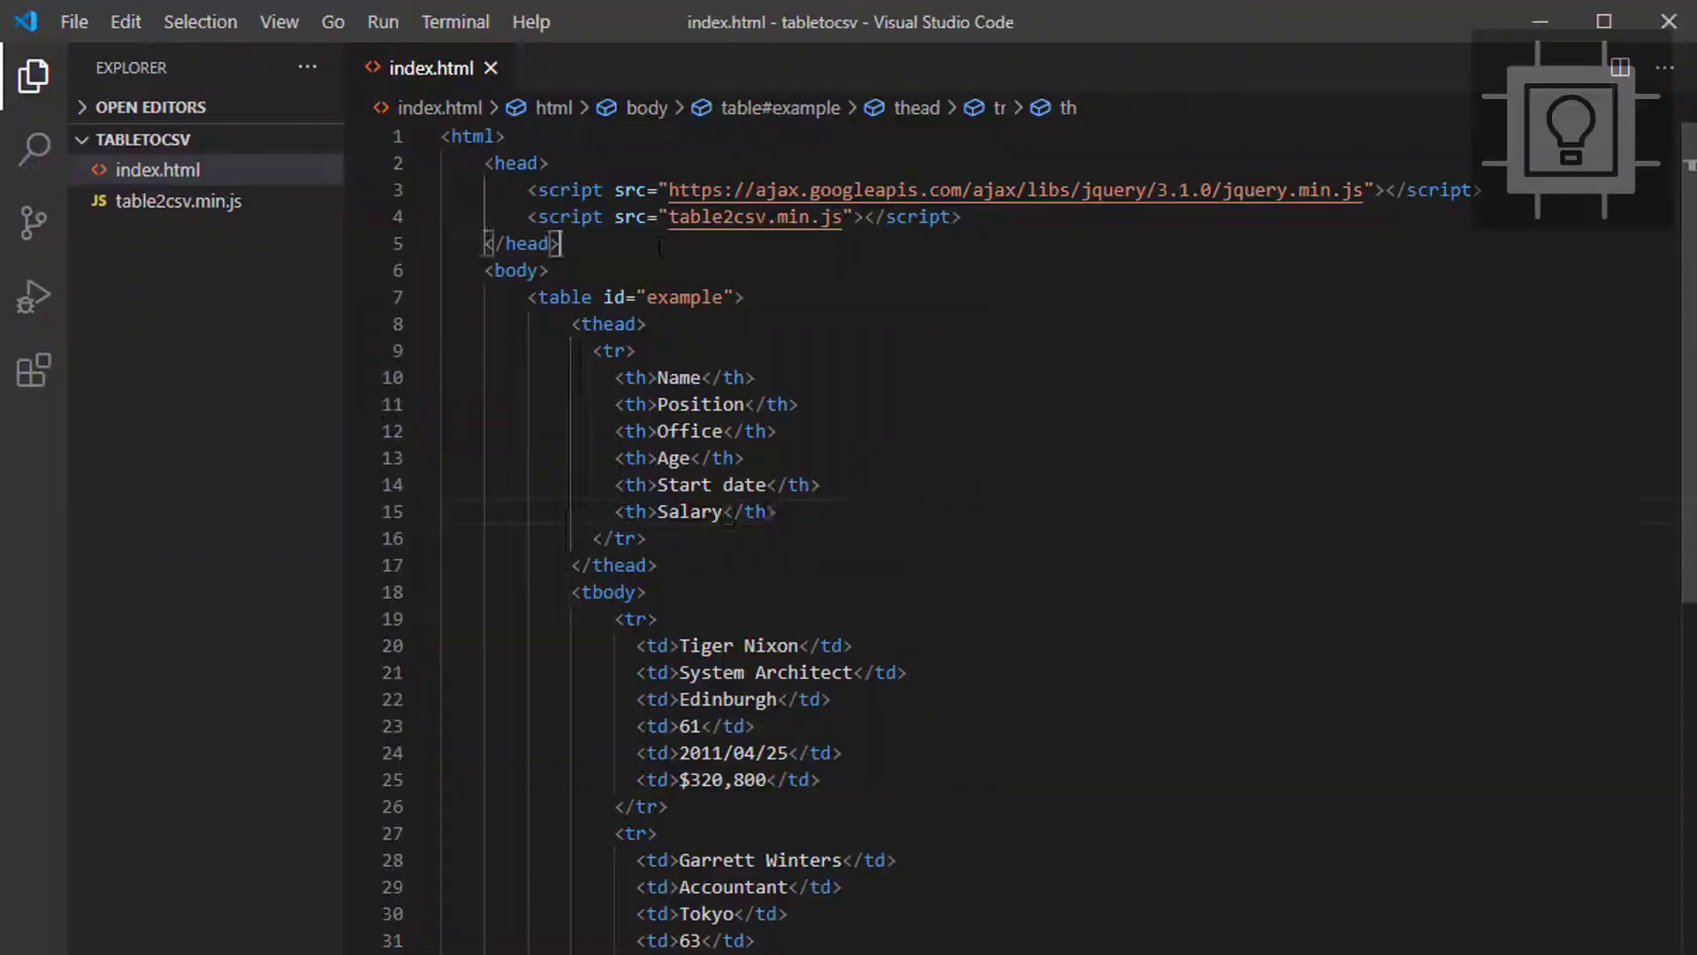
Add a style block giving table, th, td collapsed 1px solid black borders and 10px padding
key("Enter")
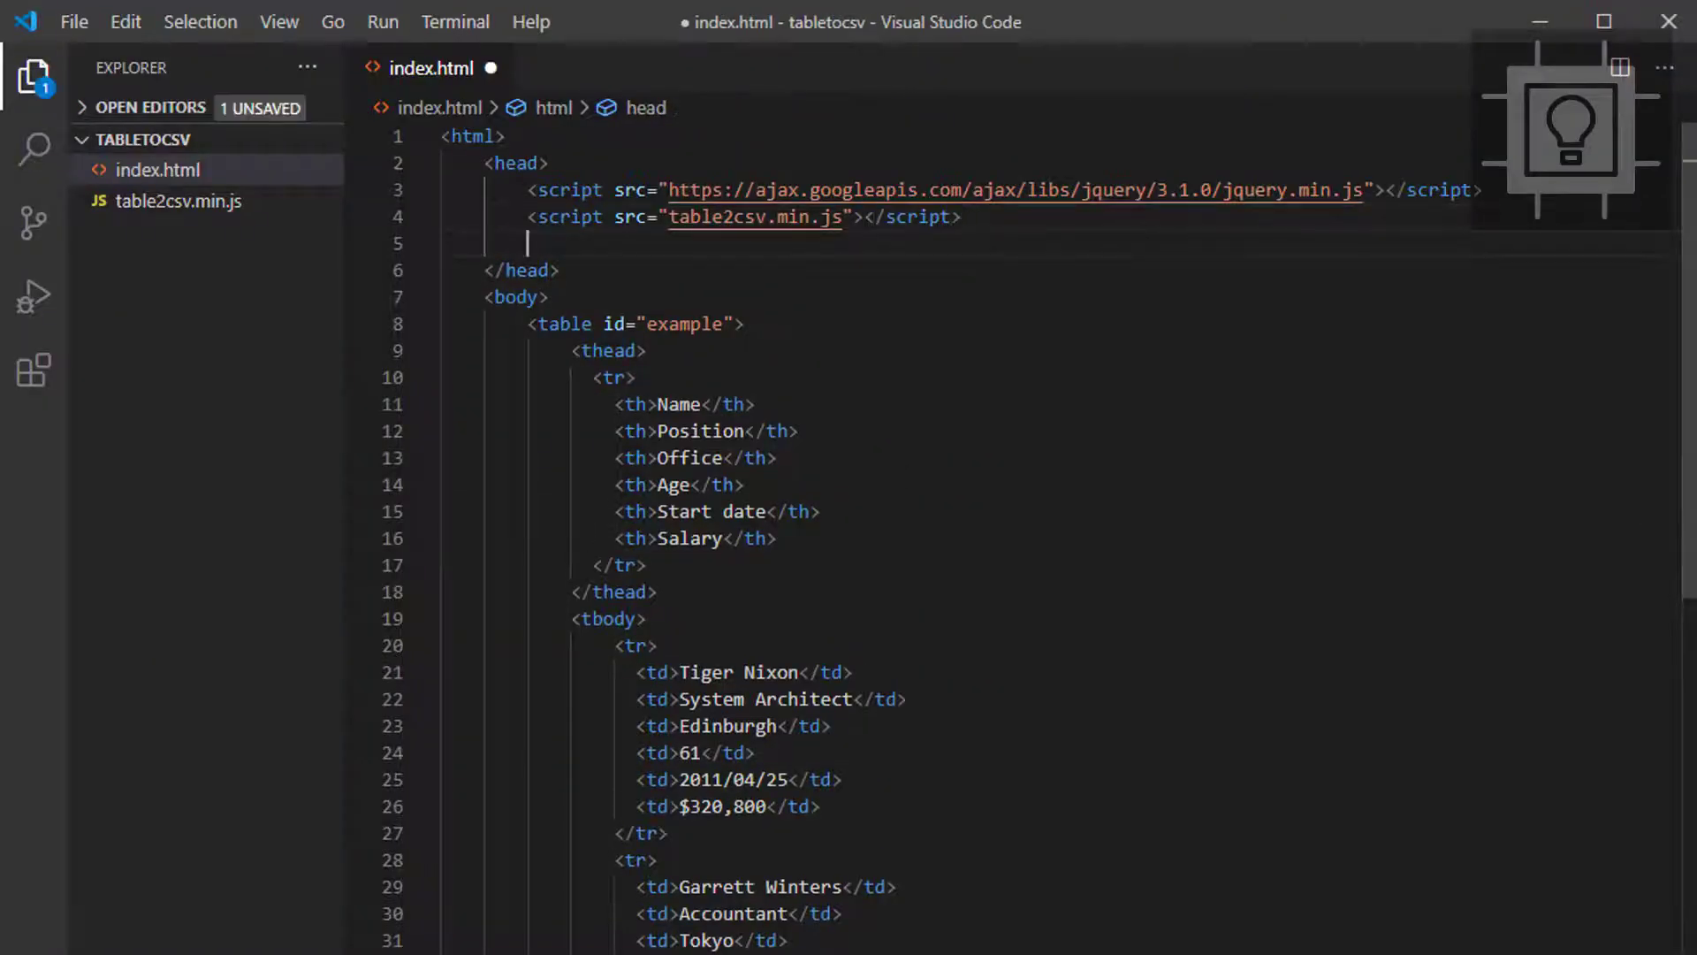
type("s")
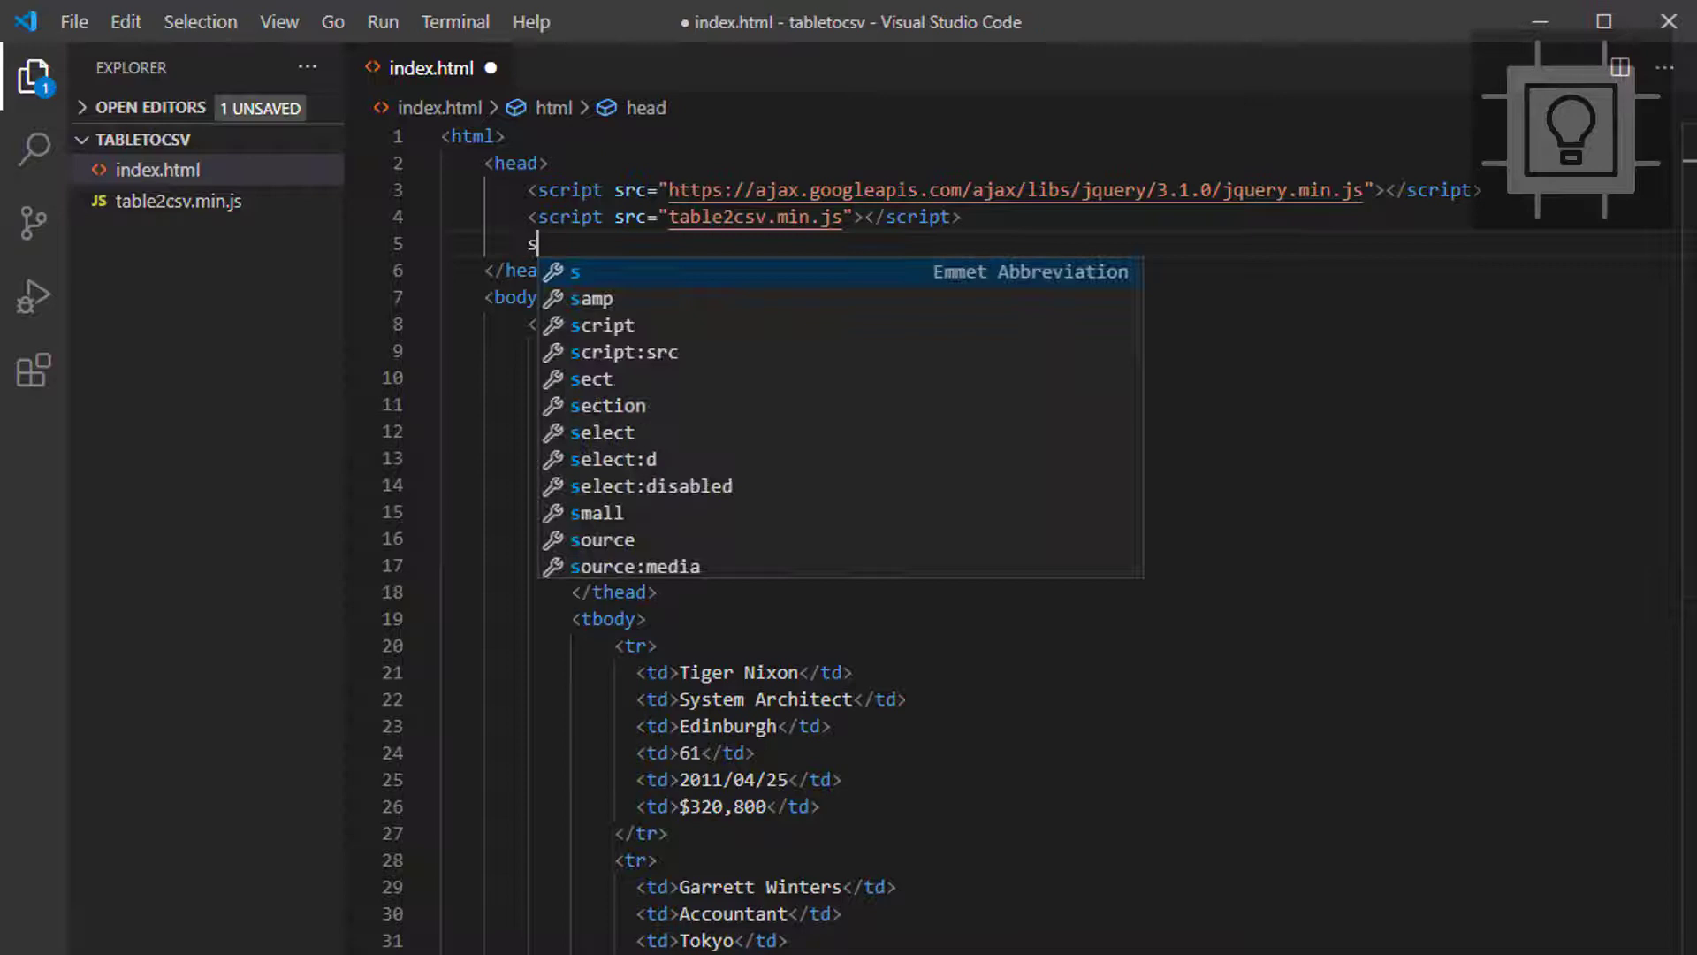
key("Tab")
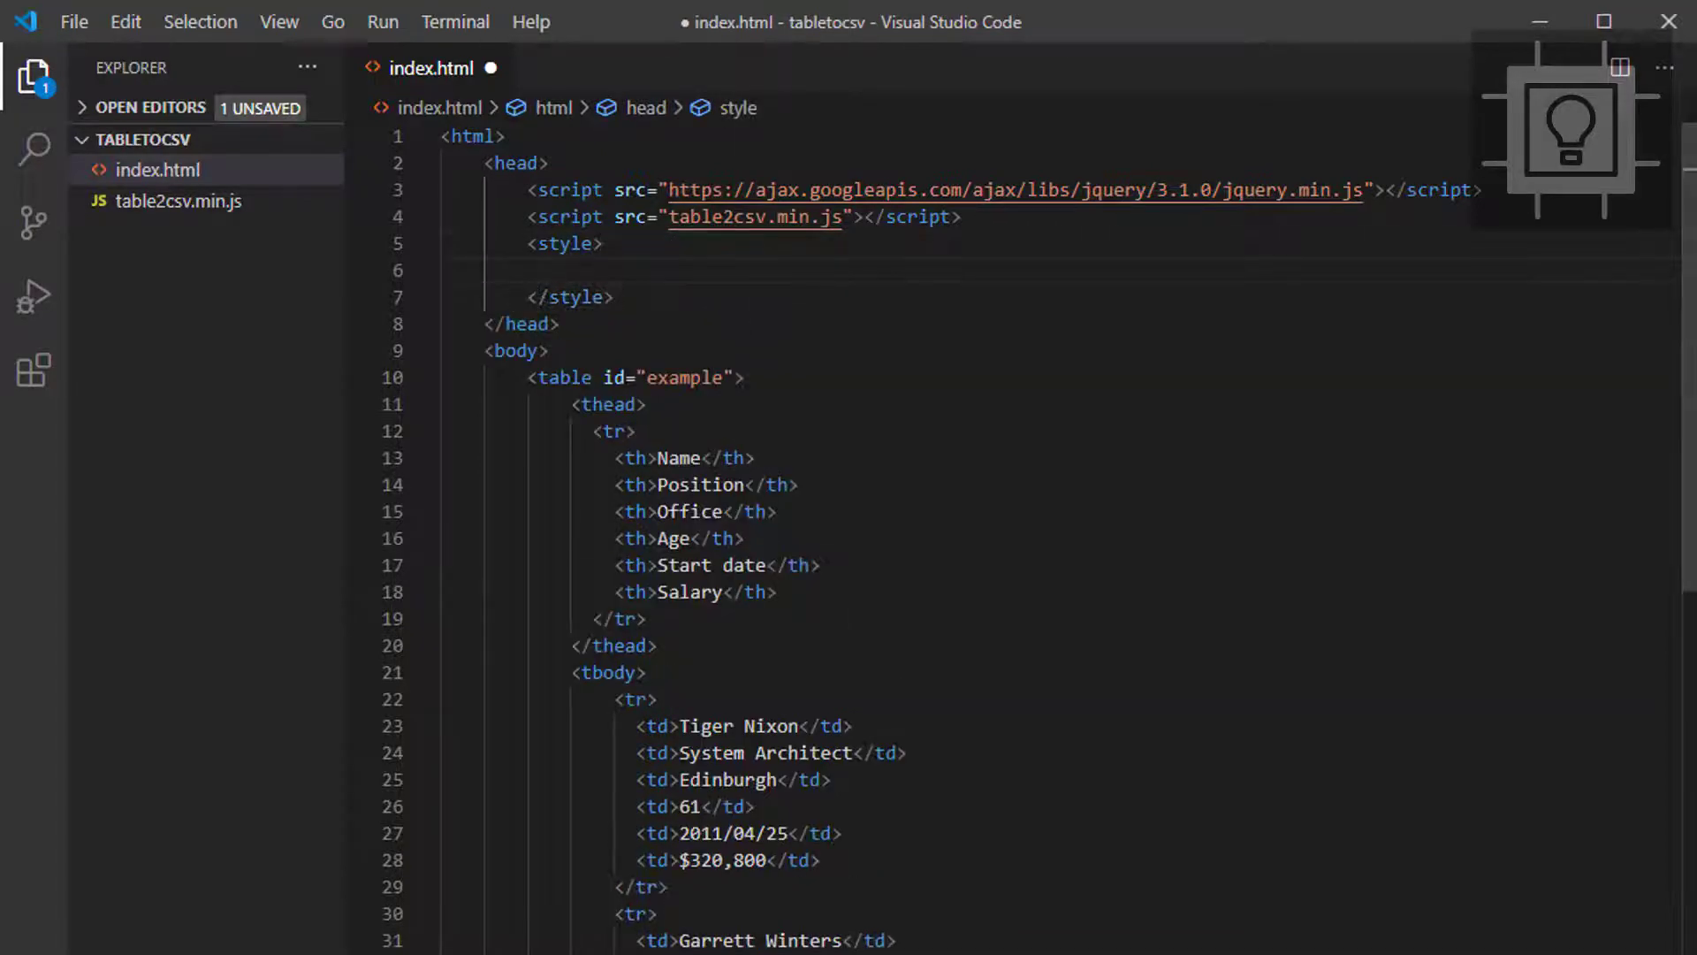
type("body {")
type("font-family: sans-serif;")
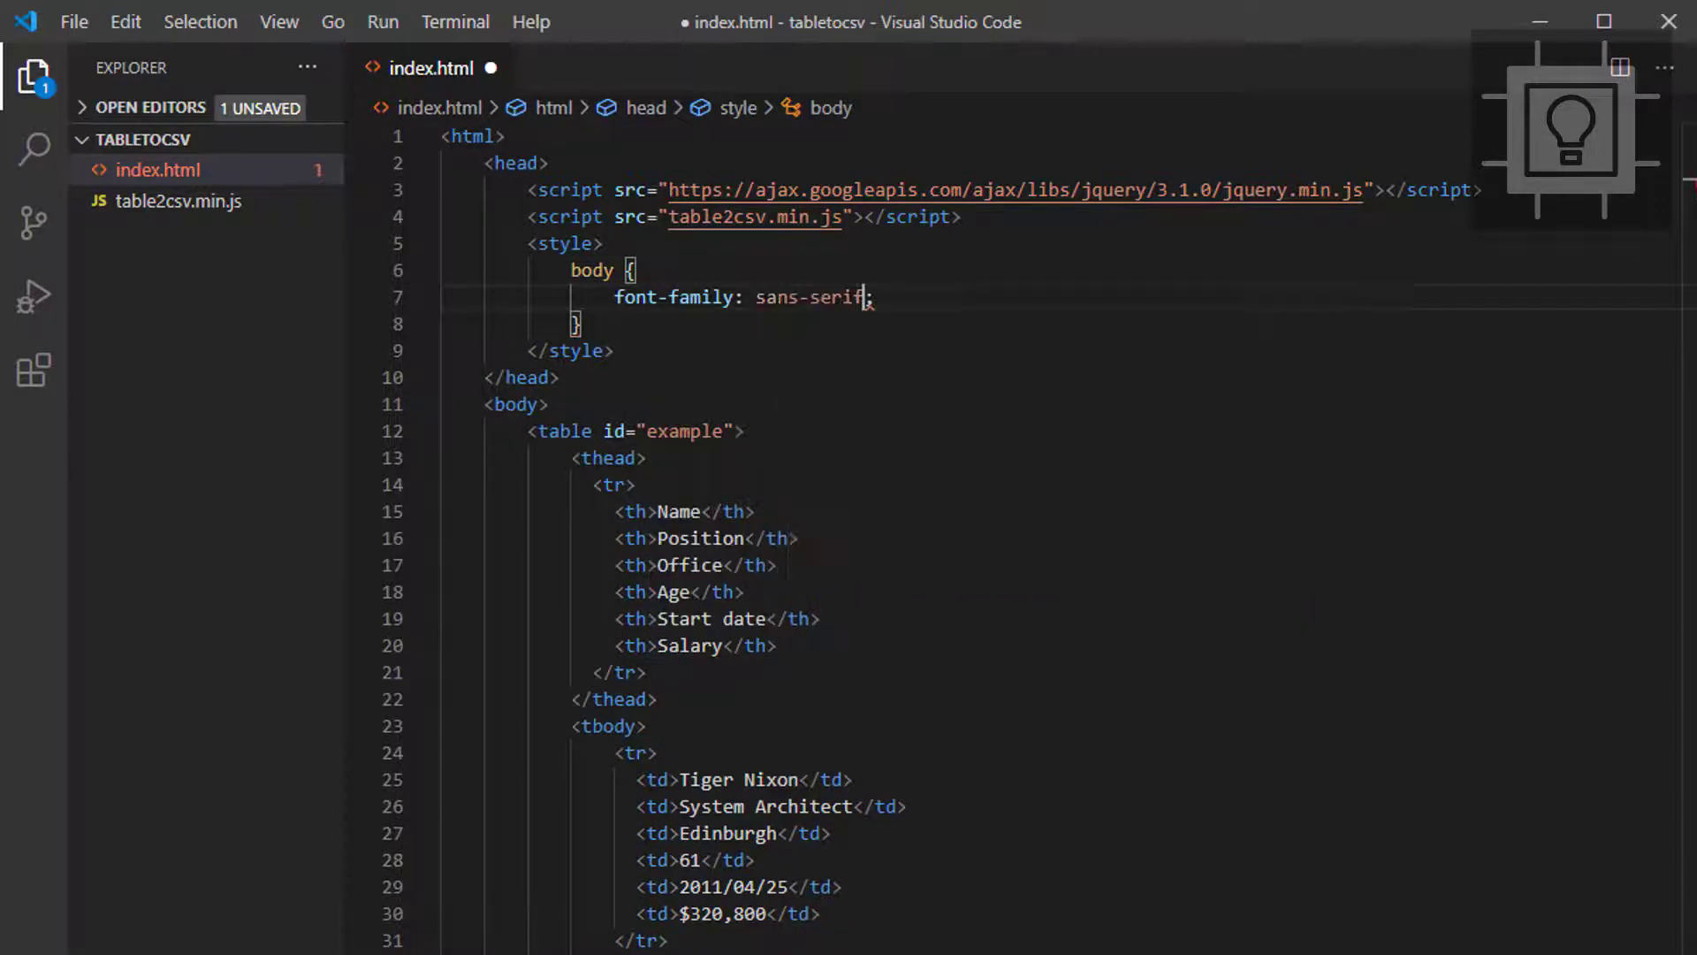
type("table,")
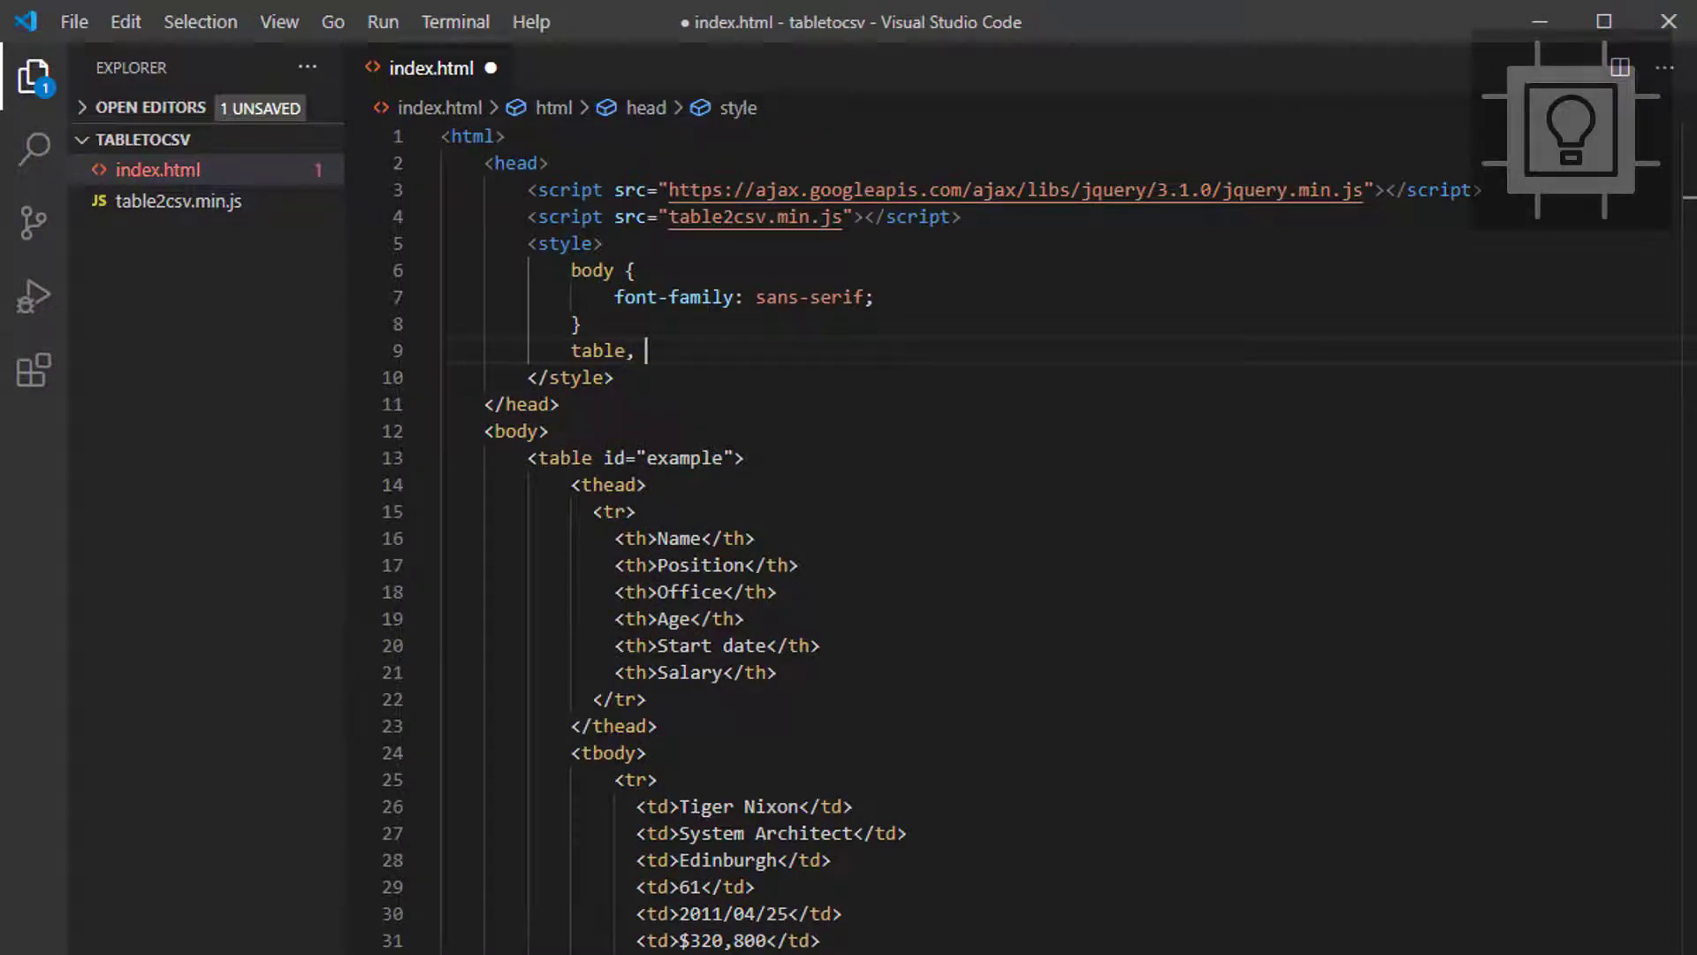
type("th")
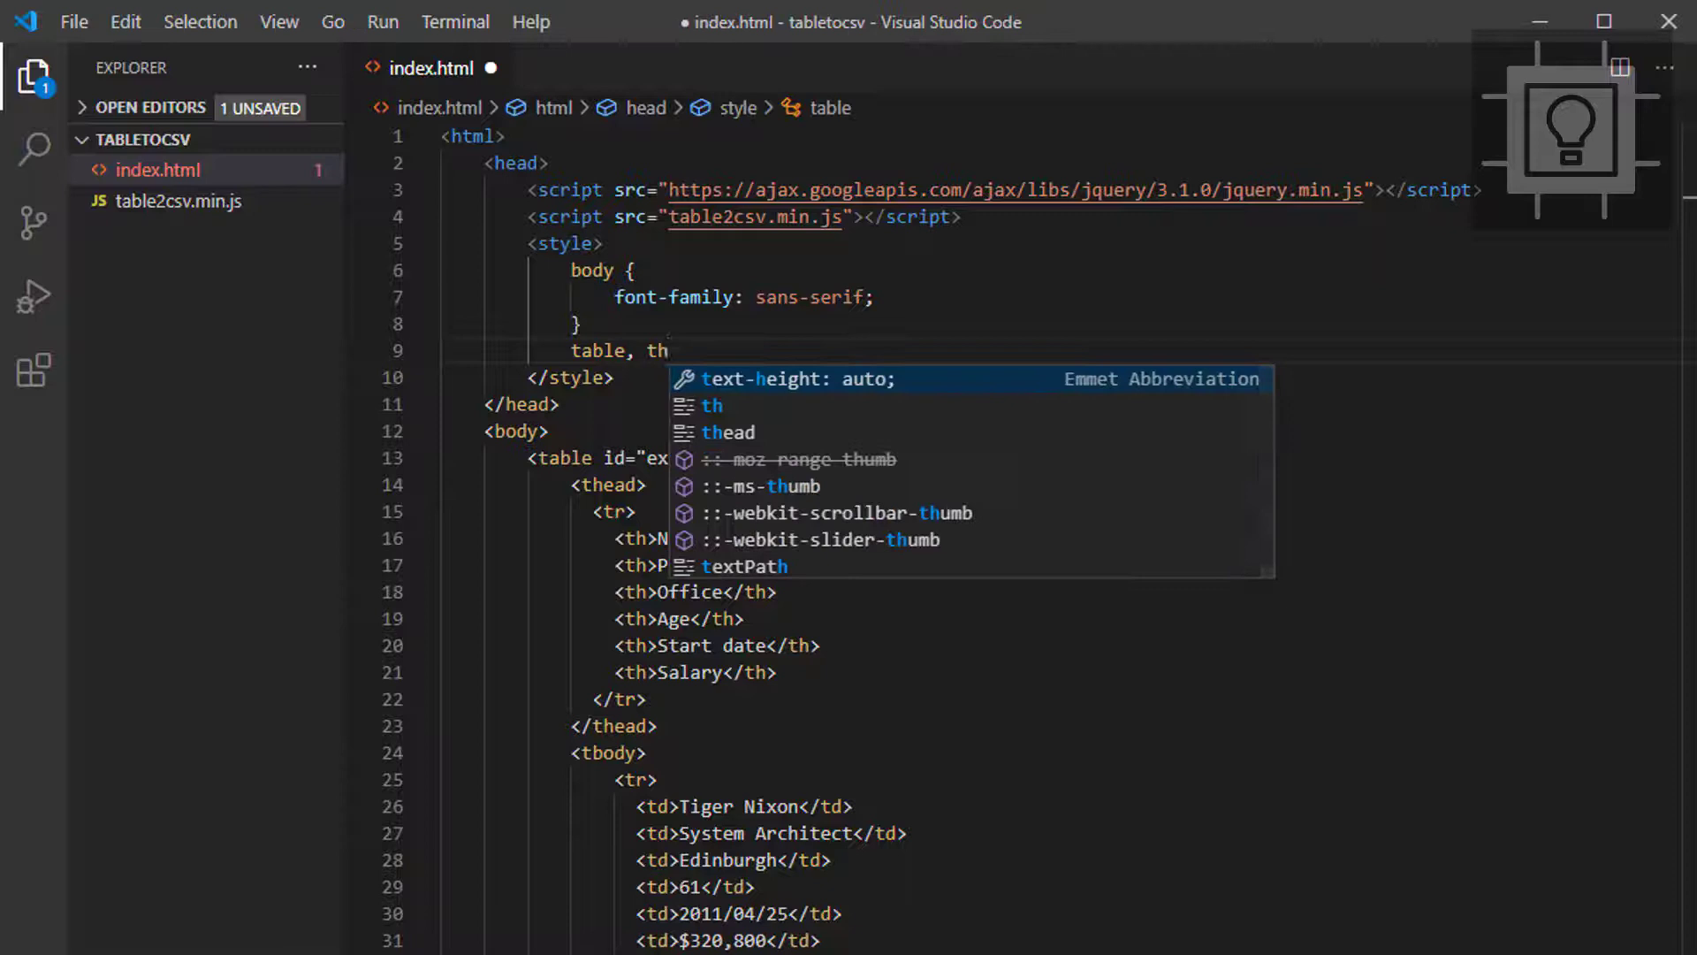
type(", td {")
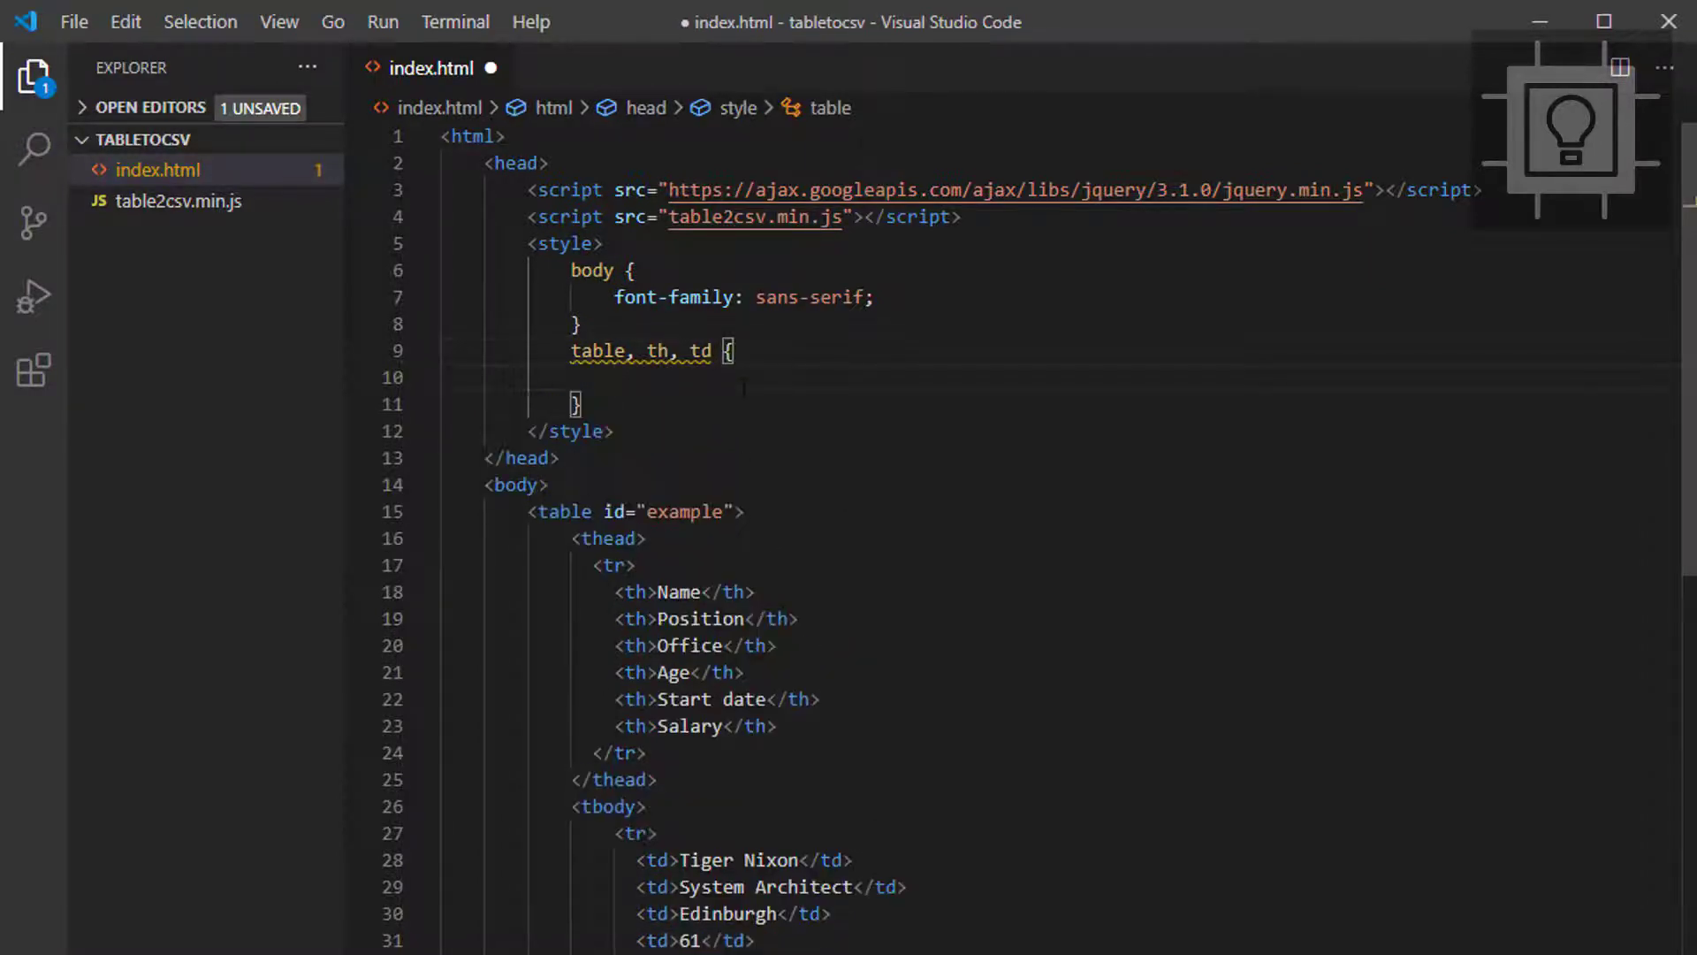
type("b")
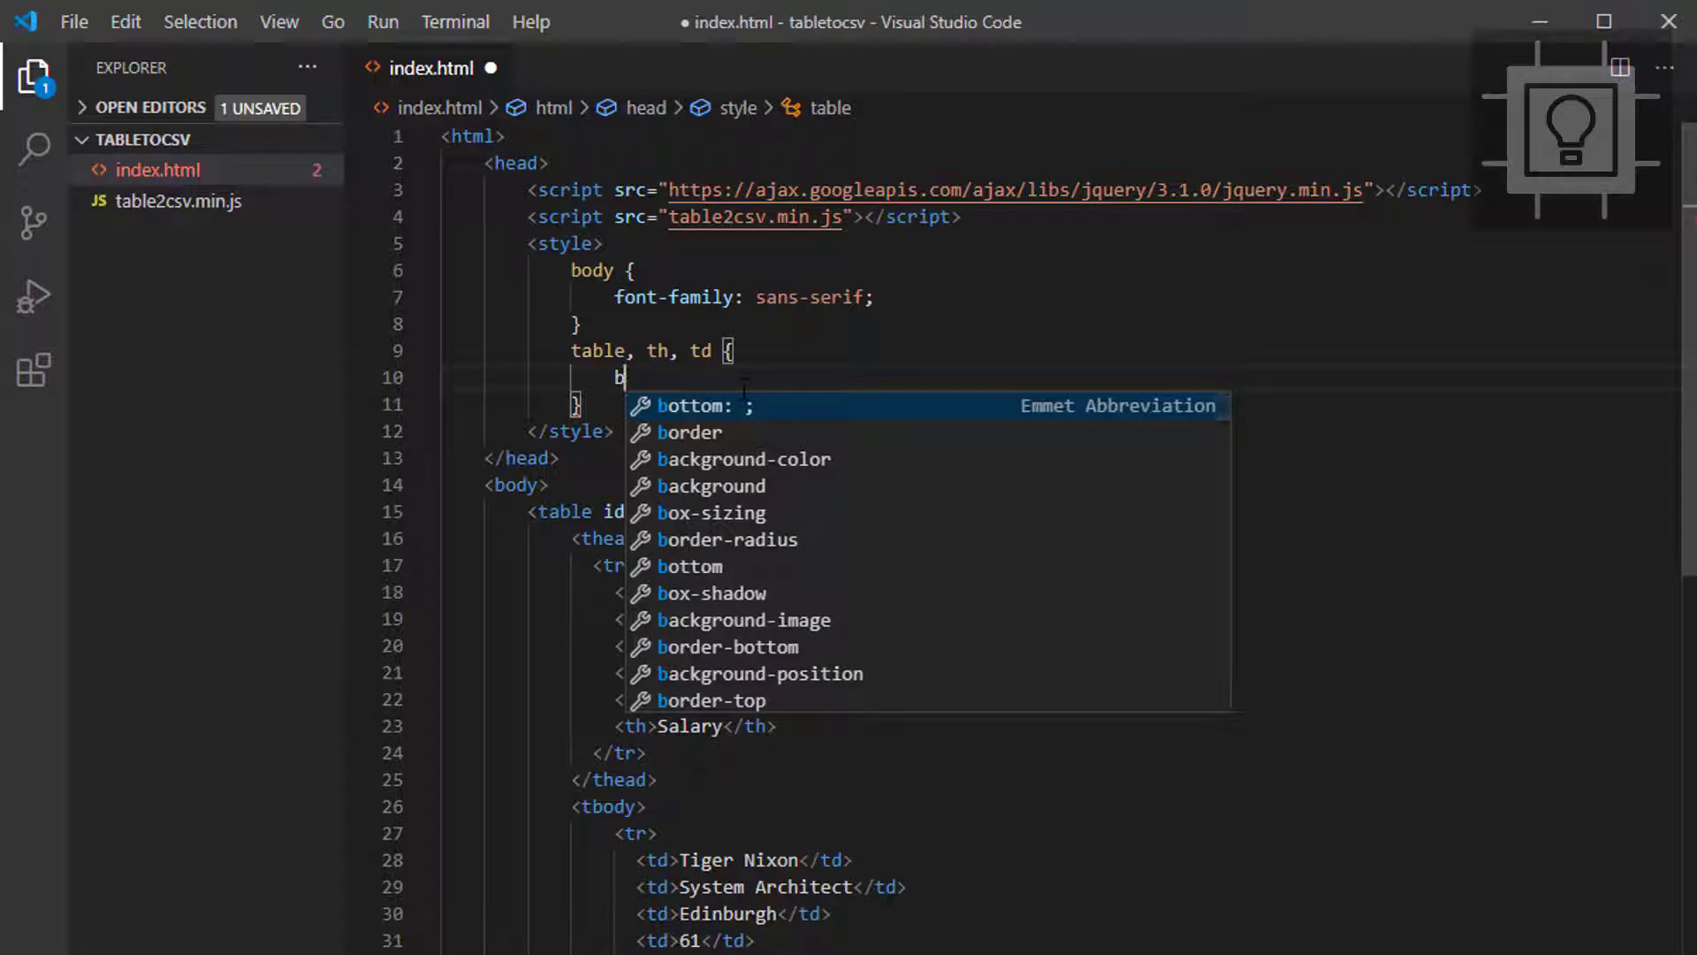
type("order-collapse: collapse;")
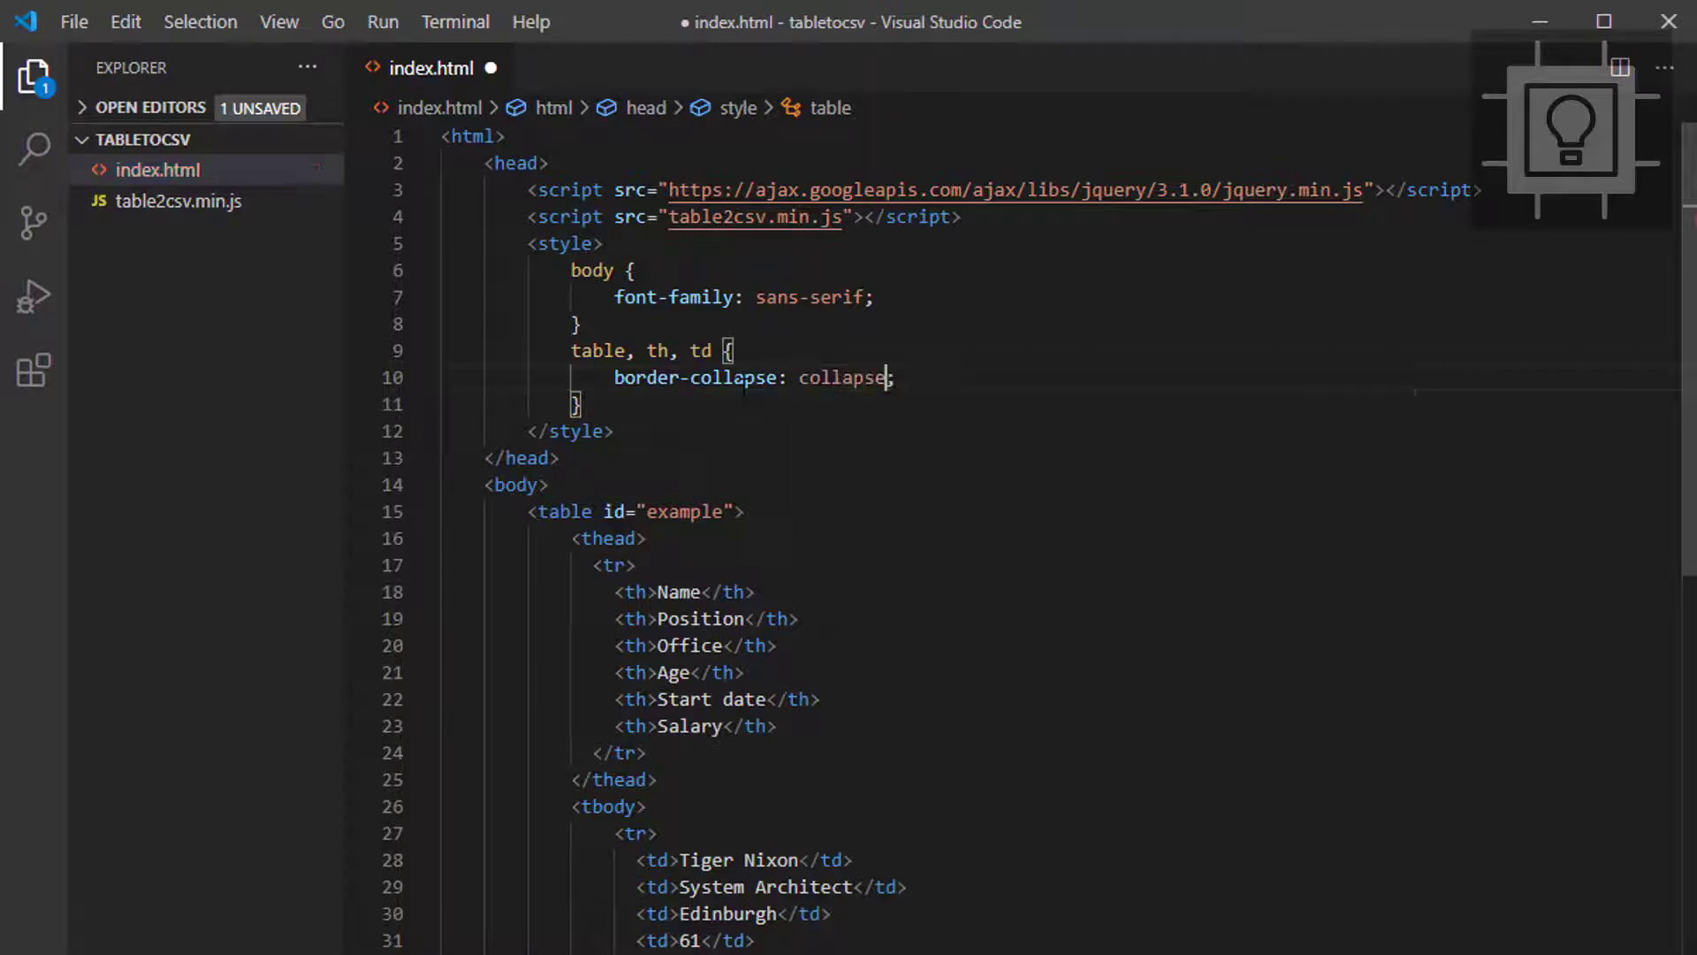
type("border:")
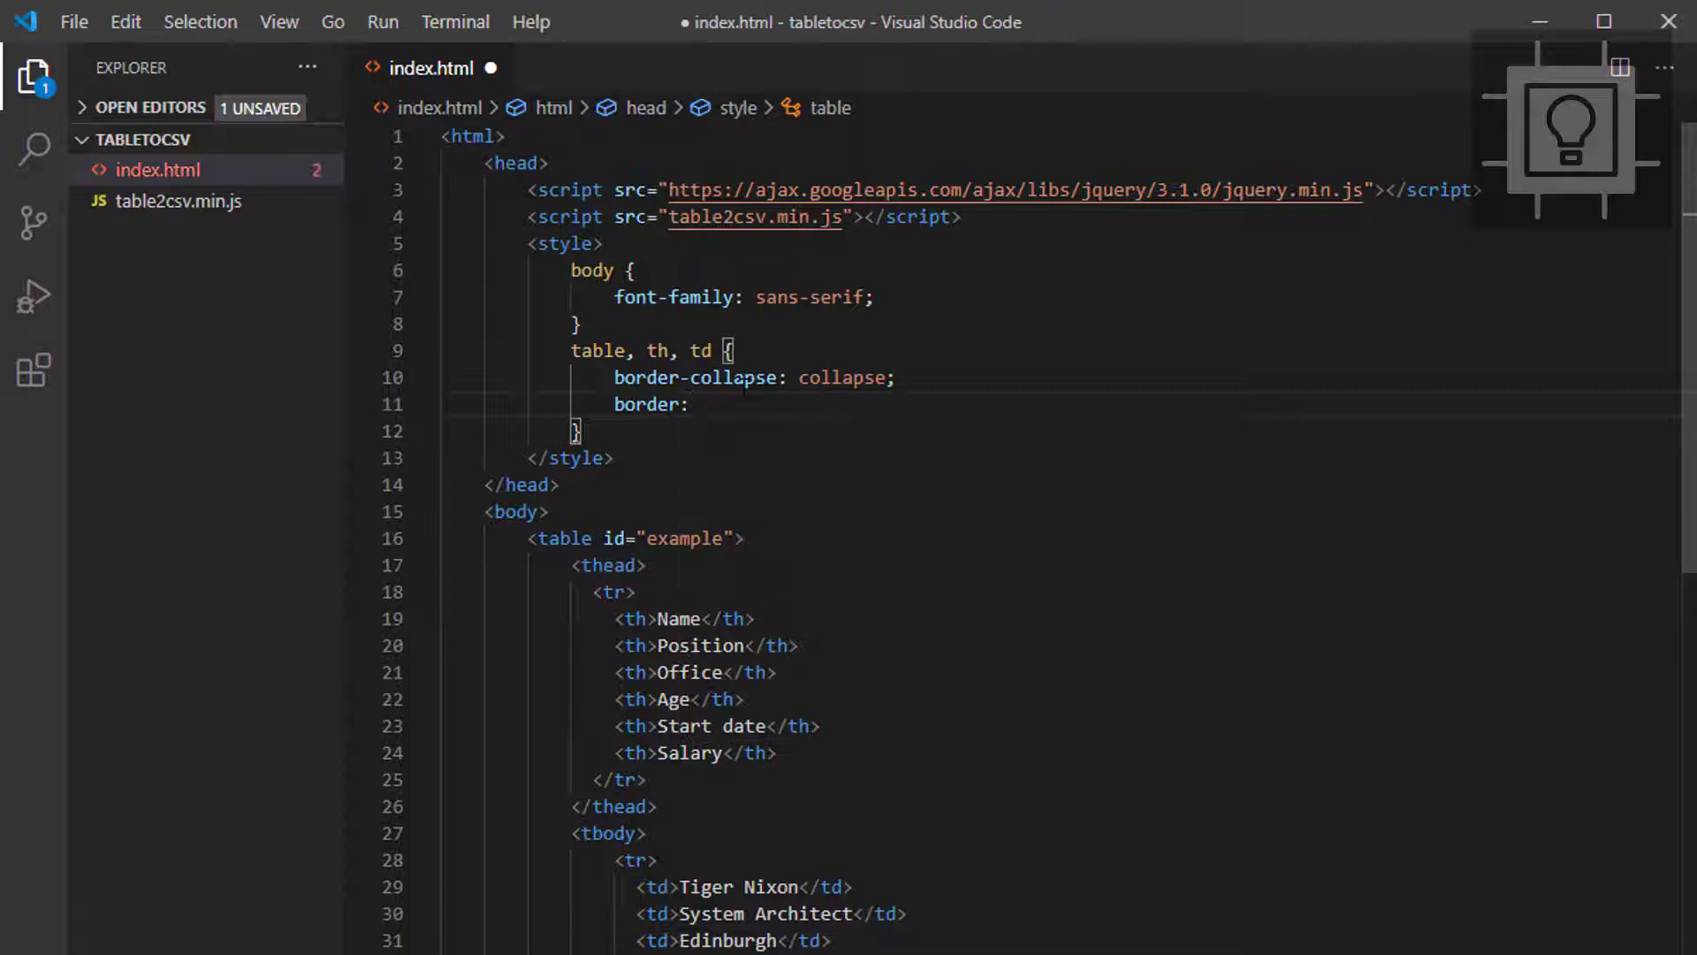
type("1px sol")
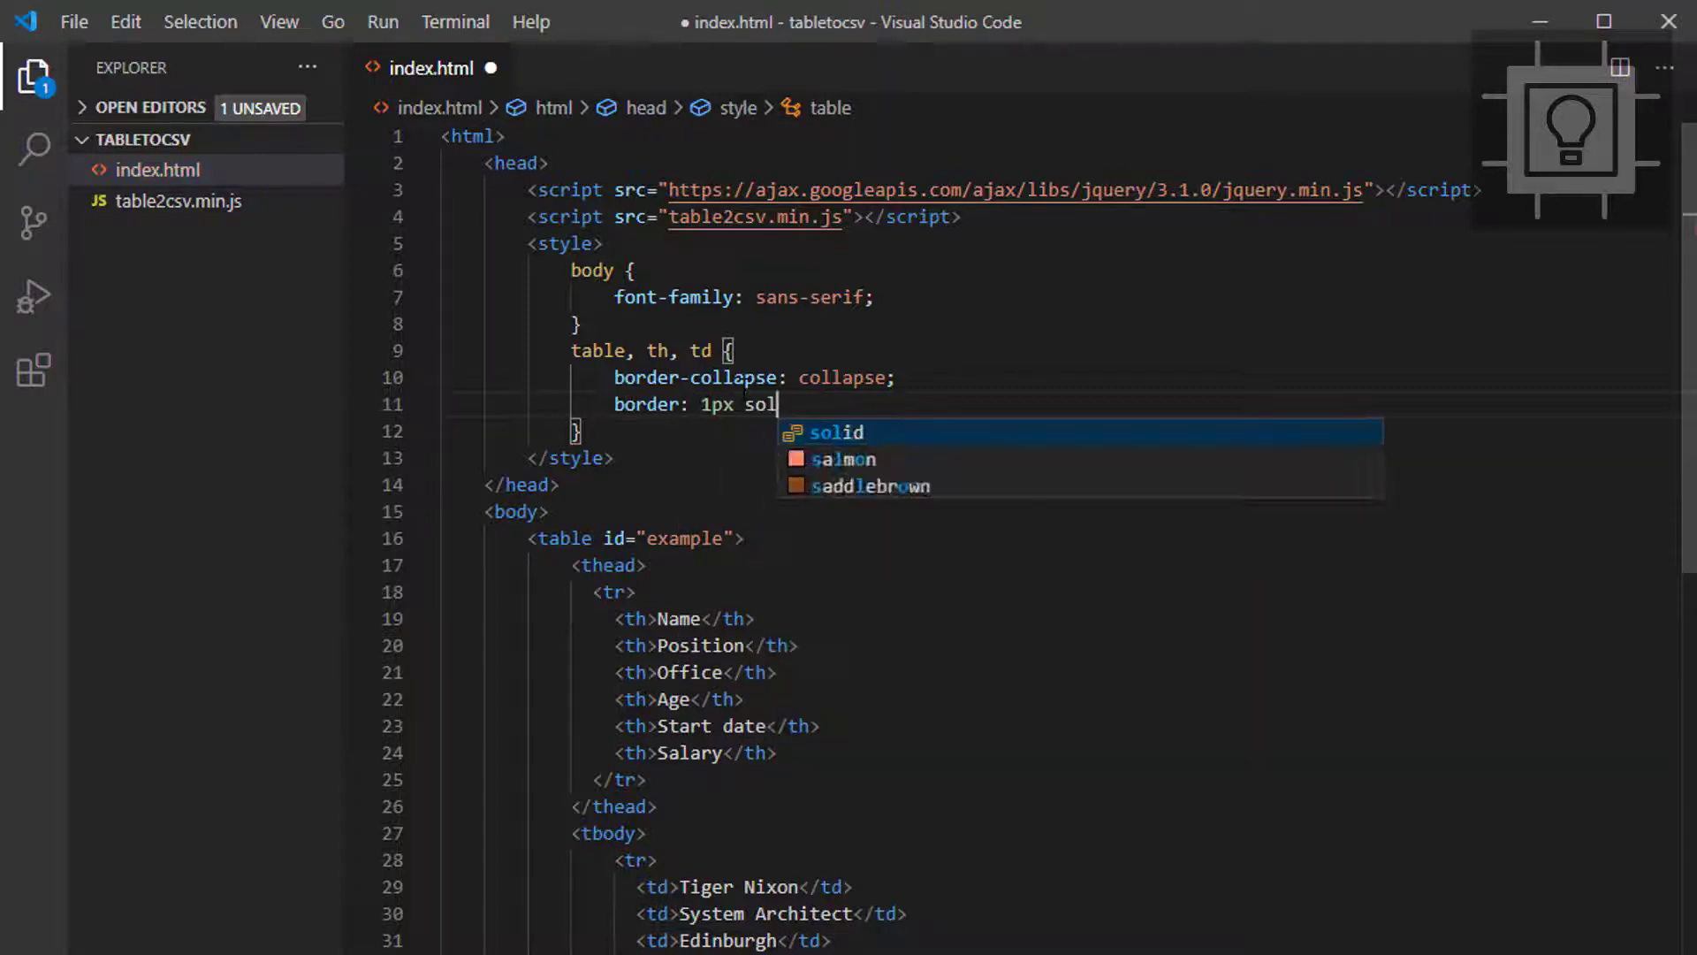
type("id black;")
type("pa")
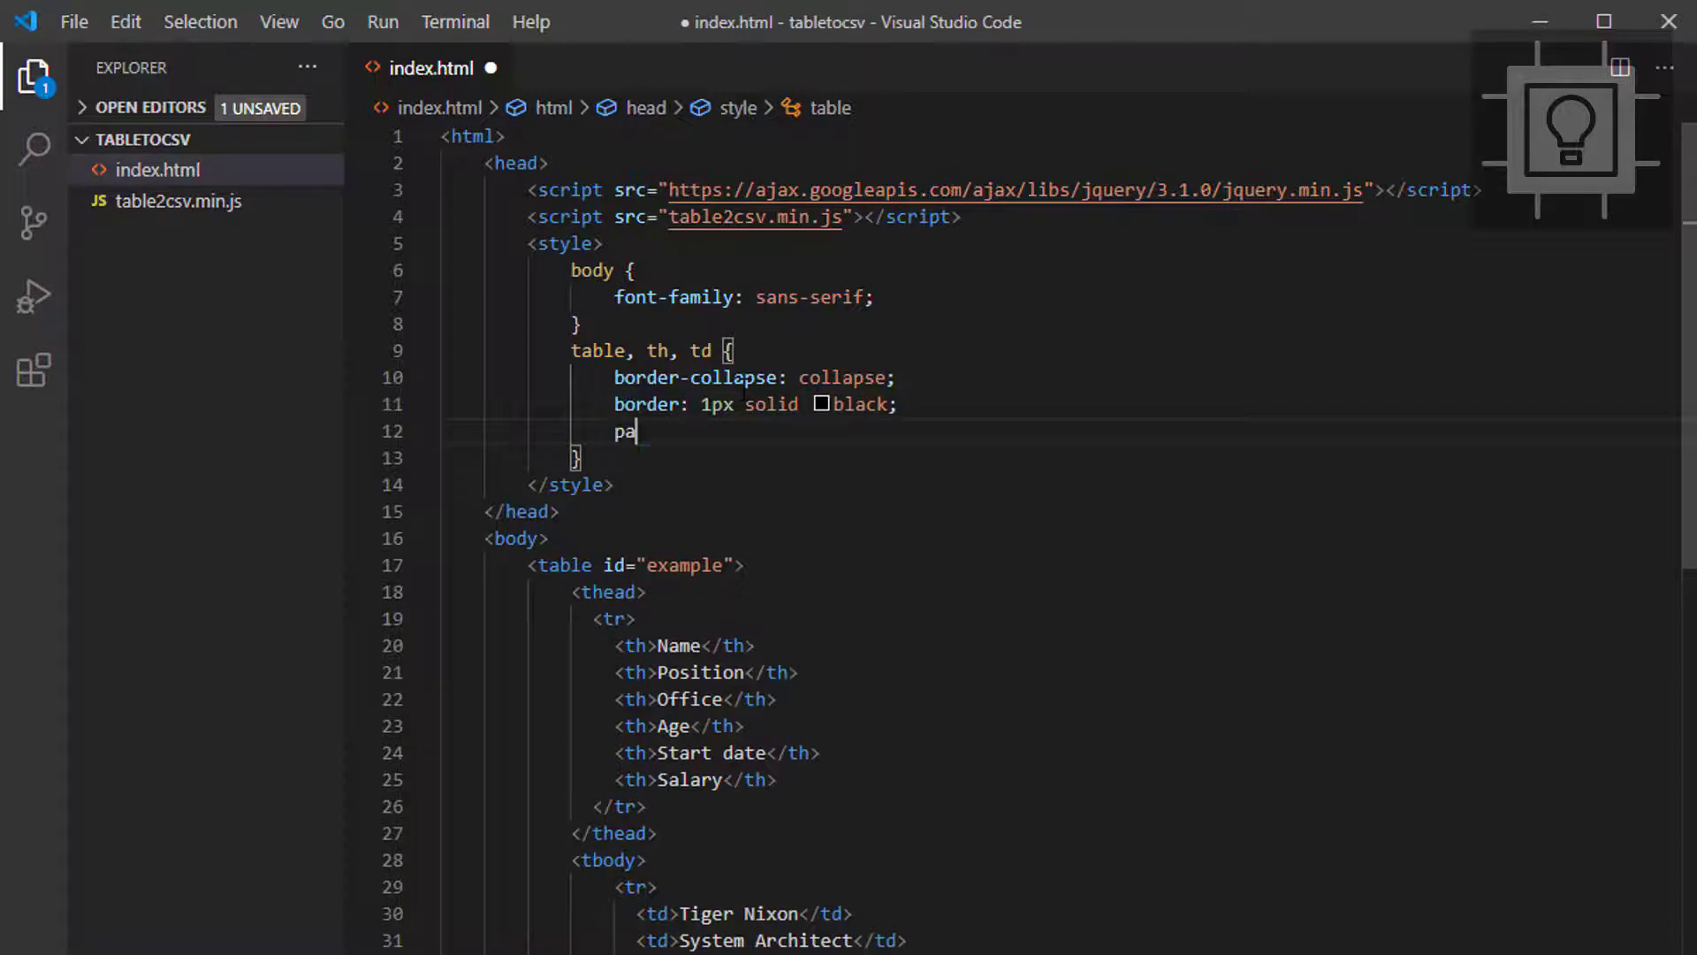
type("dding:")
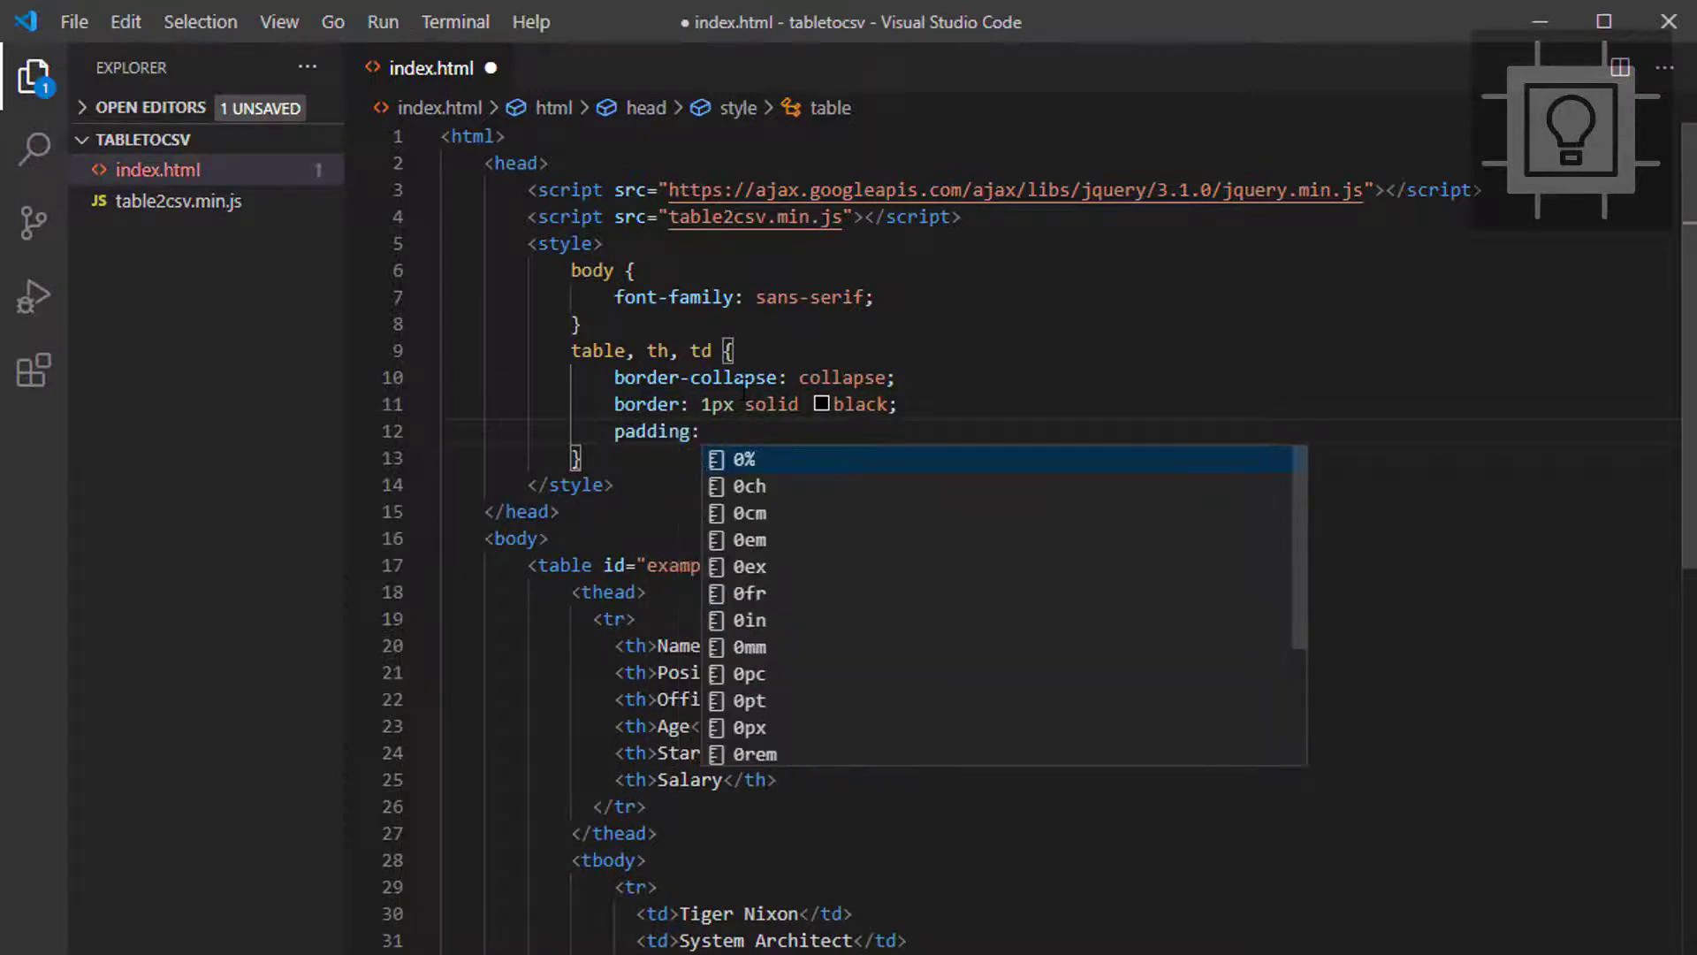
type("10px;")
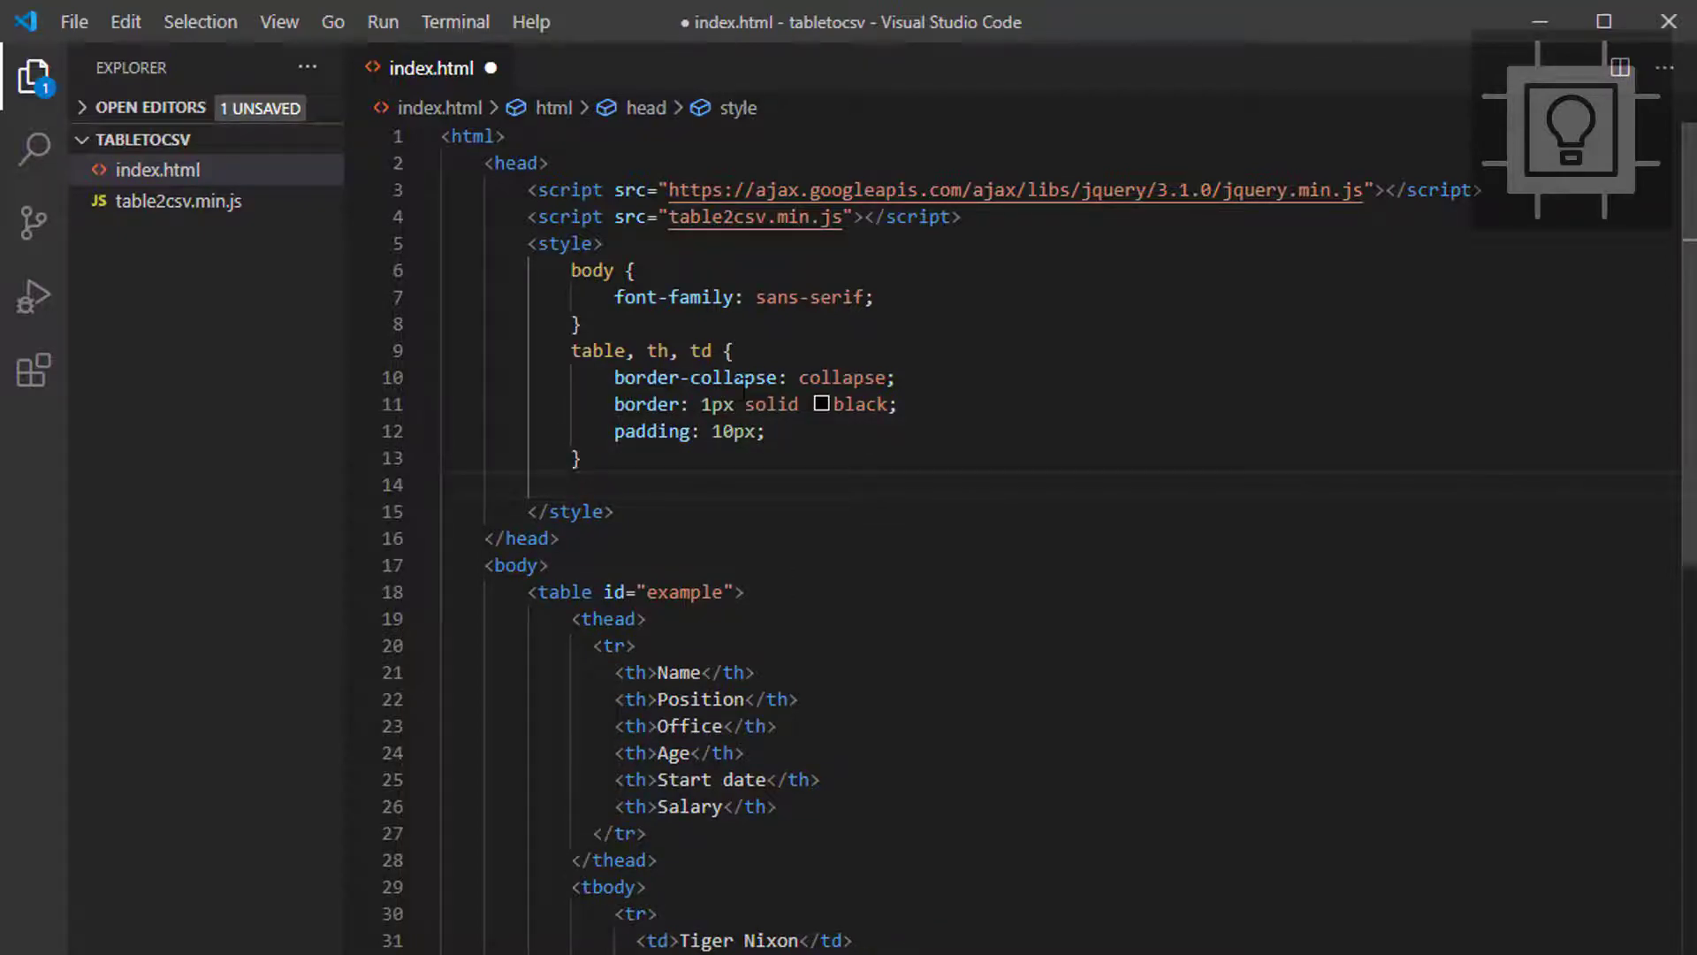
Give even table rows a #dddddd background with tr:nth-child(even)
type("tr")
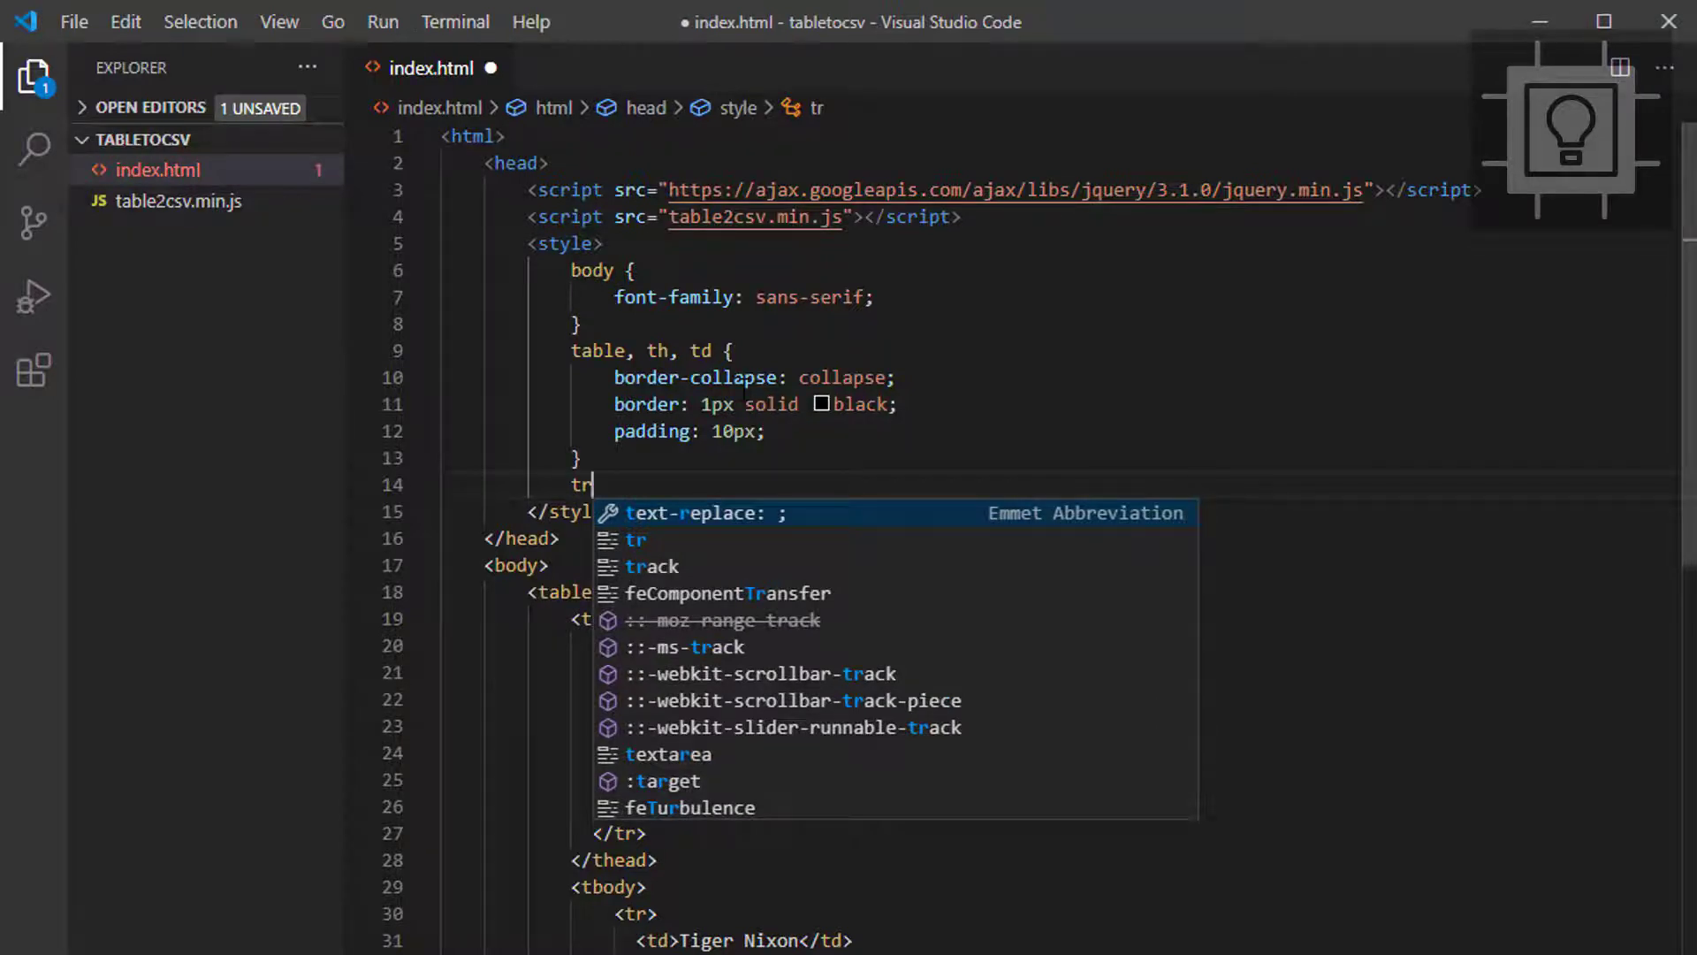
type(":nth")
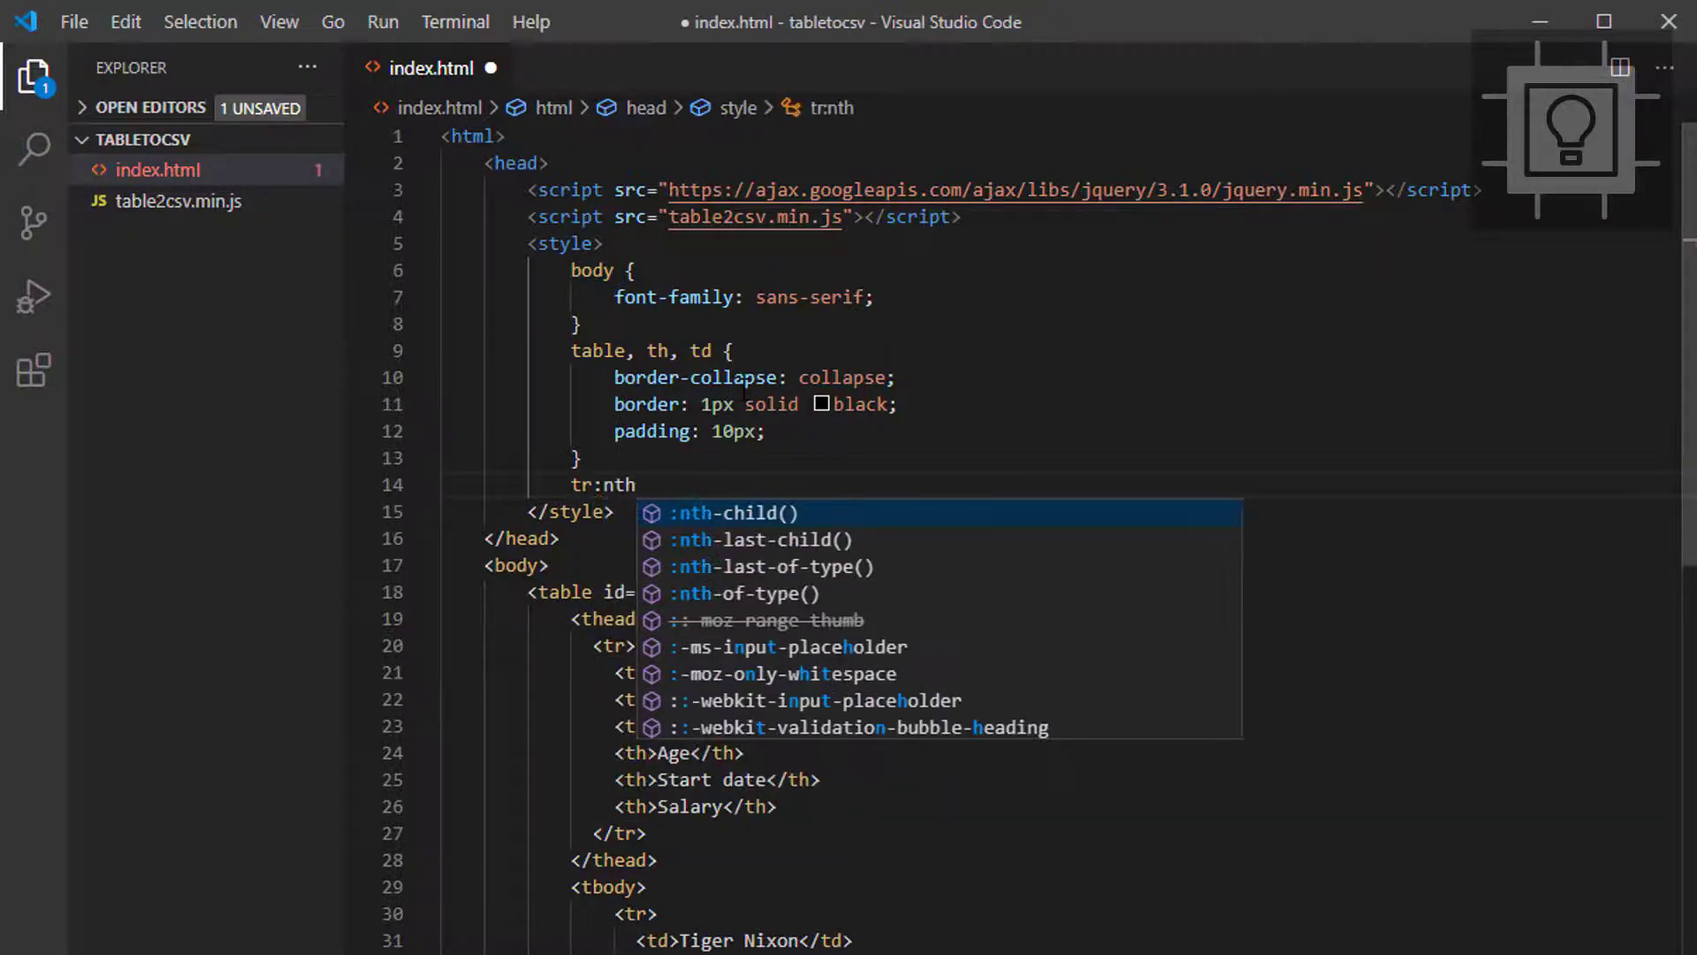
type("-chil")
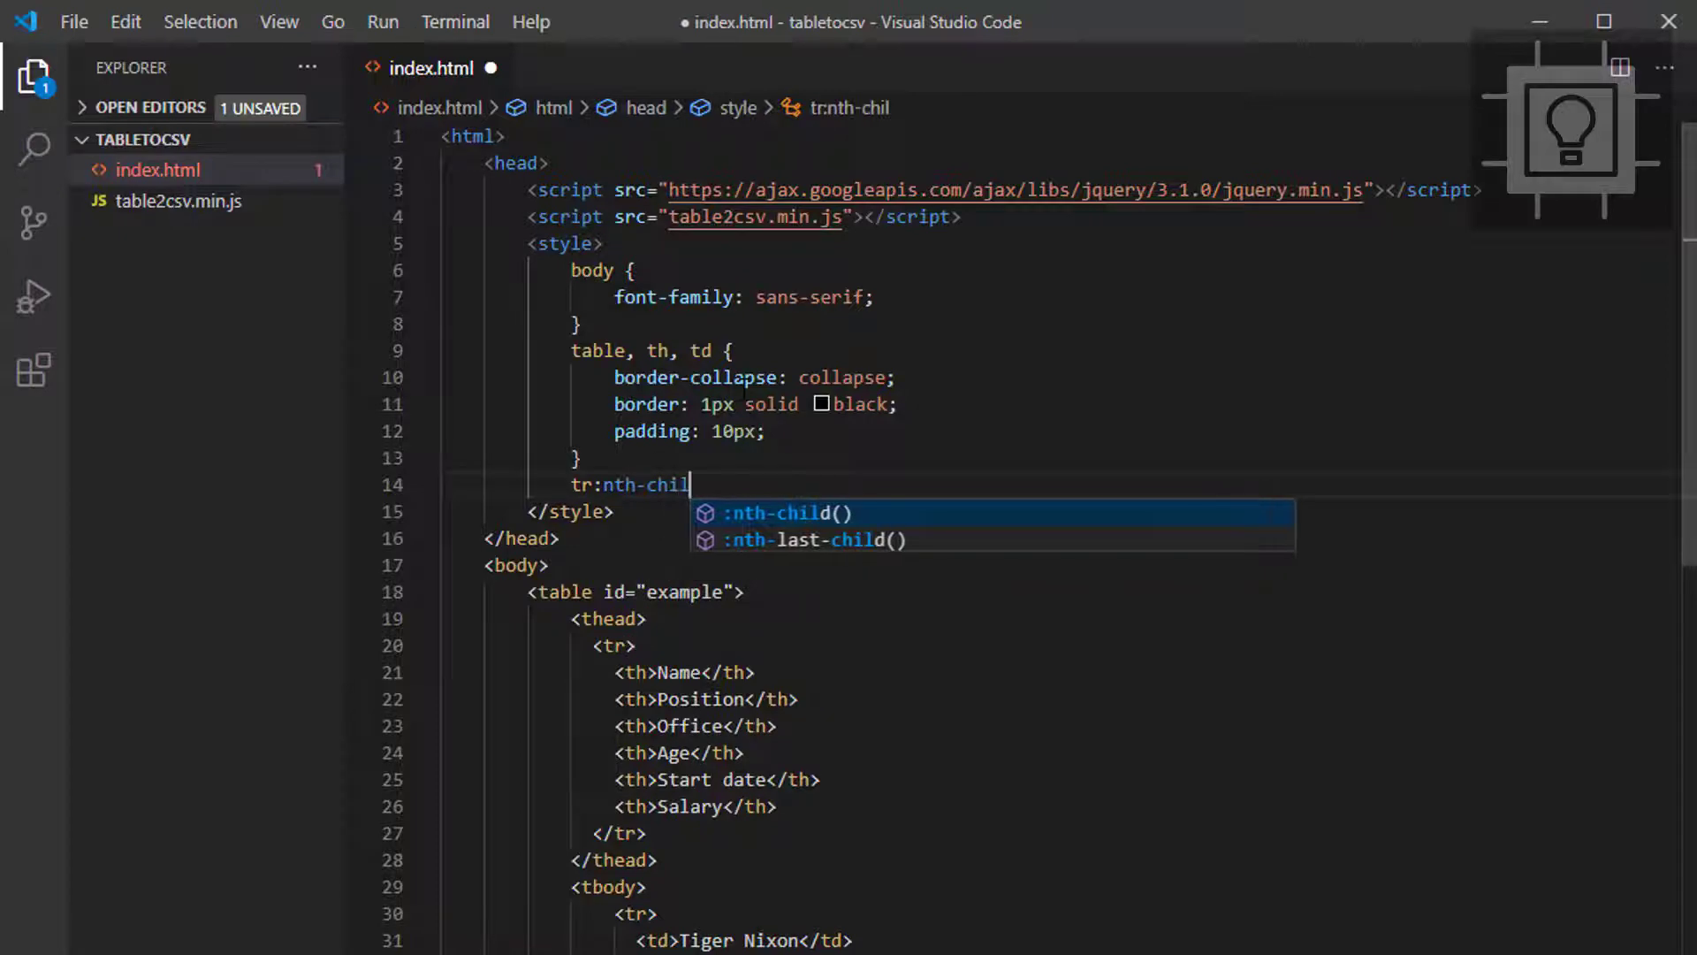
type("d(even)")
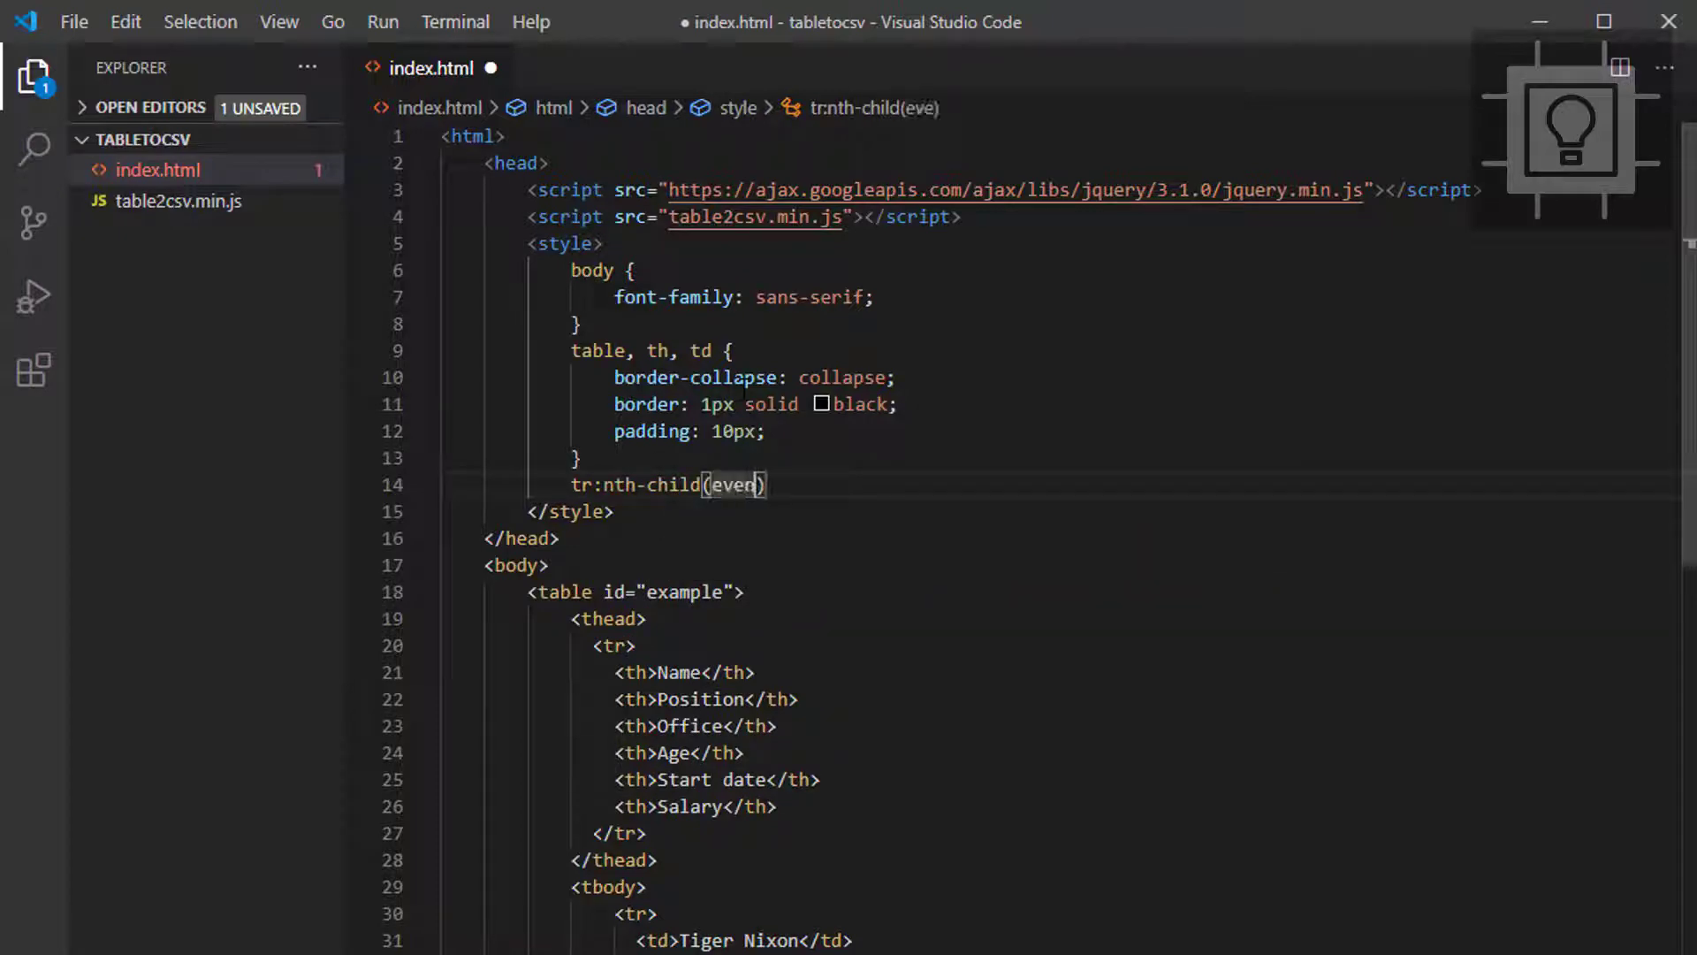
type("{")
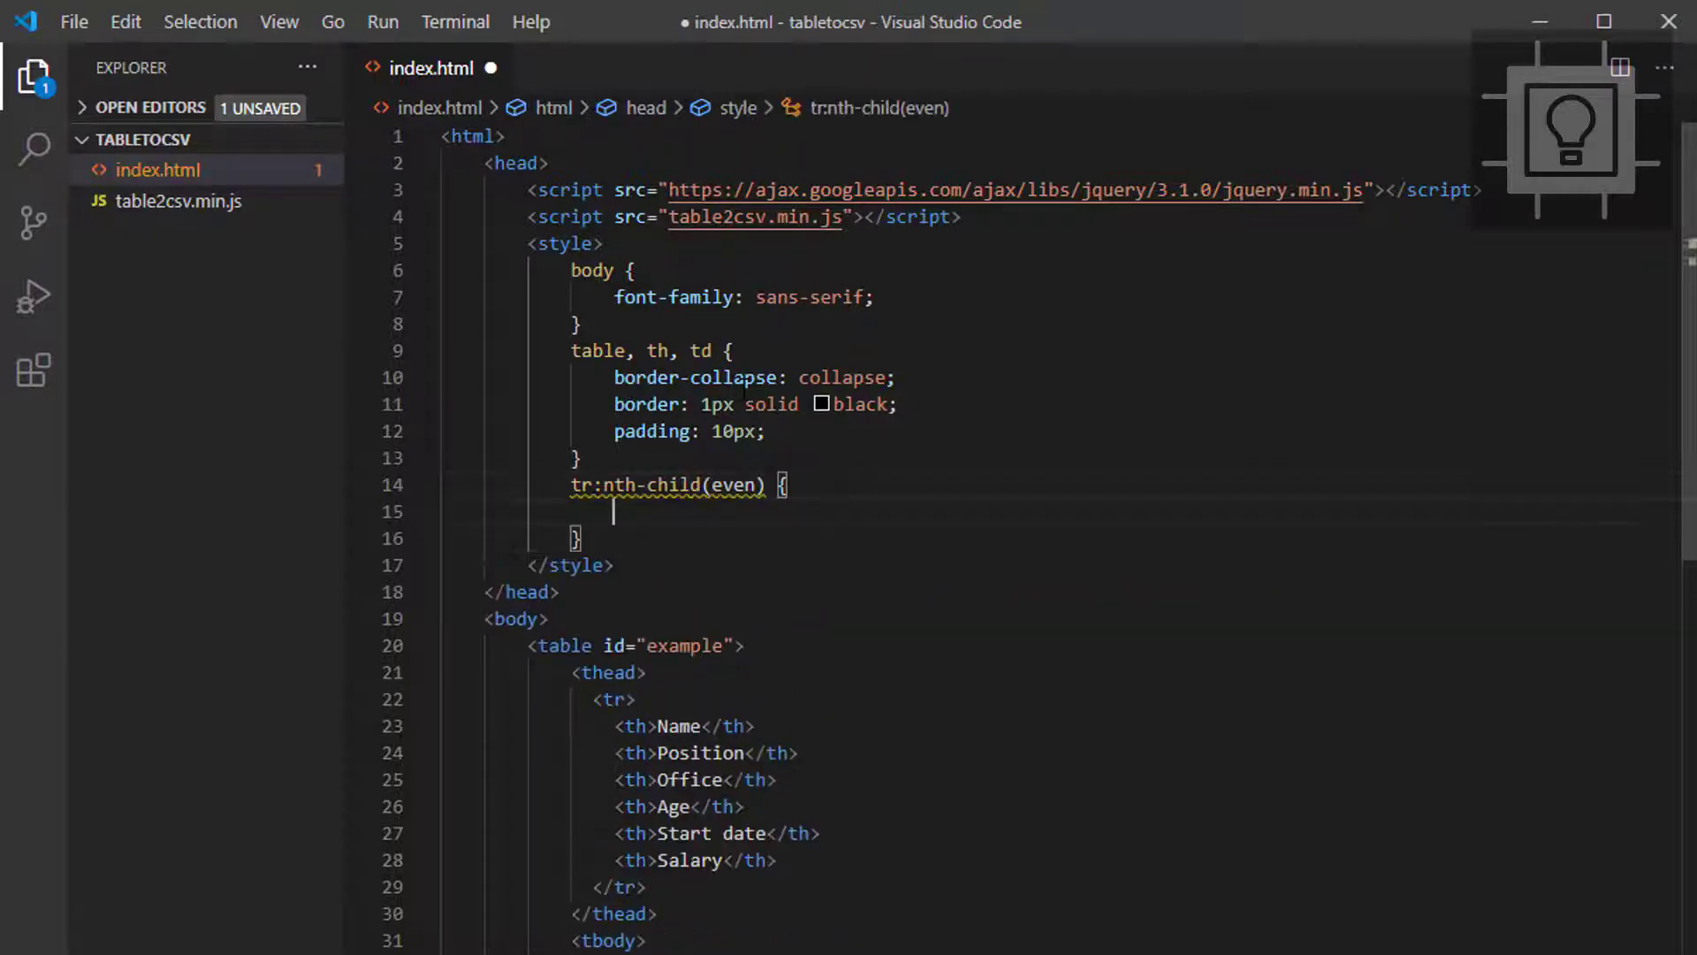
type("background-color: #;")
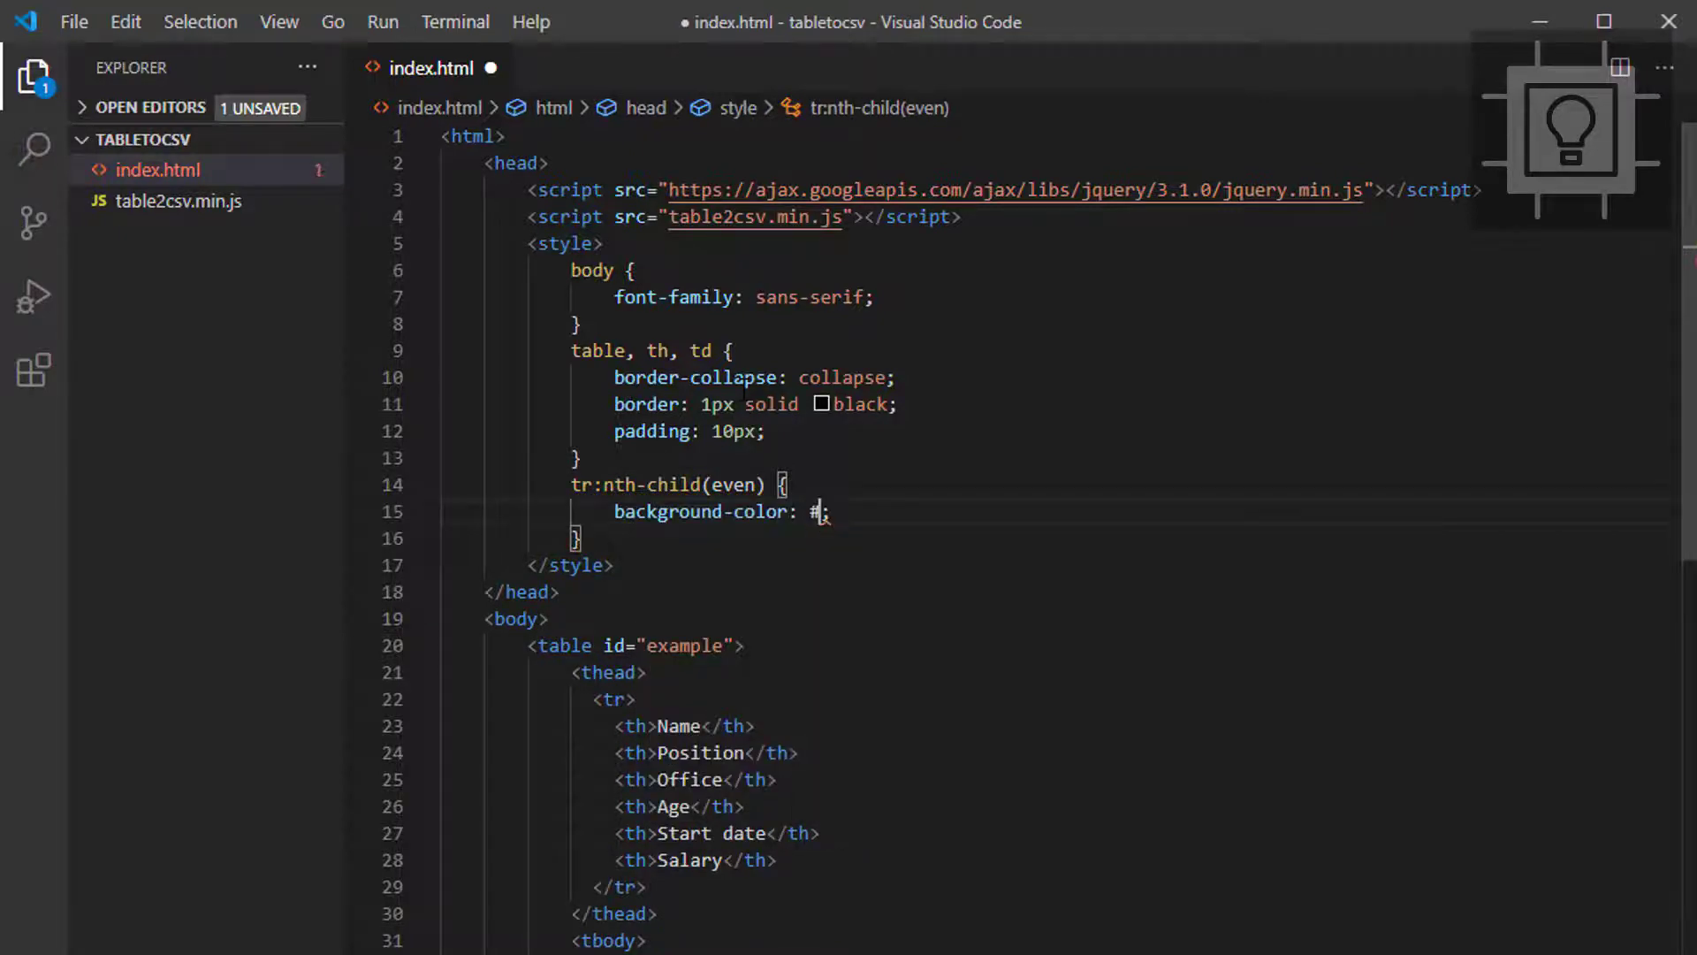
type("dd")
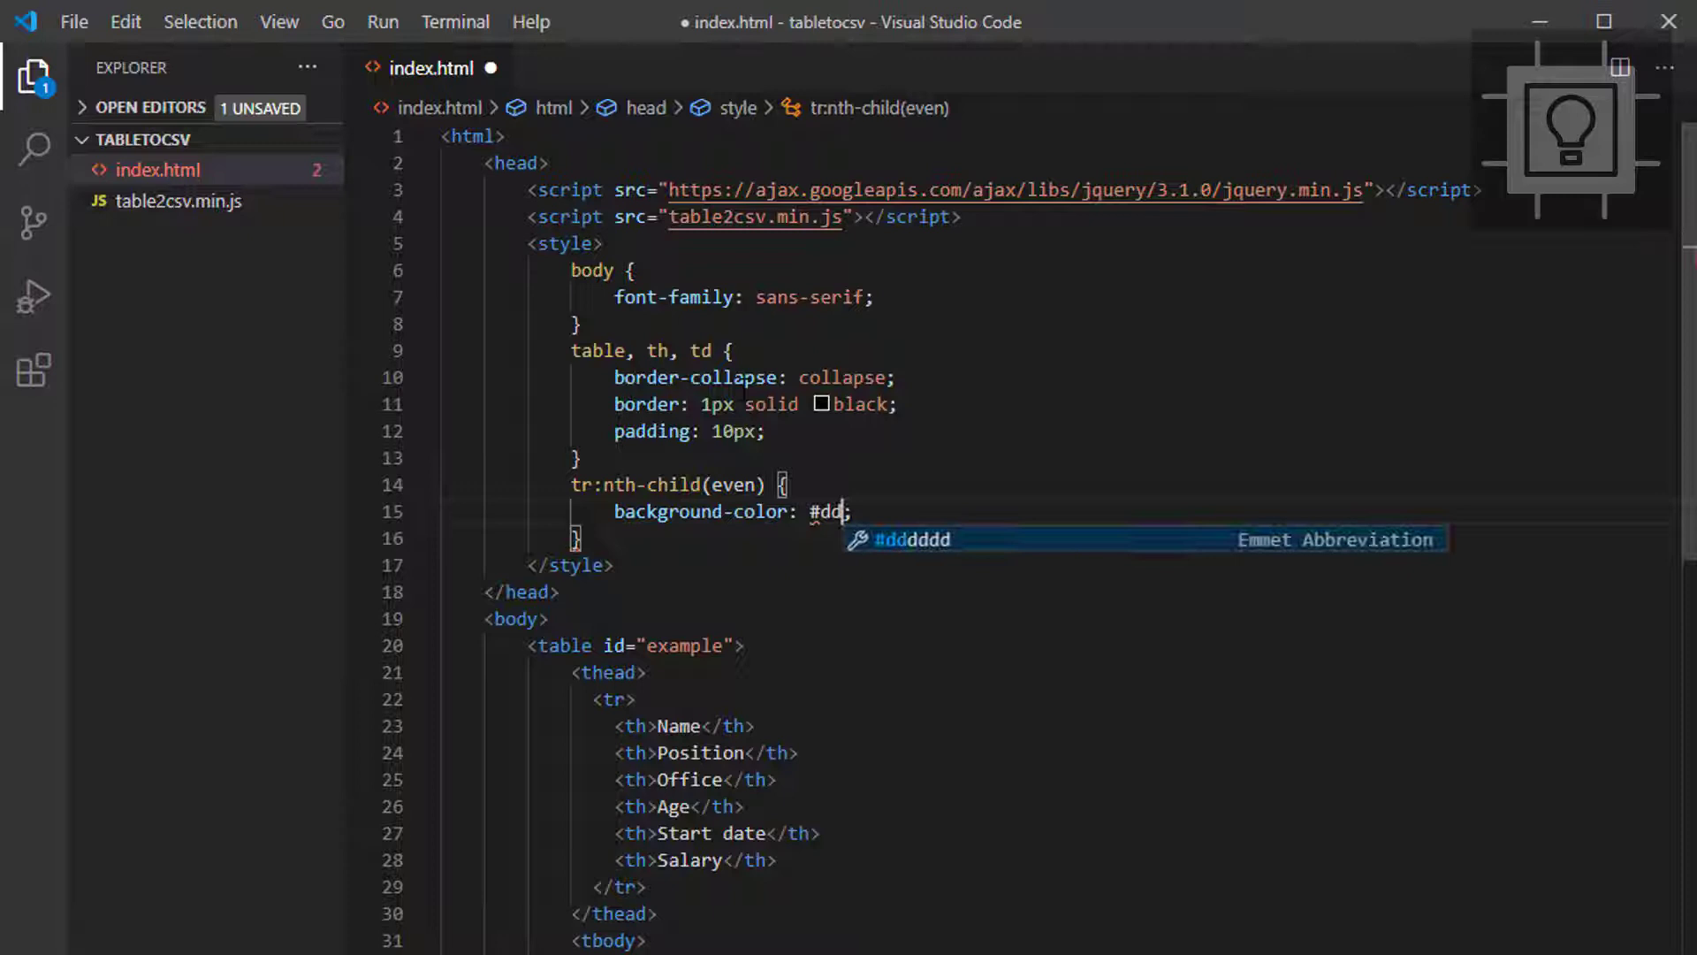
type("dddd")
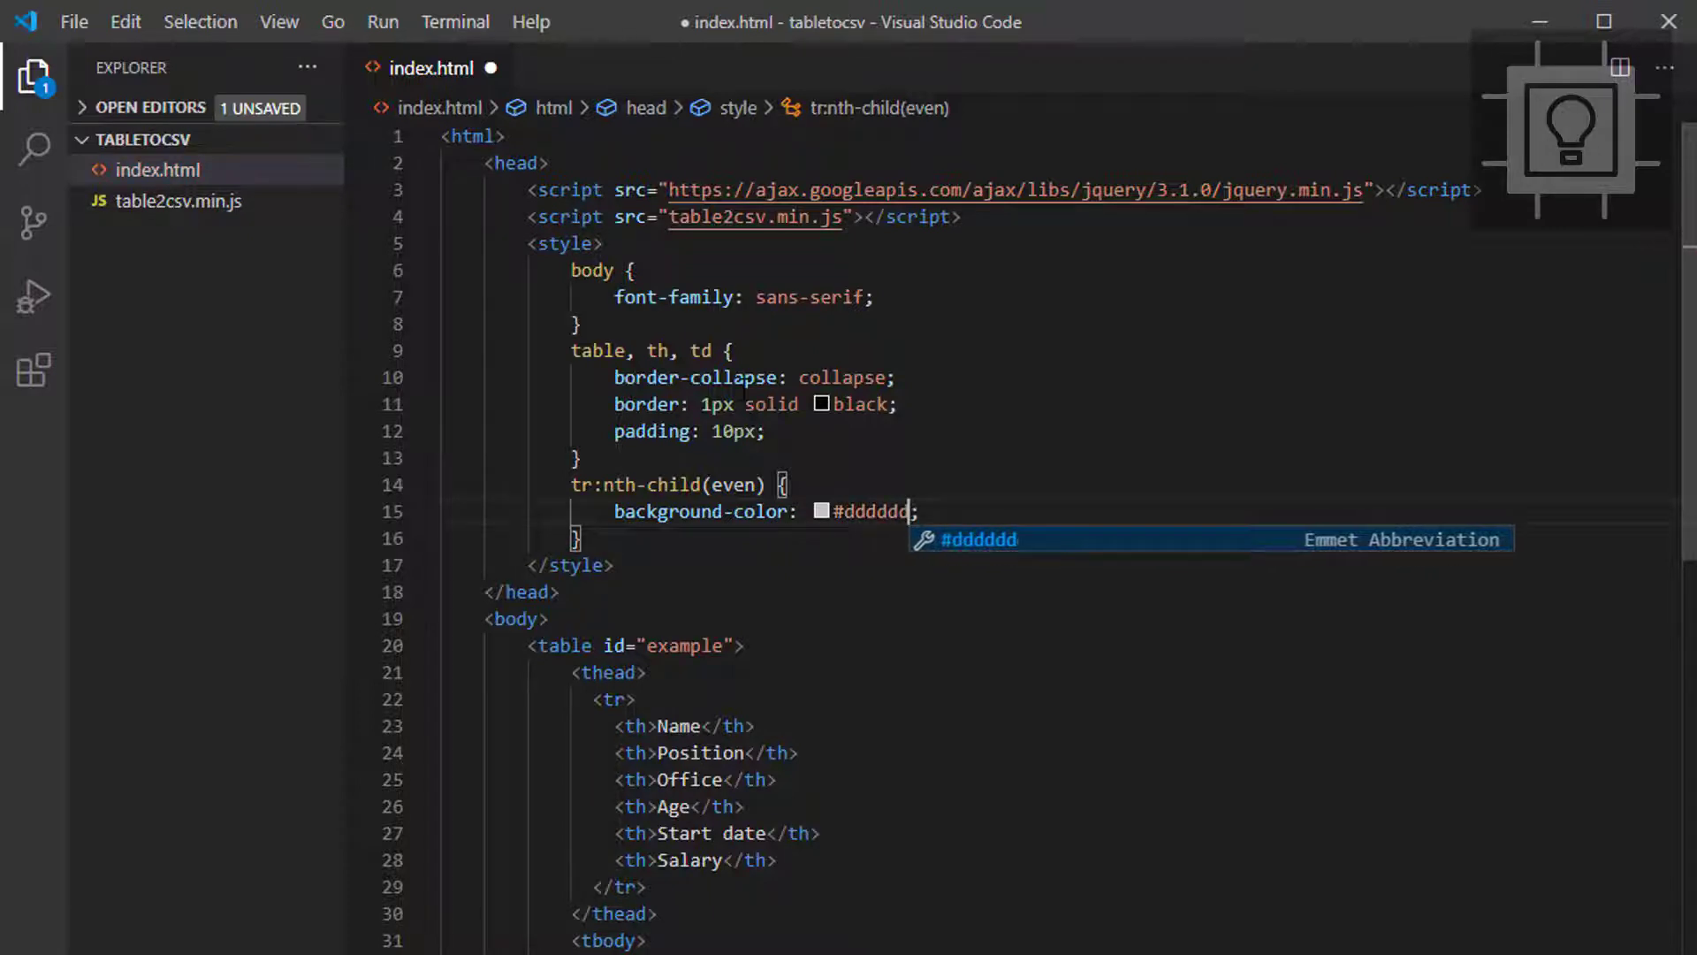
key("Escape")
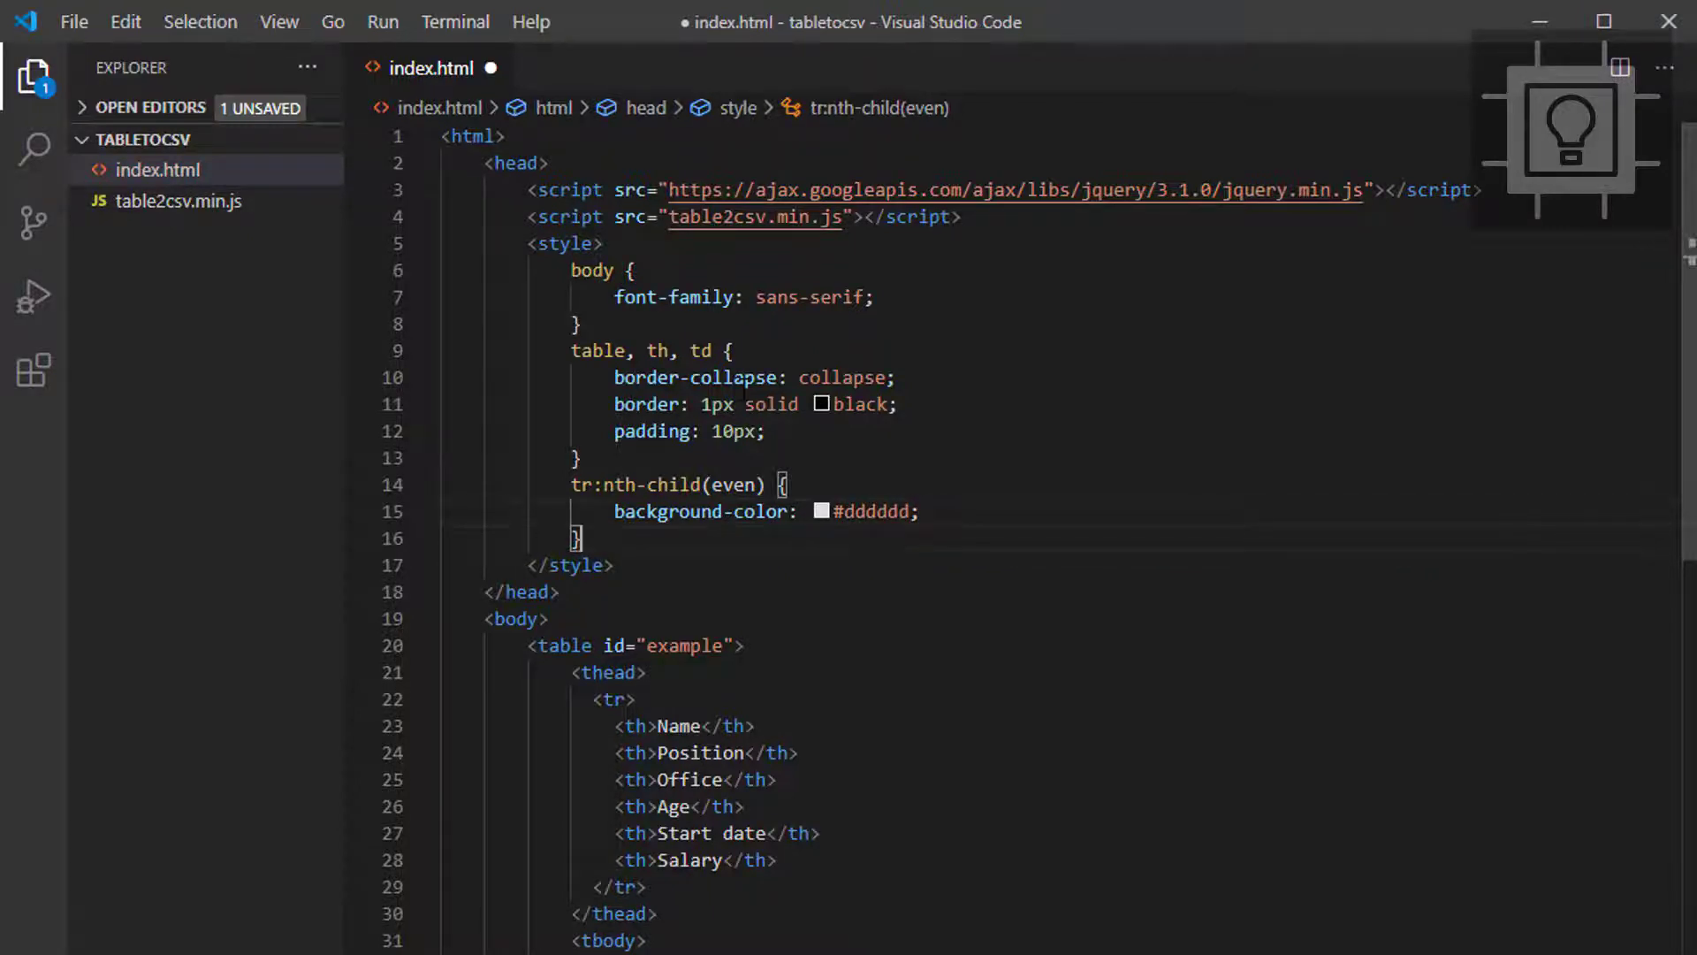
Style th headers with #5a5a5a background and white text
type("th {")
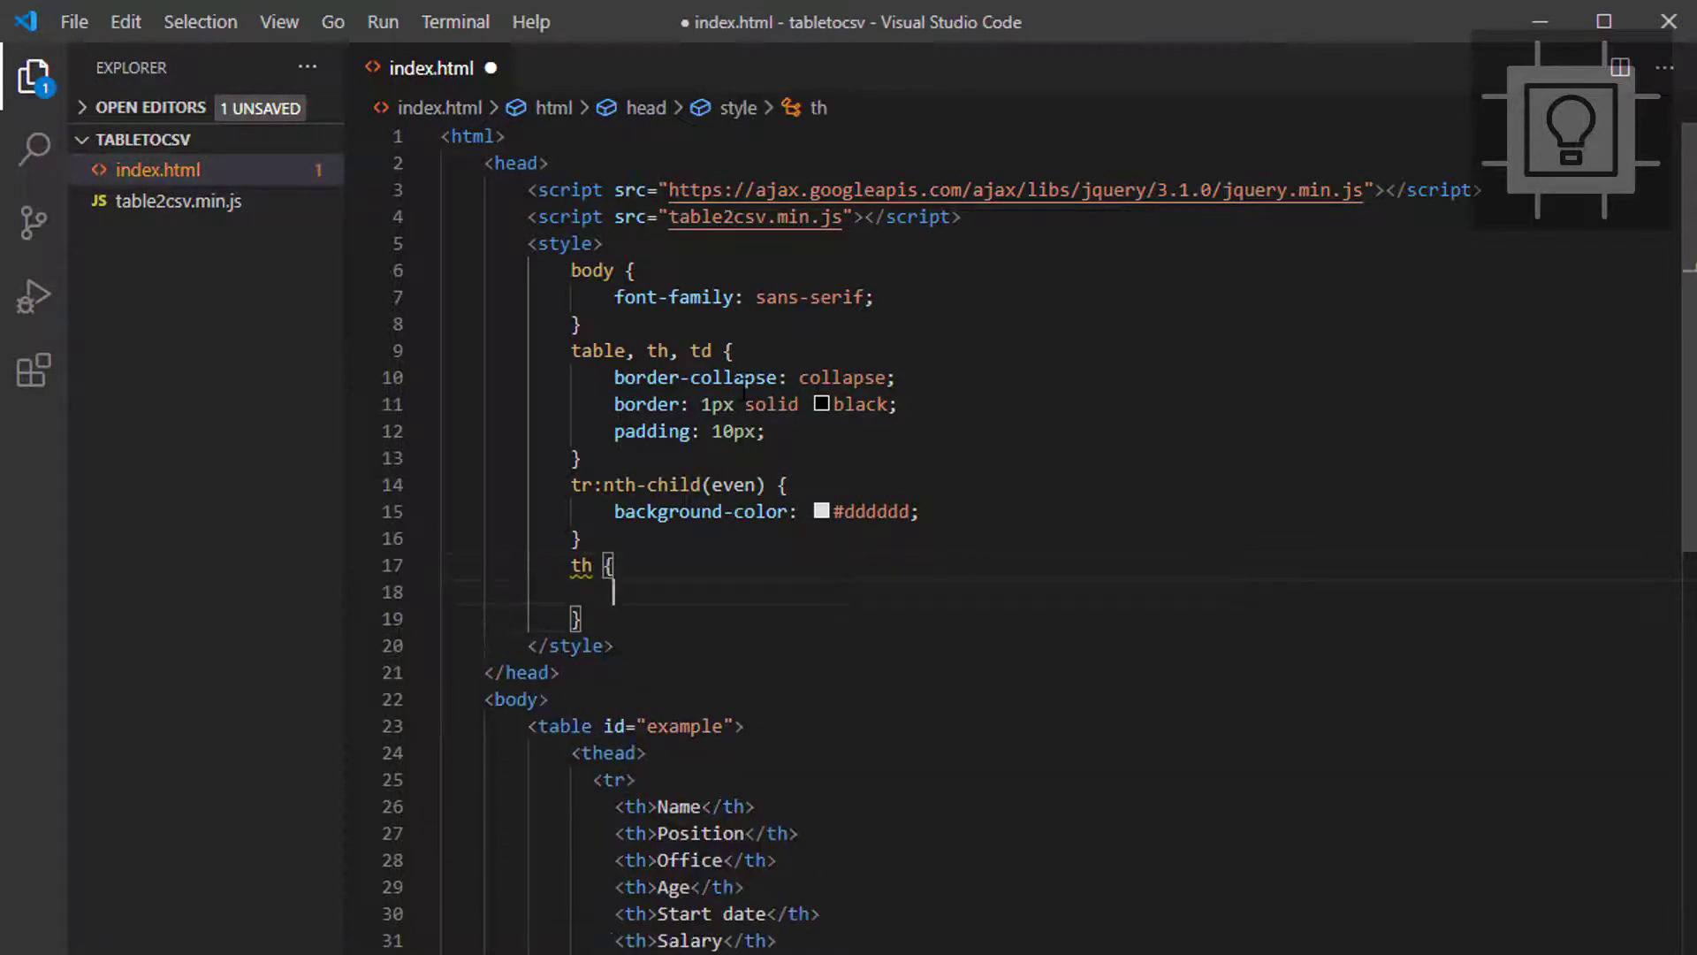
type("ba")
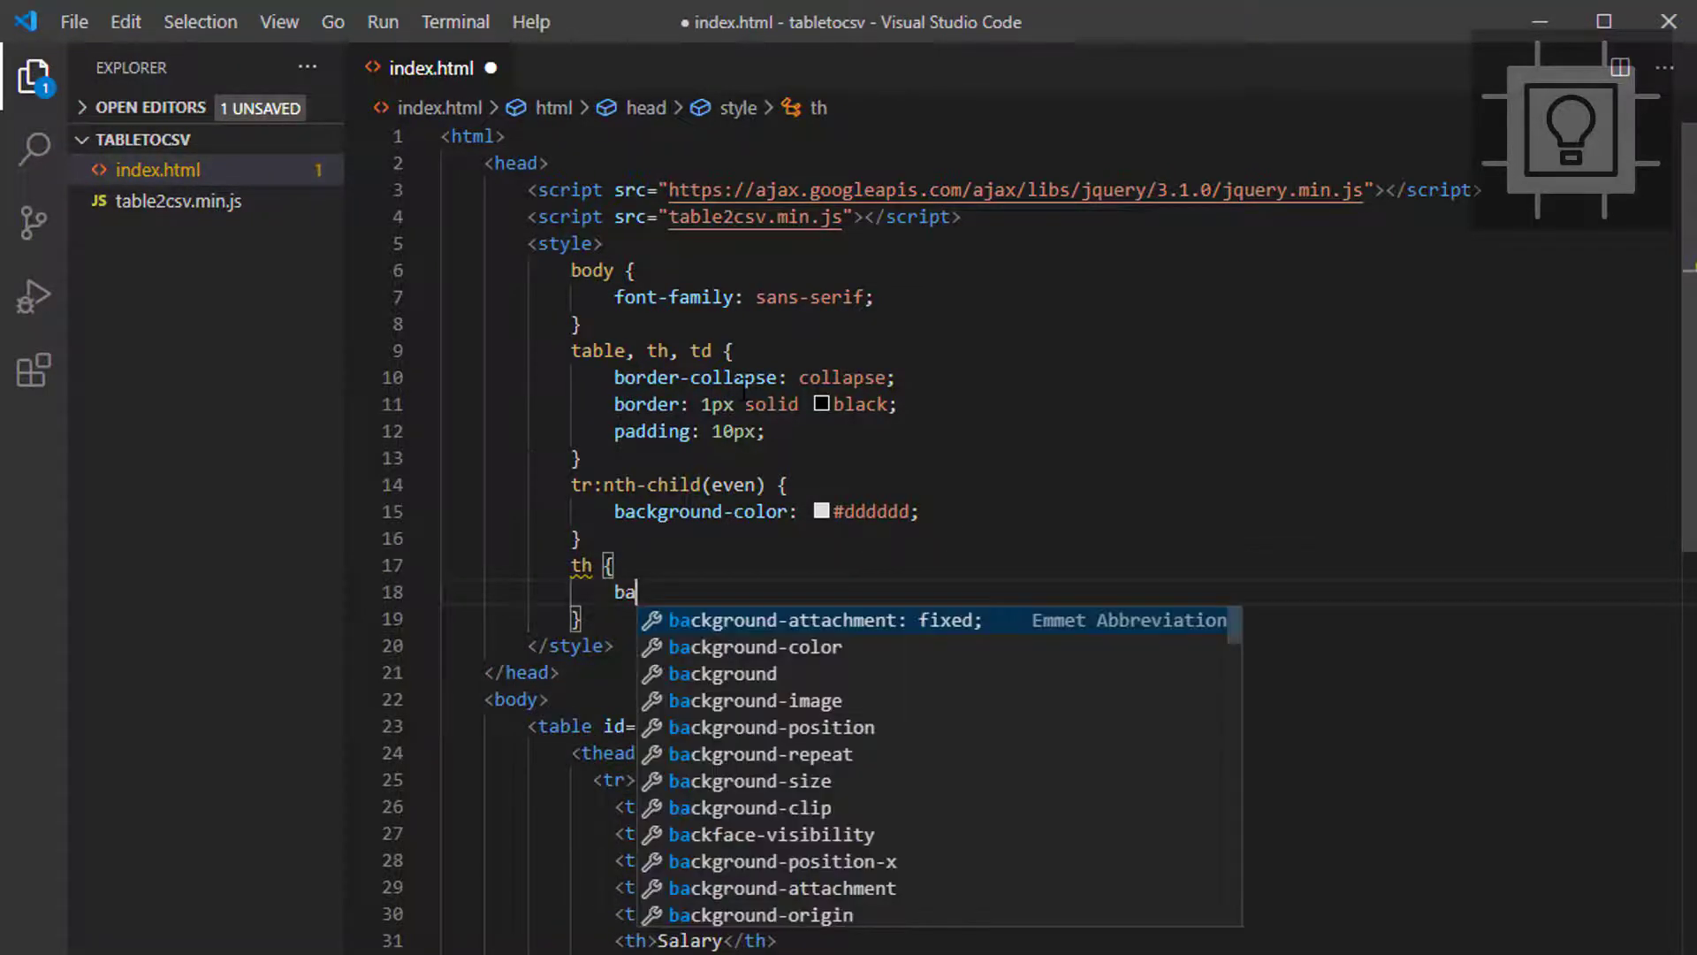
type("background-color: ;")
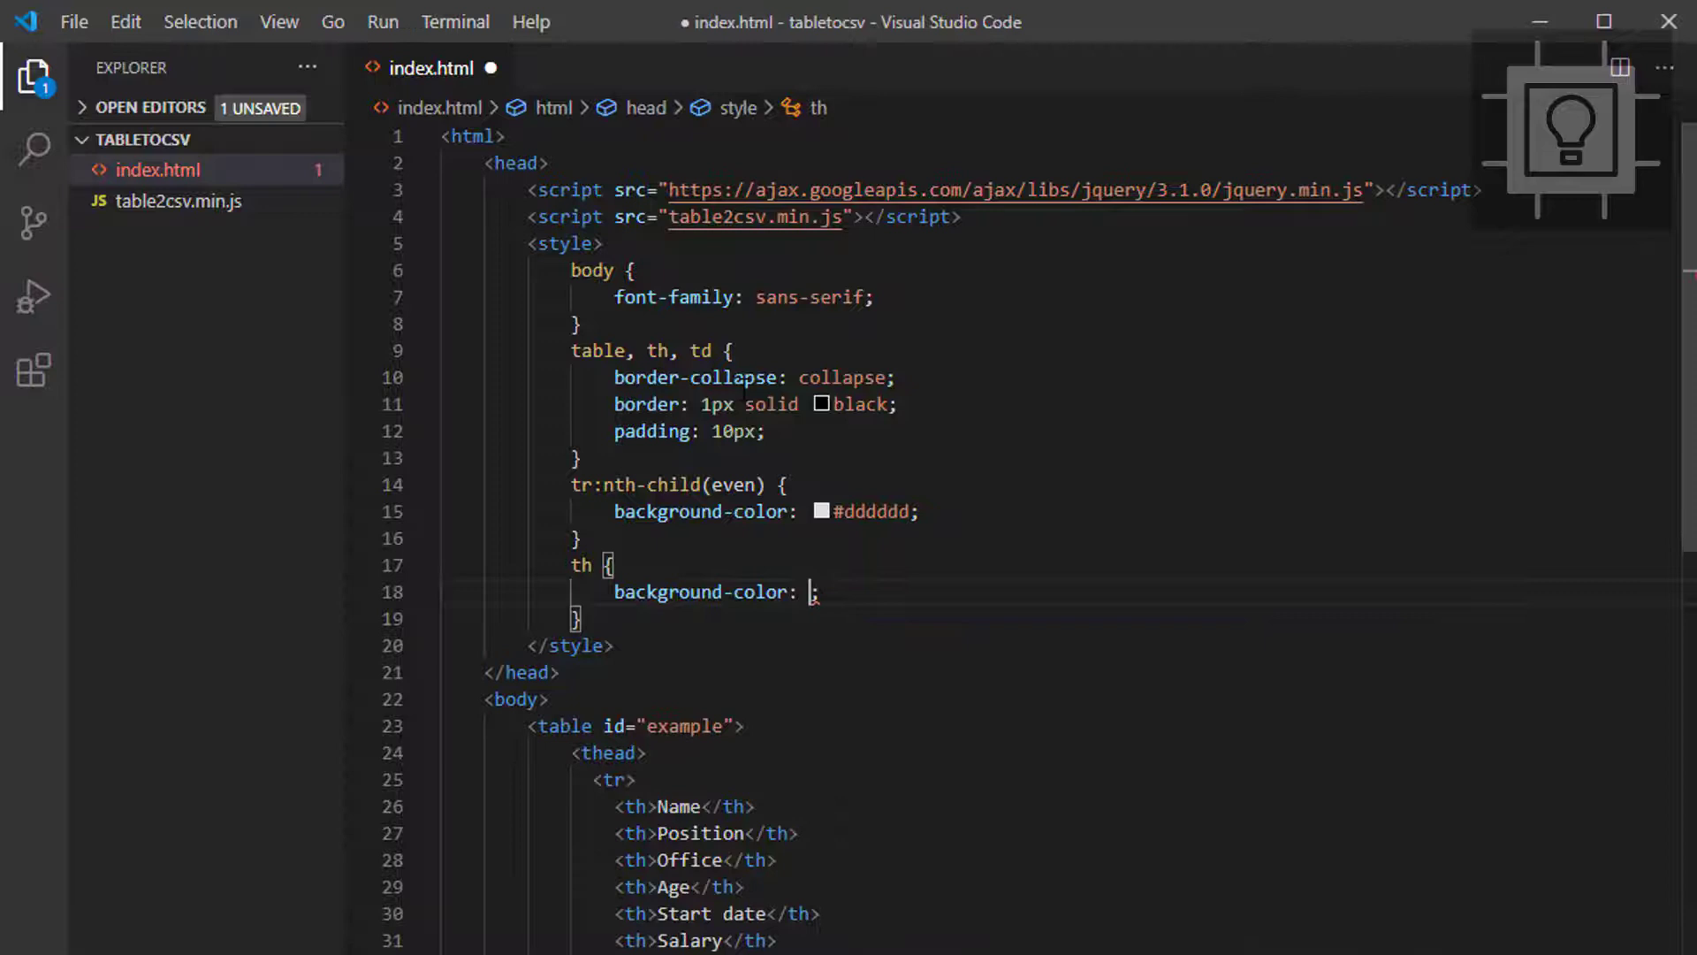
type("#")
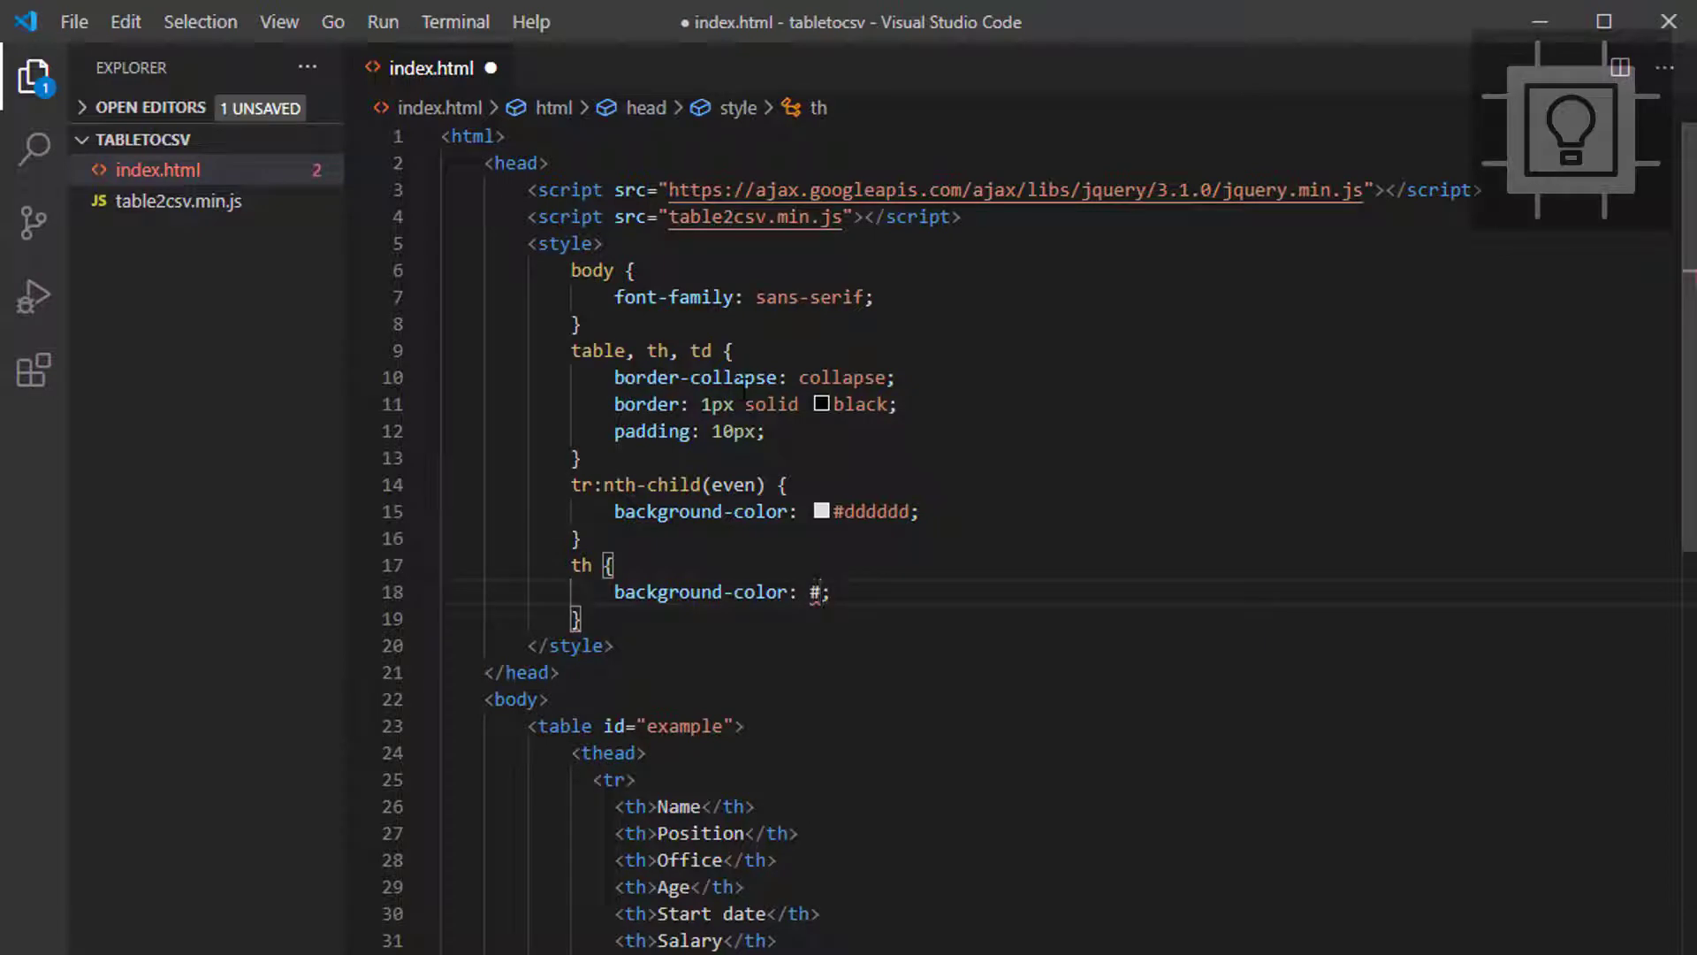
type("5a5")
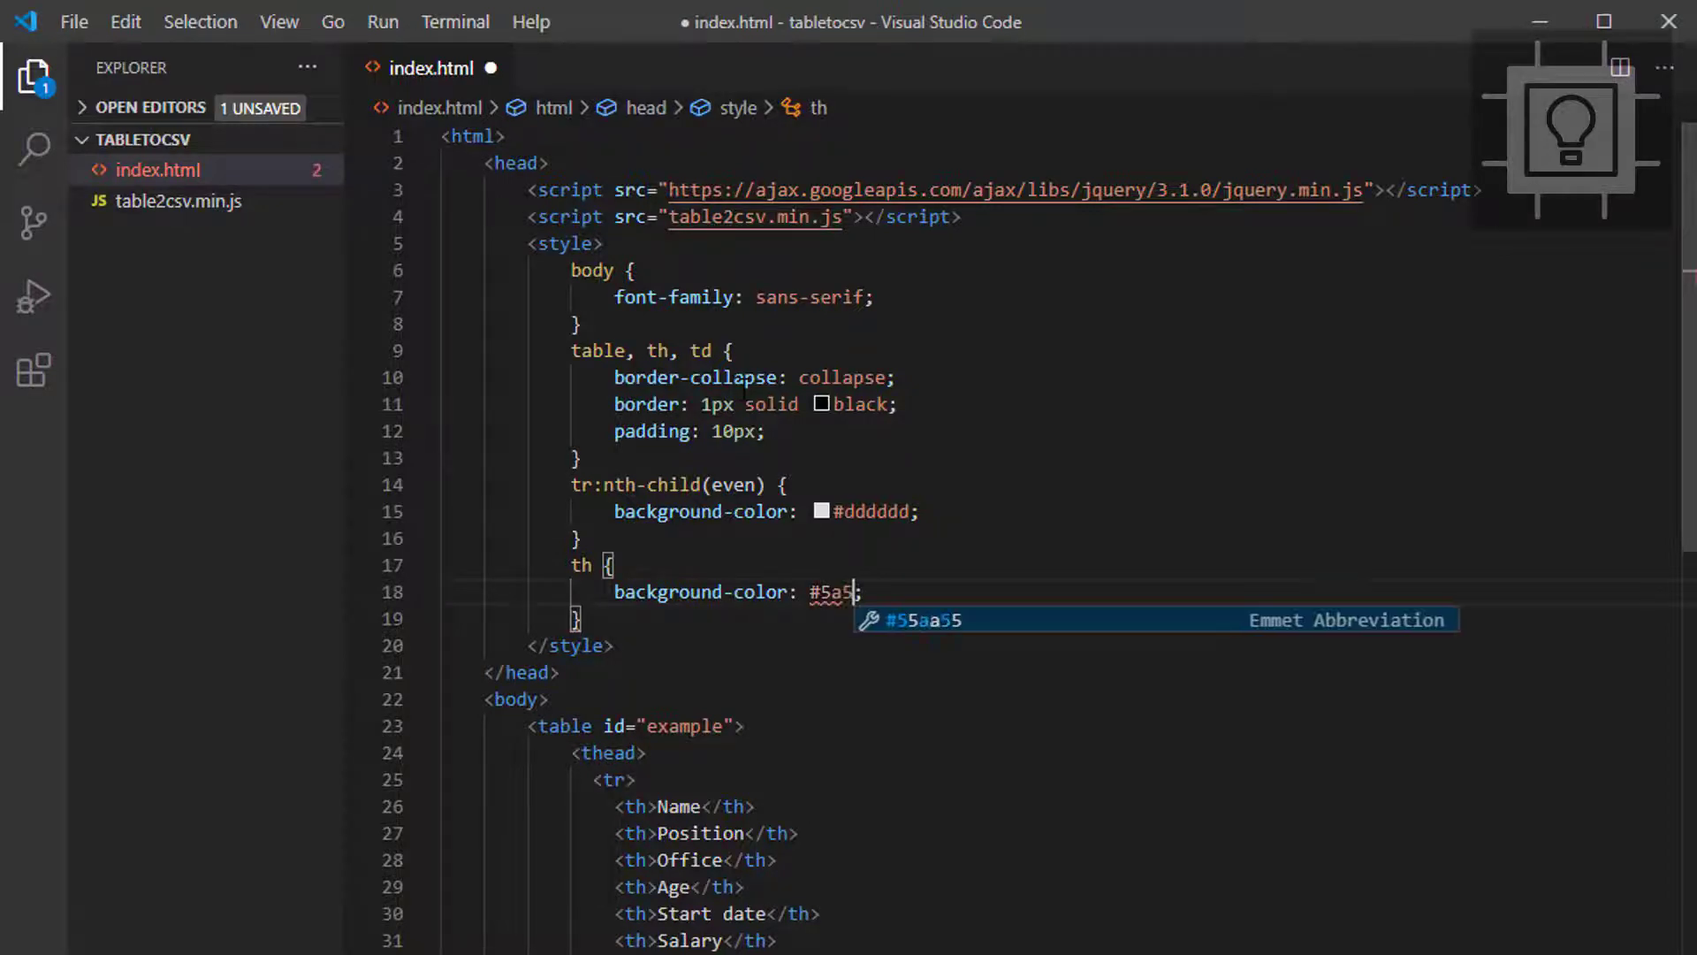
type("a5a")
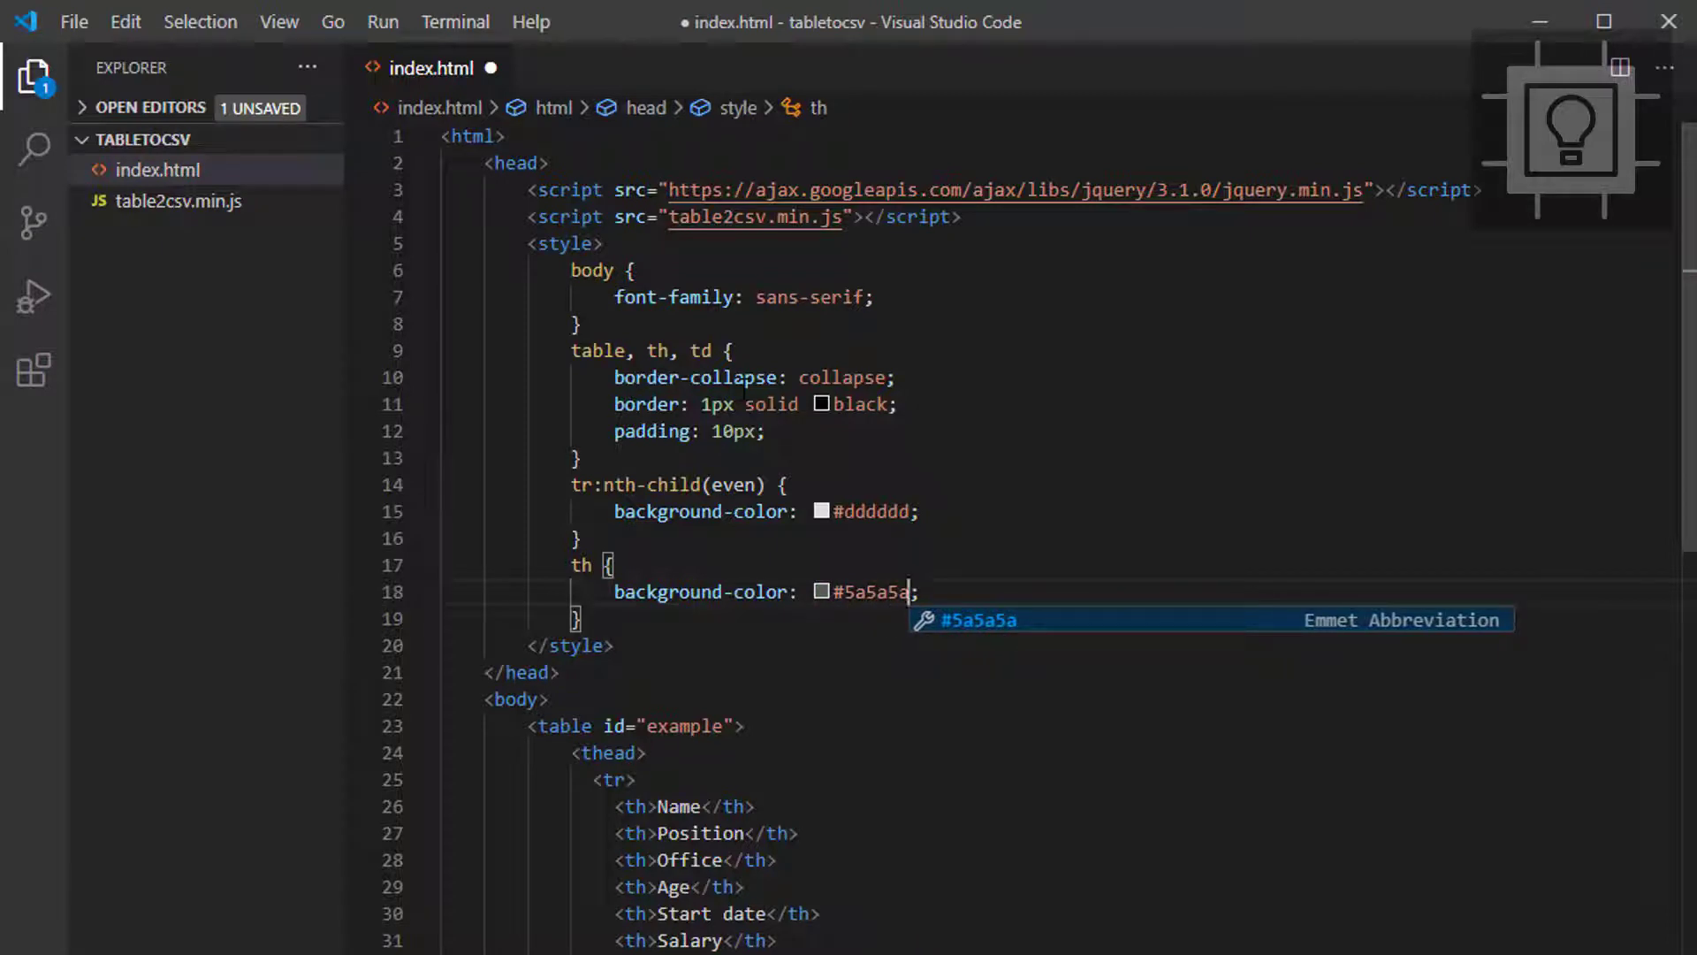
type("col")
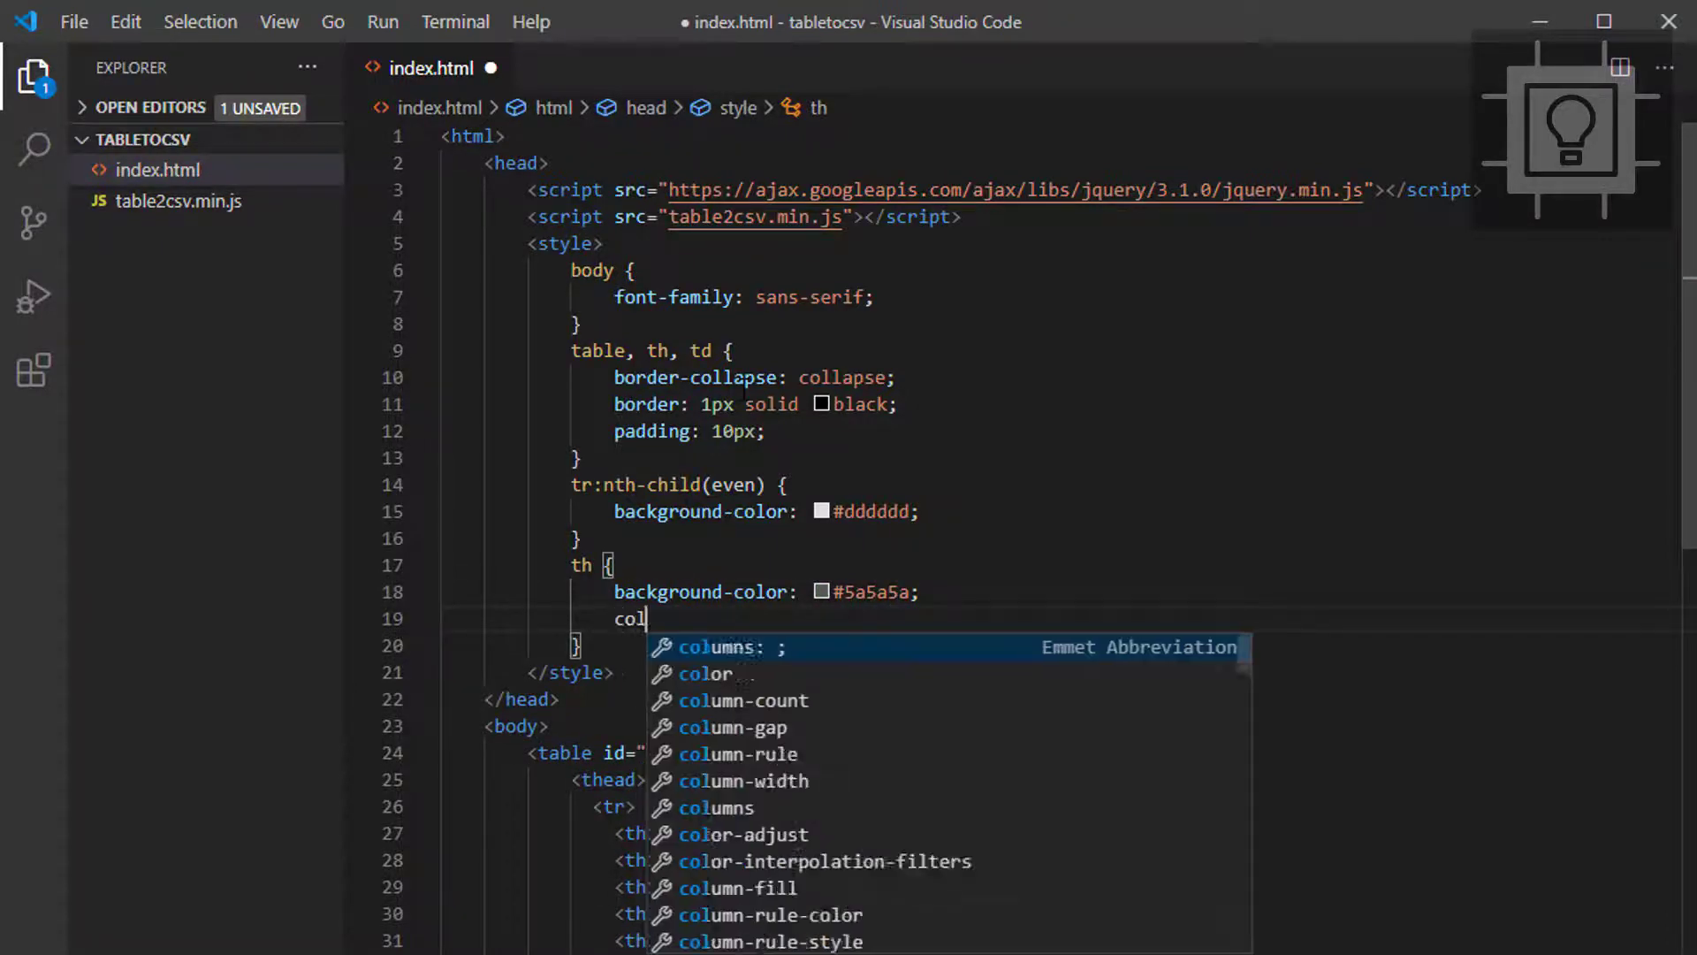
type("or: white;")
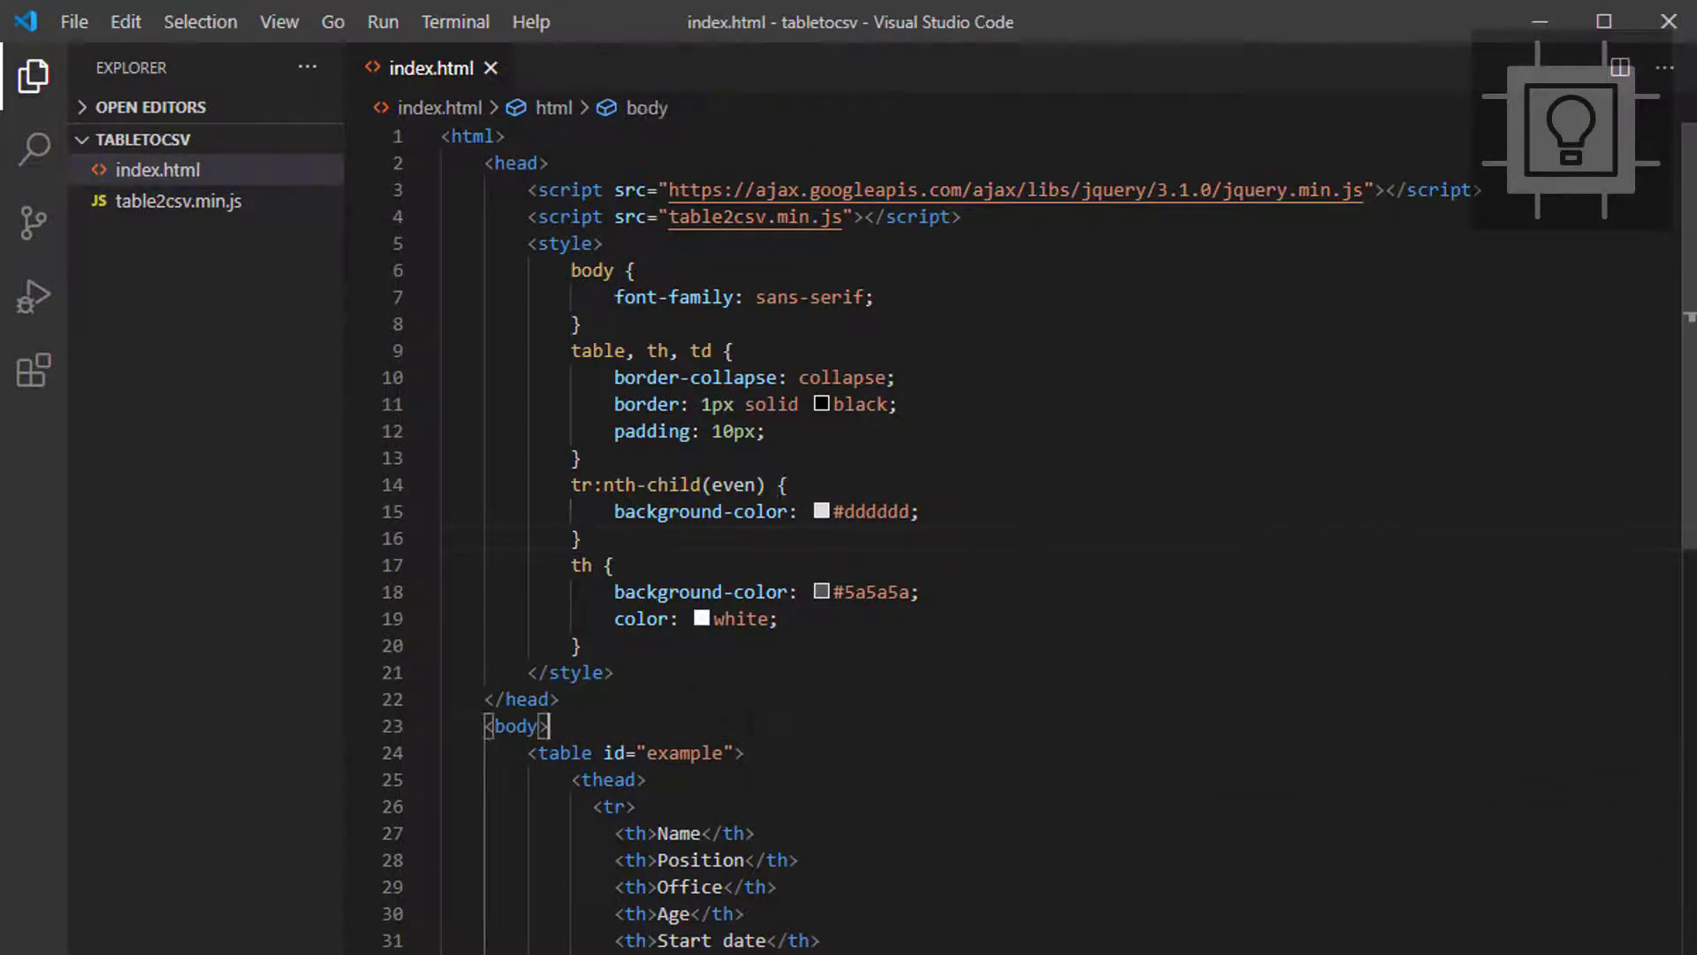
key("Enter")
type("<button></button>")
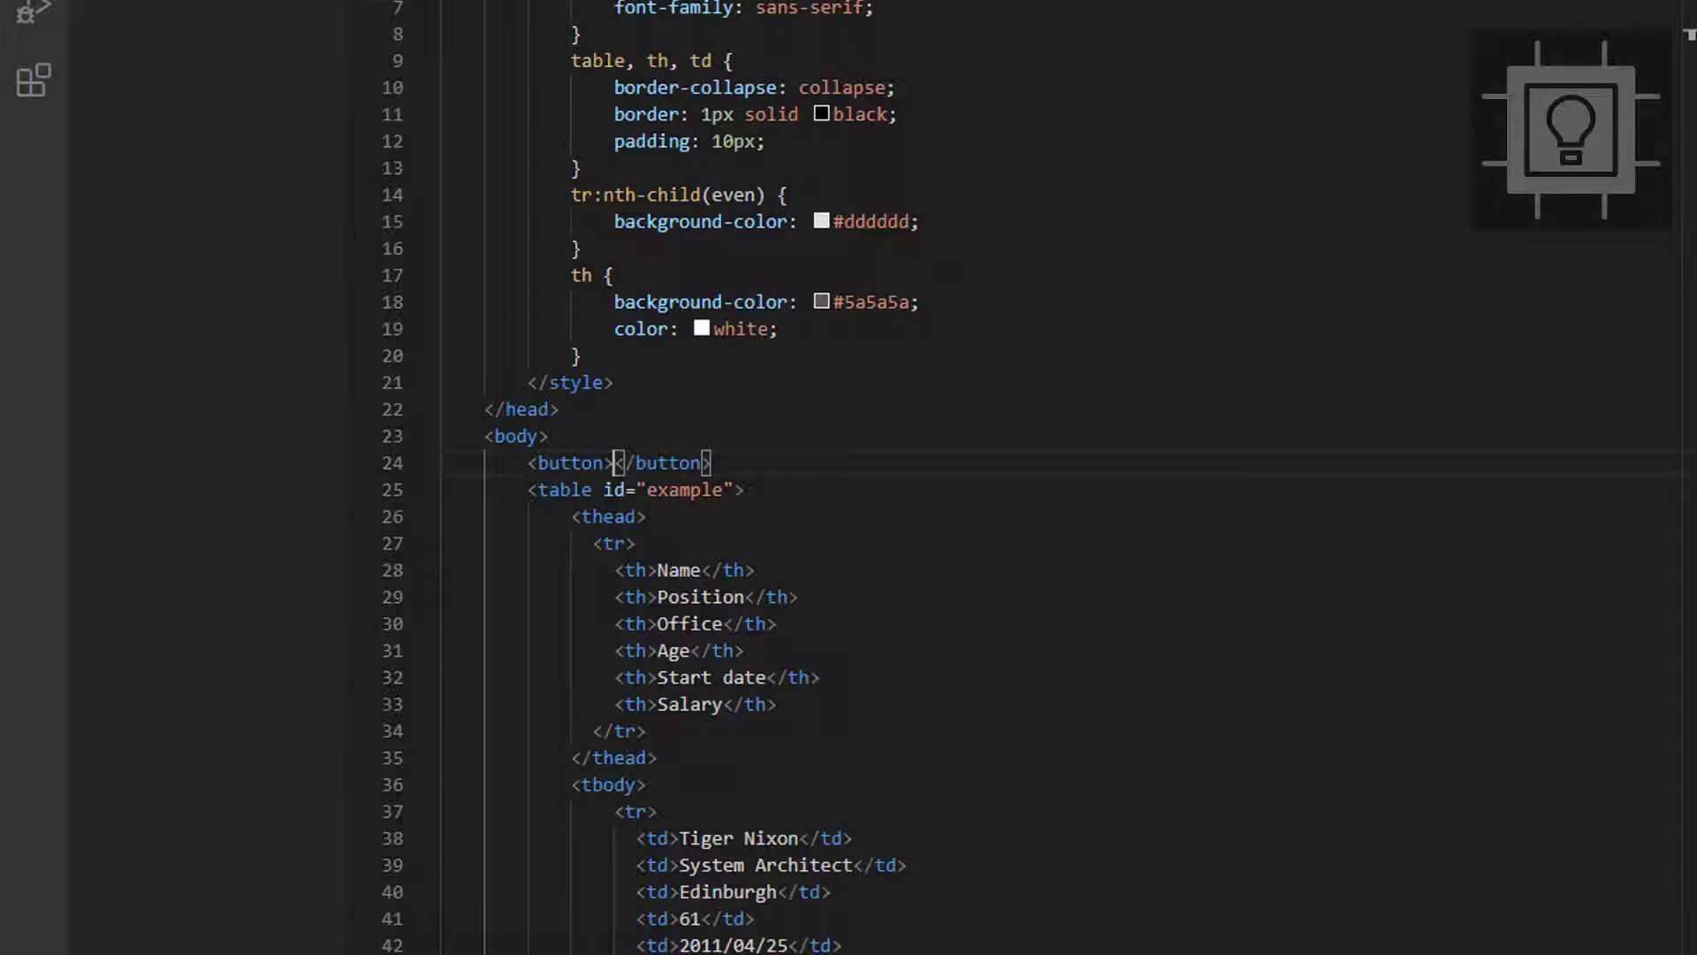
type("Export")
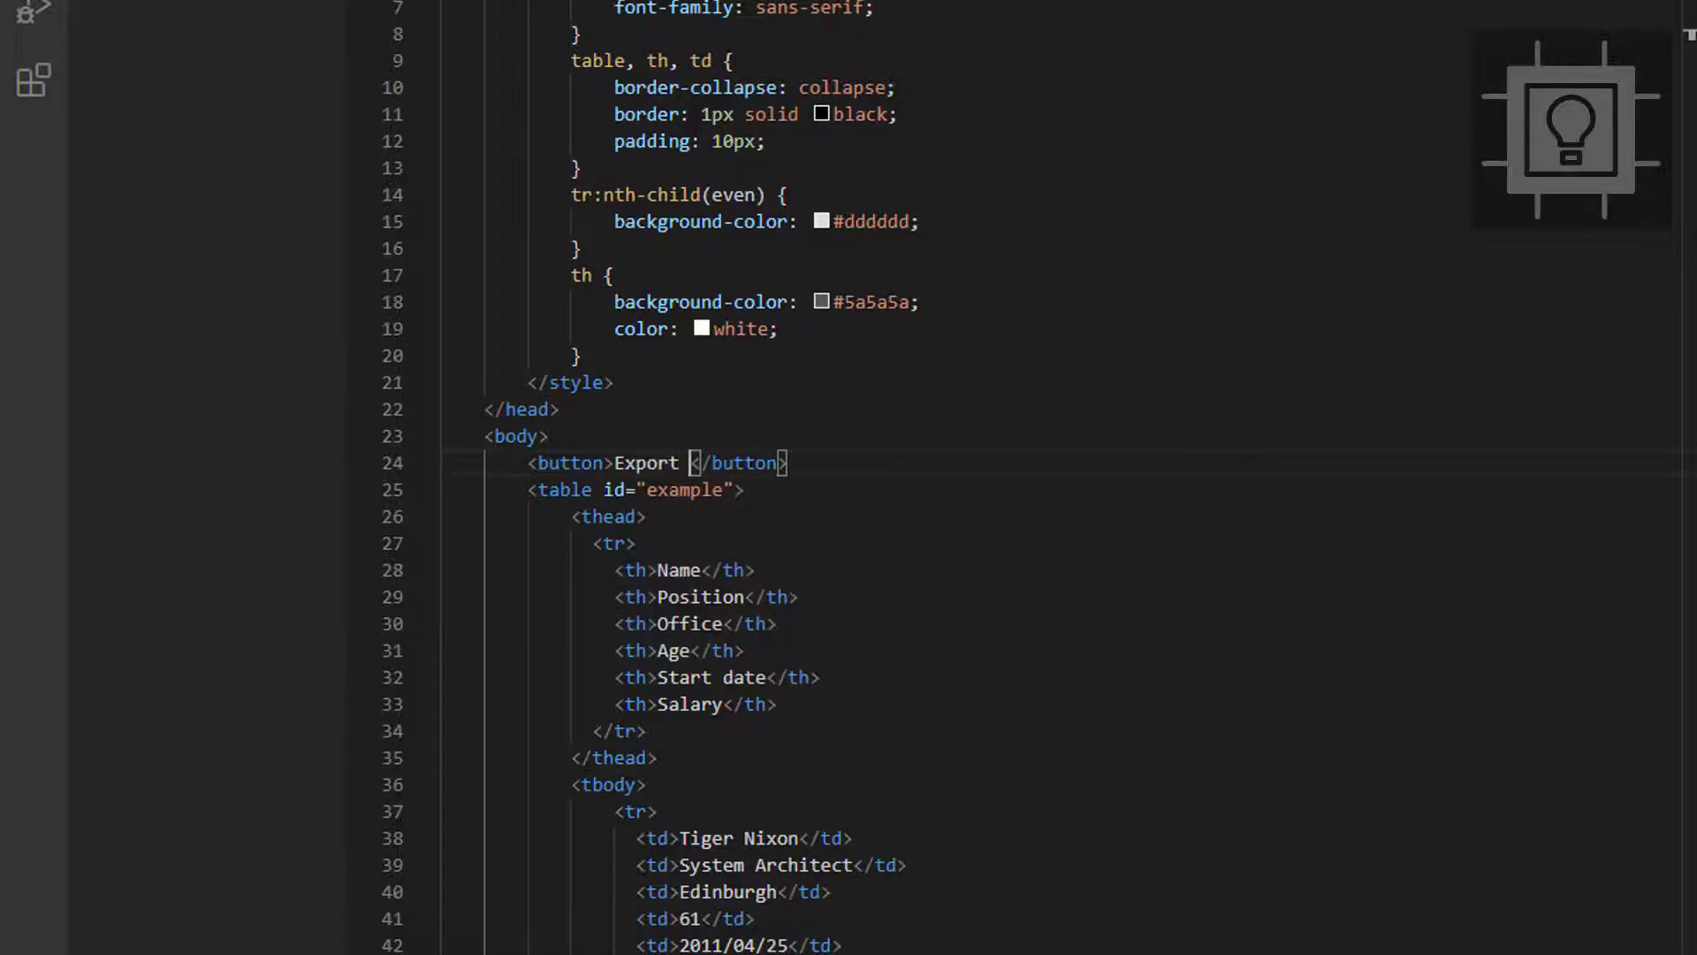
type("to CSV")
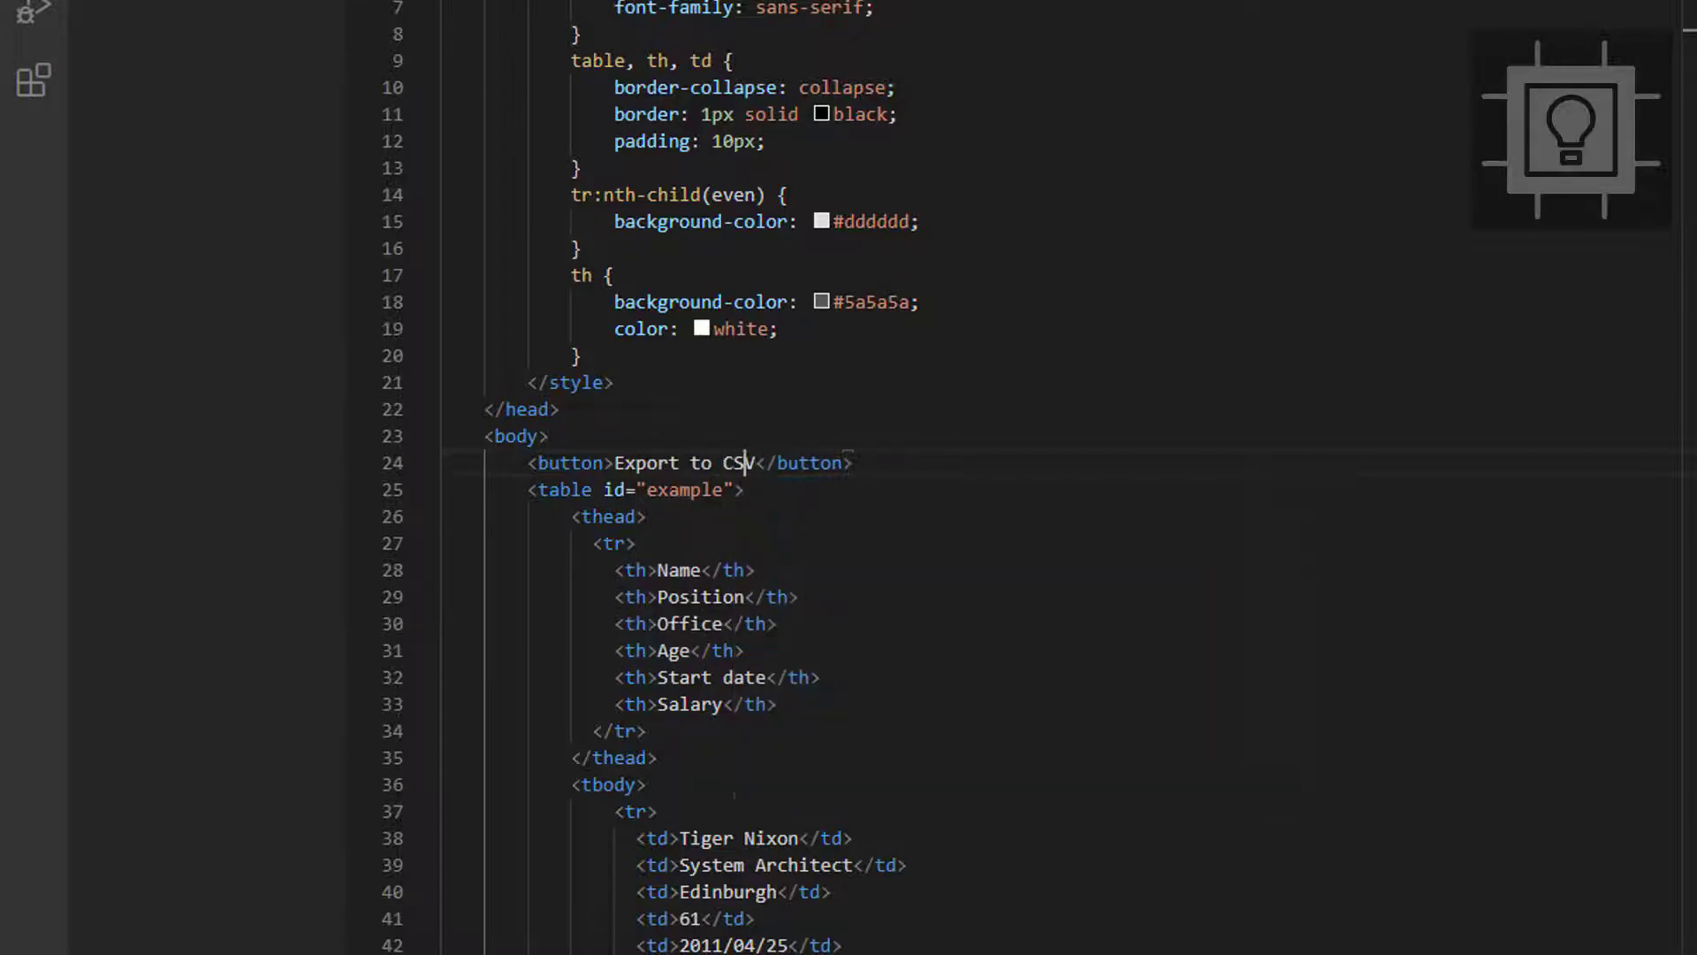
type("id=\"\"")
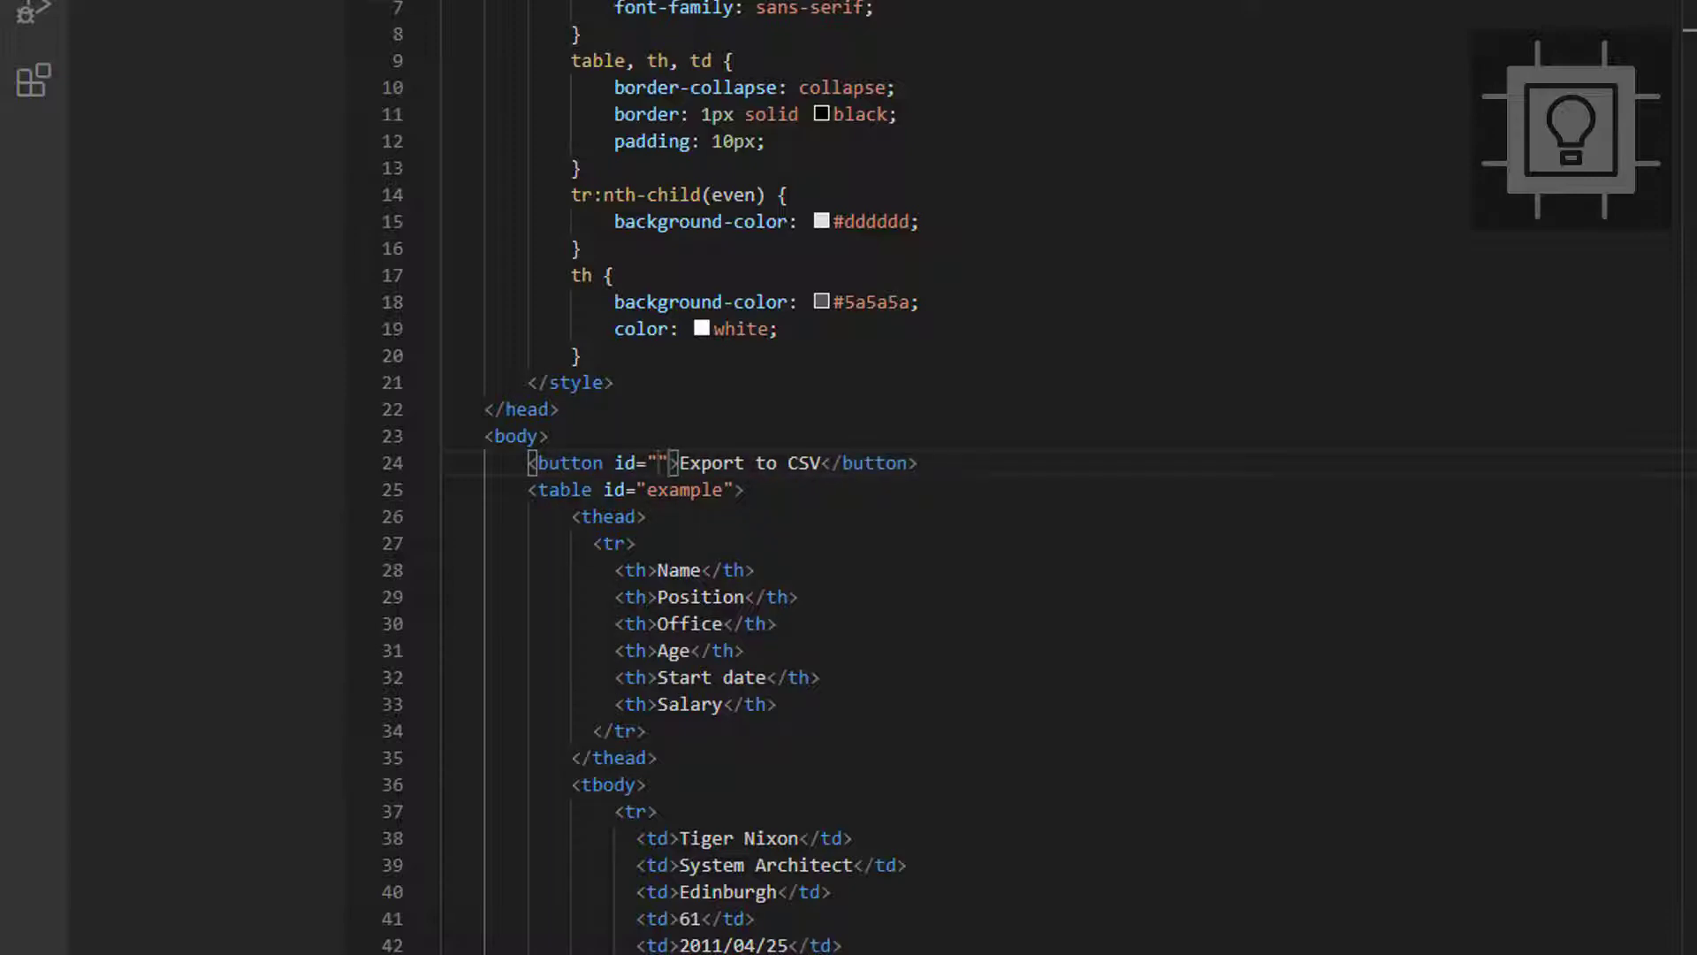
type("download")
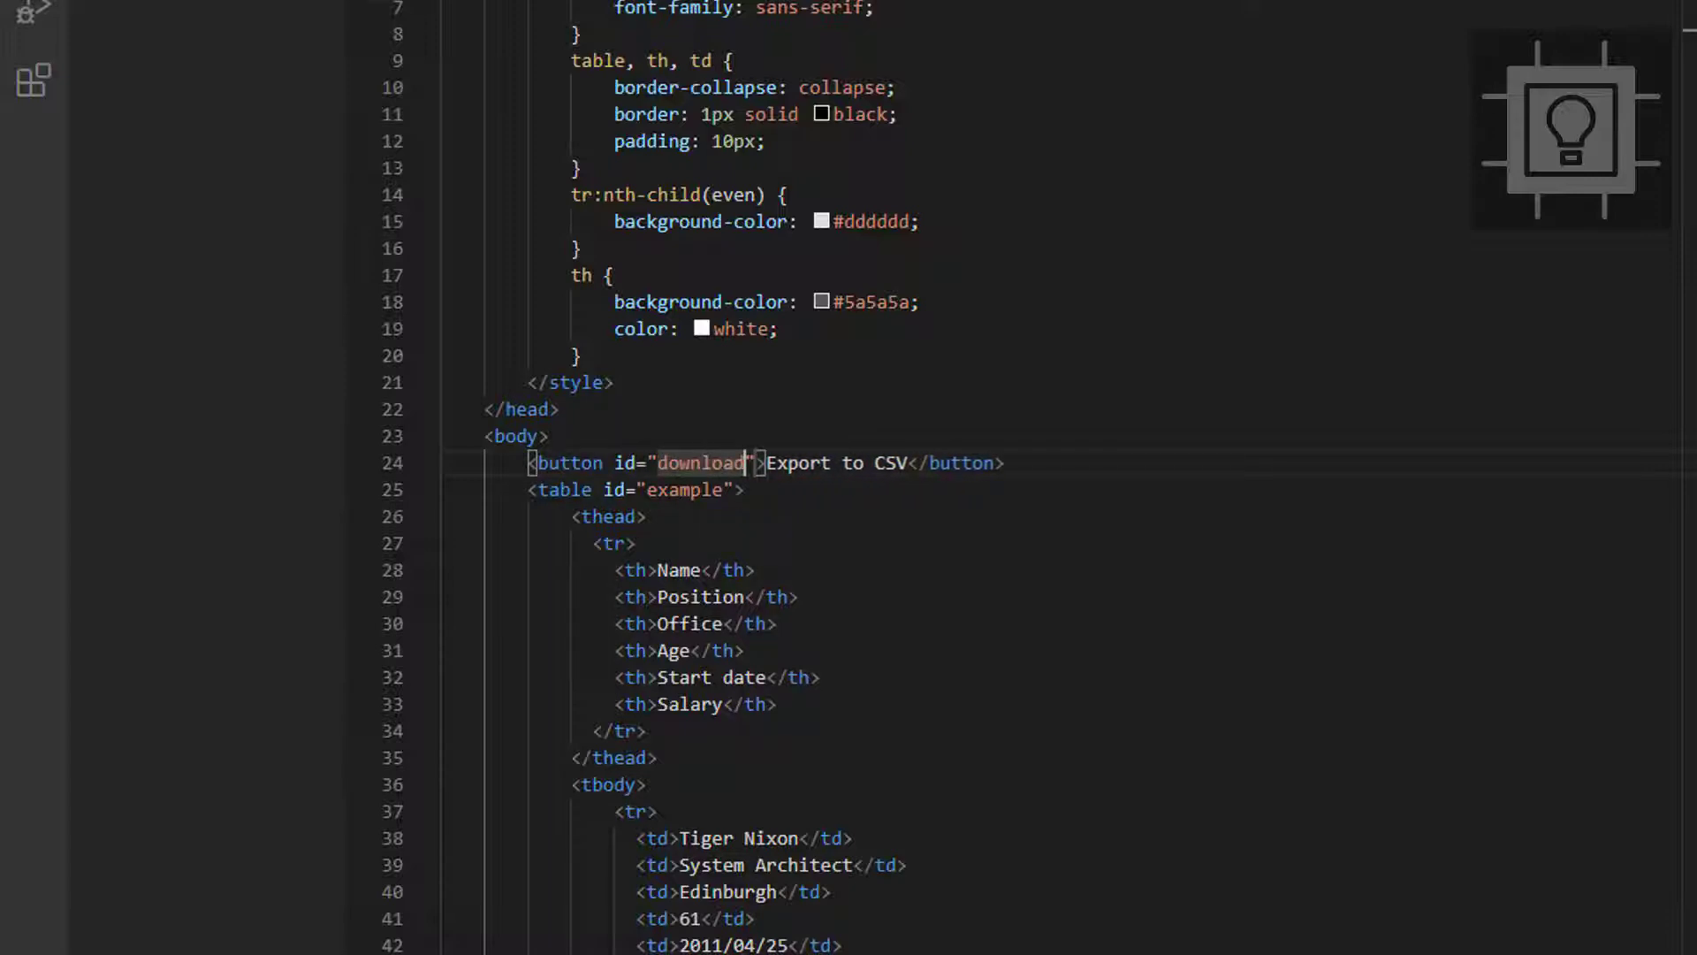
type("csv")
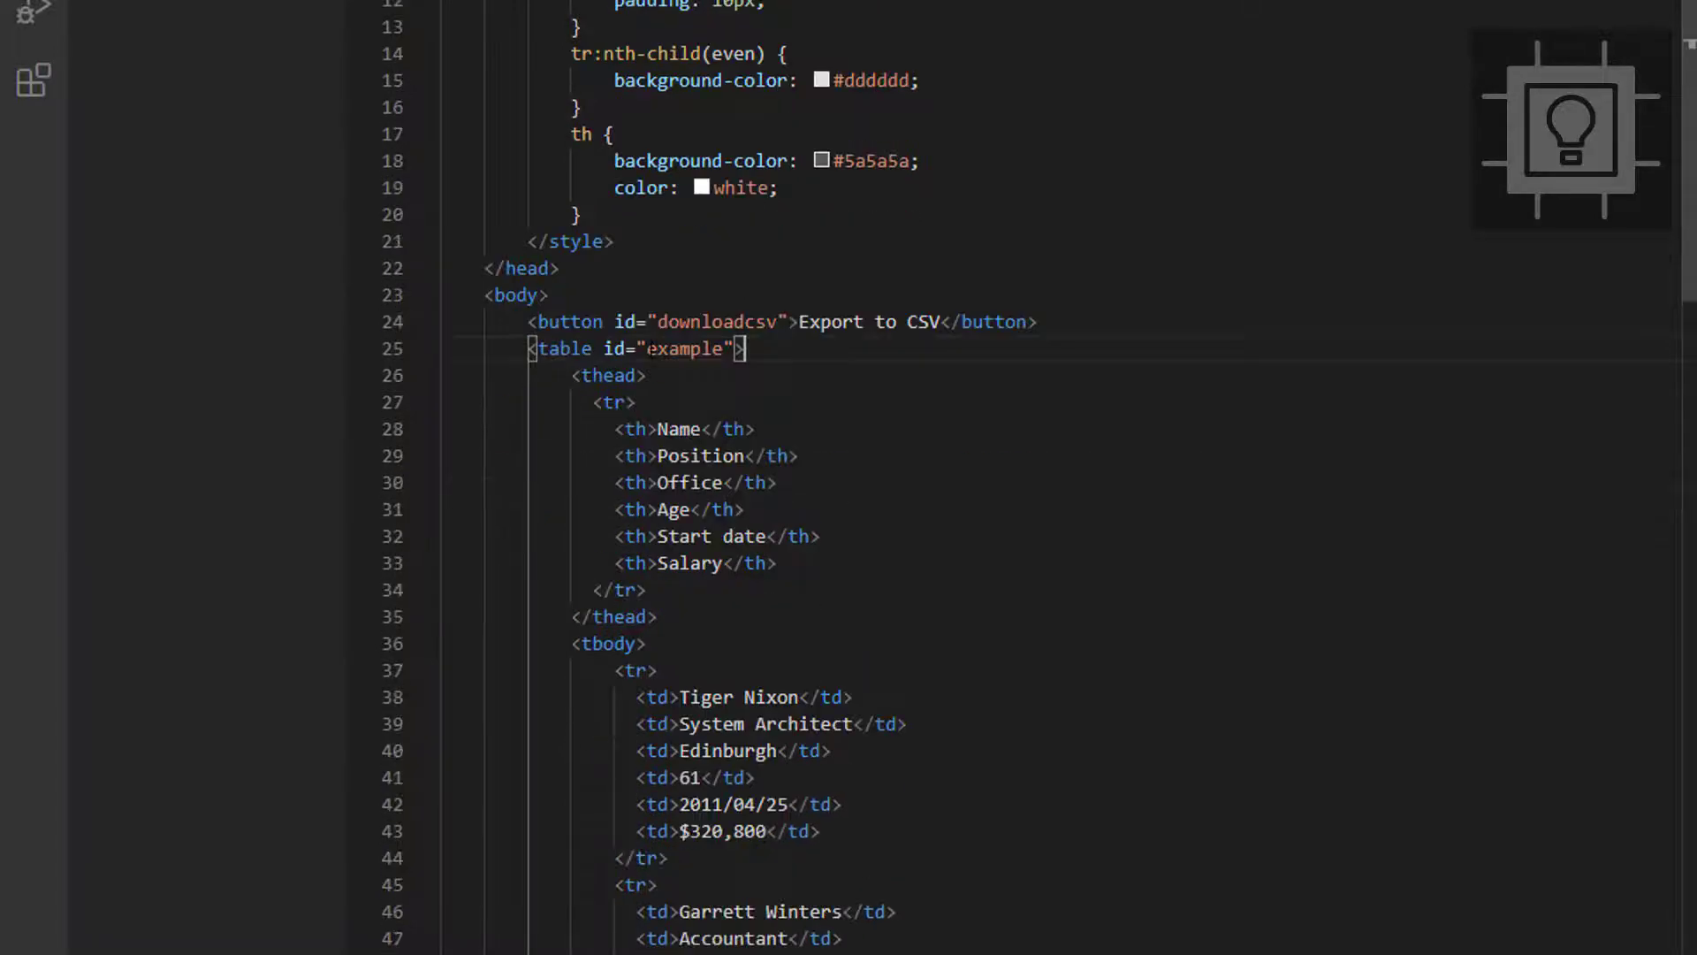
double_click(714, 322)
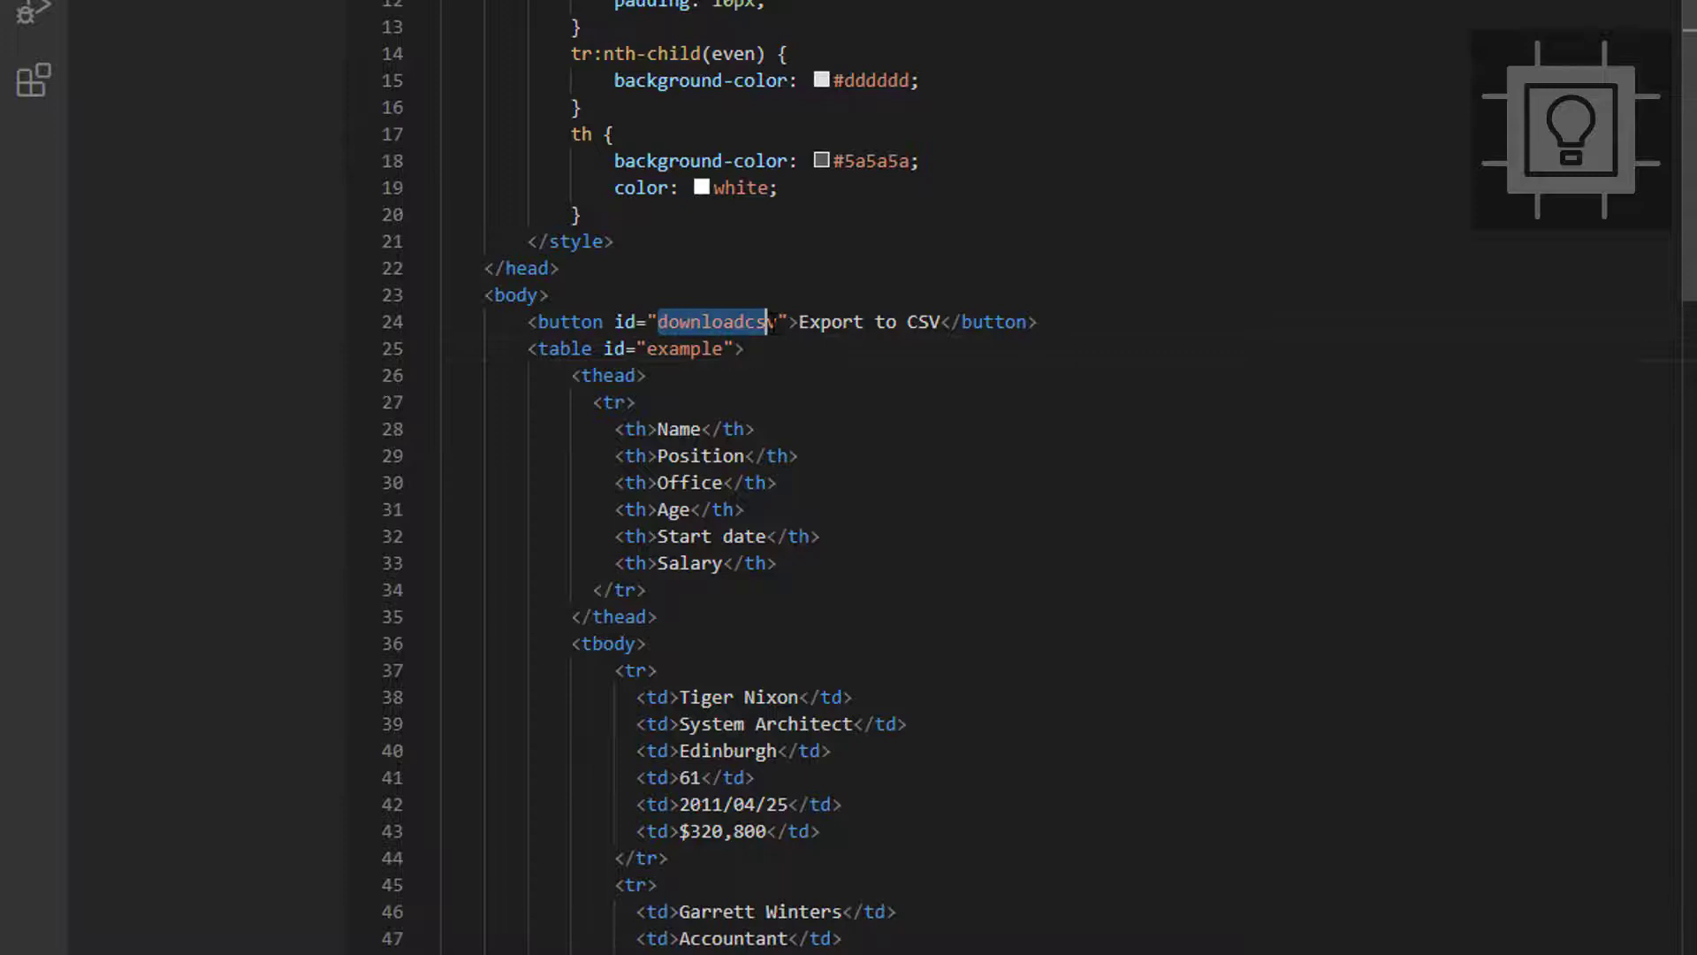
right_click(714, 321)
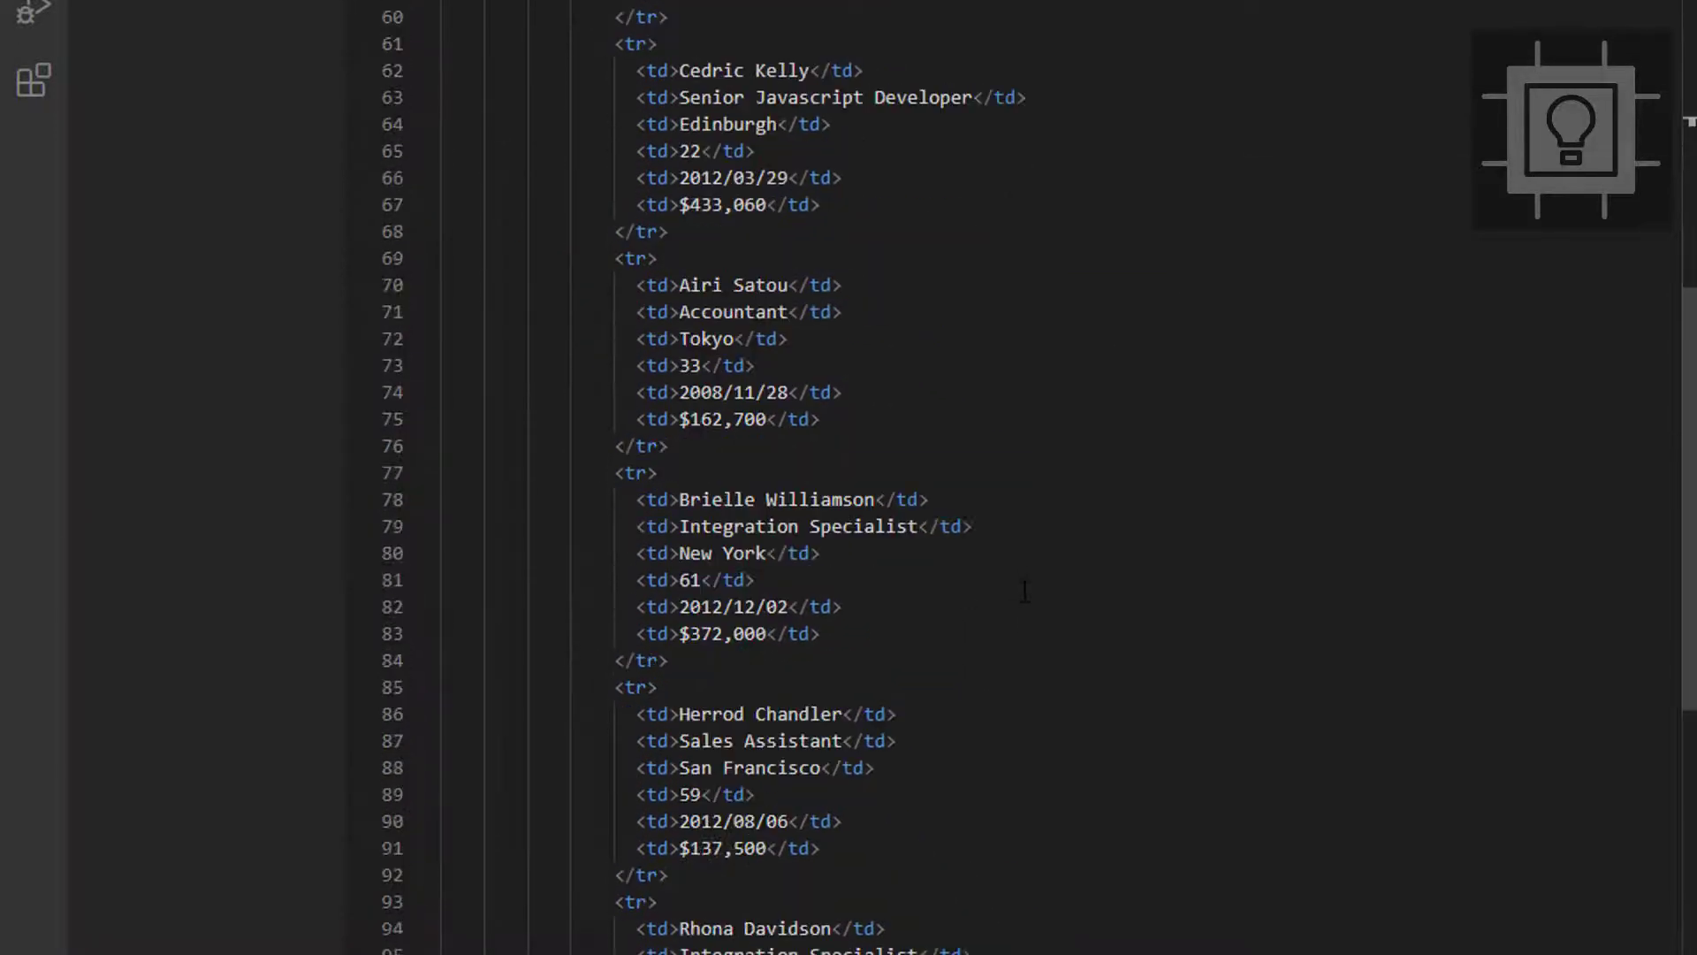
scroll("down", 3)
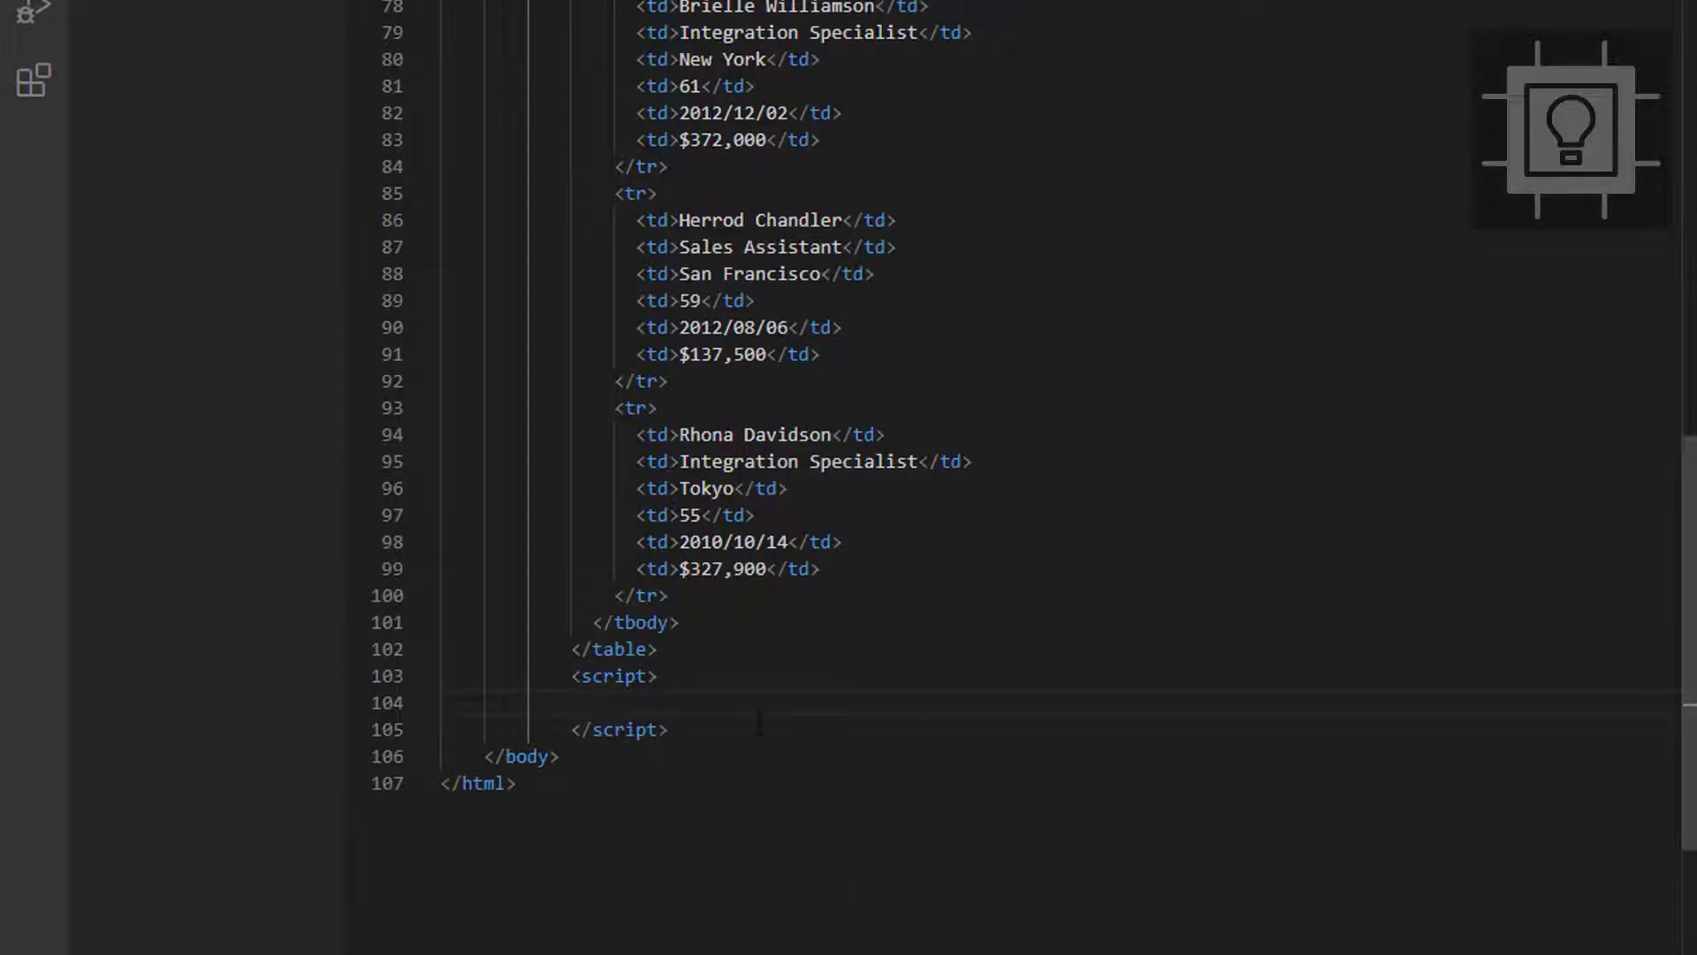
Write the $('#downloadcsv').on('click', function() {...}) handler shell inside the script tag
type("#()")
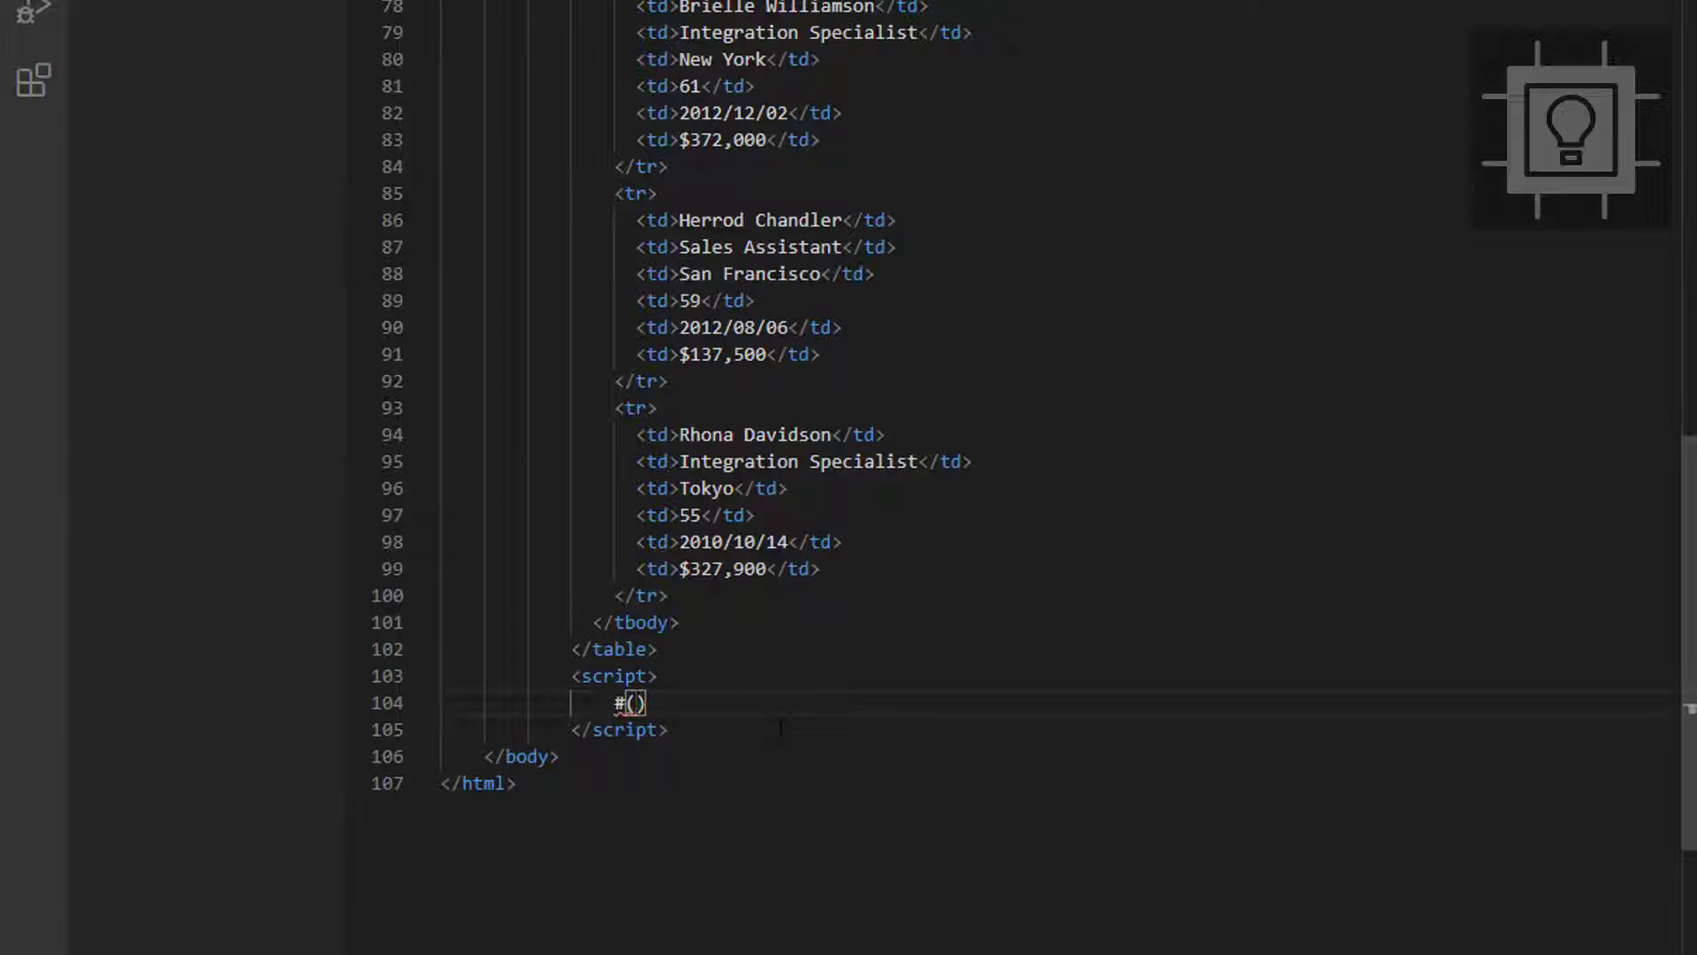
type("'#downloadcsv'")
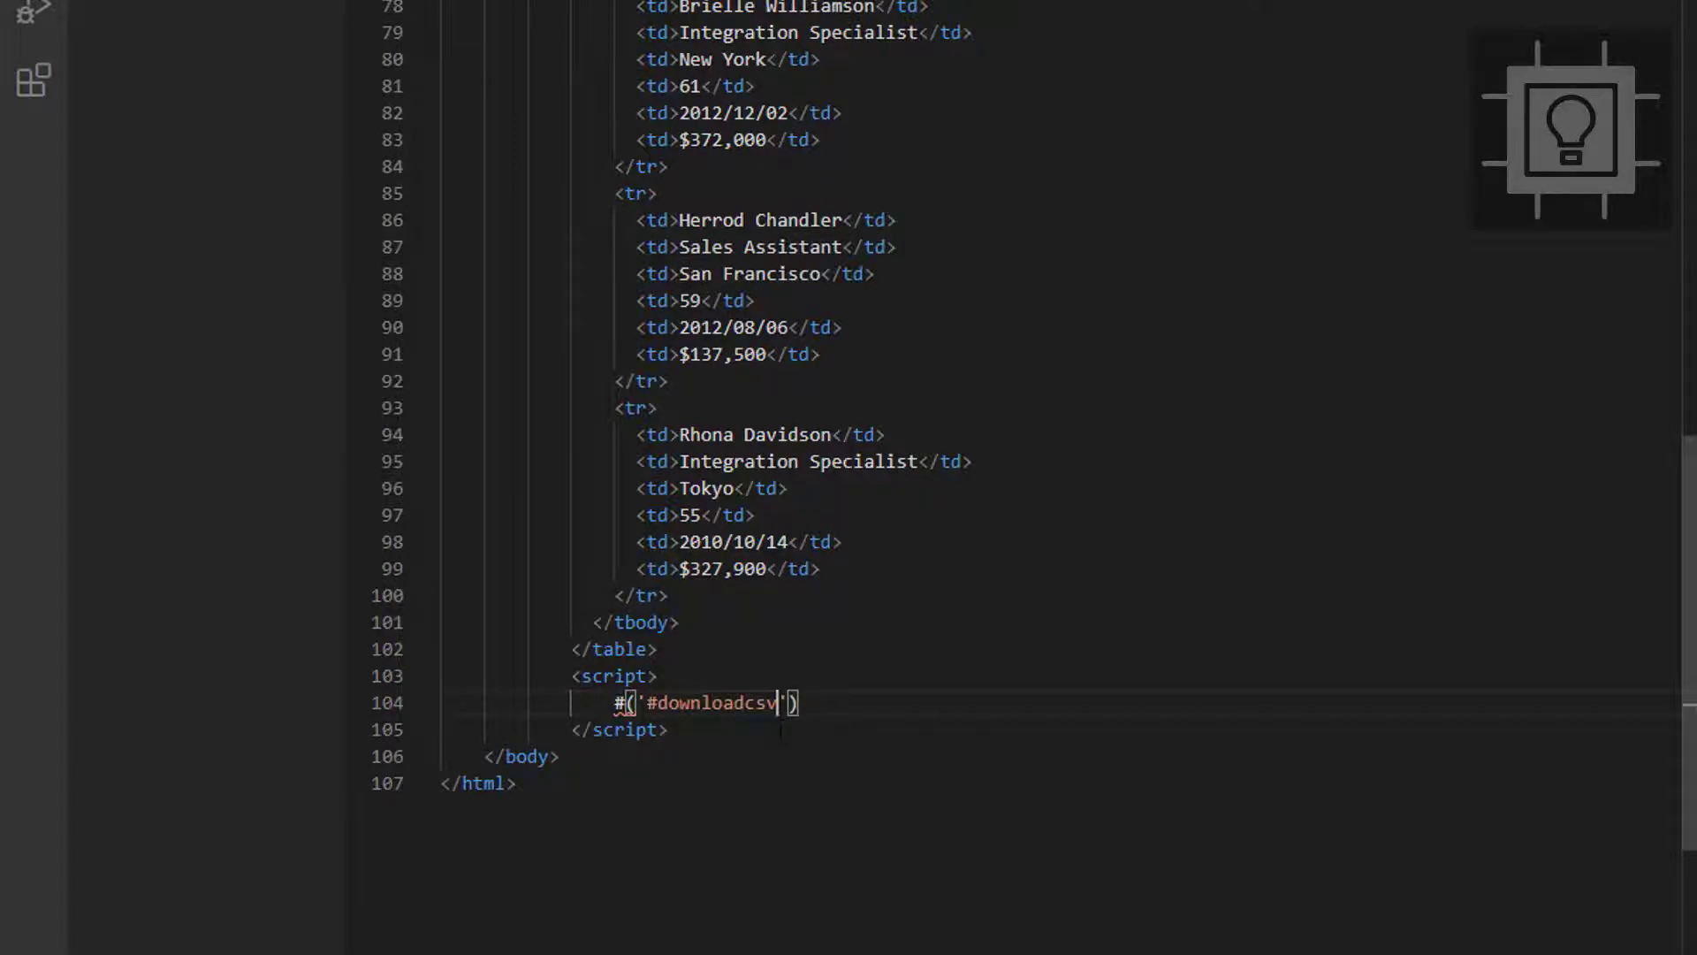
type(".")
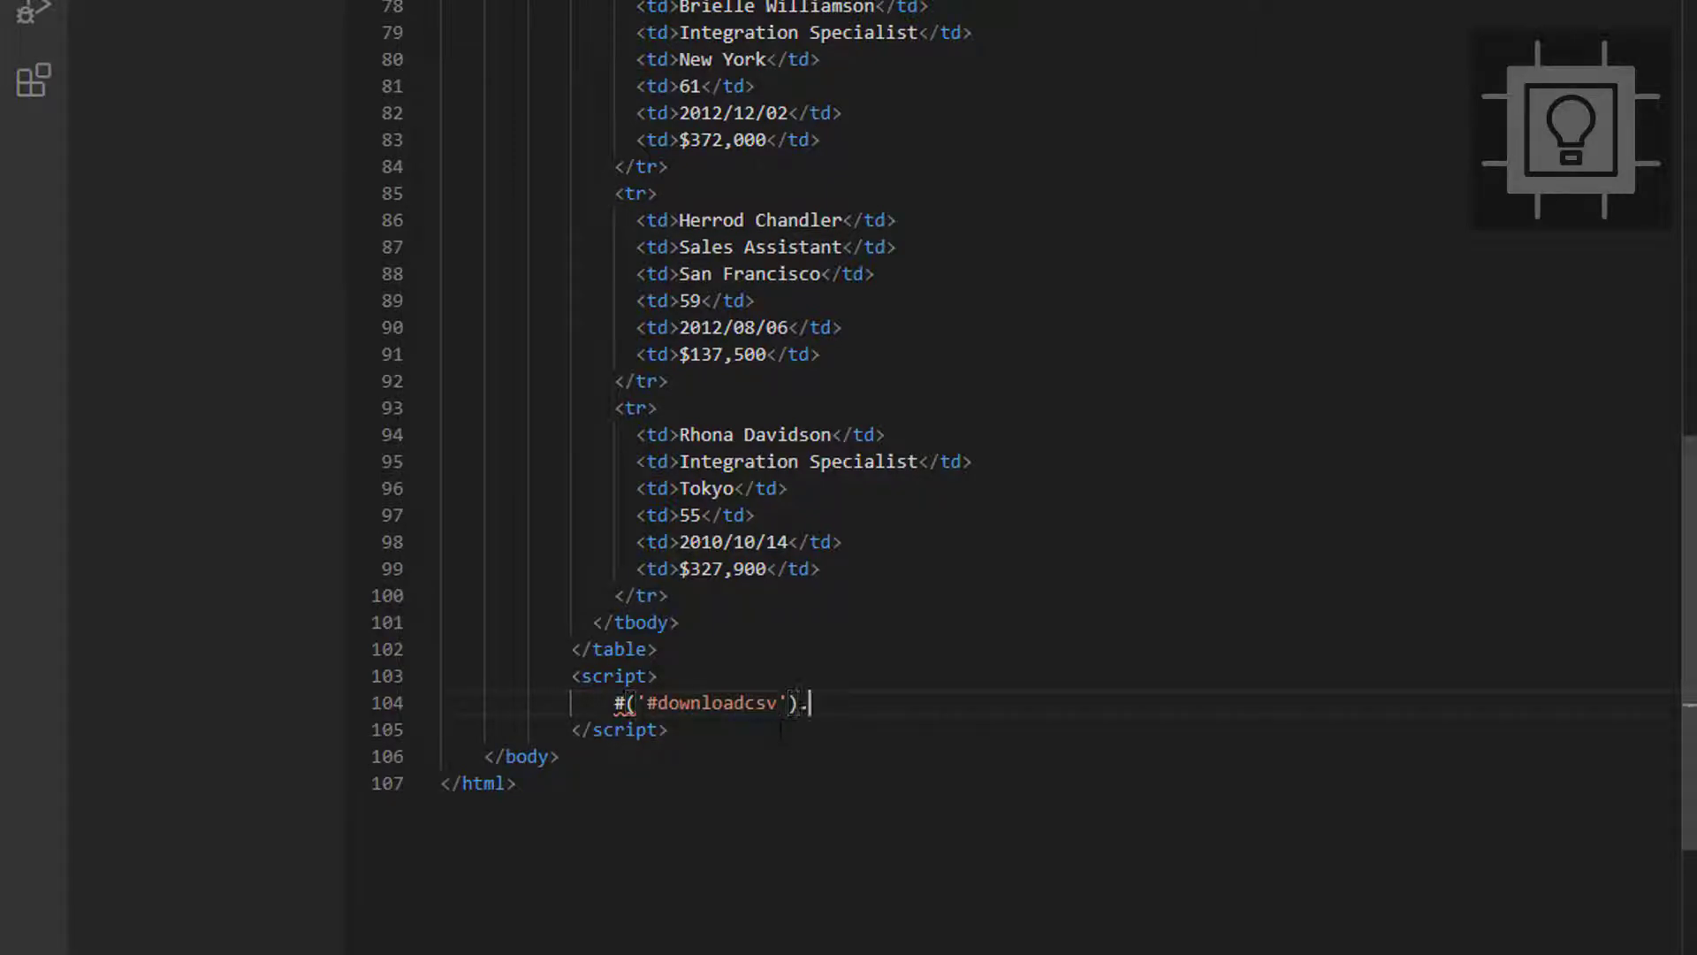
type("on()")
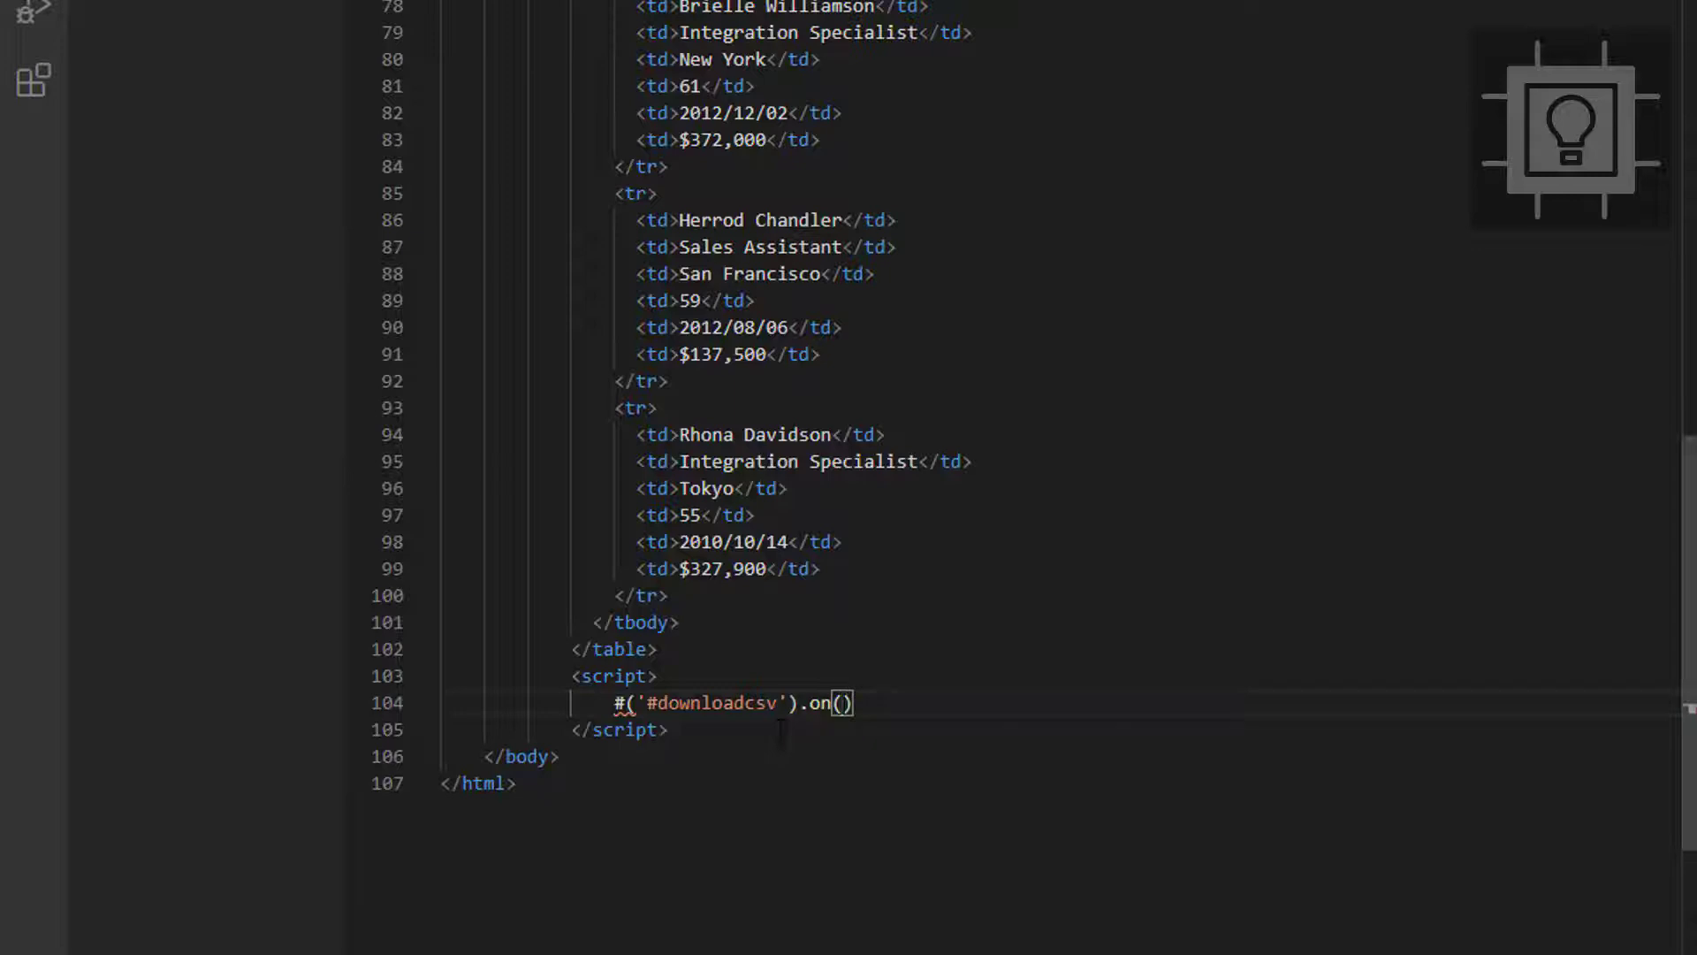
type("'click'")
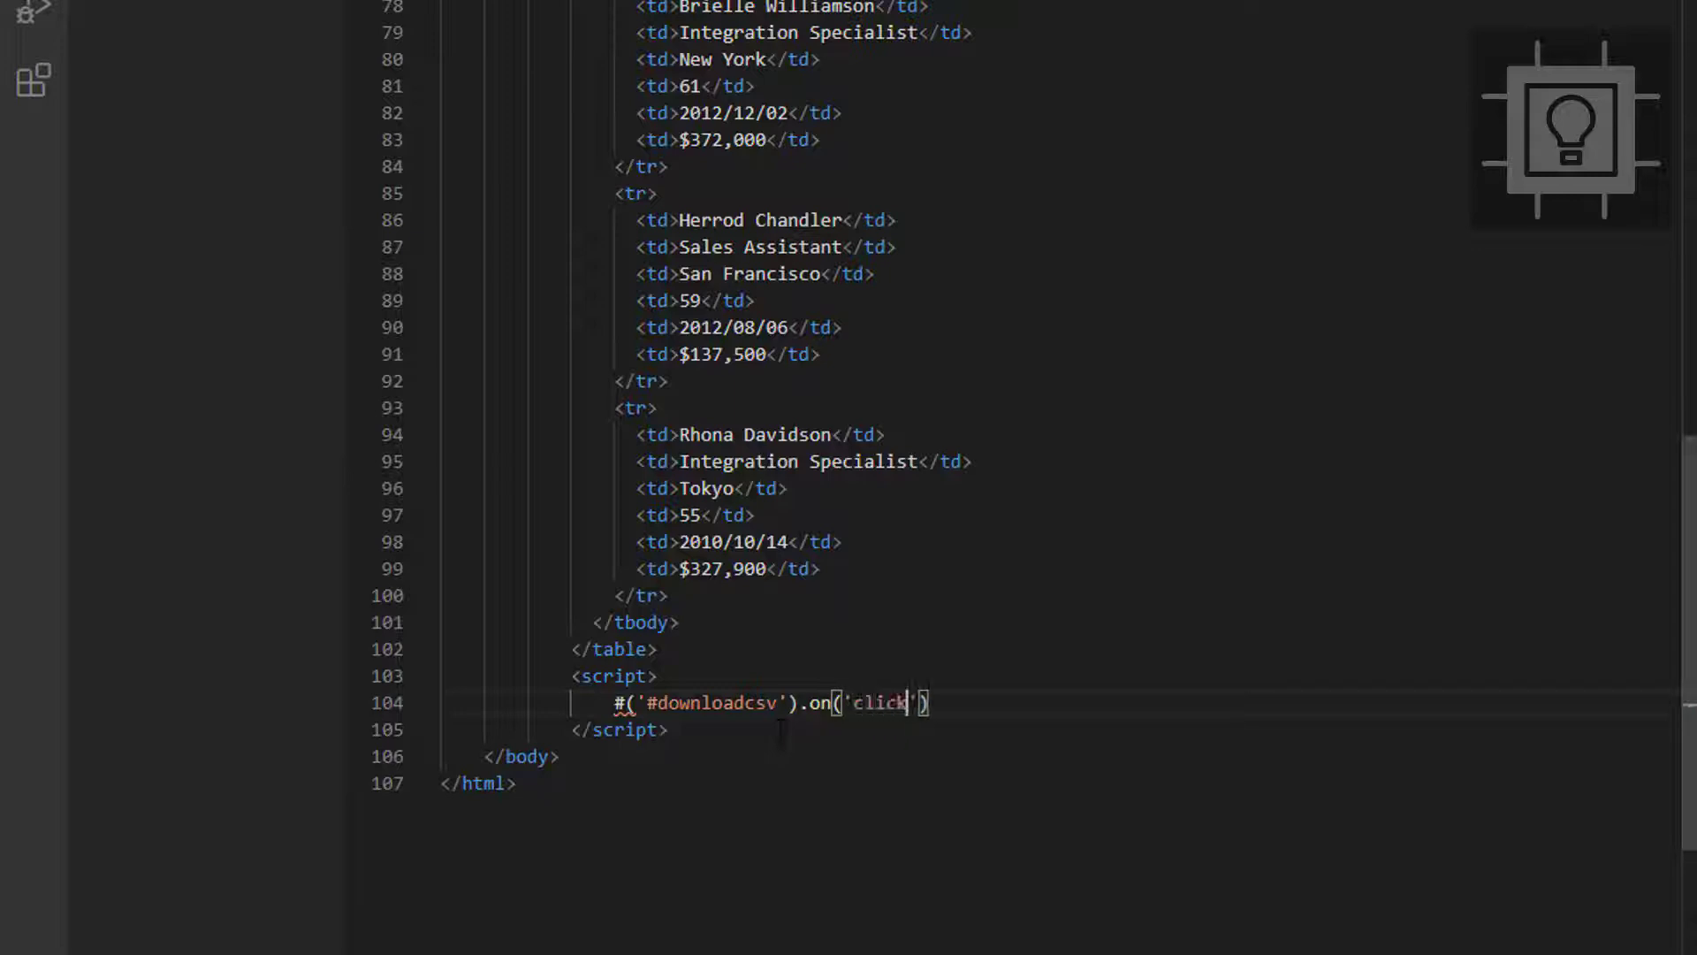
type(", function(")
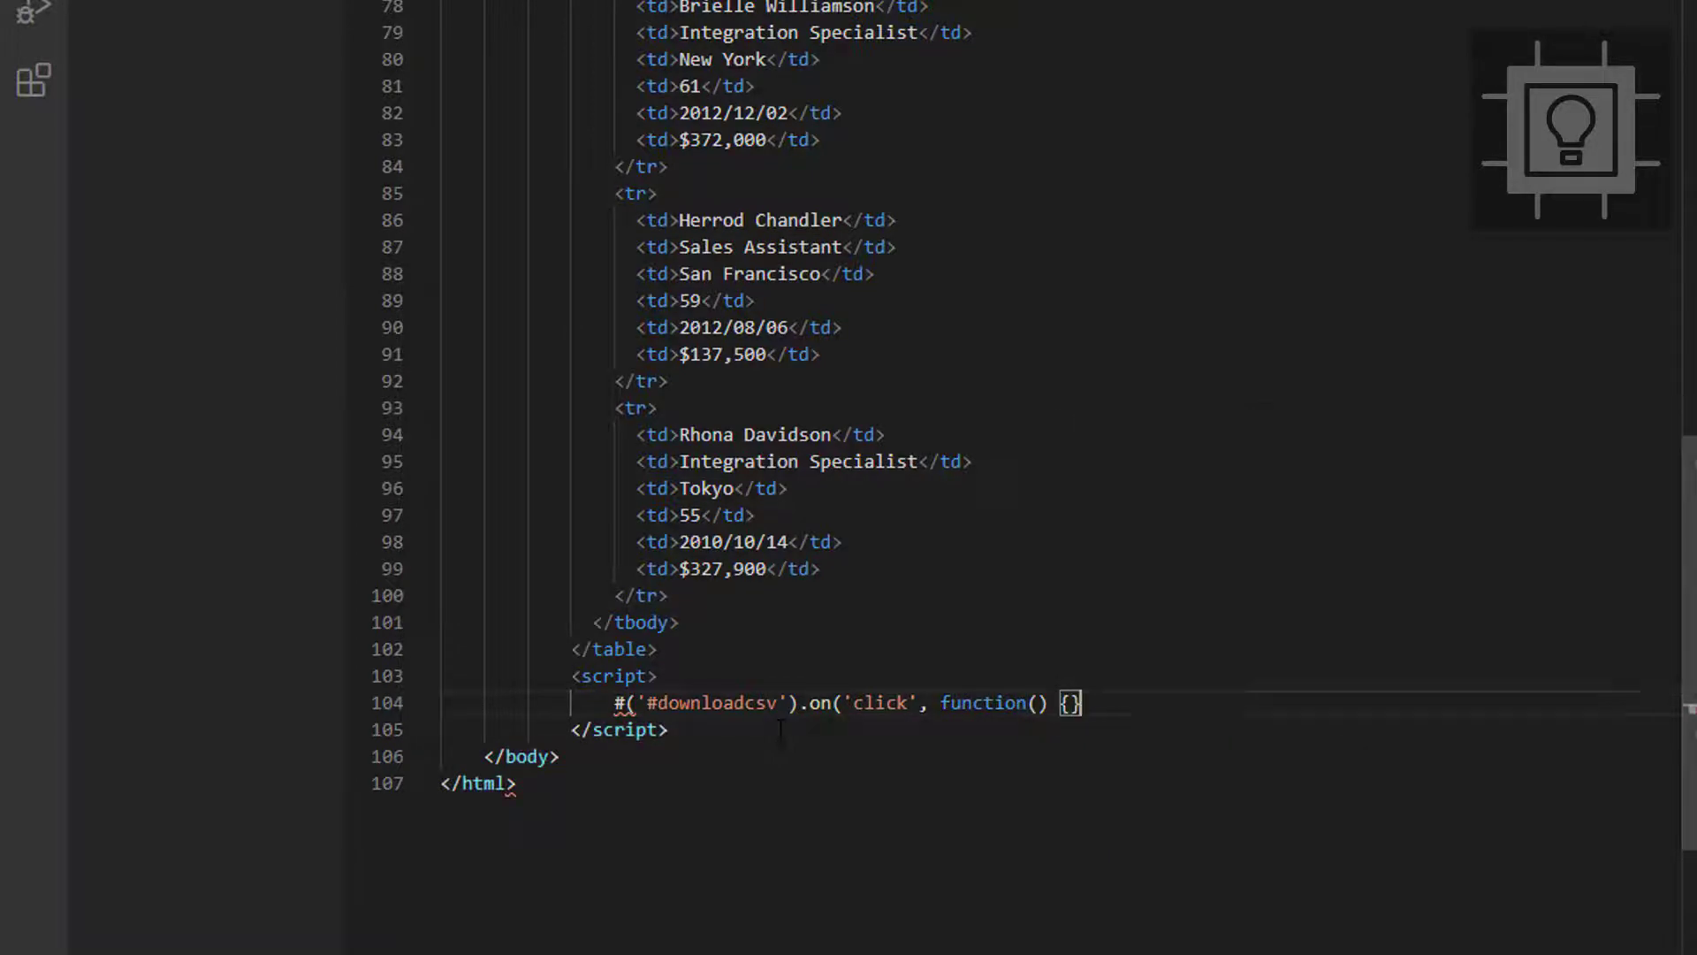
type(")")
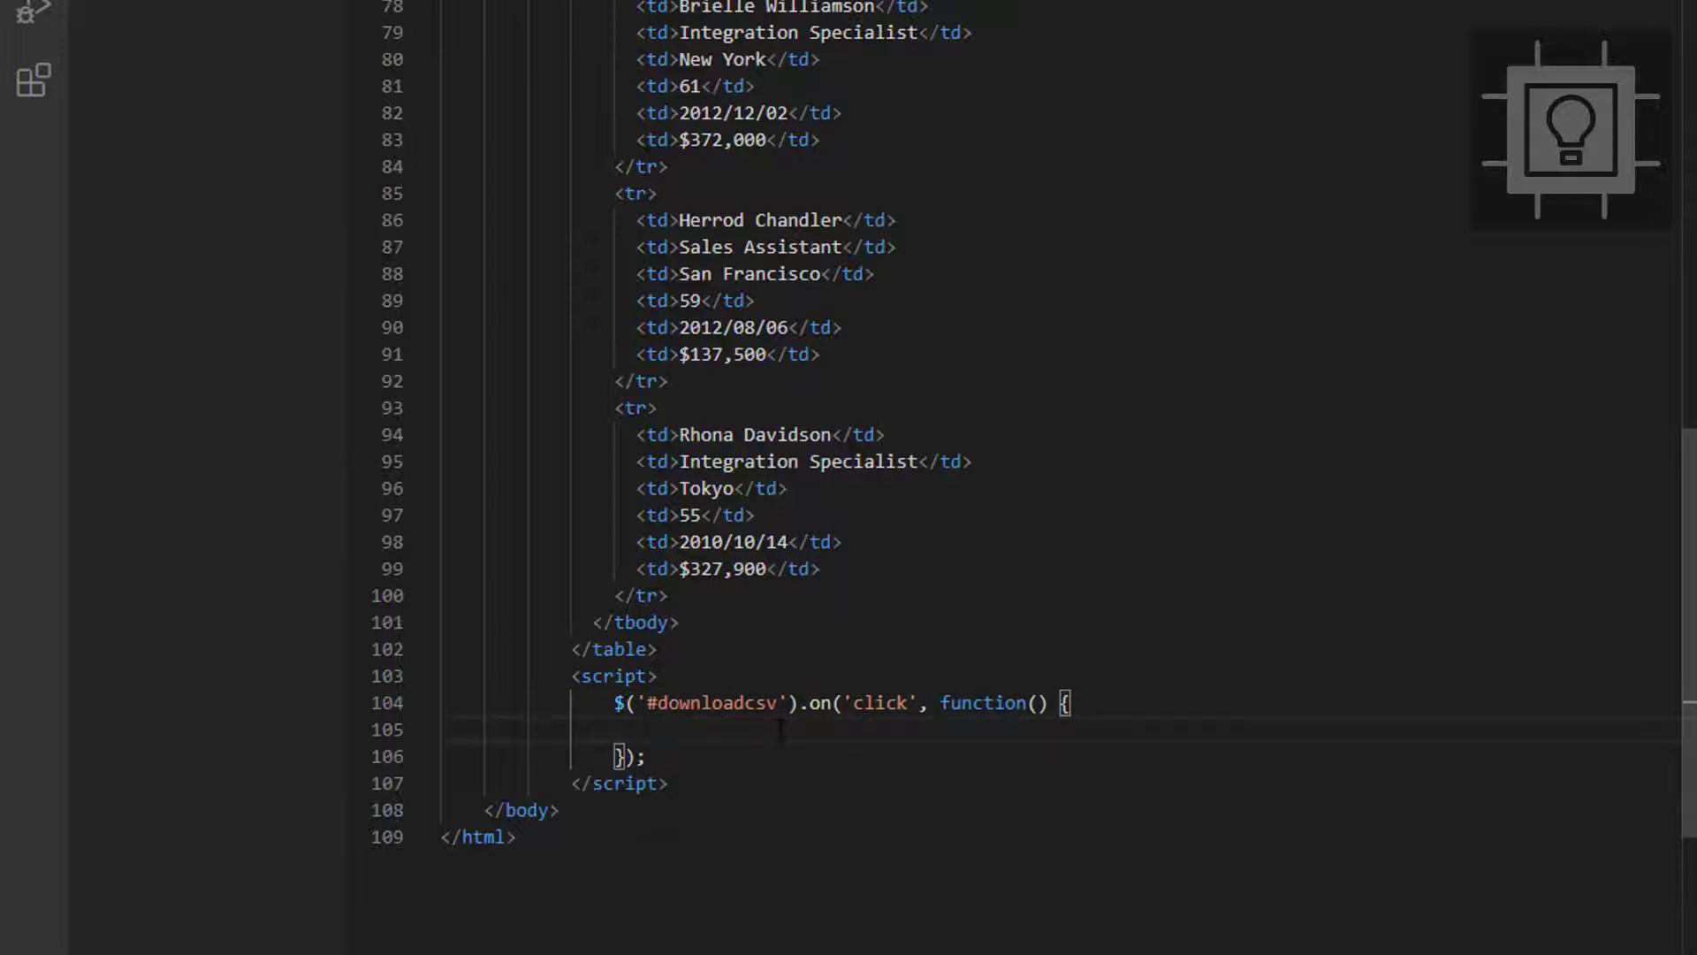
Inside the handler, call $('#example-table').table2csv(); to export the table
type("$")
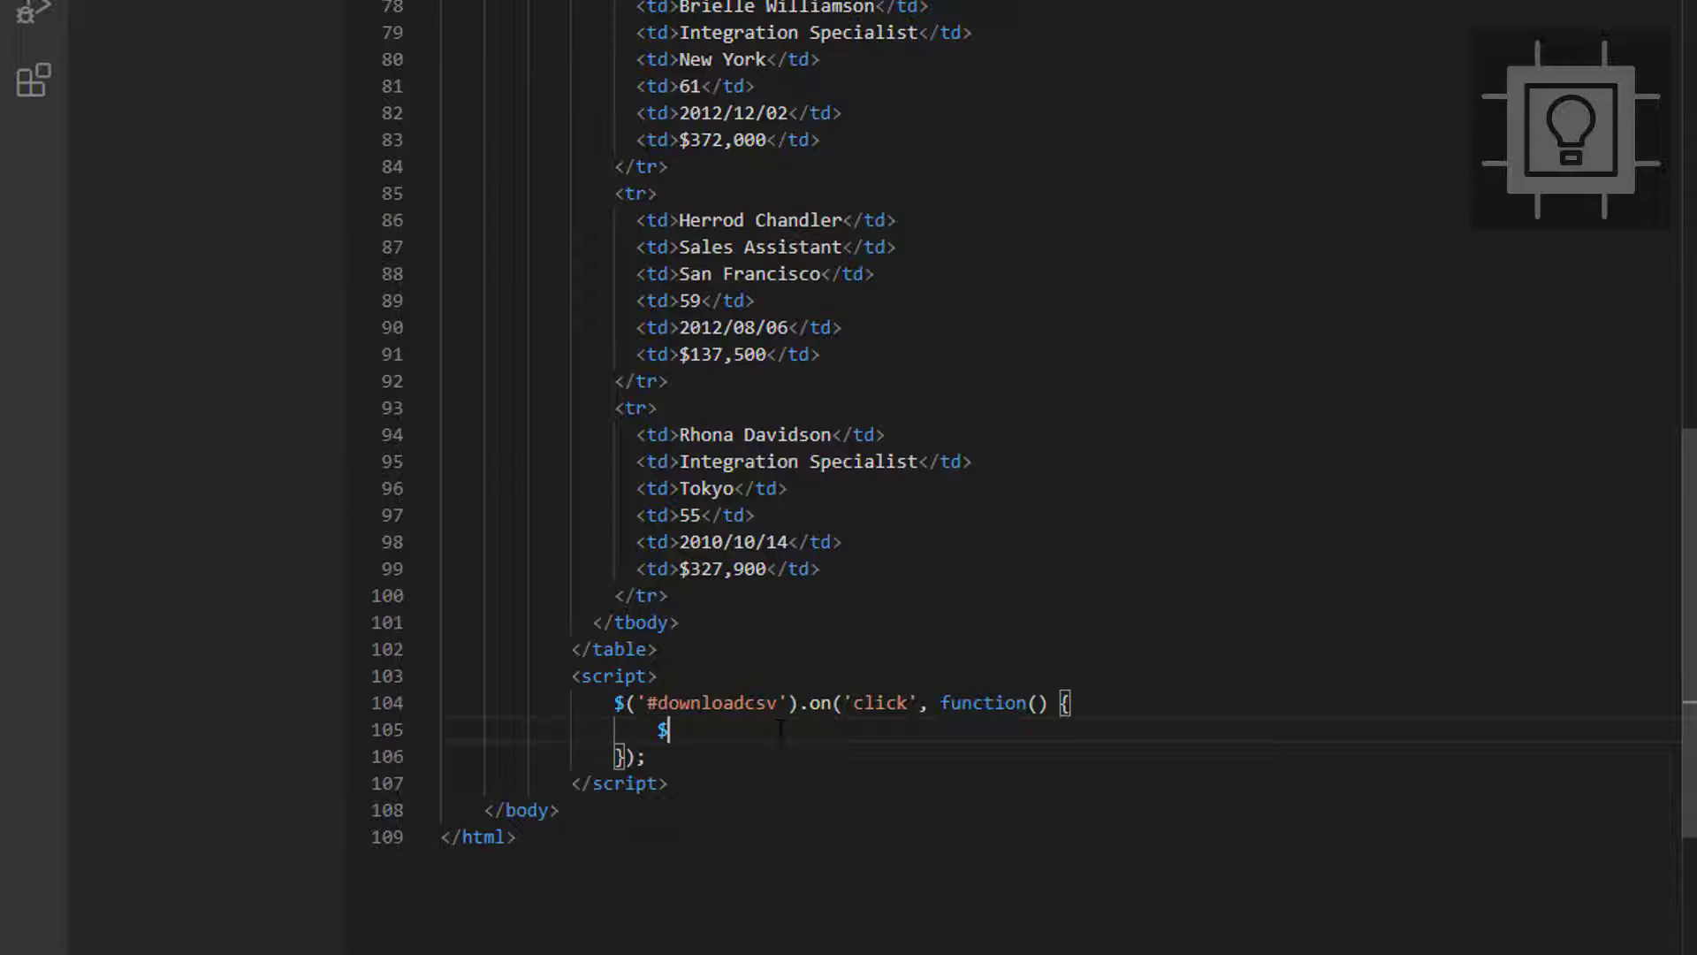
type("()")
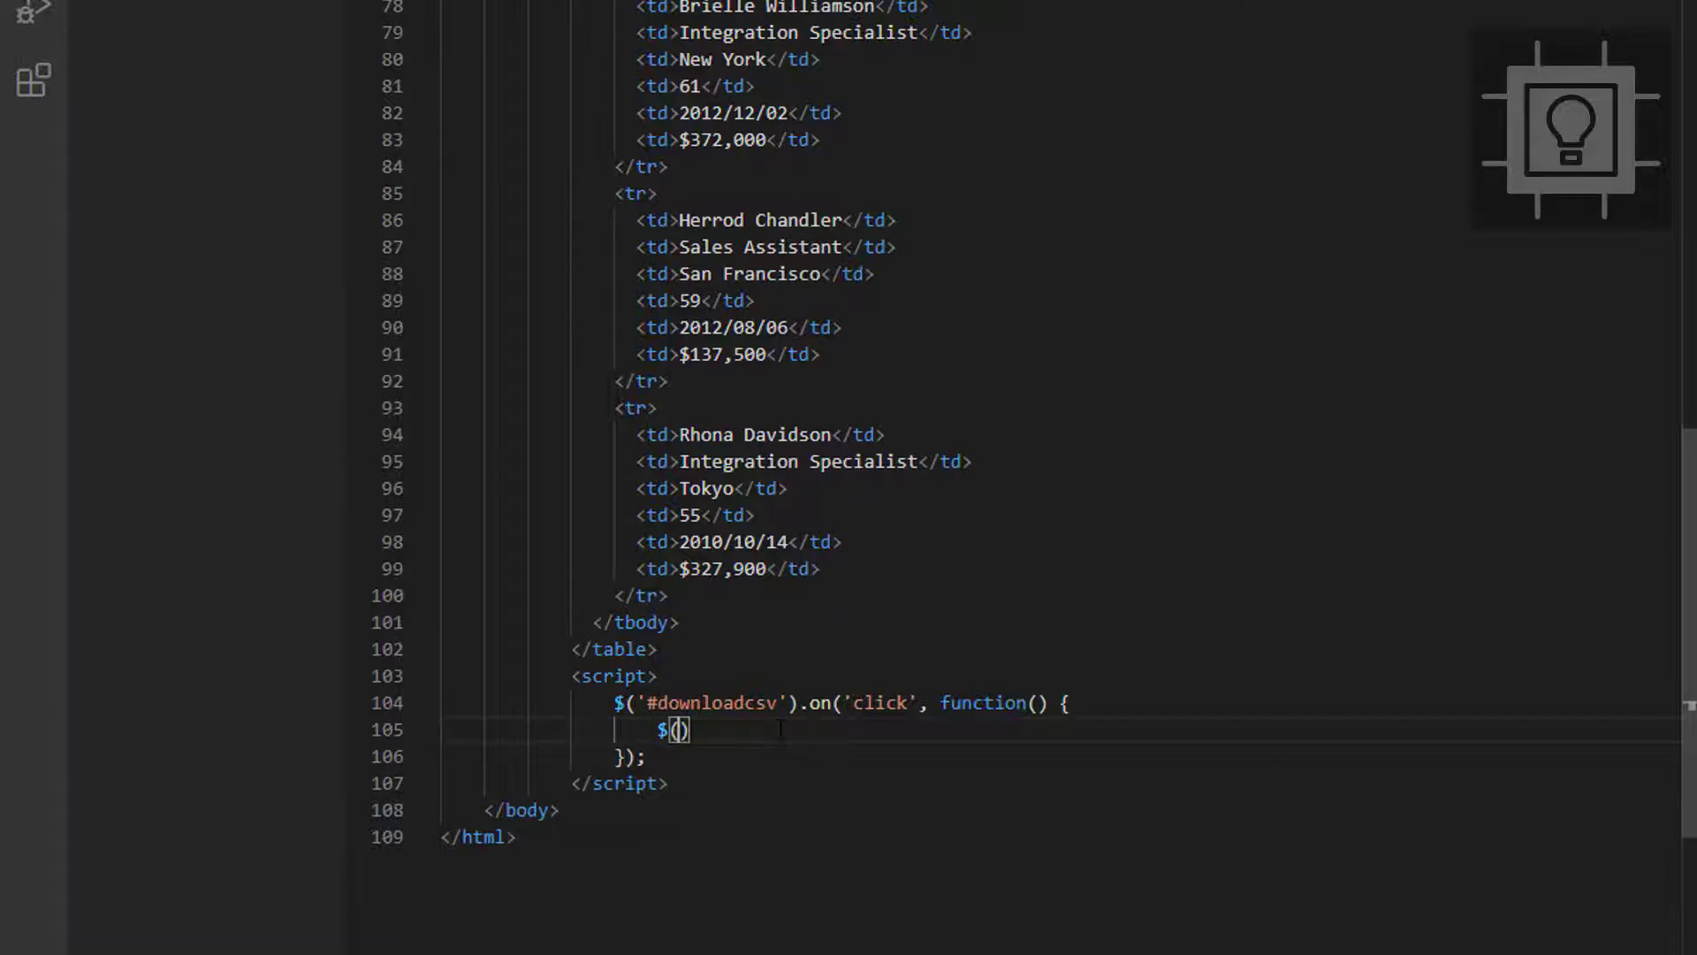
type("'")
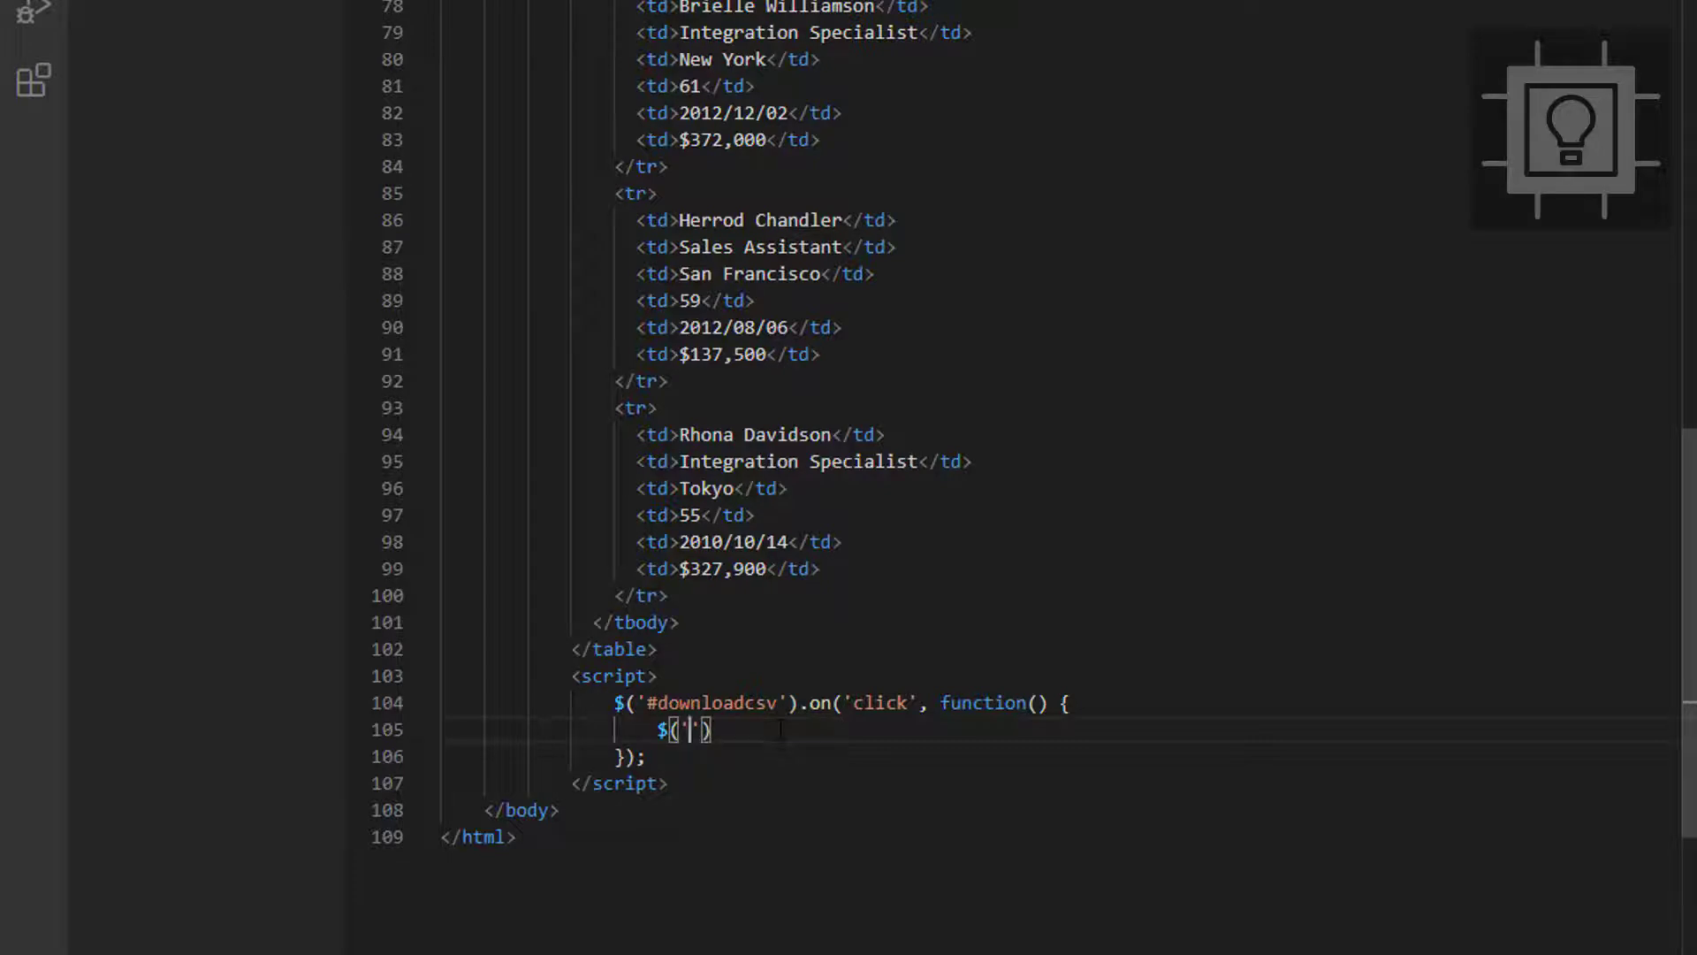
type("#")
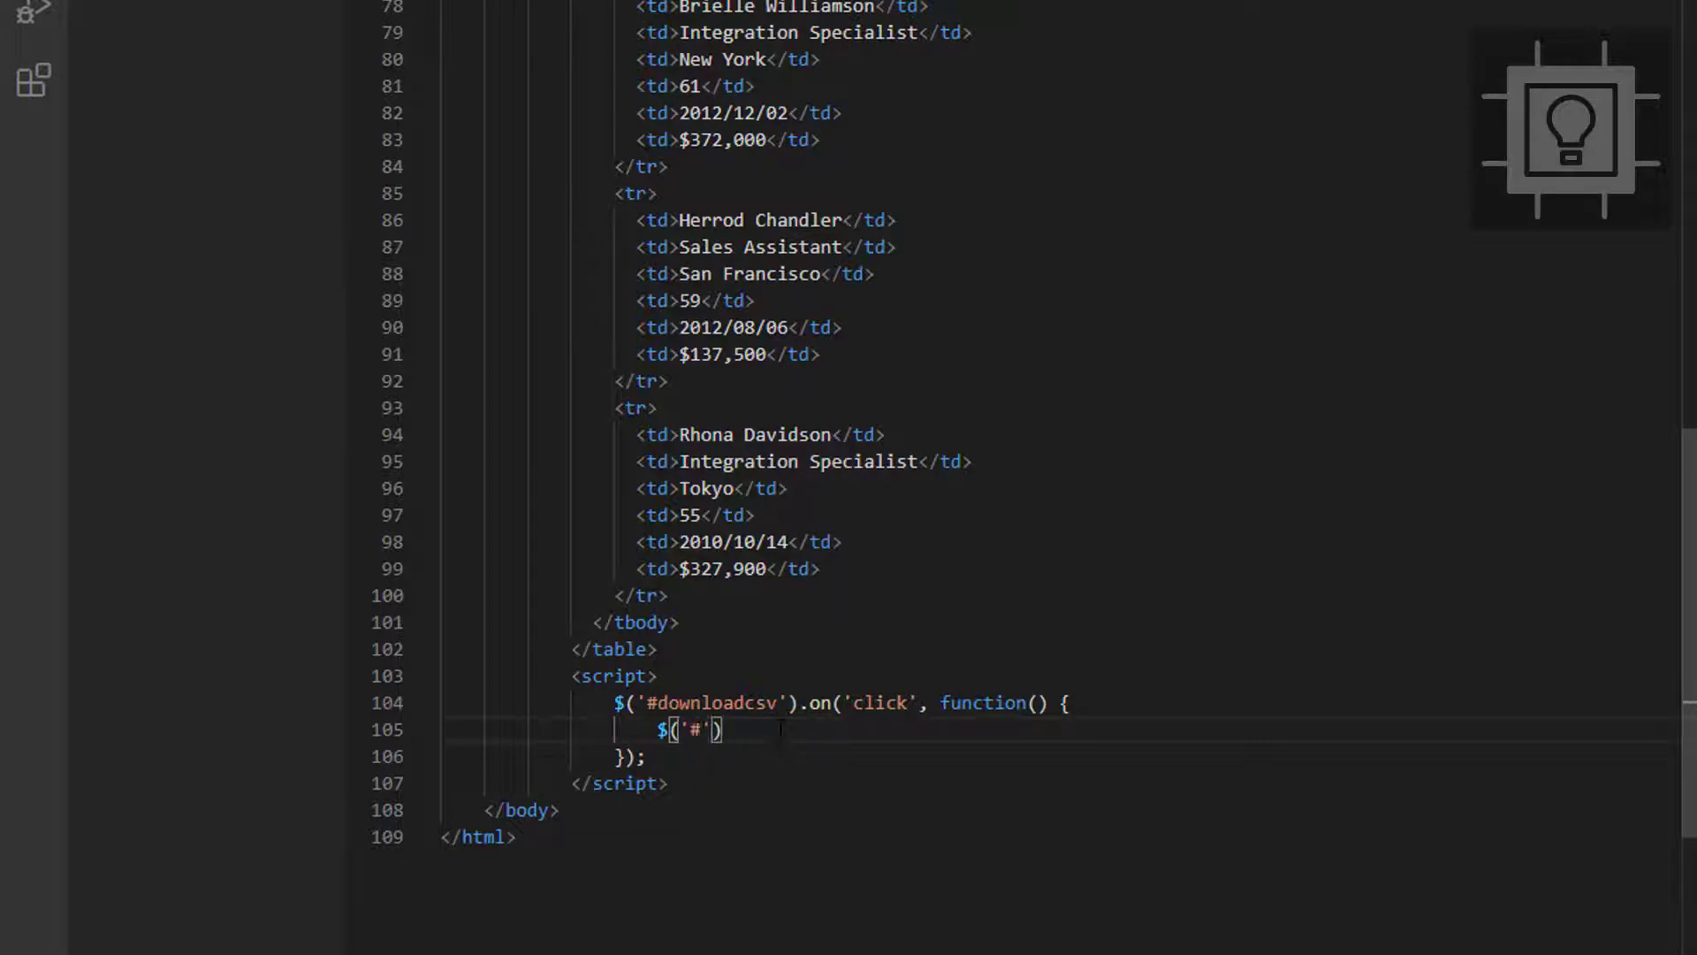
type("example")
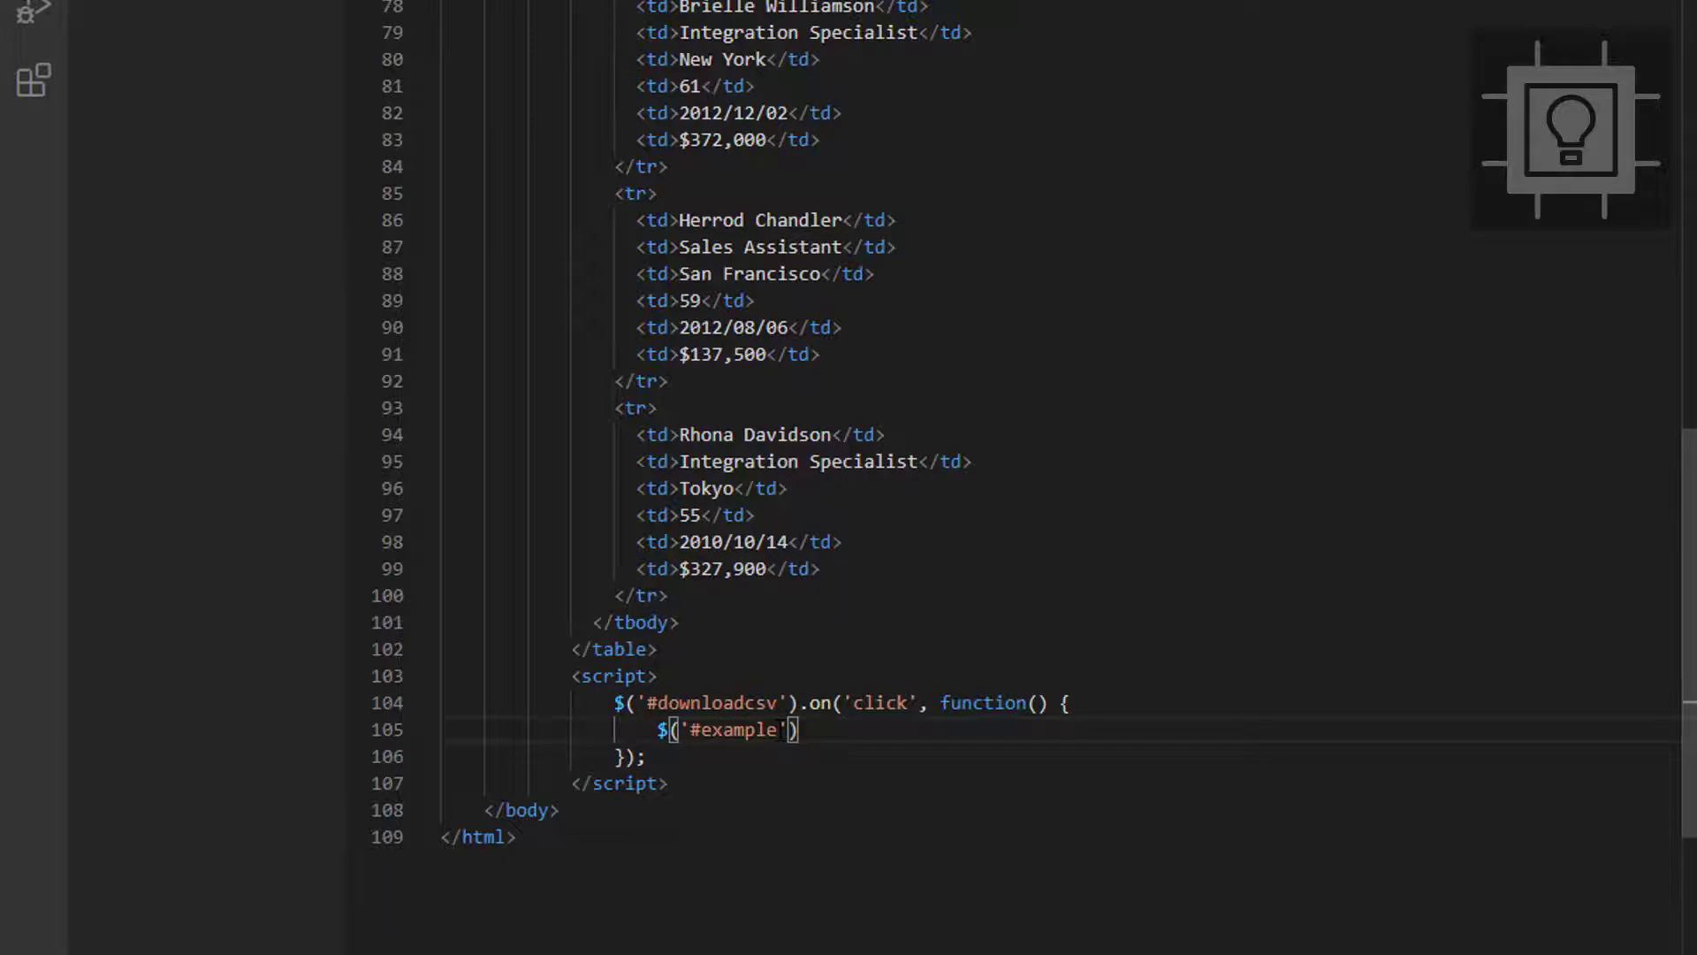
type("-table")
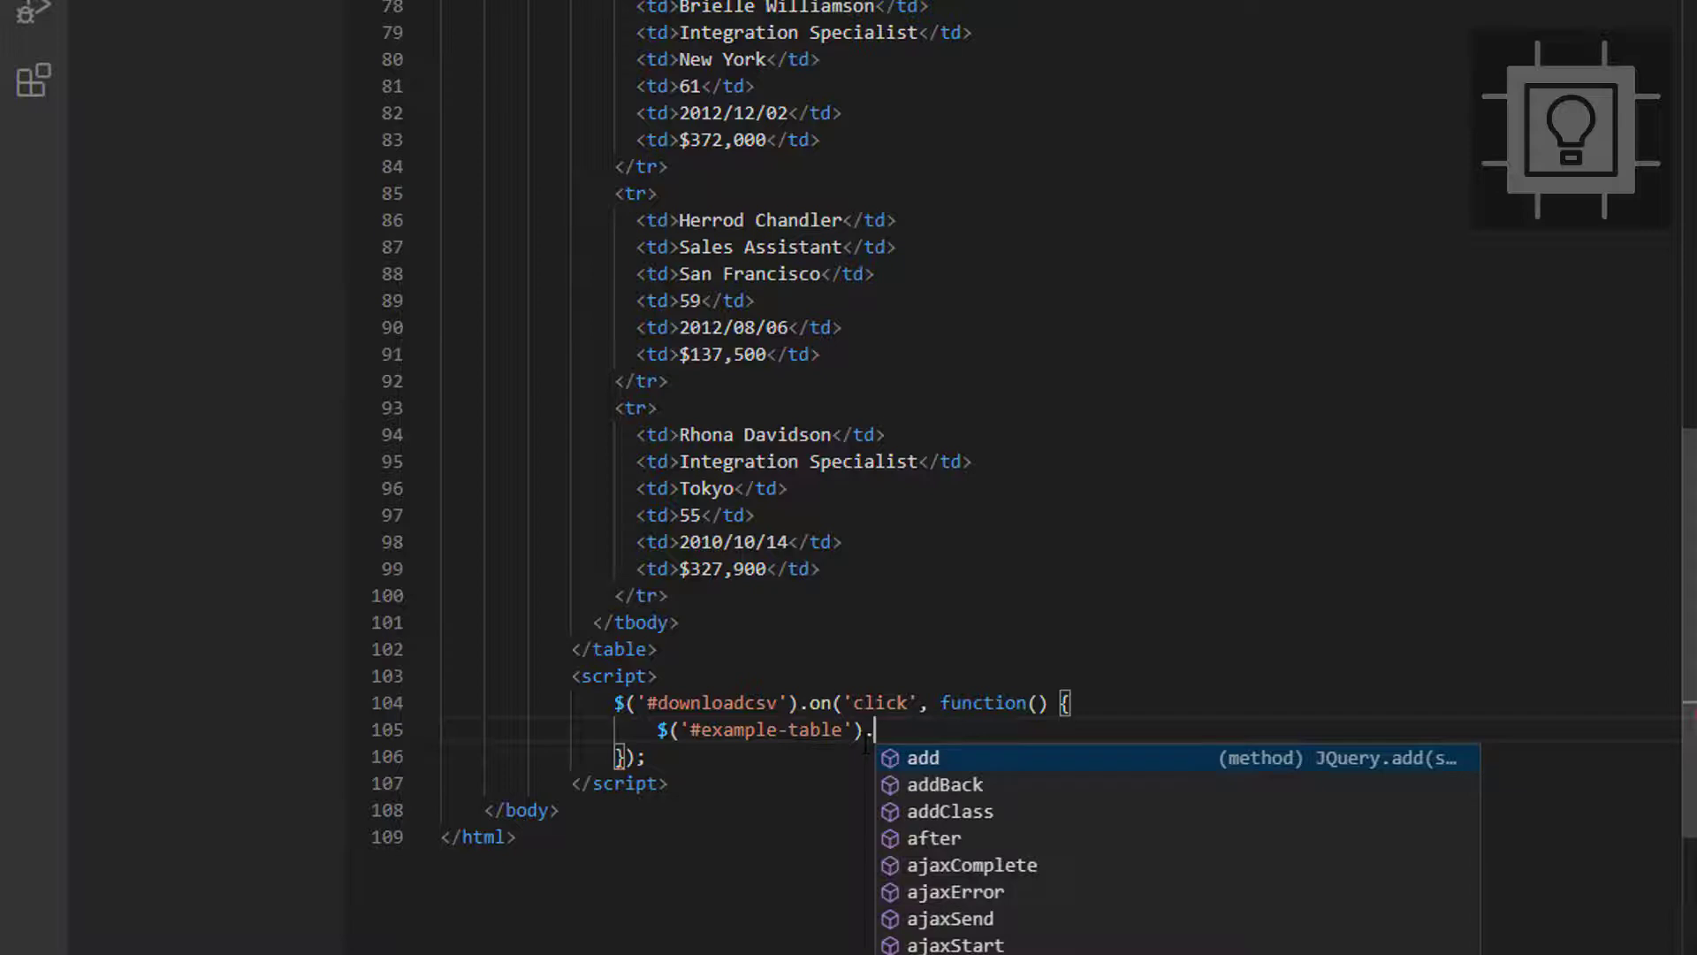
type("table")
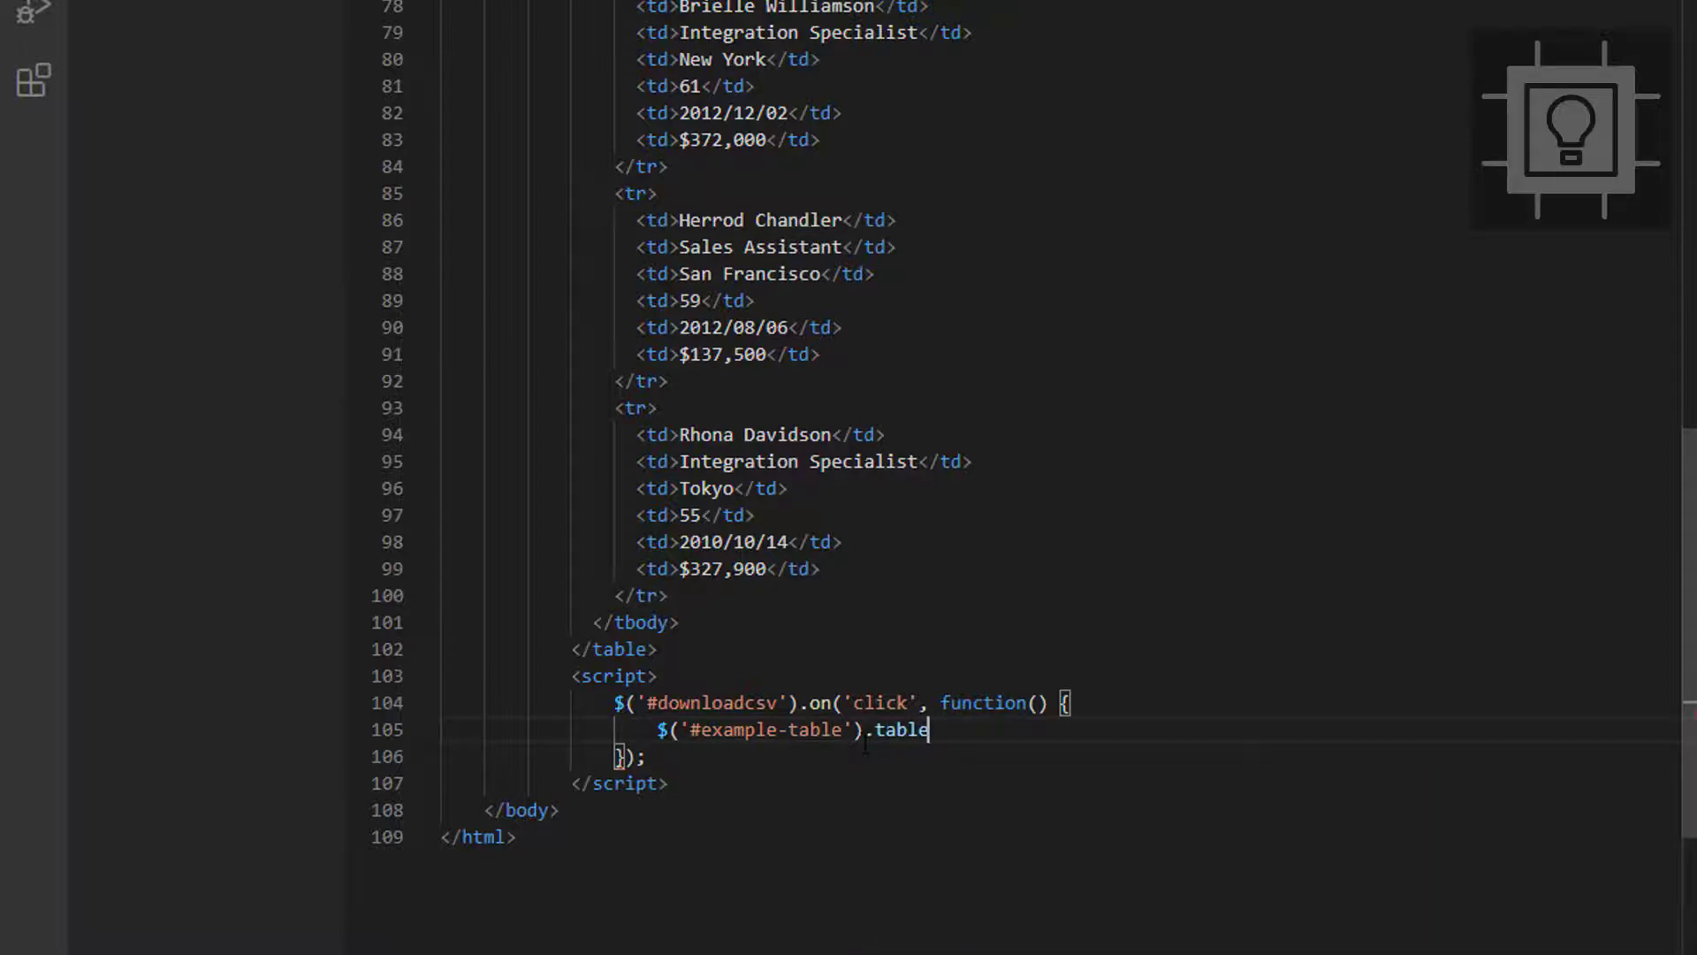
type("2csv")
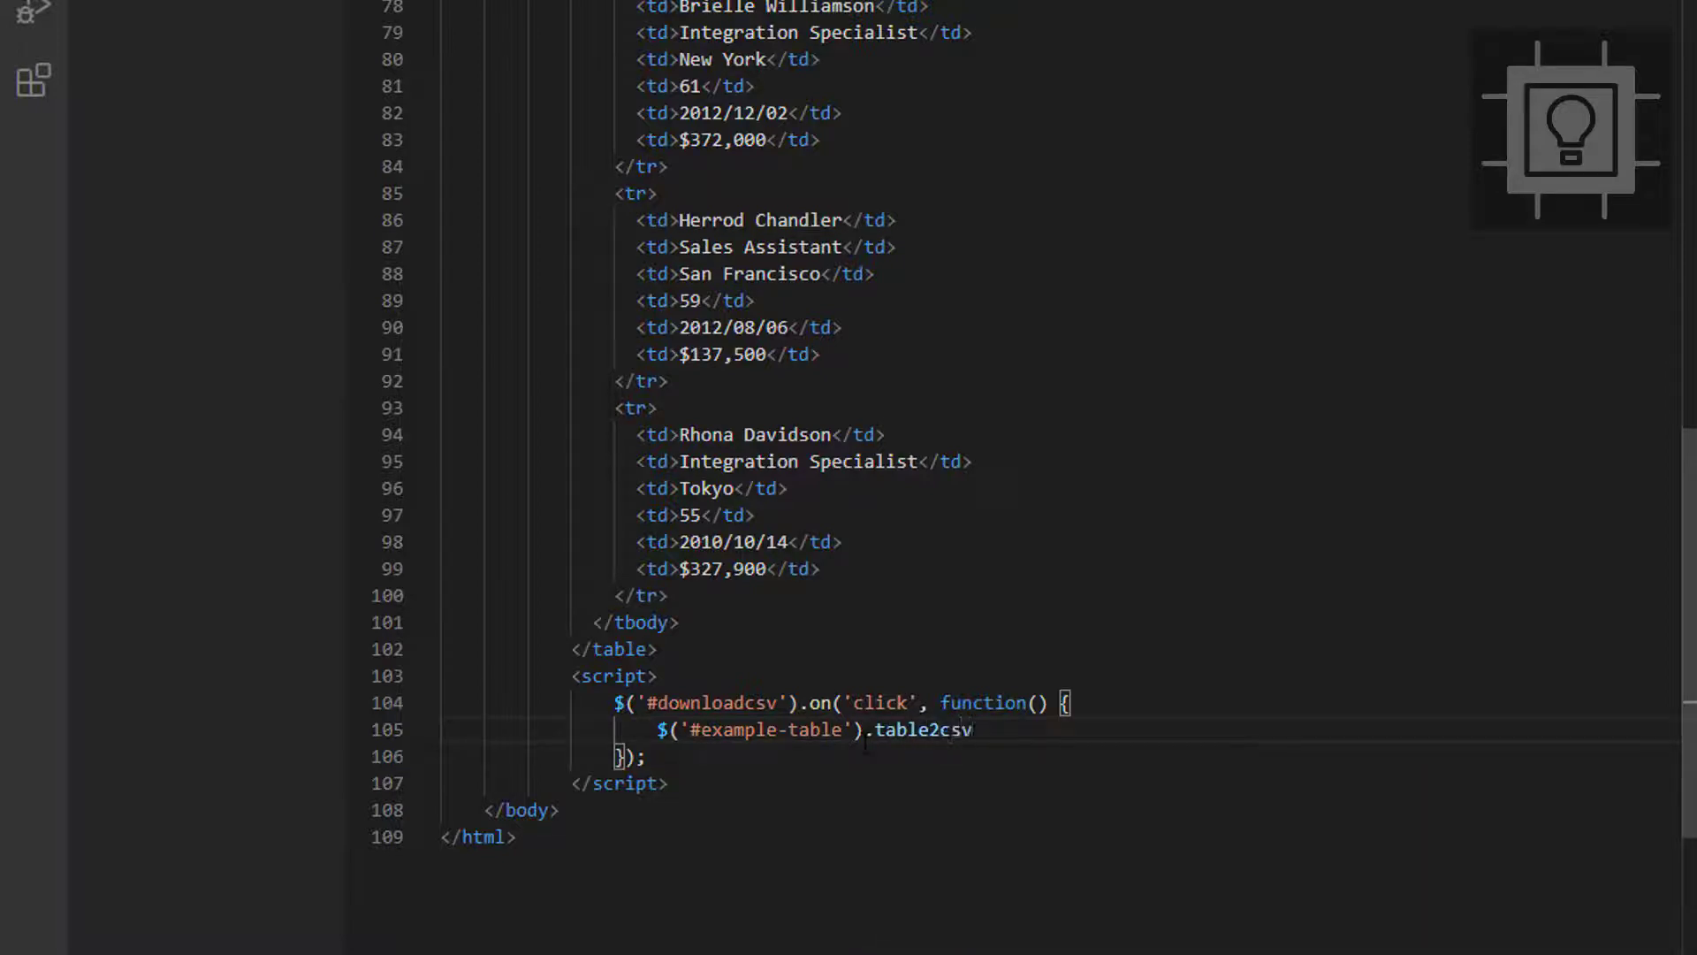
type("();")
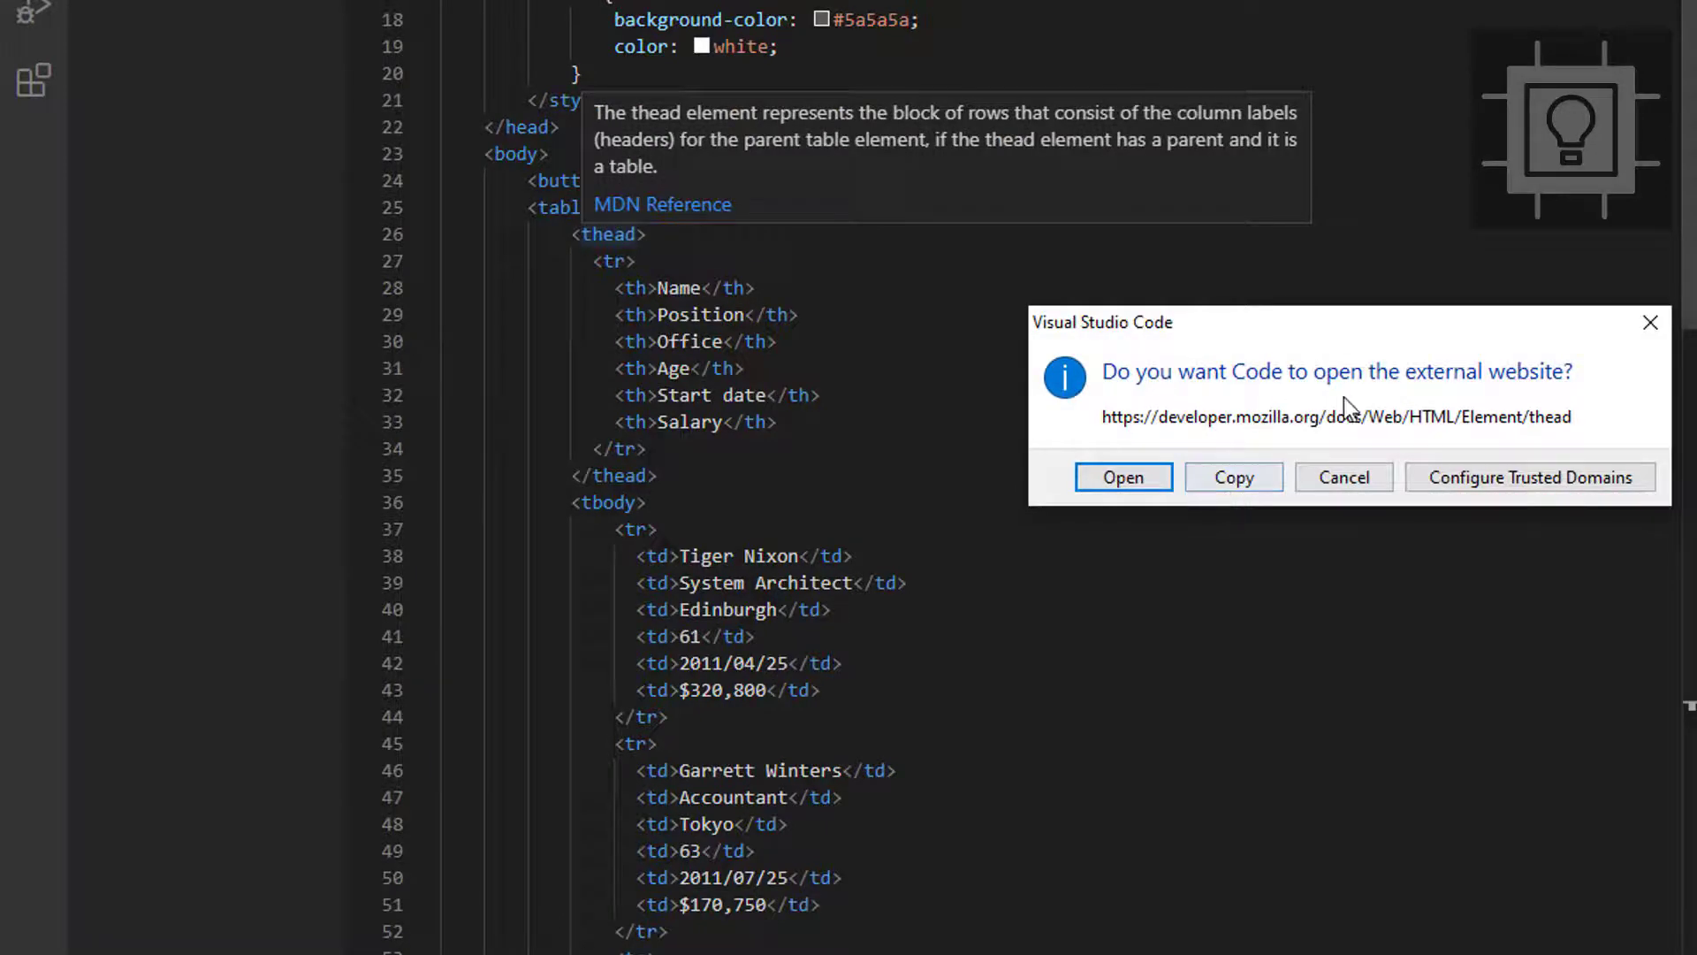
Dismiss the external-website prompt and extend the table id to example-table
left_click(1343, 478)
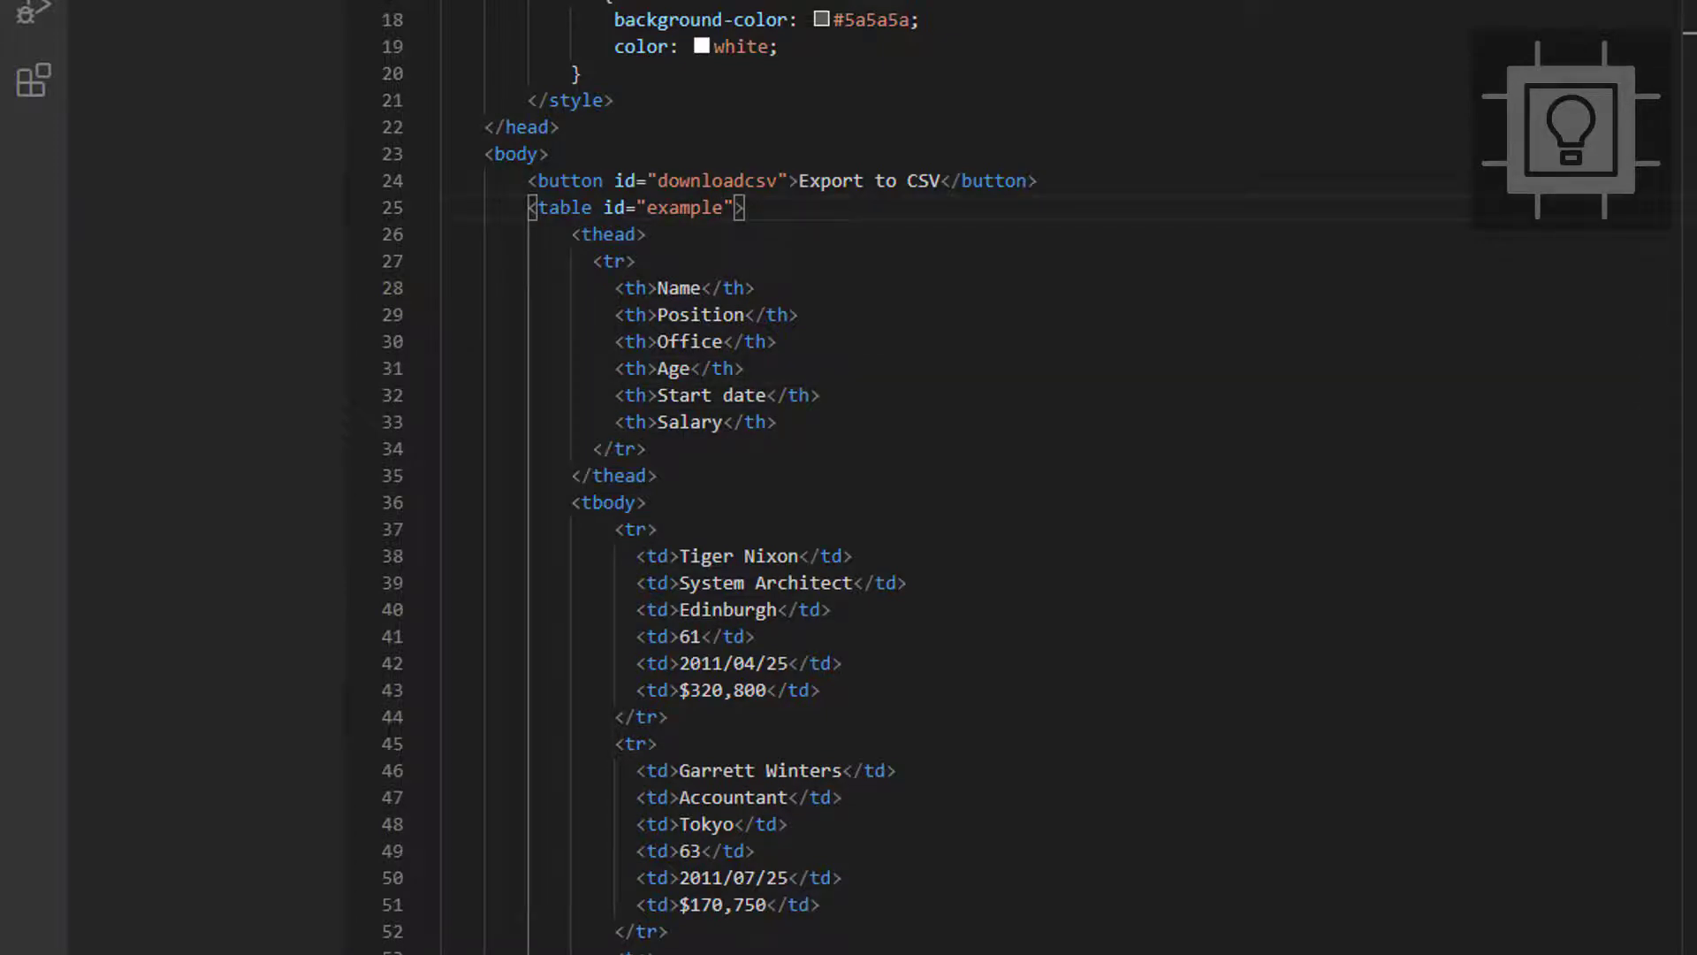
type("-ta")
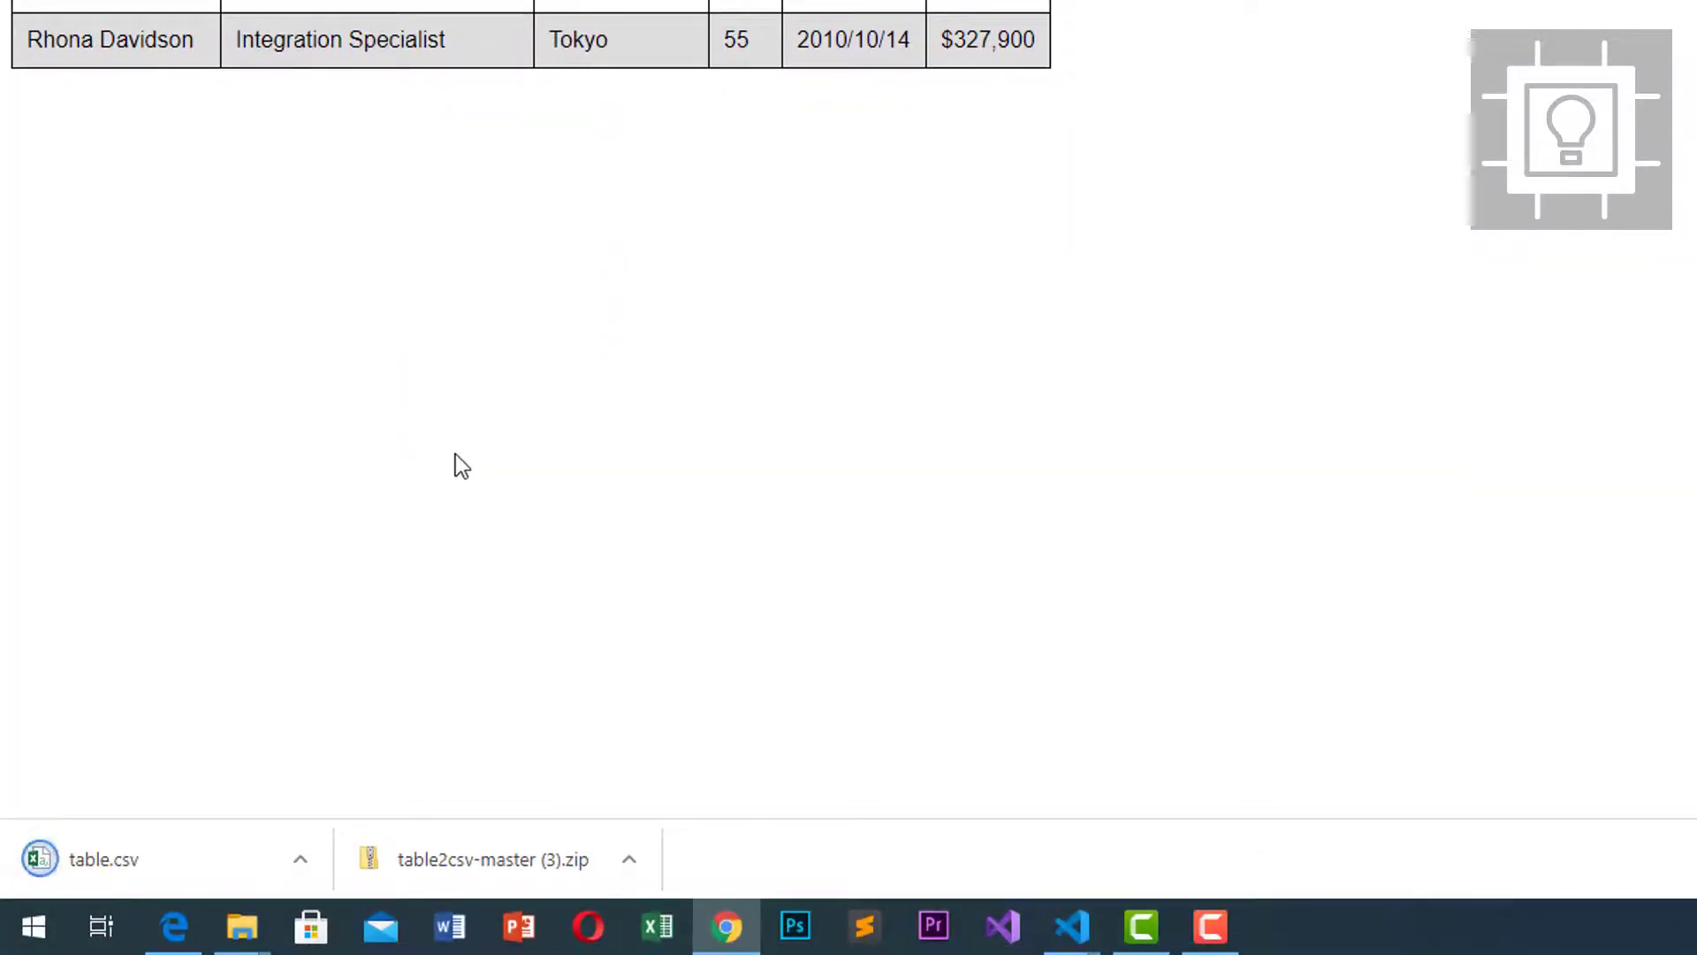
mouse_move(166, 884)
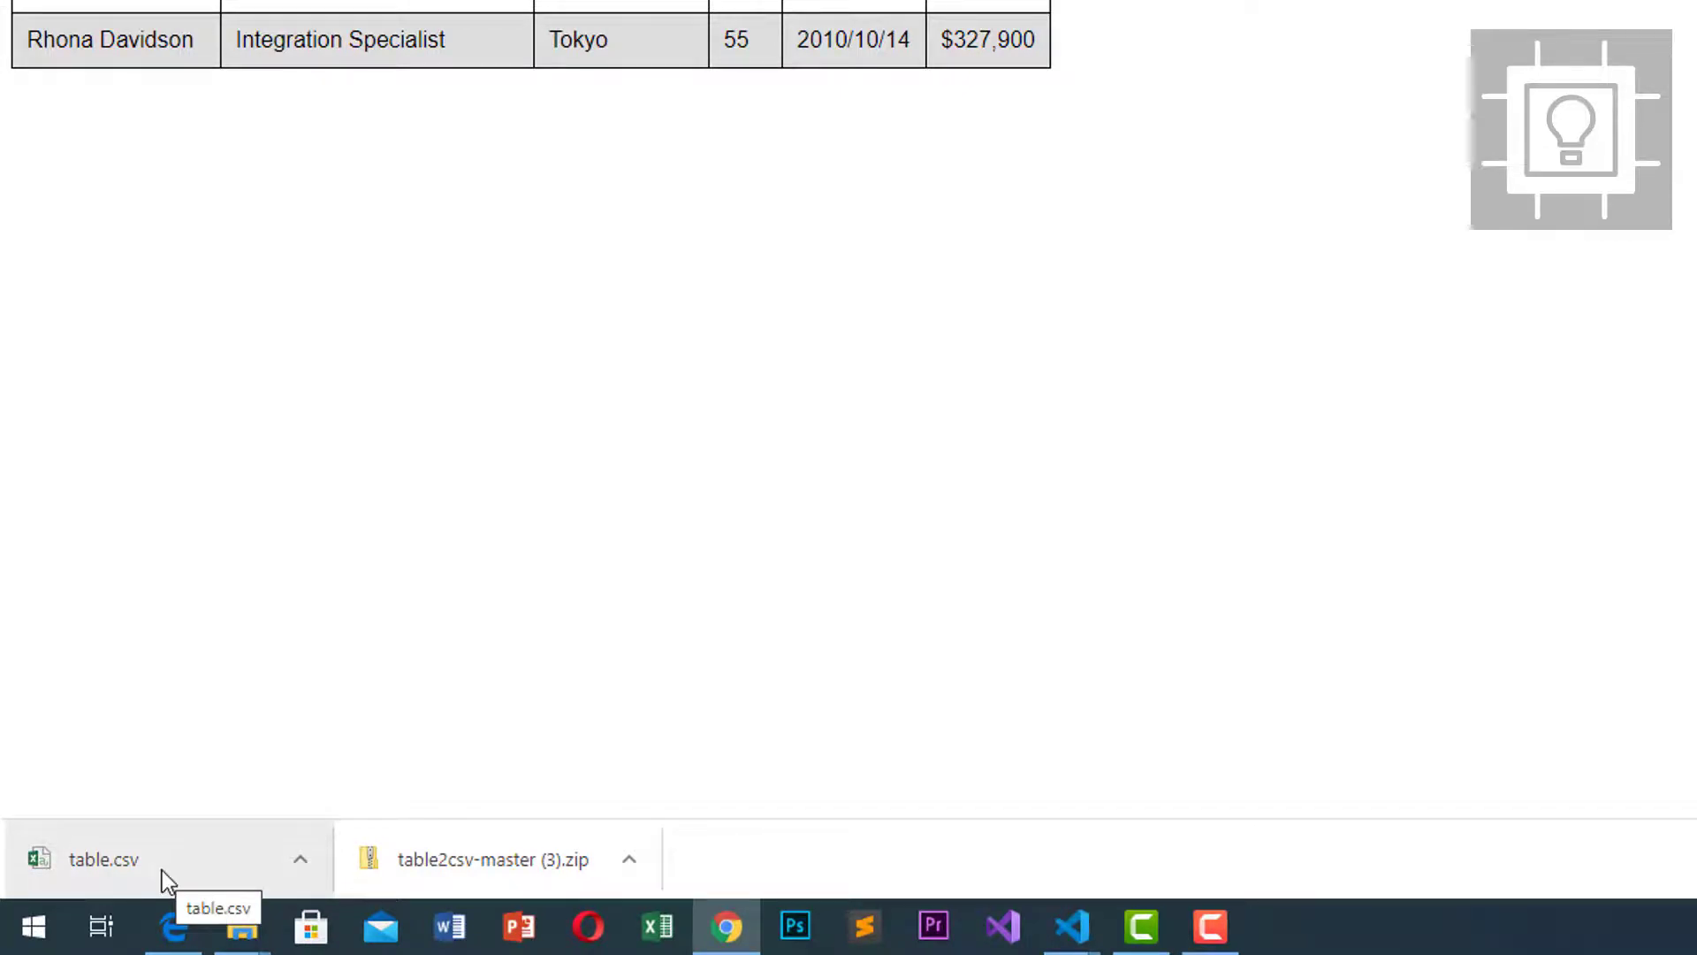
mouse_move(173, 873)
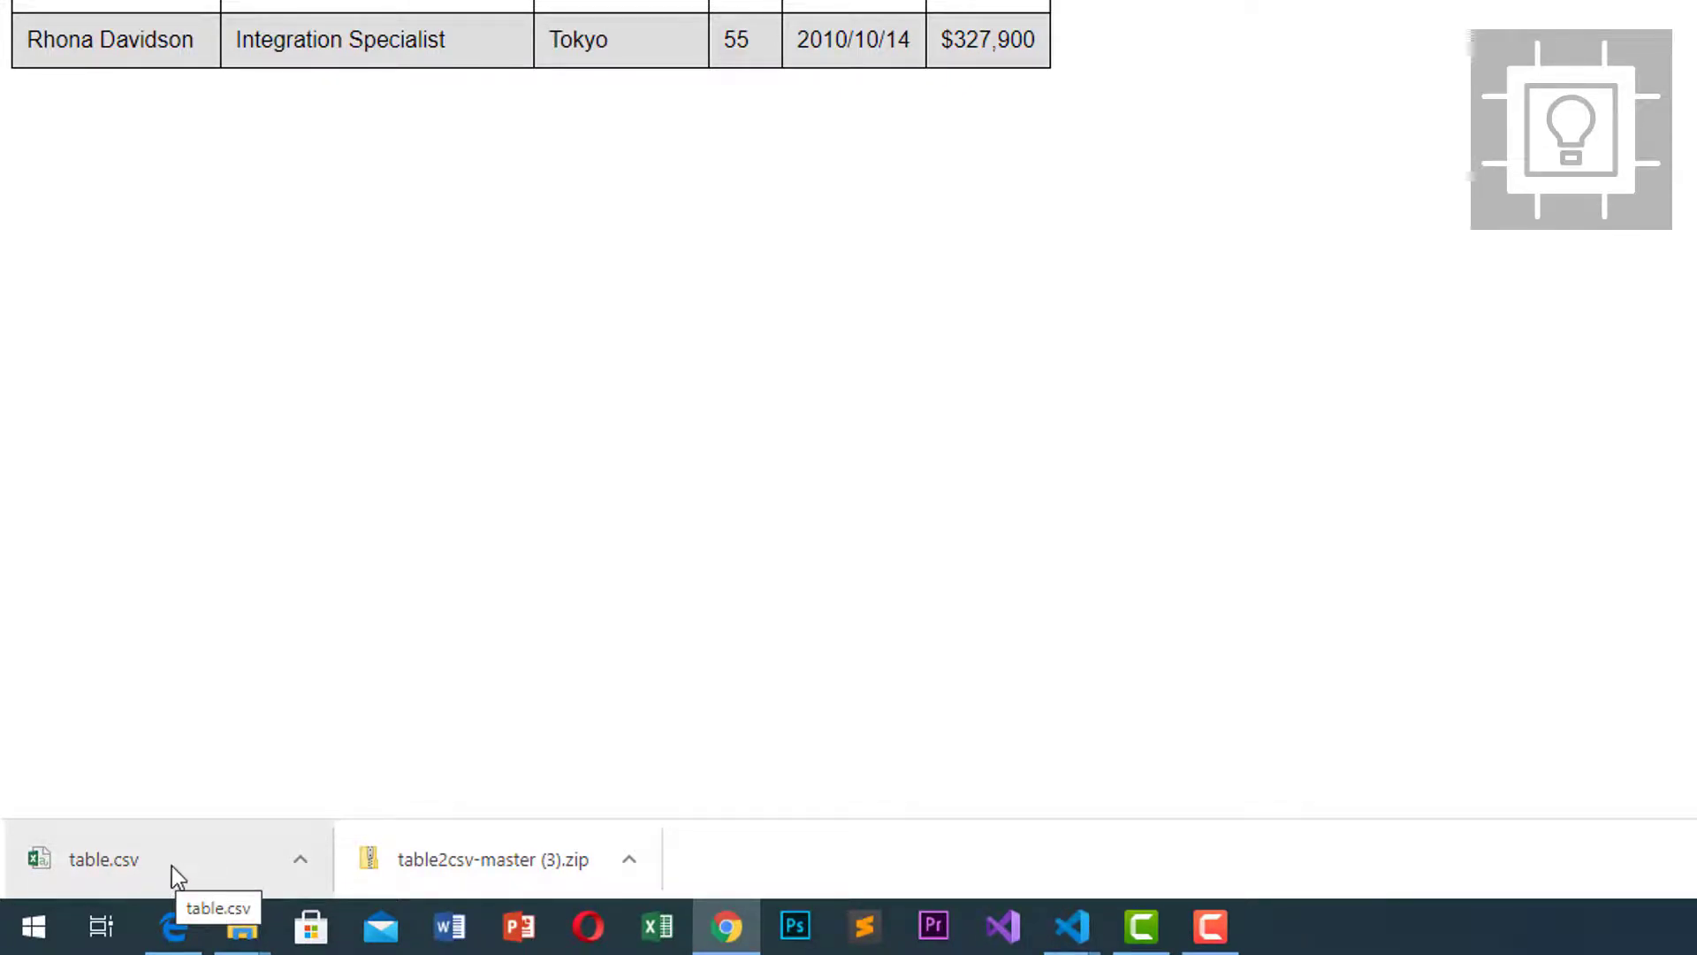
Open the downloaded table.csv in Excel and close the Office activation notice
left_click(102, 859)
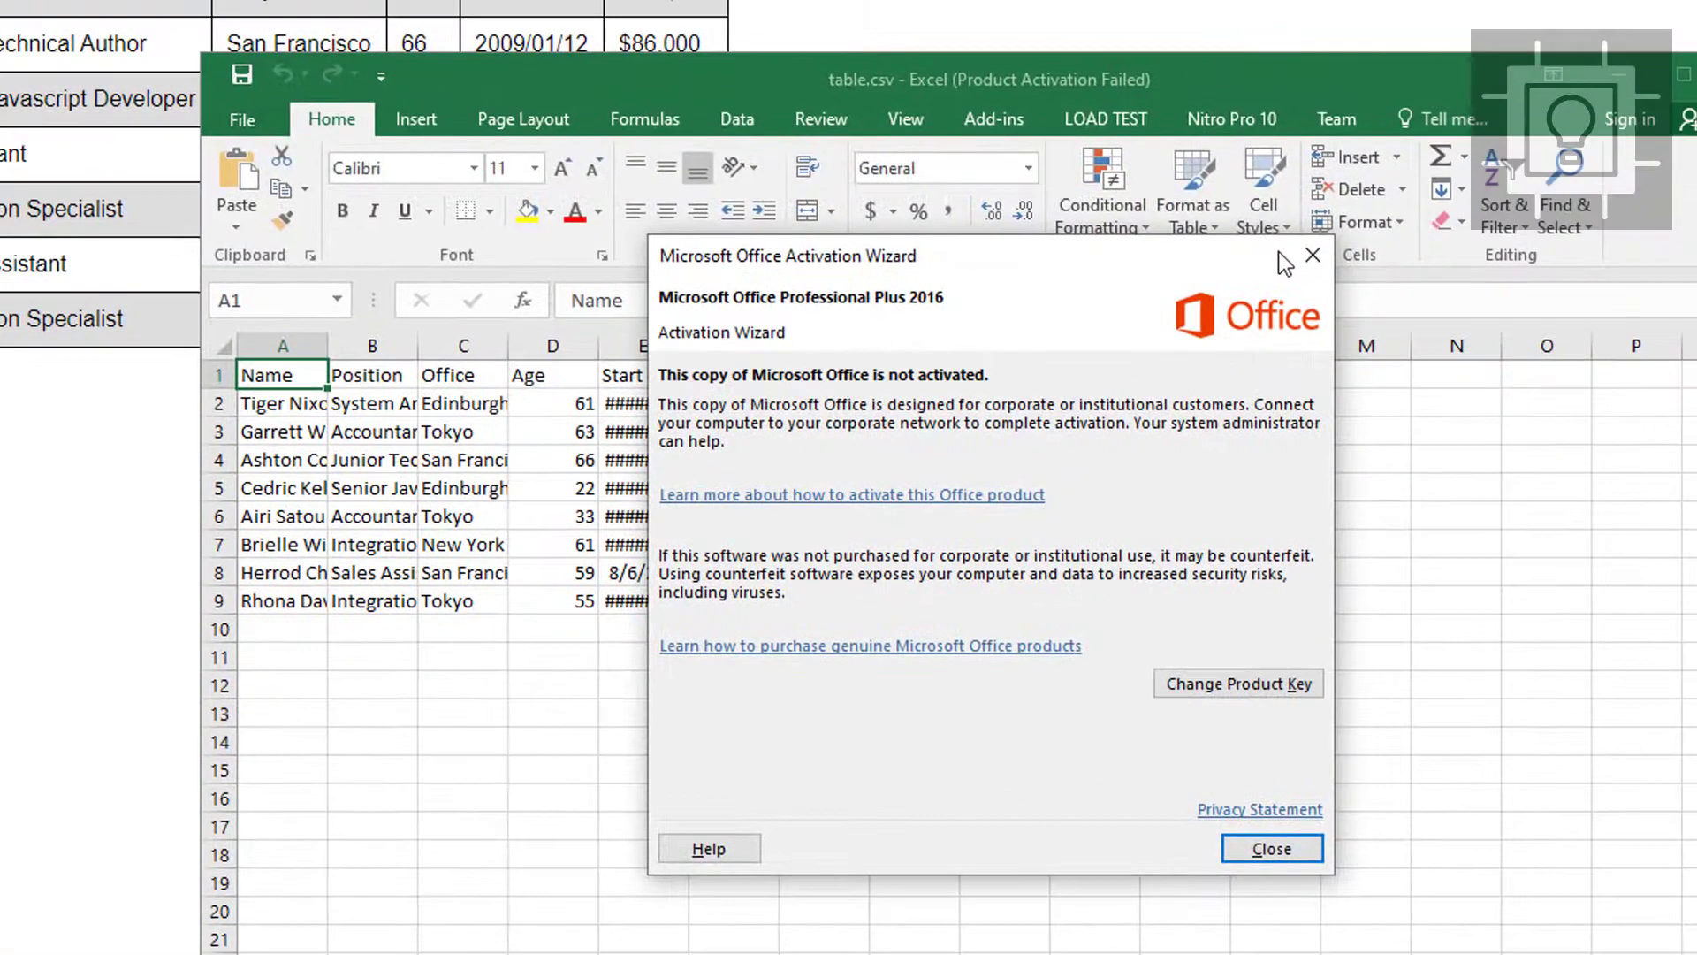
left_click(1272, 849)
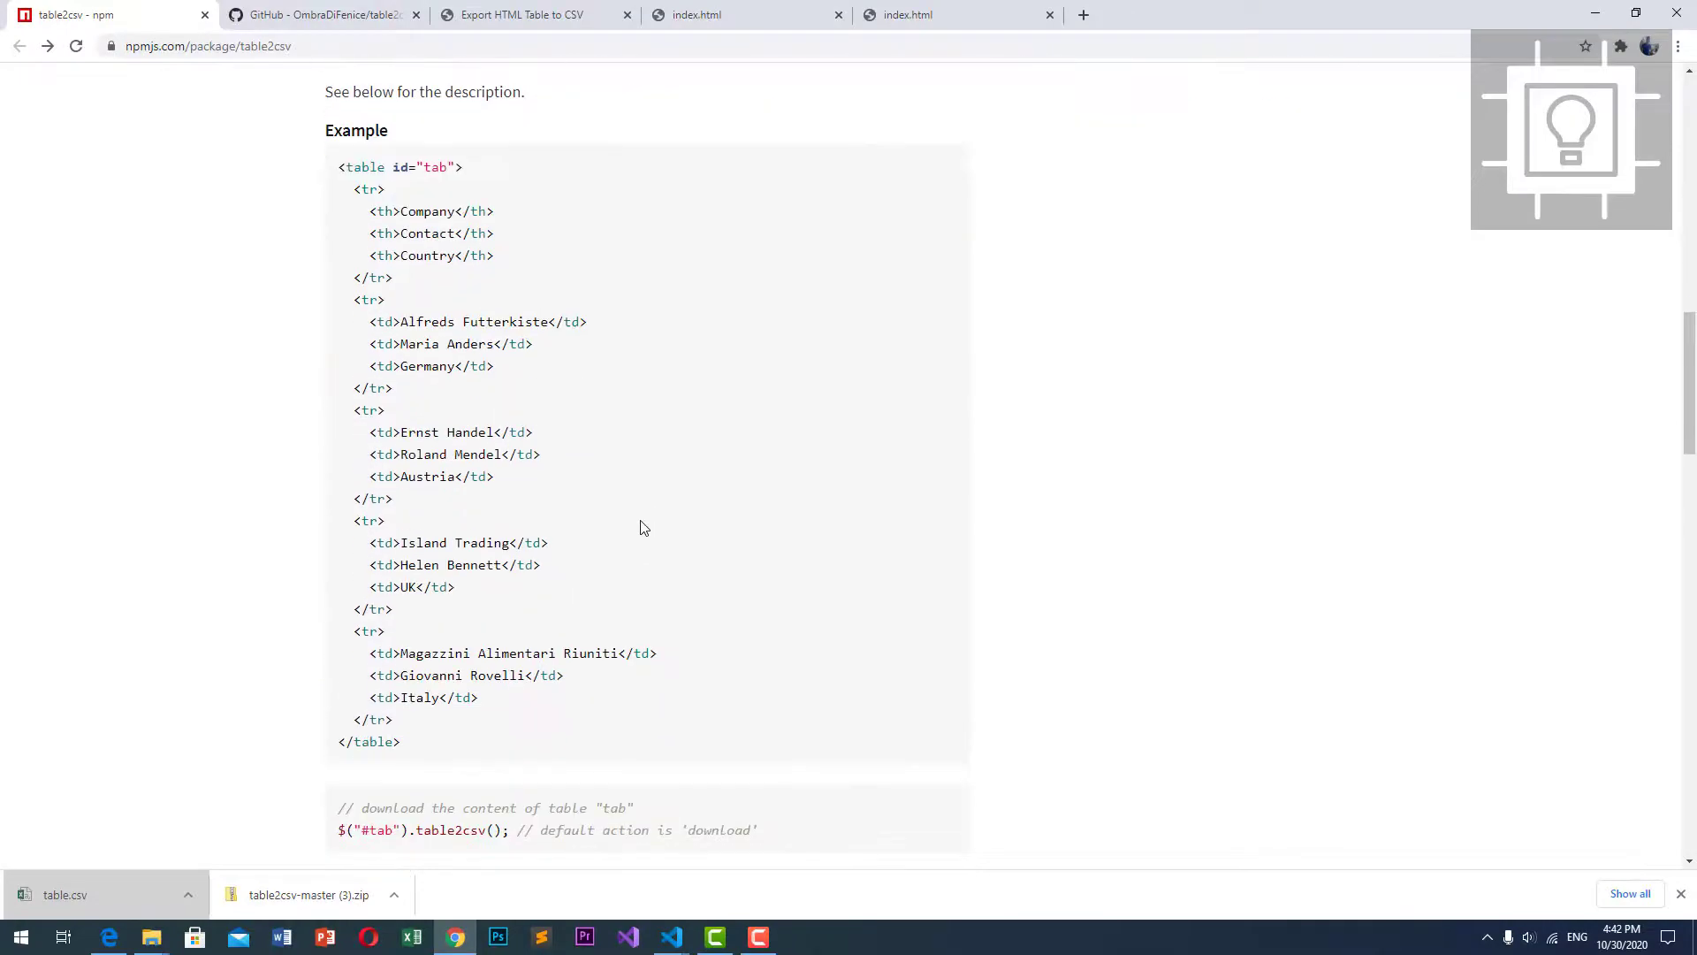
Scroll the table2csv npm page down to its Actions and Options sections
scroll("down", 3)
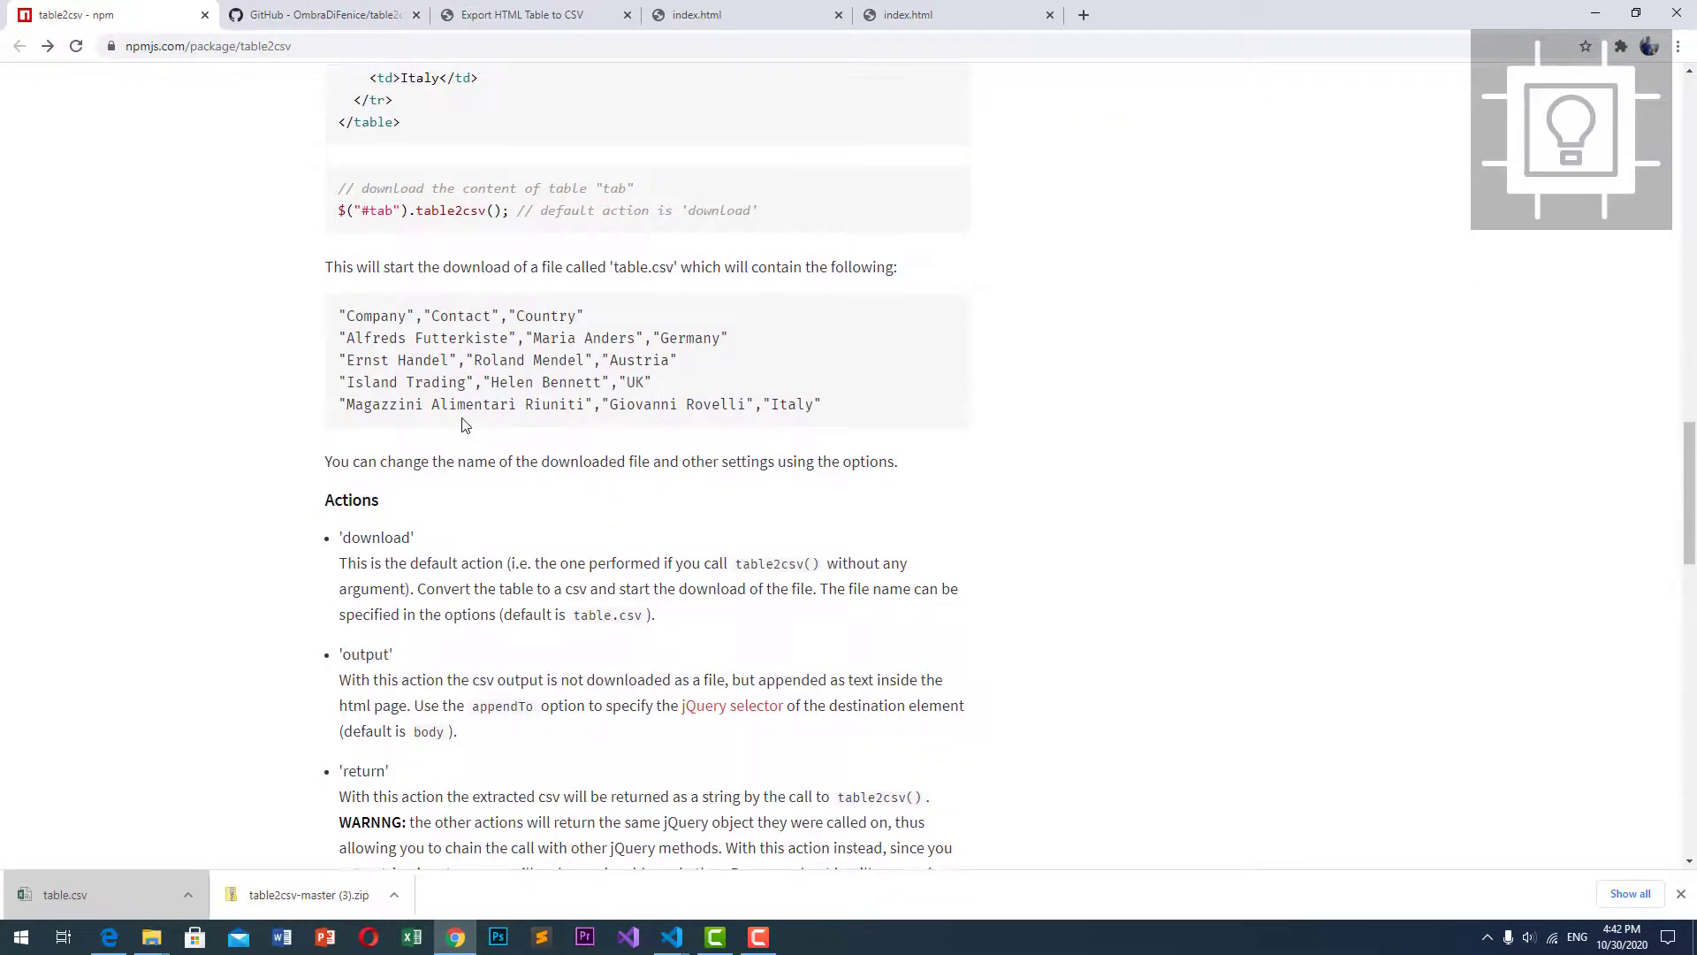
scroll("down", 3)
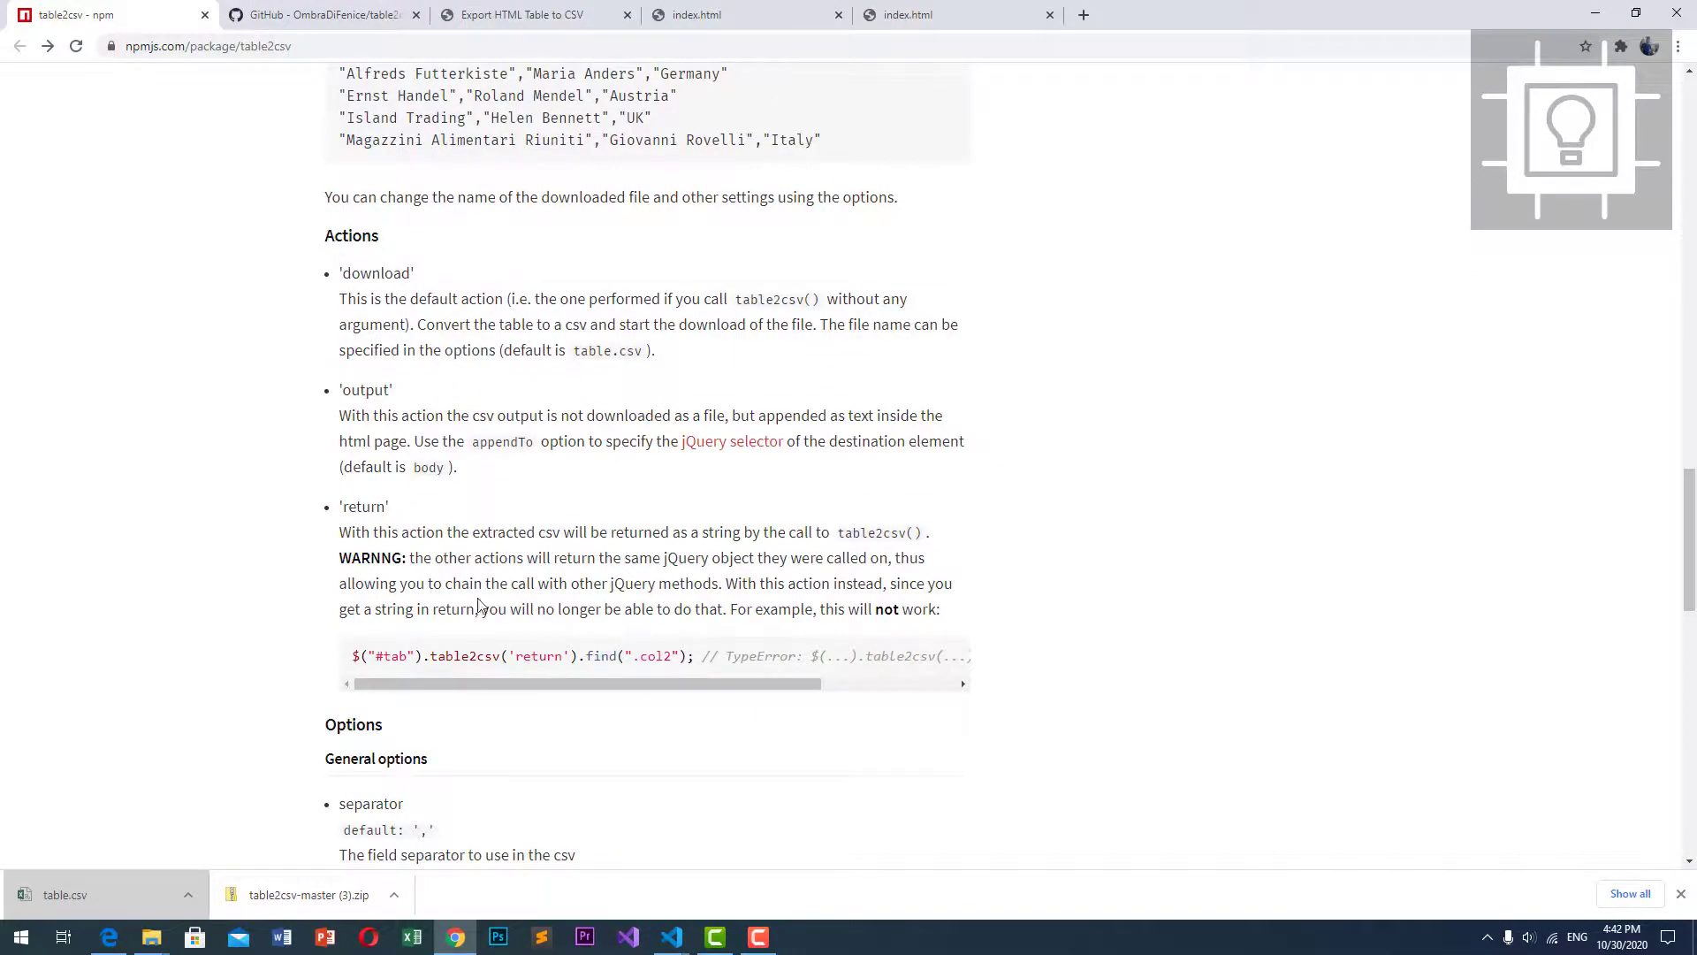
scroll("down", 3)
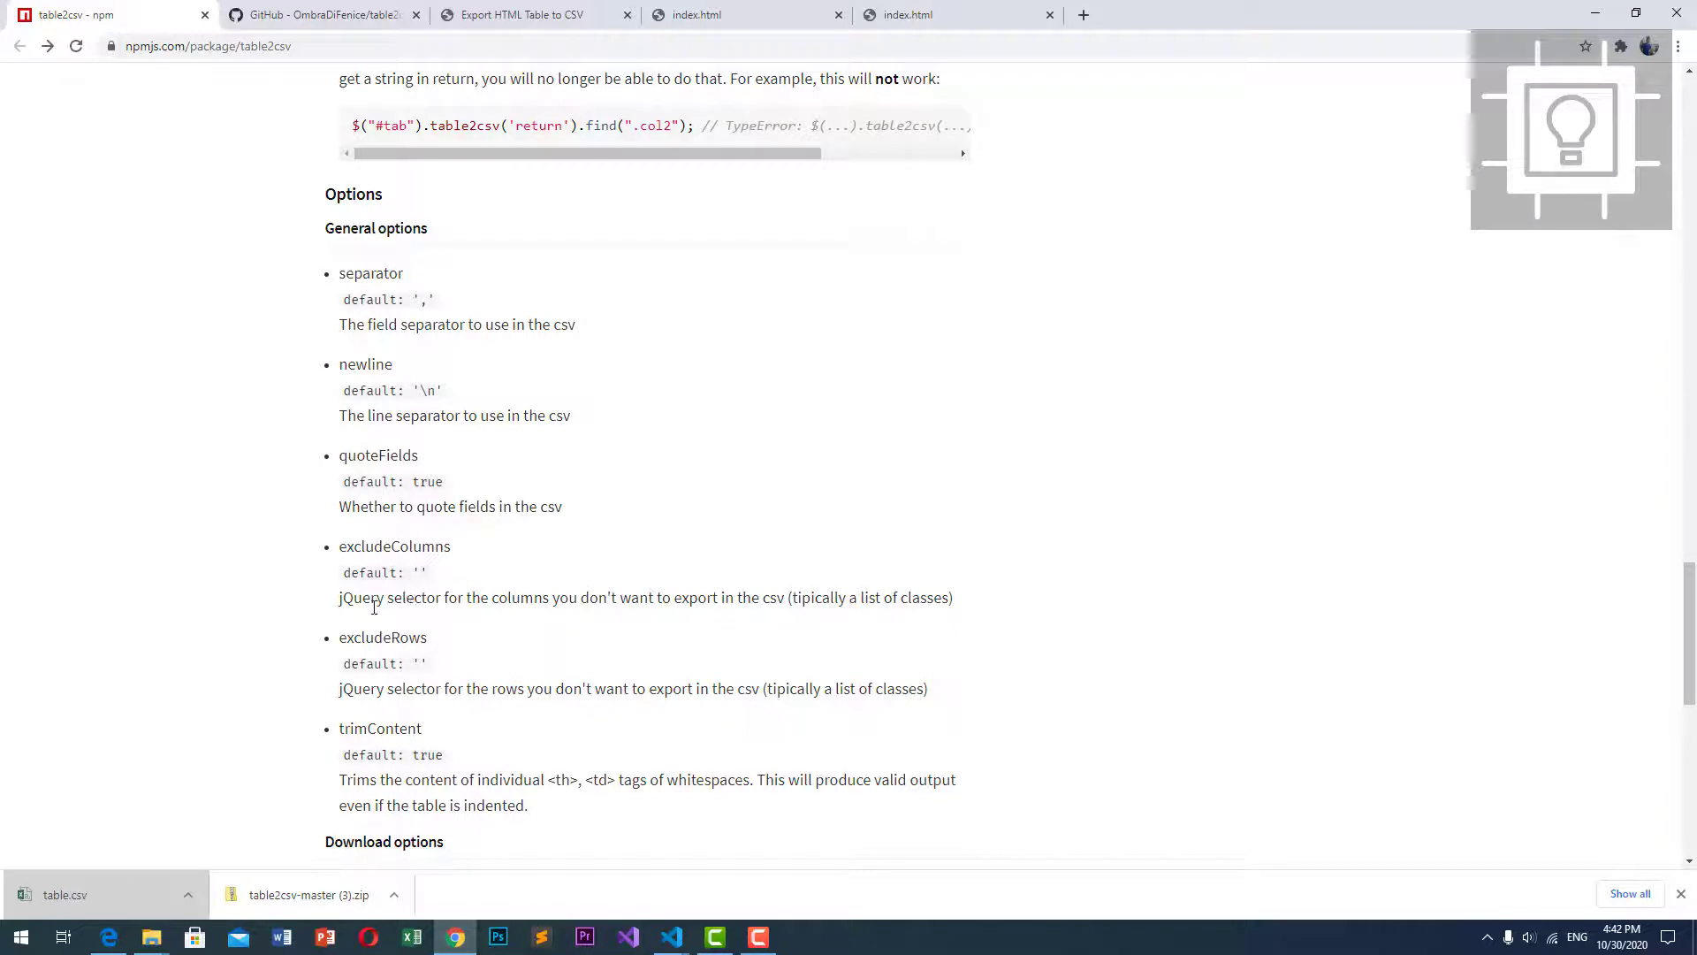
mouse_move(562, 730)
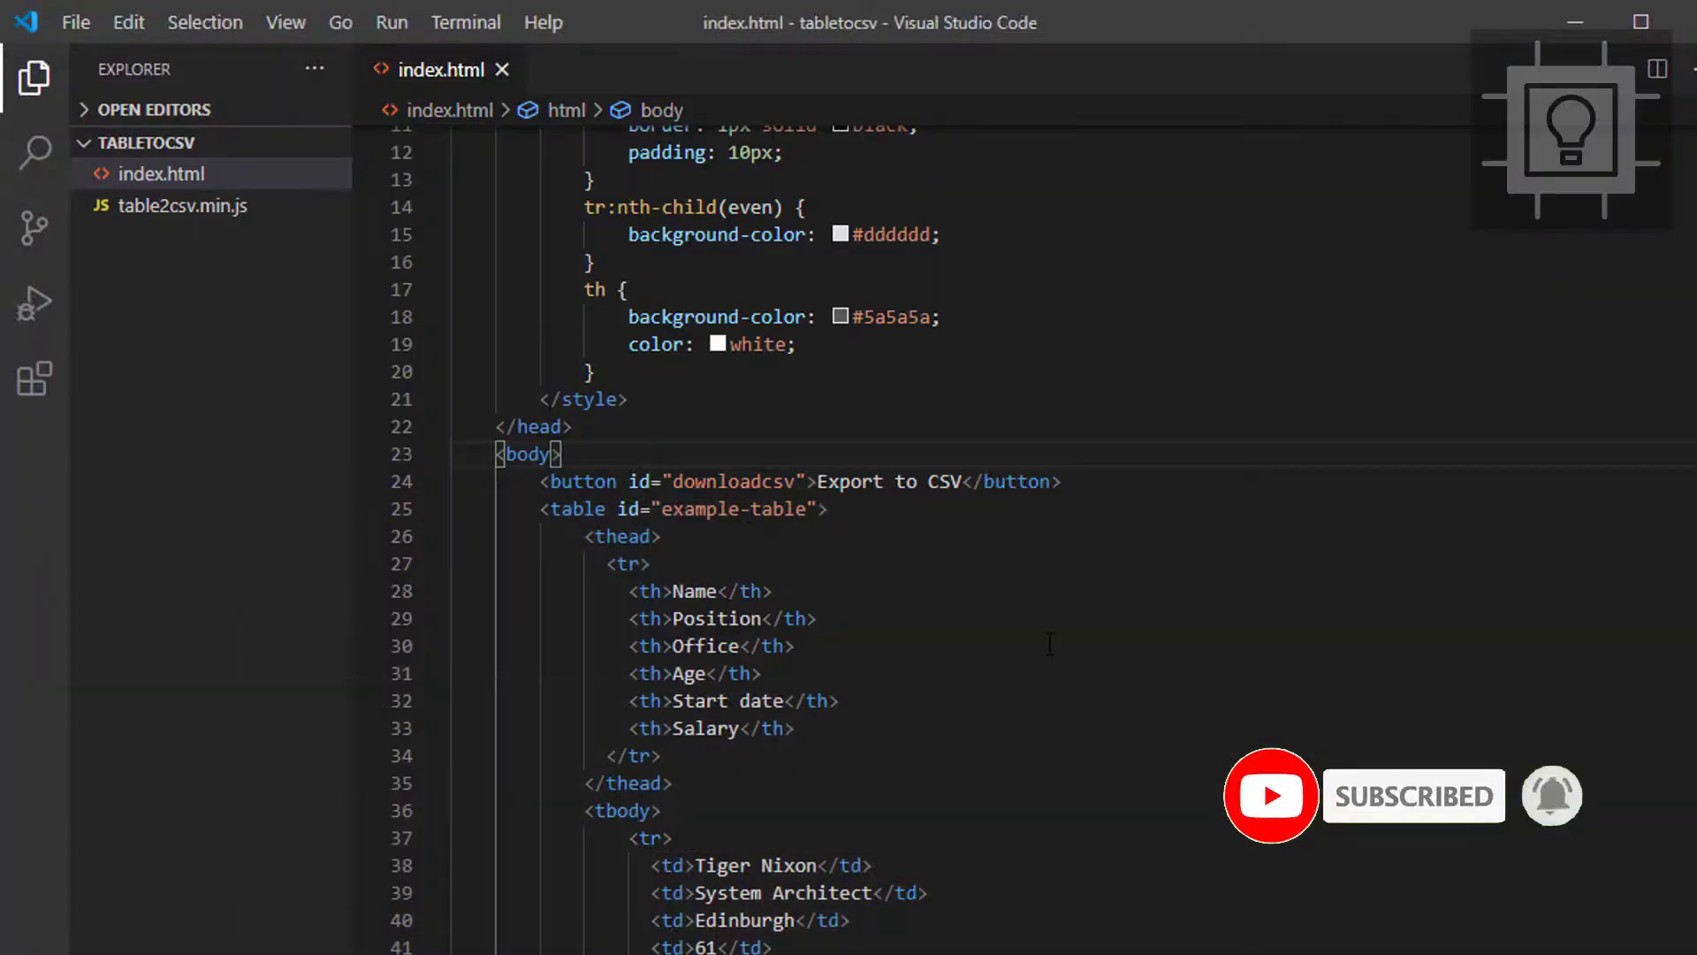
Declare var options = { } with a "separator":"," entry above the click handler
scroll("down", 3)
type("v")
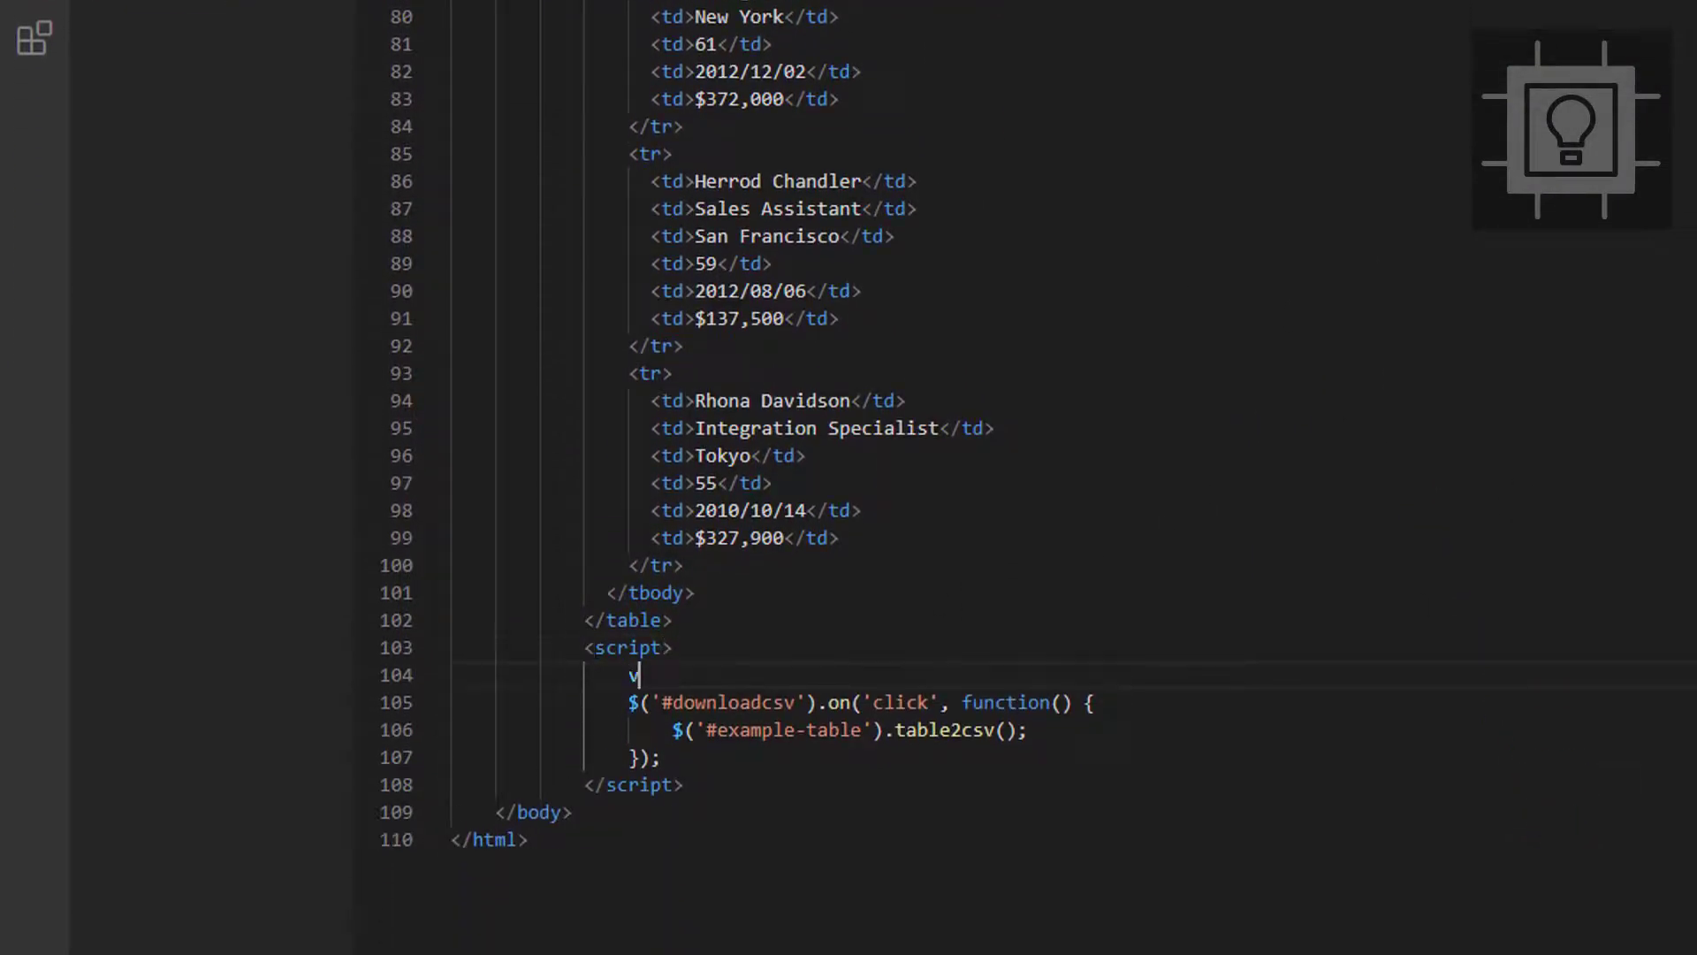
type("ar")
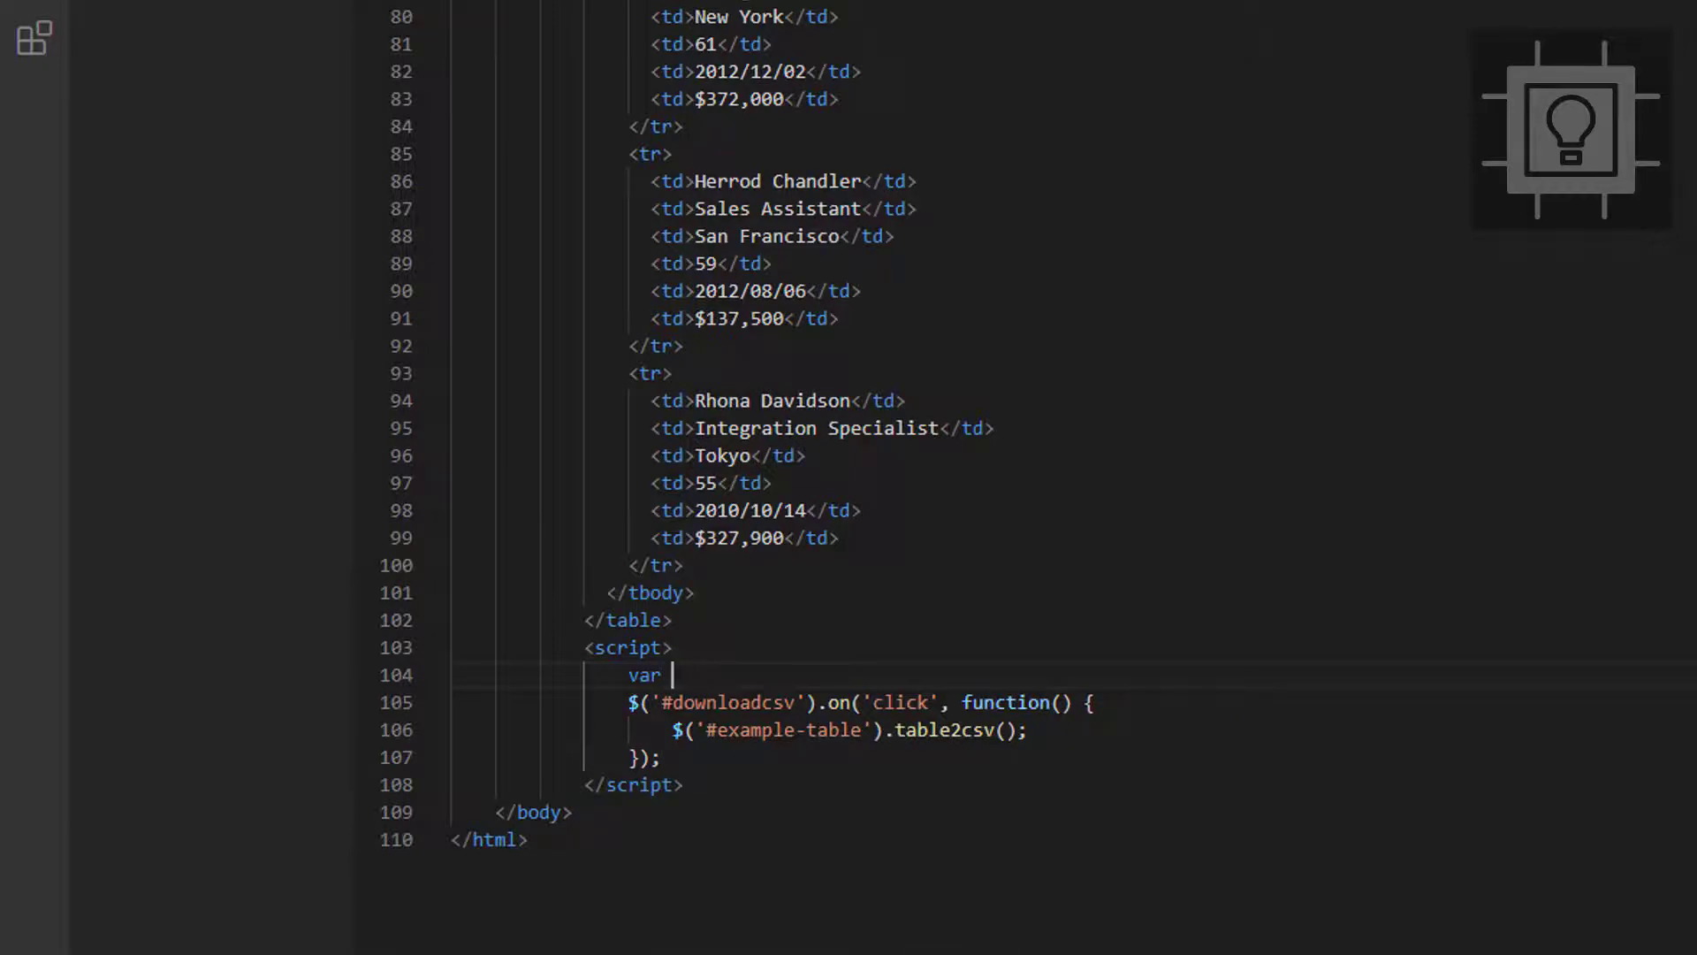
type("options")
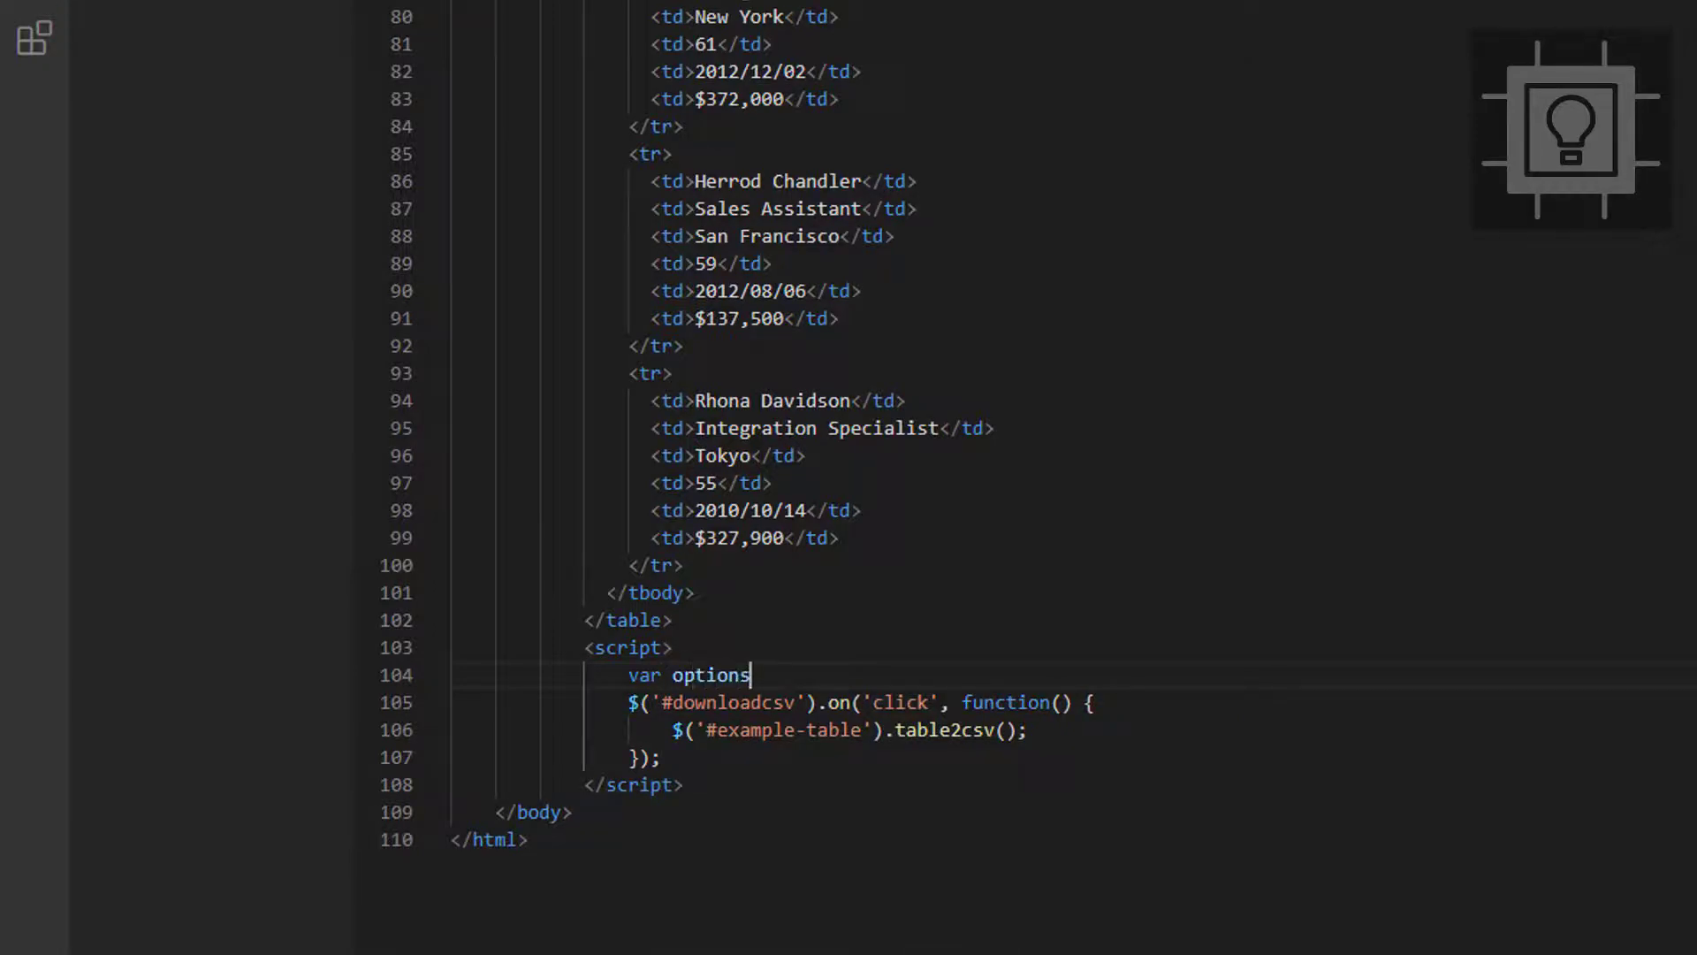
type("= {}")
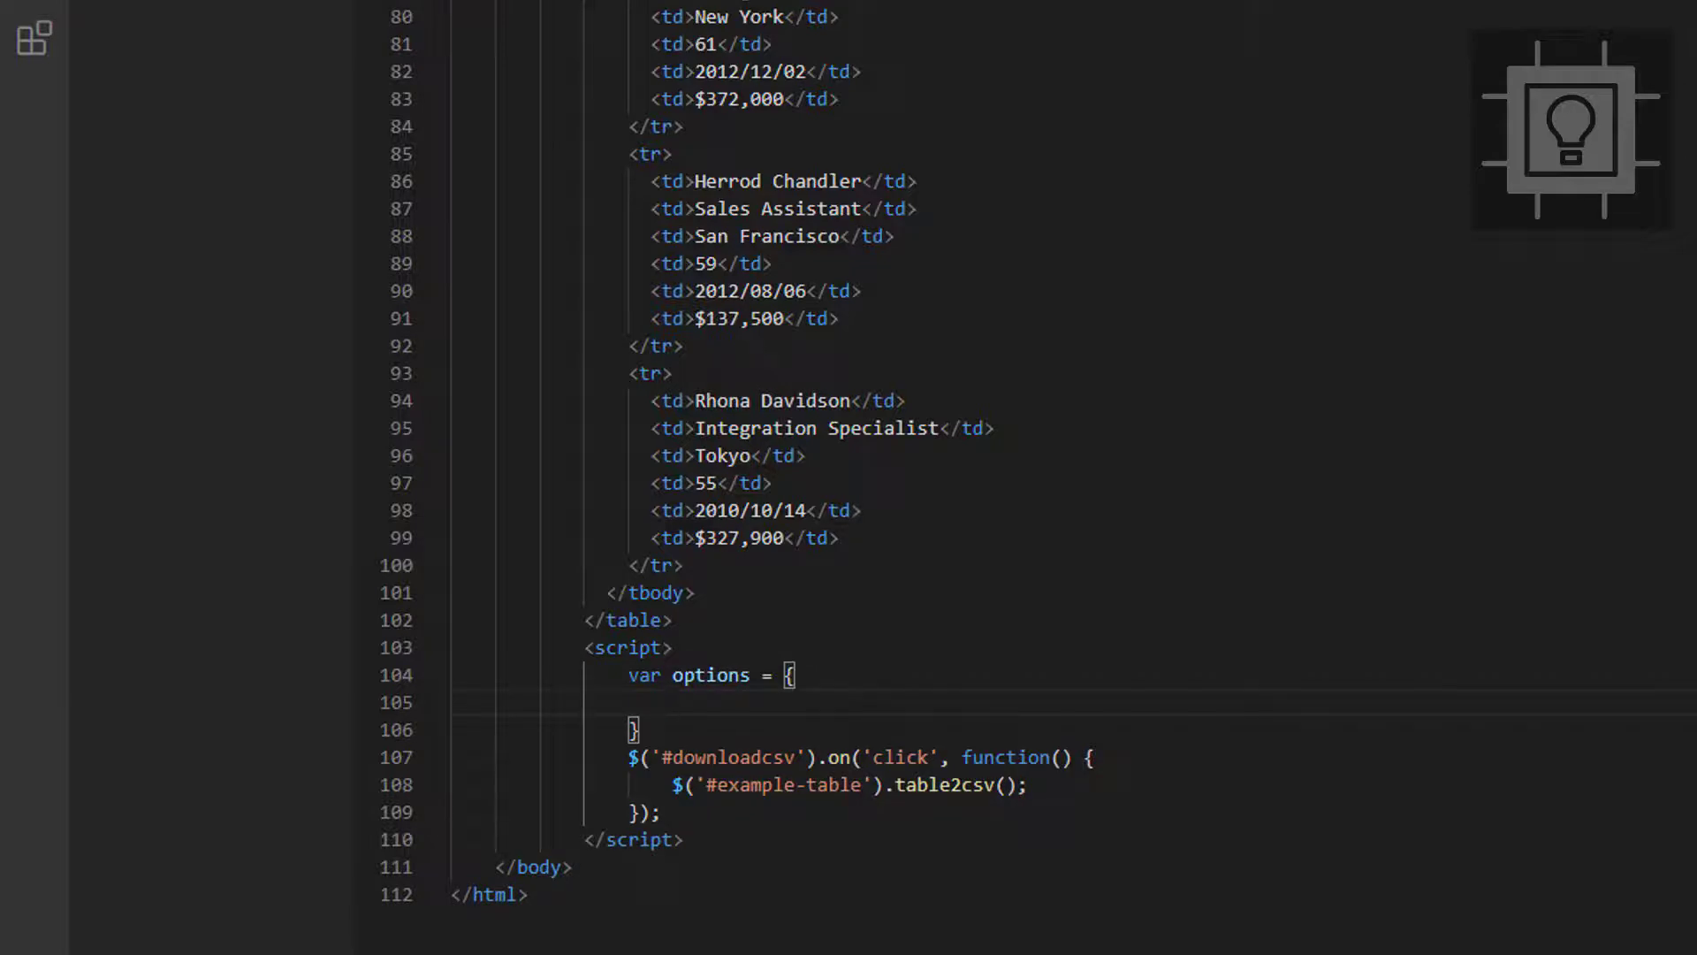
type("'se'")
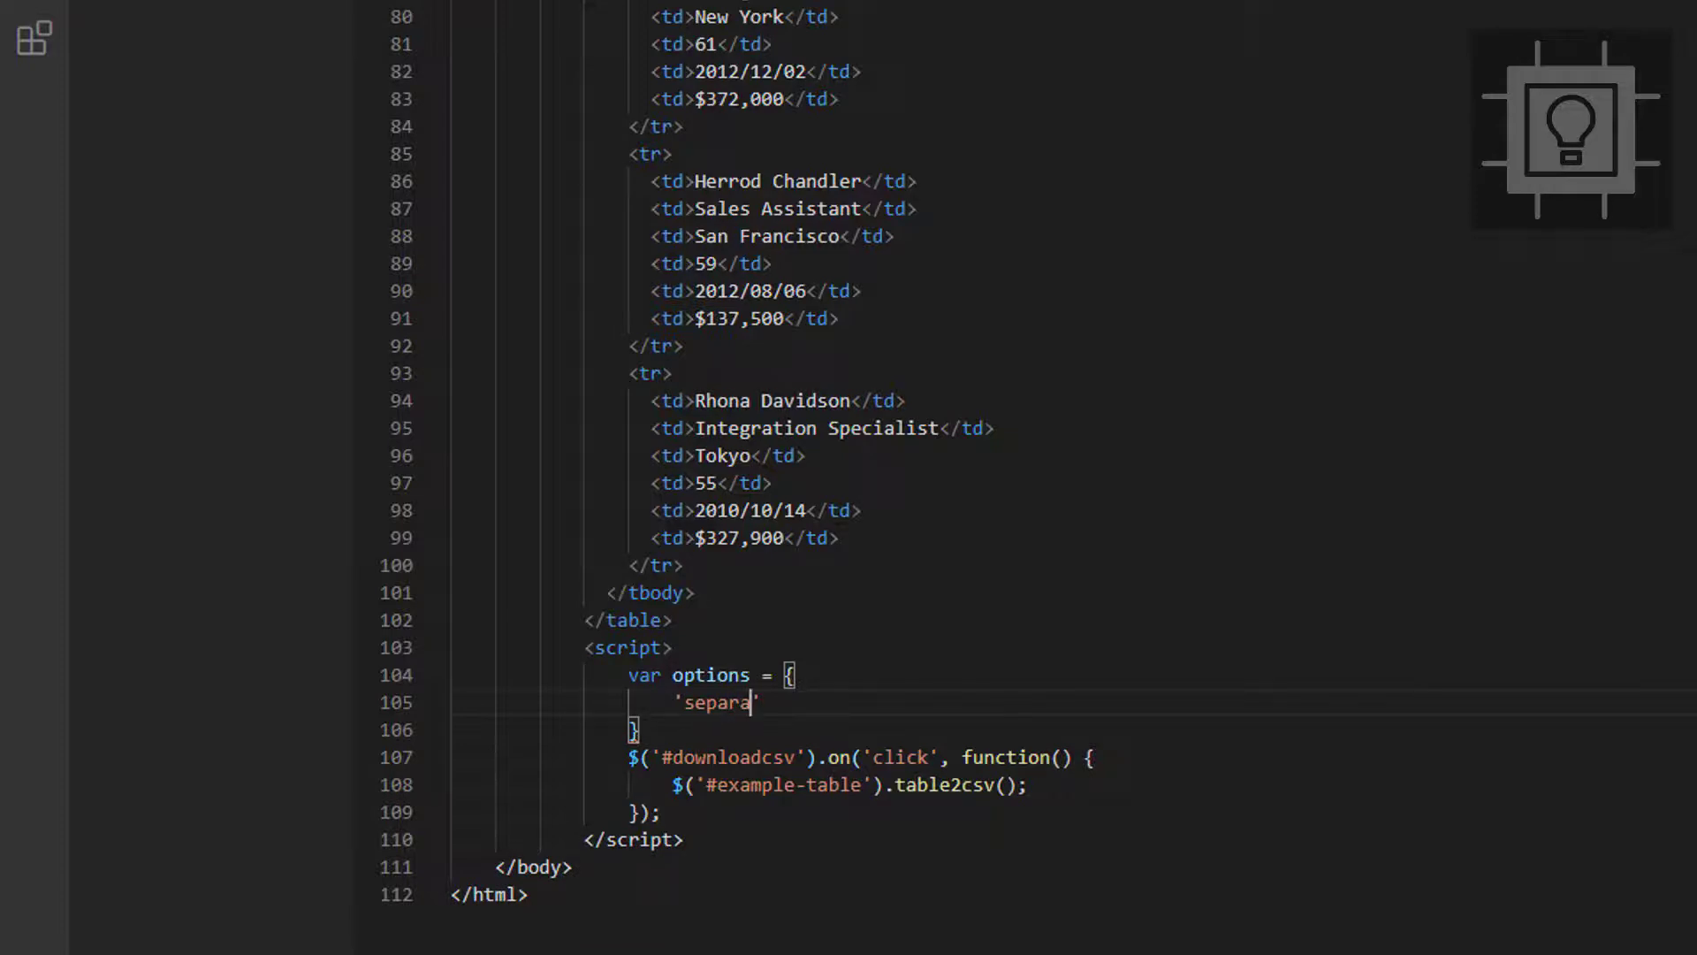
type("tor'")
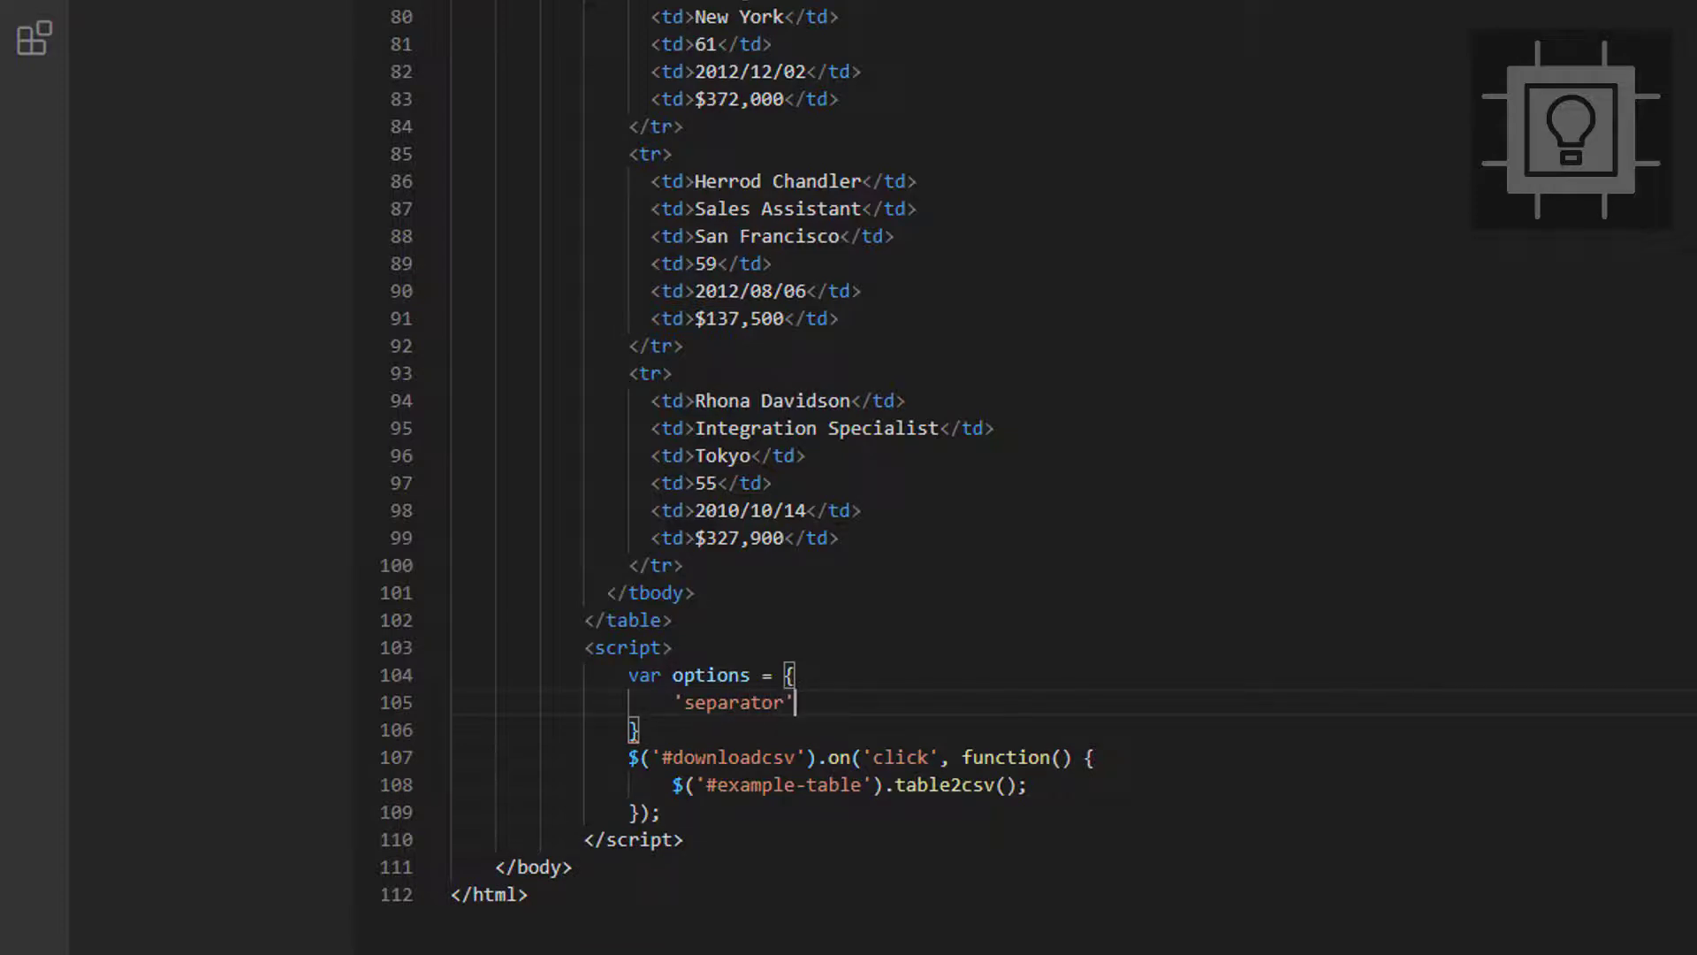
type(":\"\"")
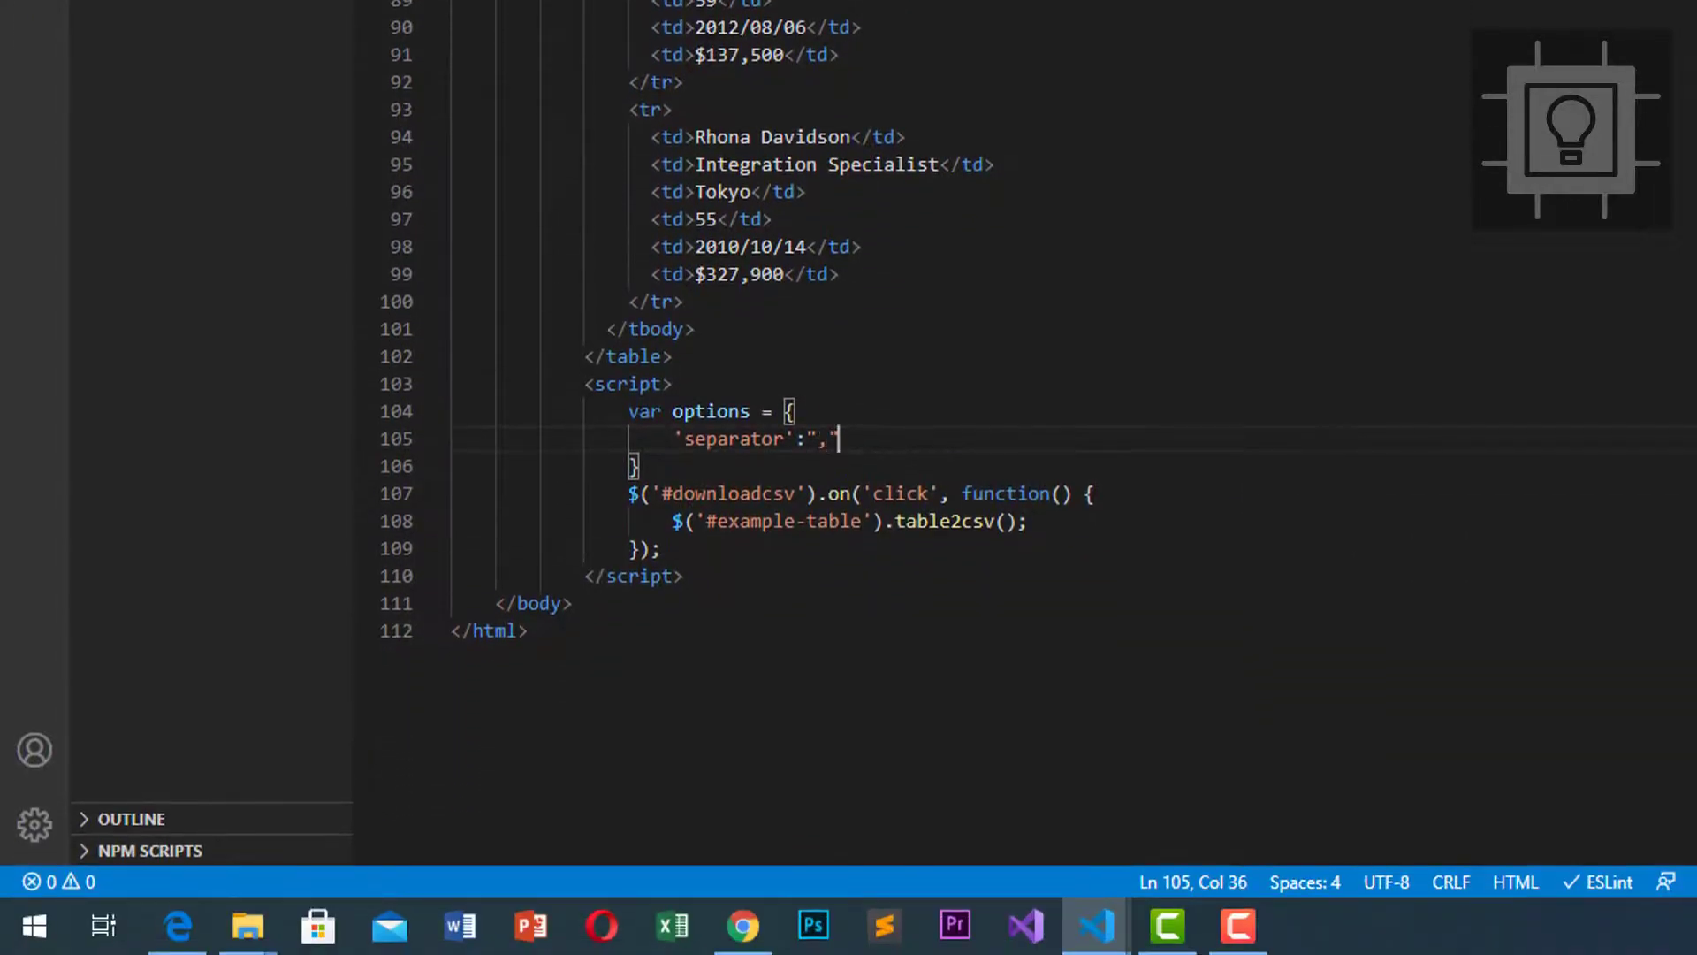
key("Enter")
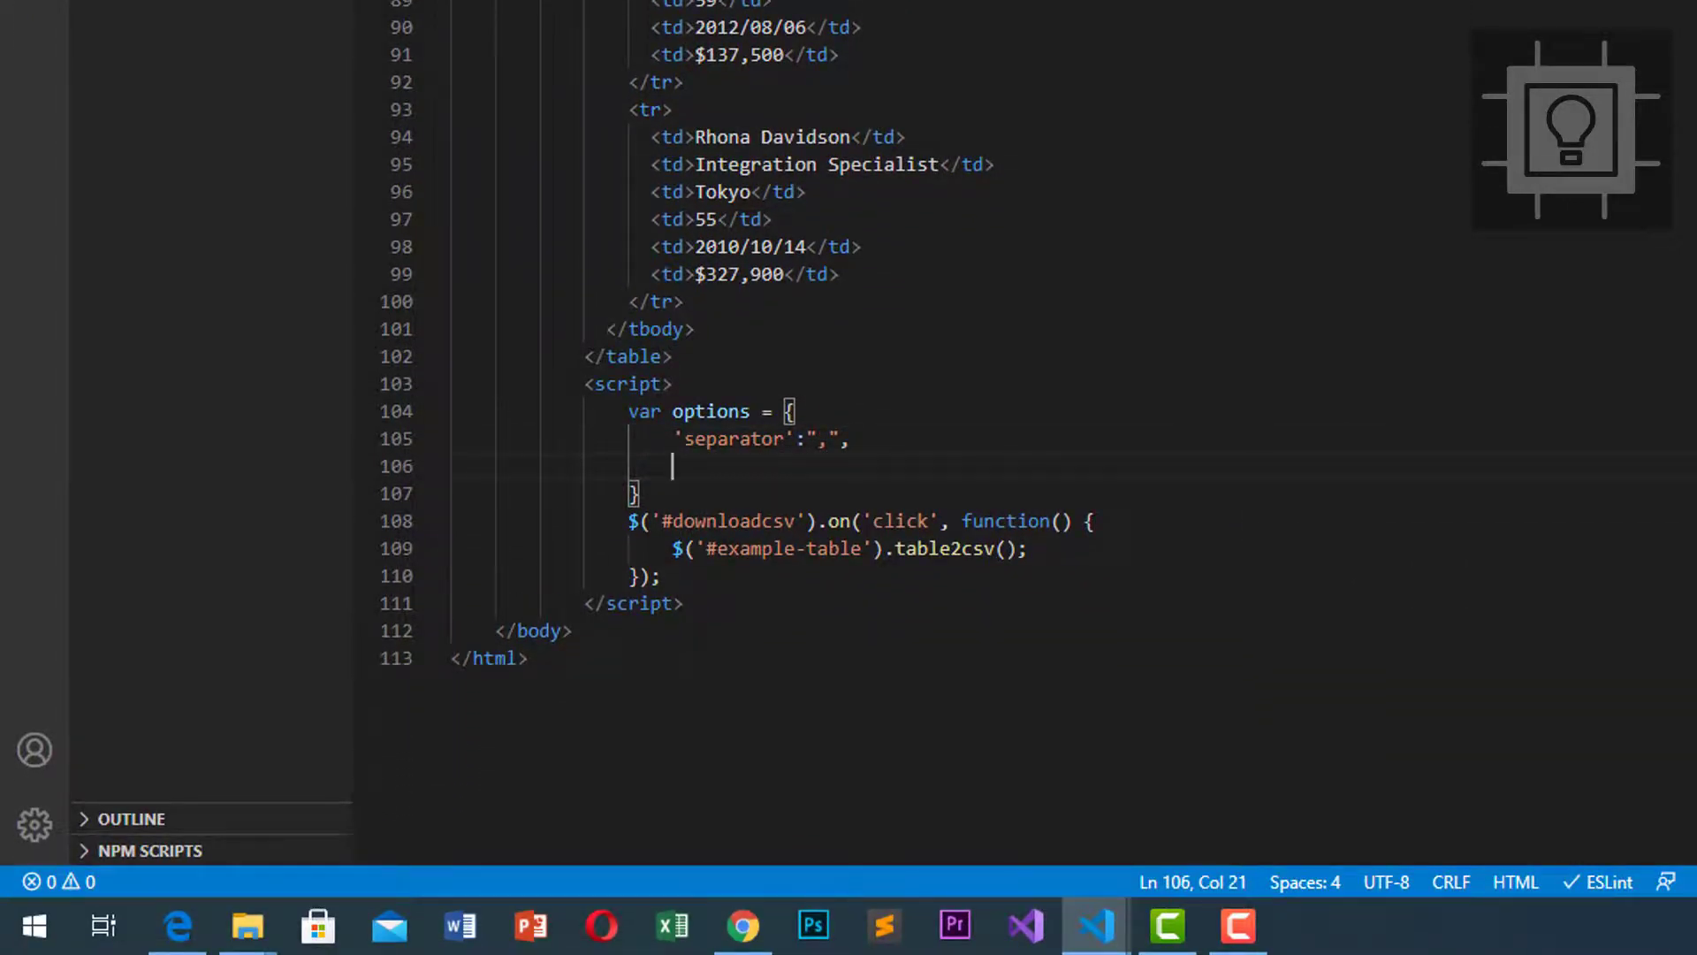
Add a "filename":"employees.csv" entry to the options object
type("\"fi")
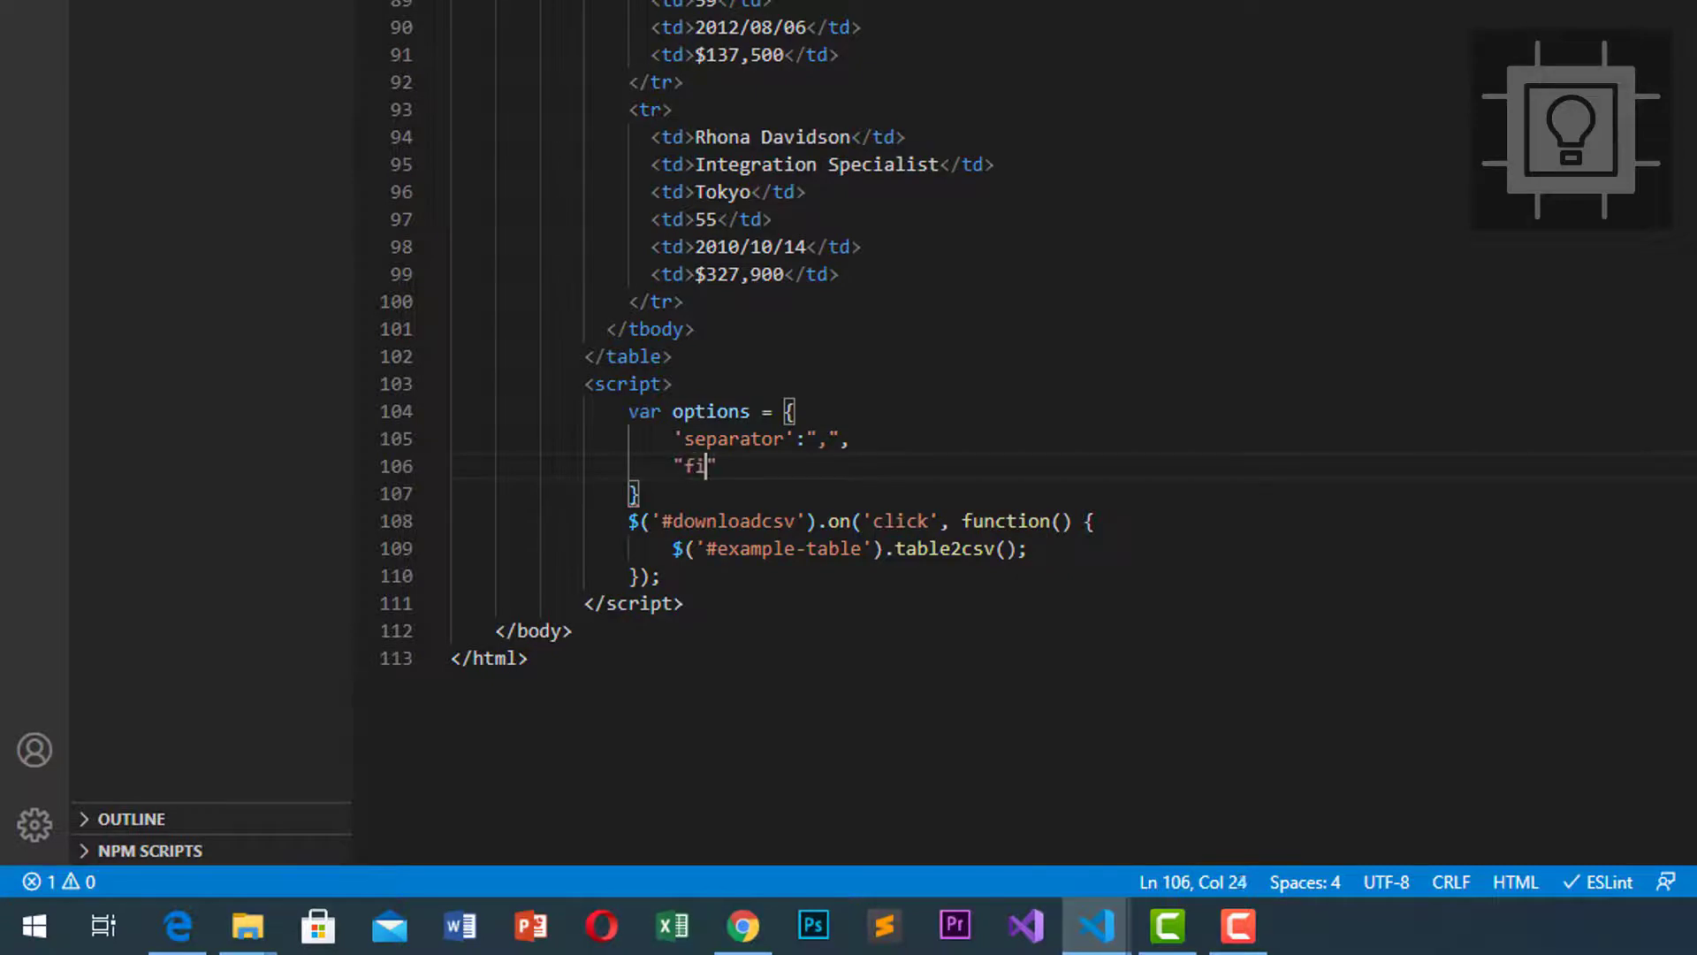
type("lename\"")
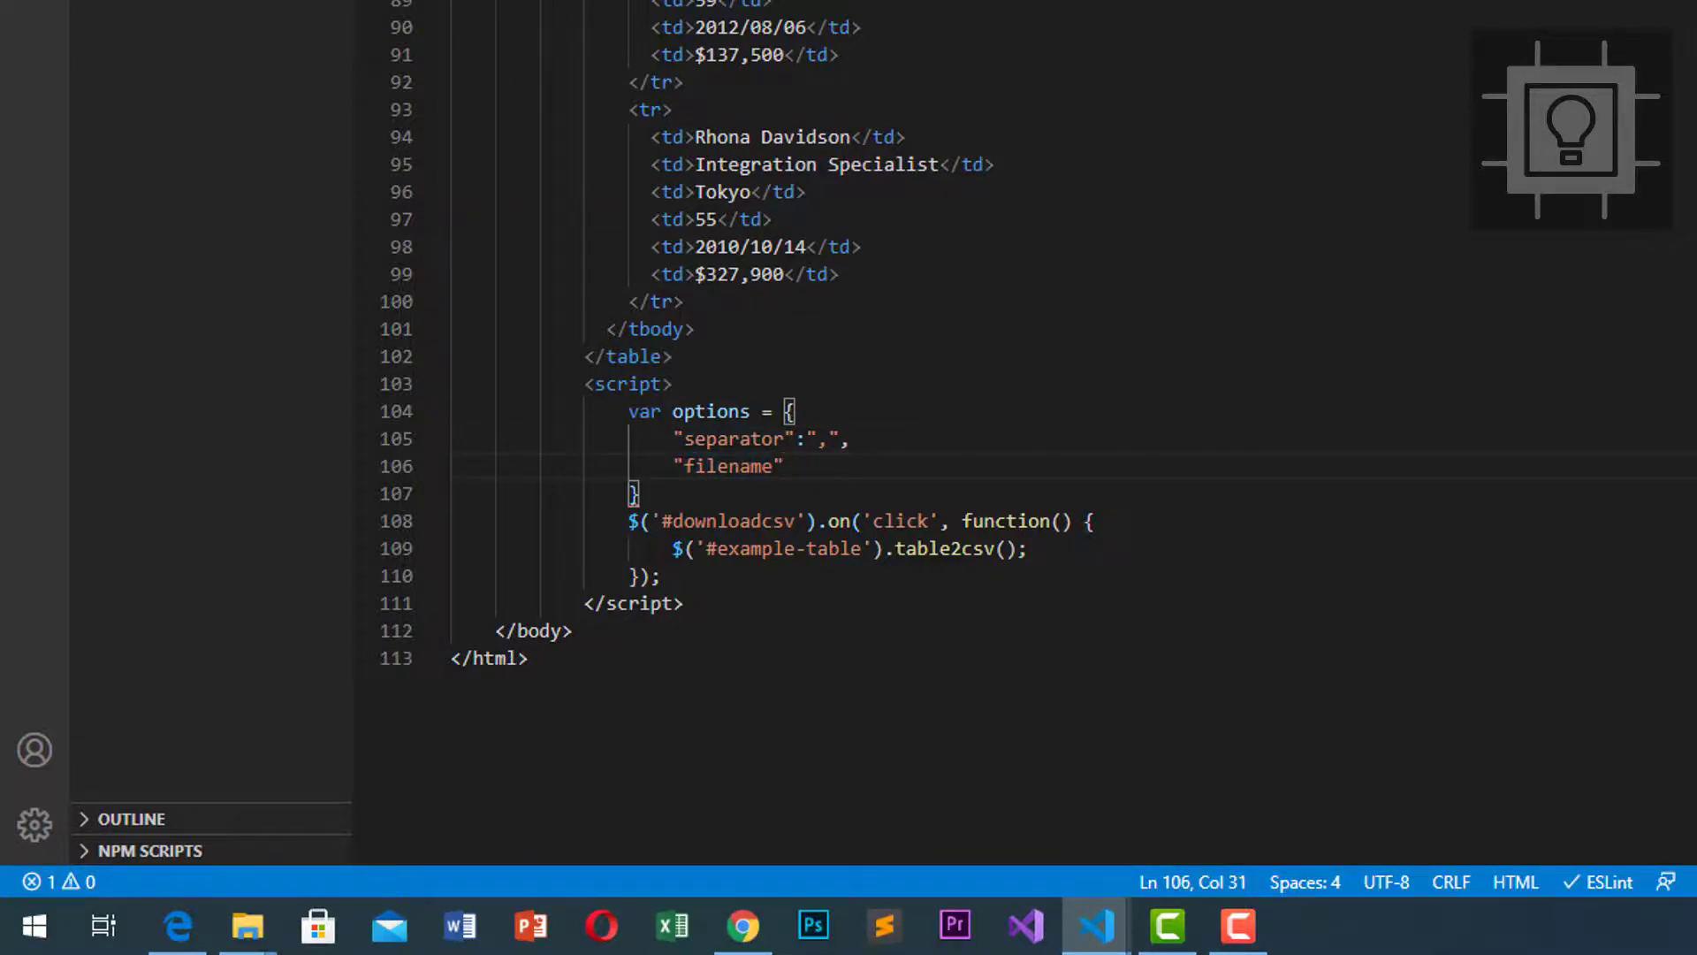
type(":")
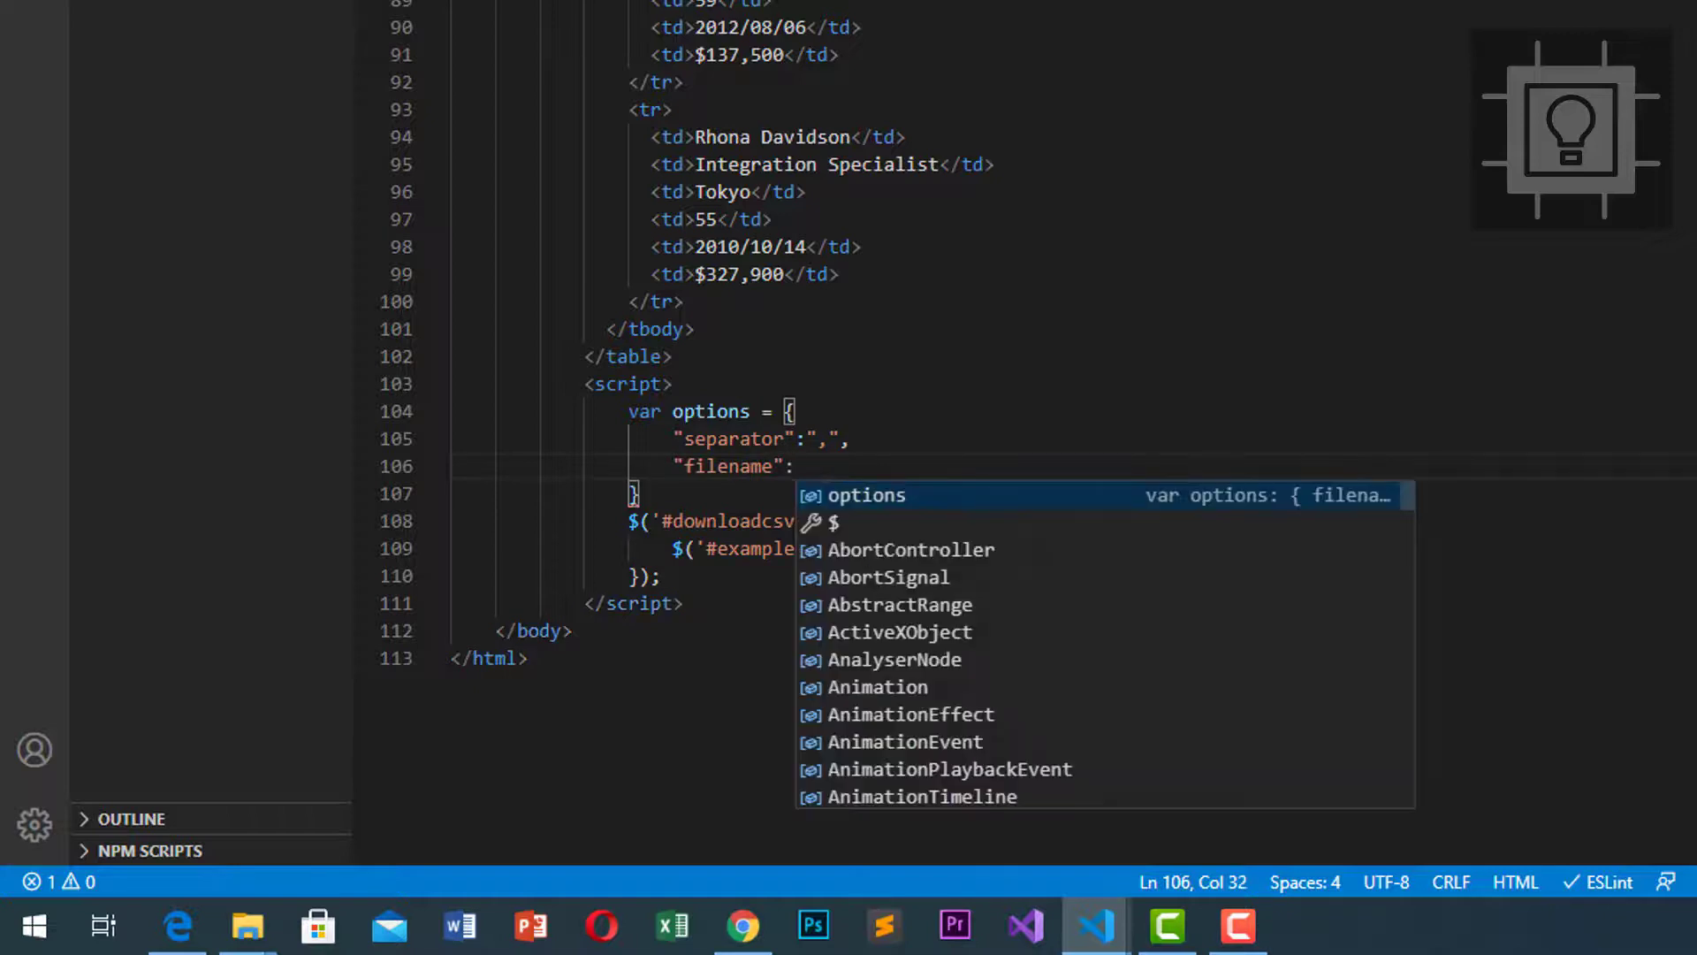
type("\"empl")
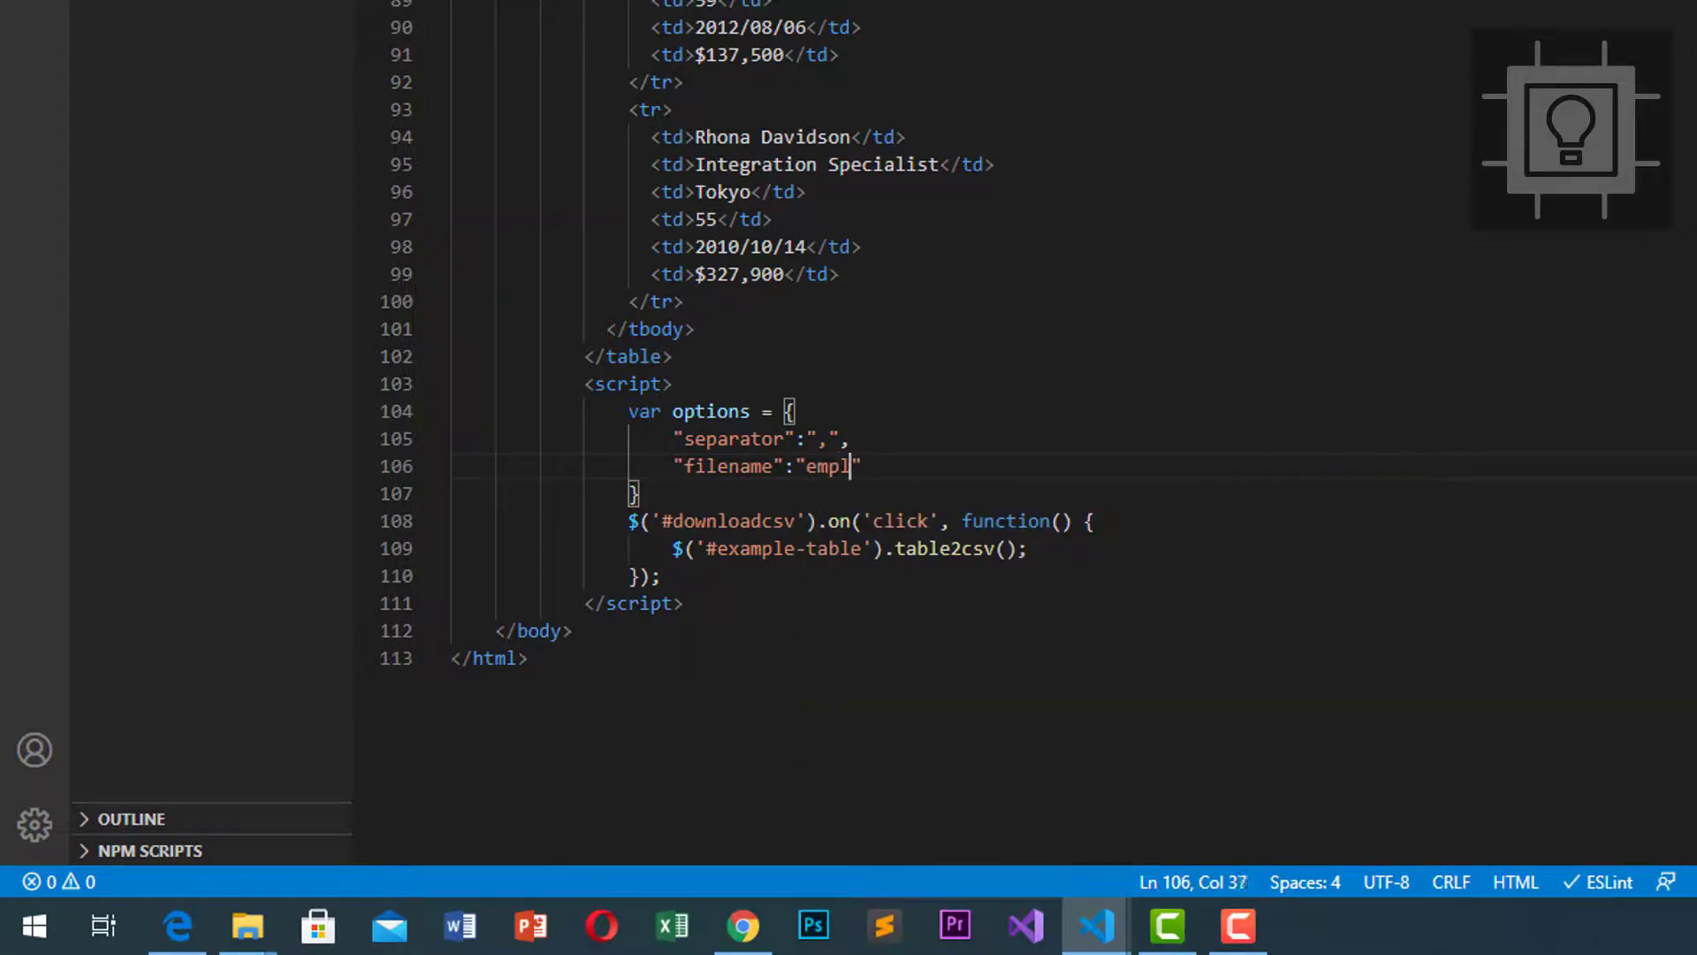
type("oyees.")
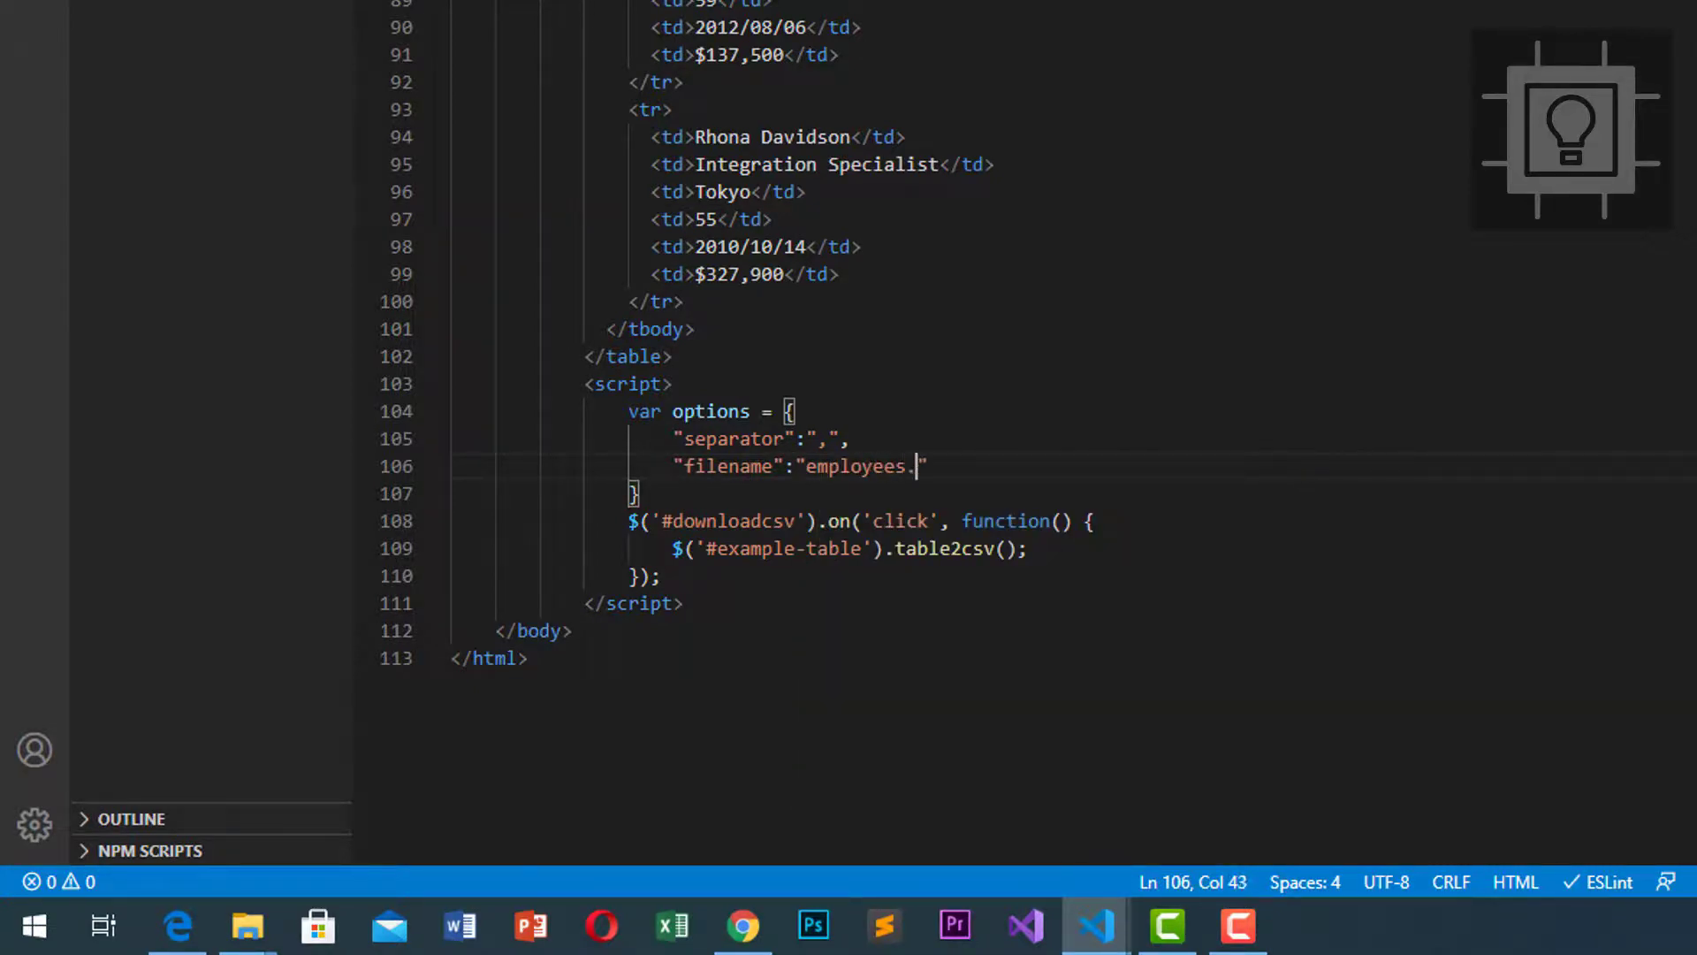
type("csv\"")
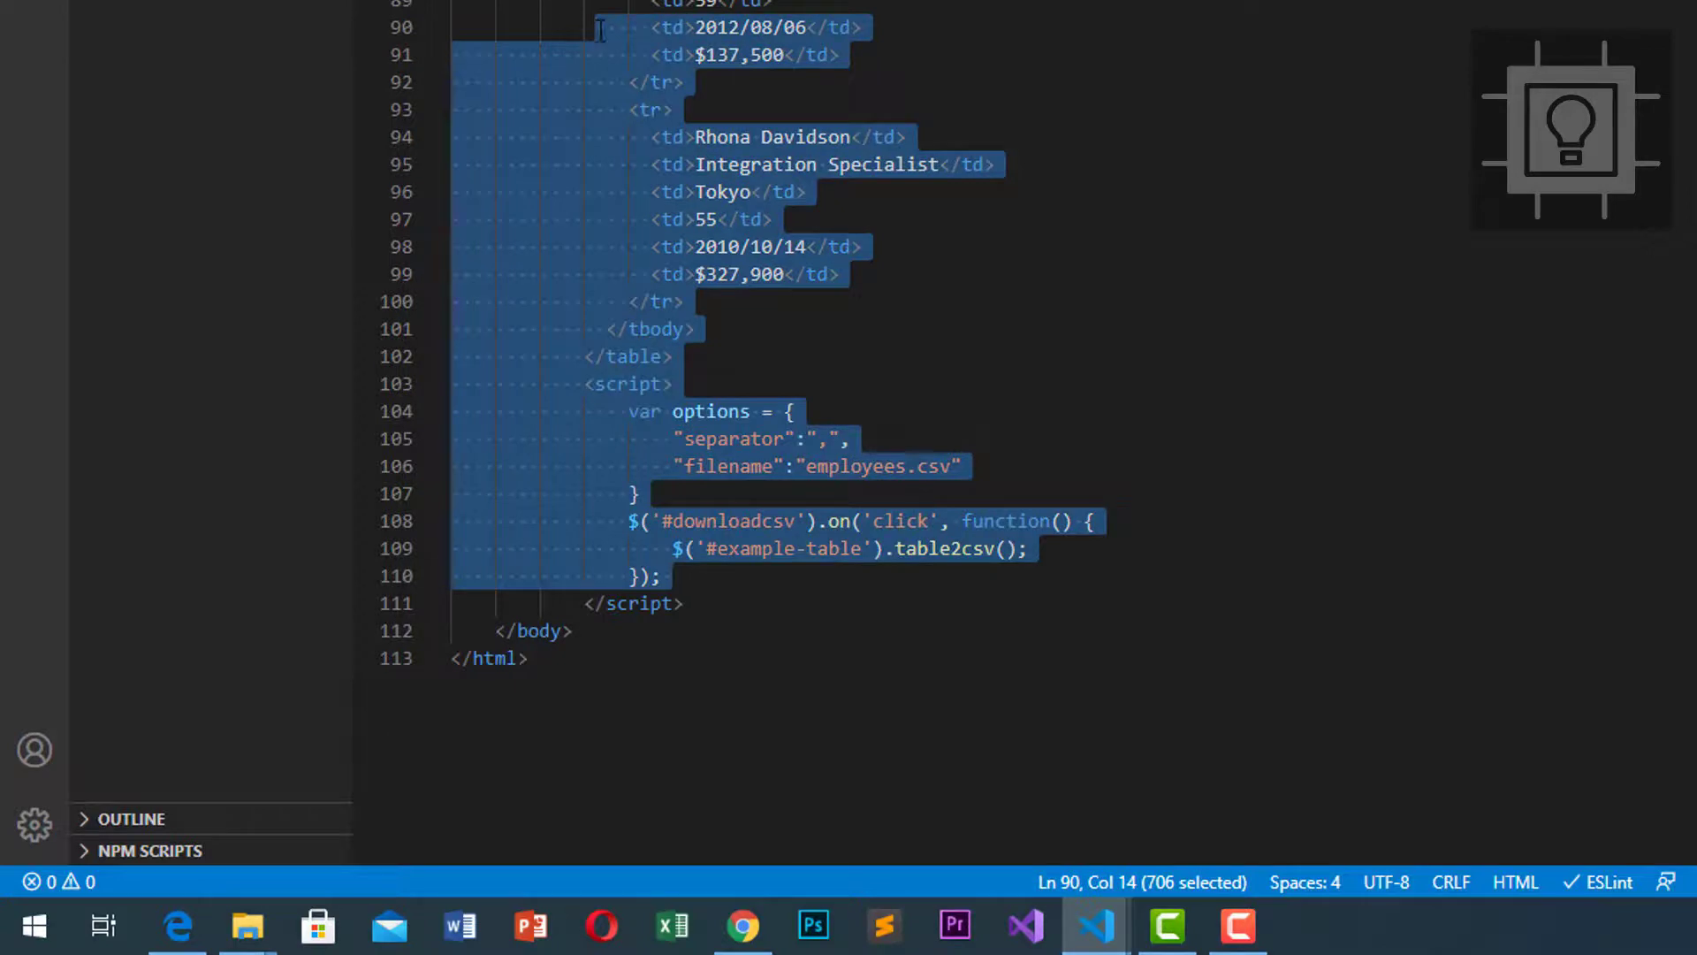
Insert <br><br> line breaks after the Export to CSV button via the br abbreviation
left_click(834, 274)
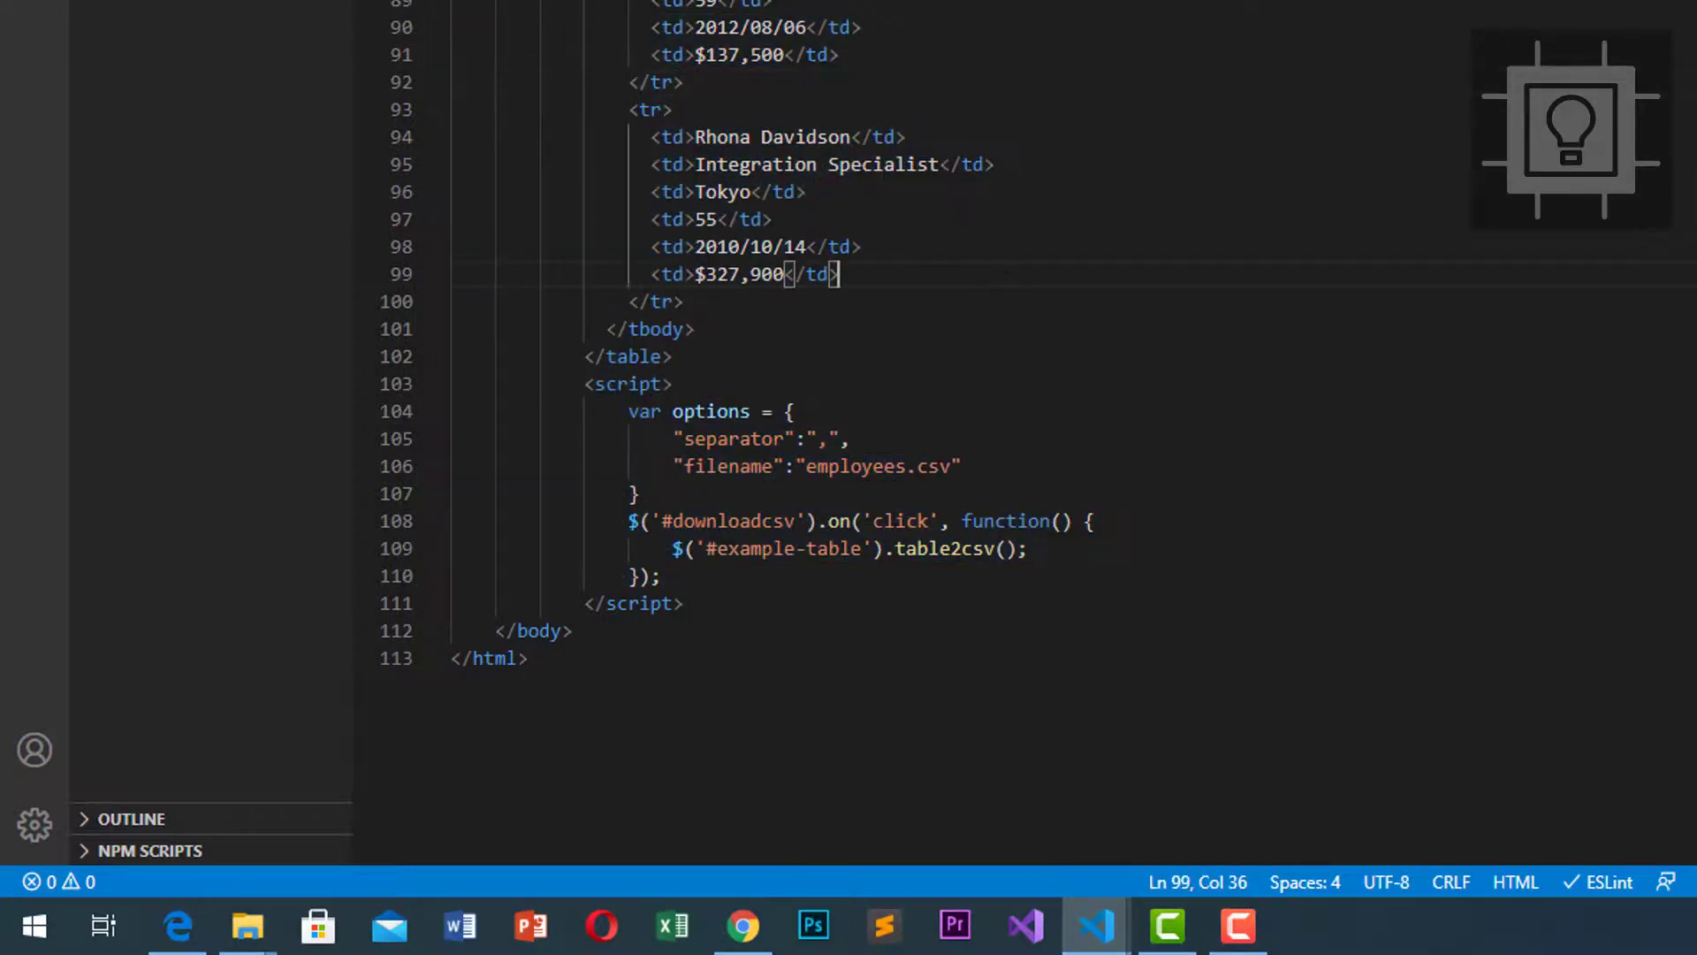
scroll("up", 3)
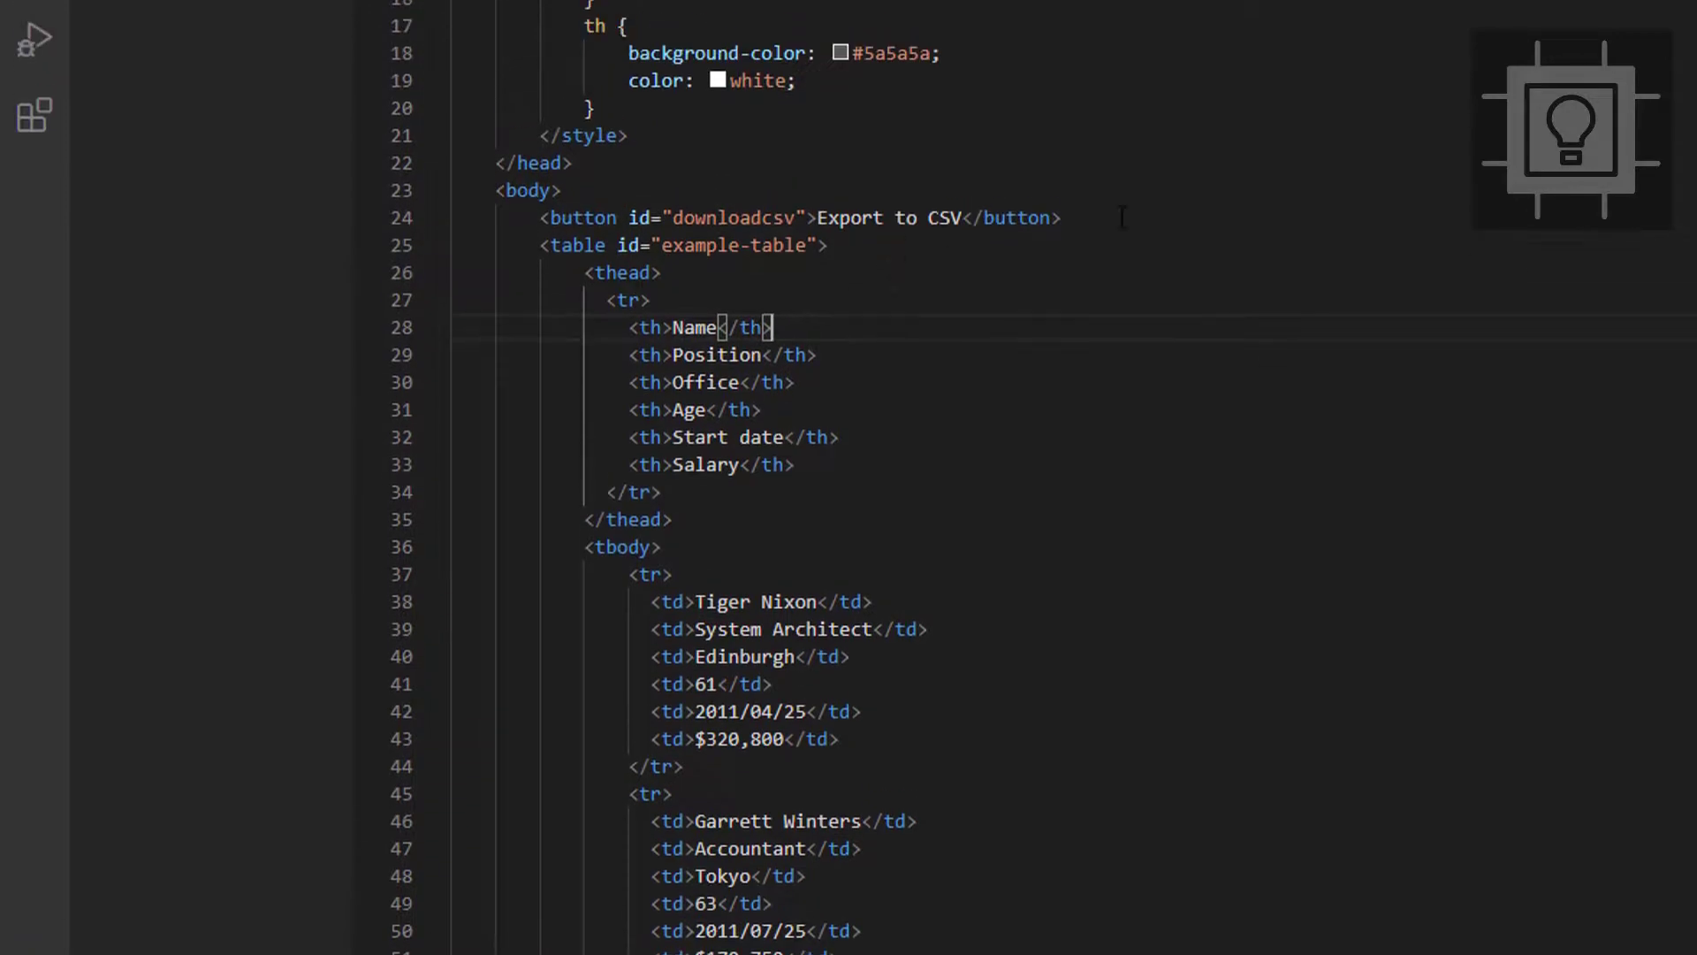
type("br")
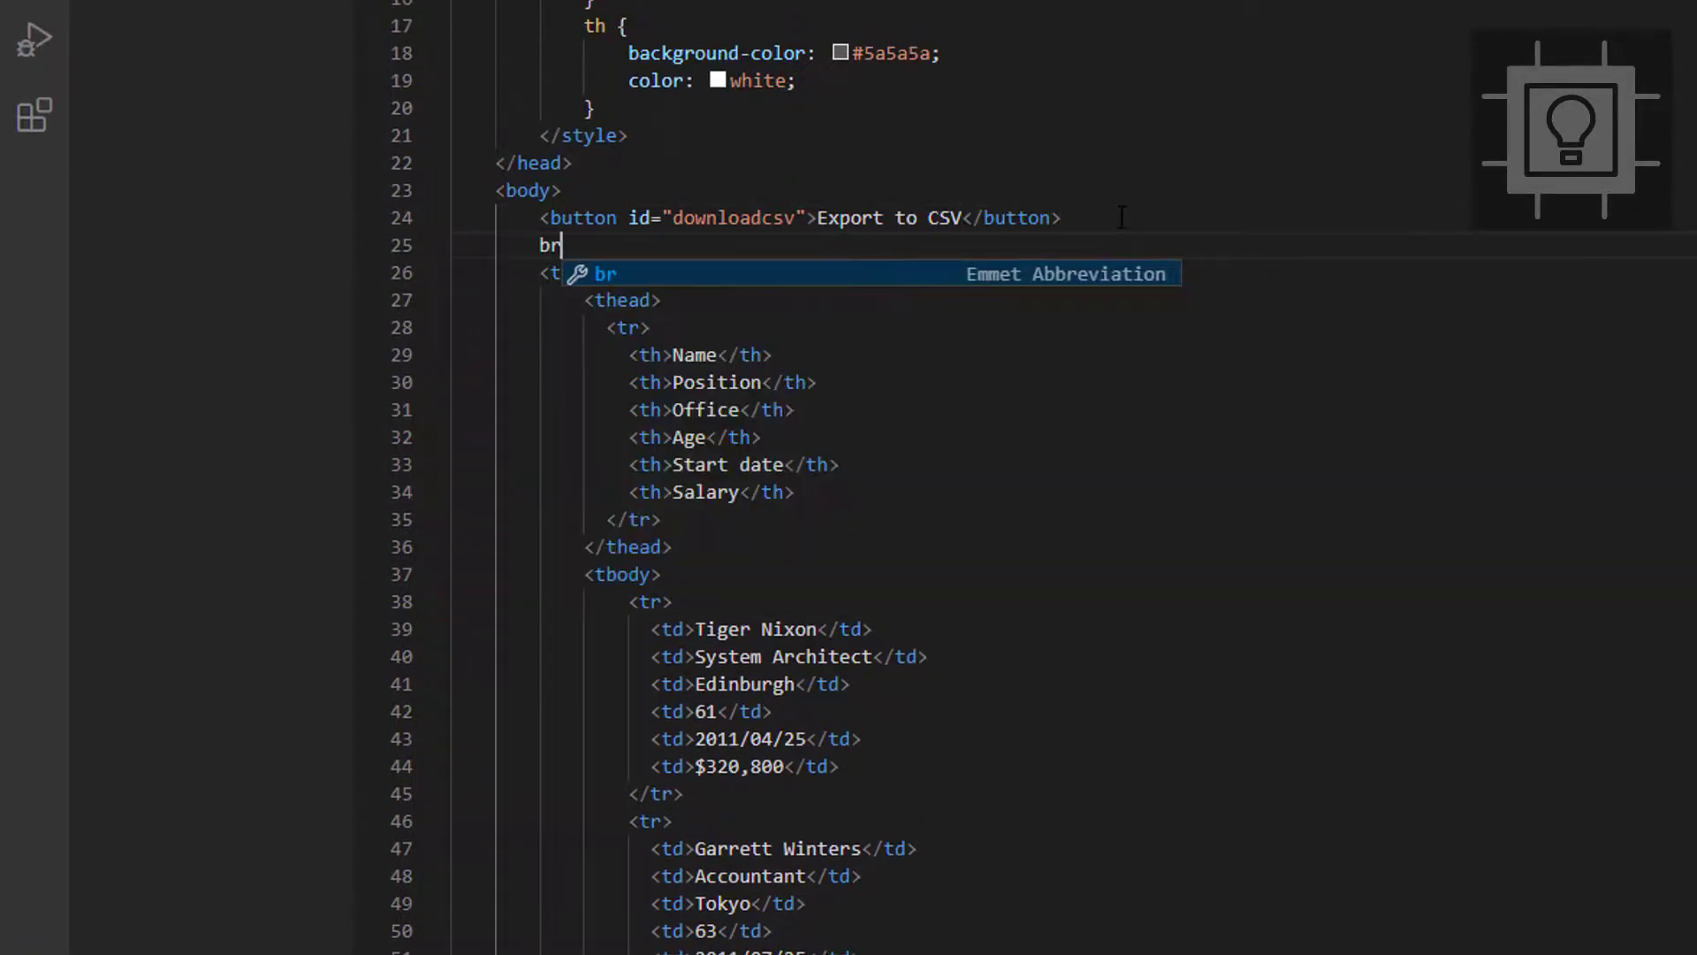
key("Tab")
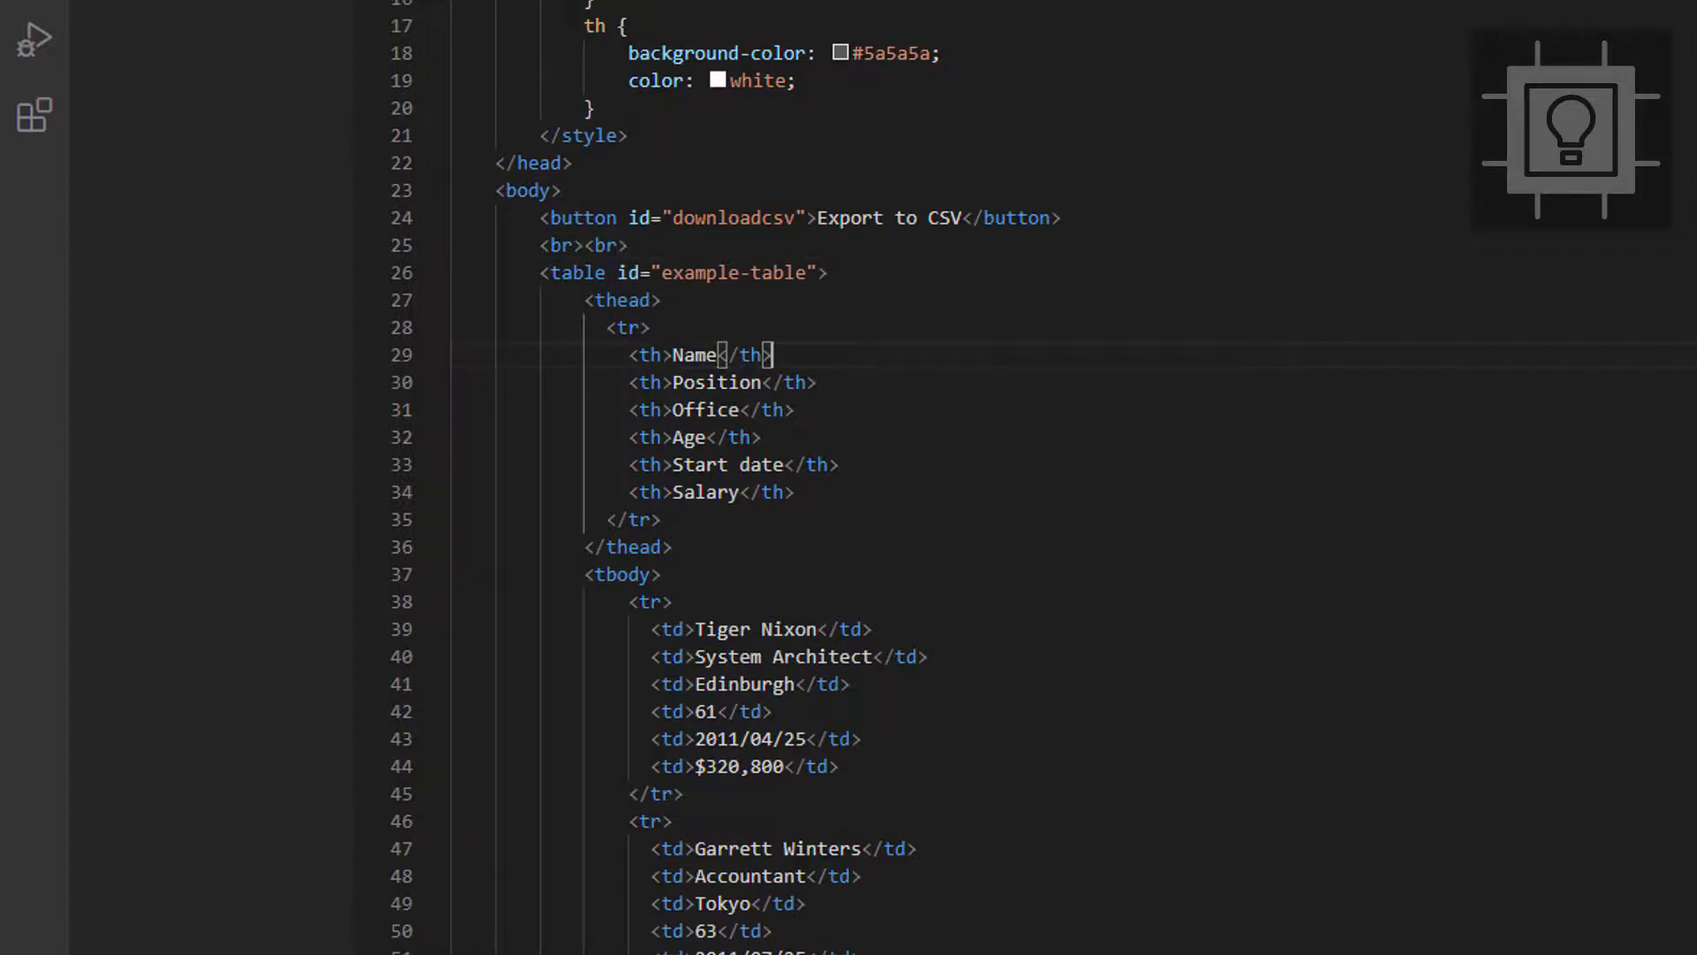
Reopen the page in the browser, test the CSV export, and return to the editor
right_click(619, 574)
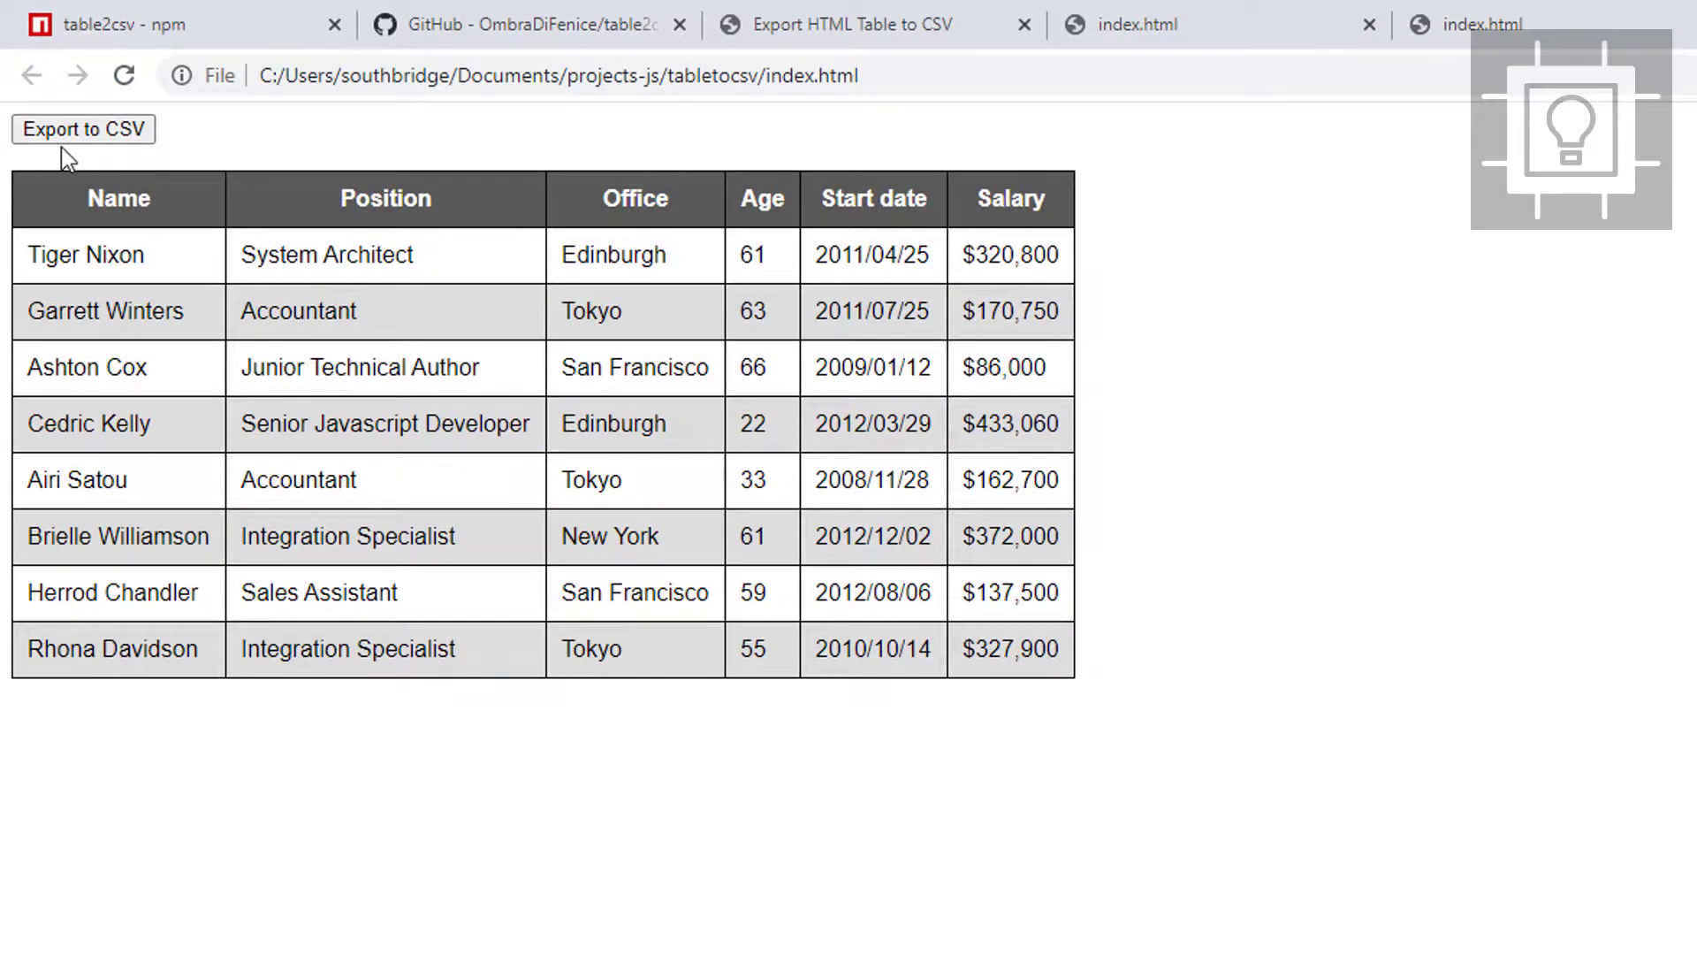
left_click(85, 129)
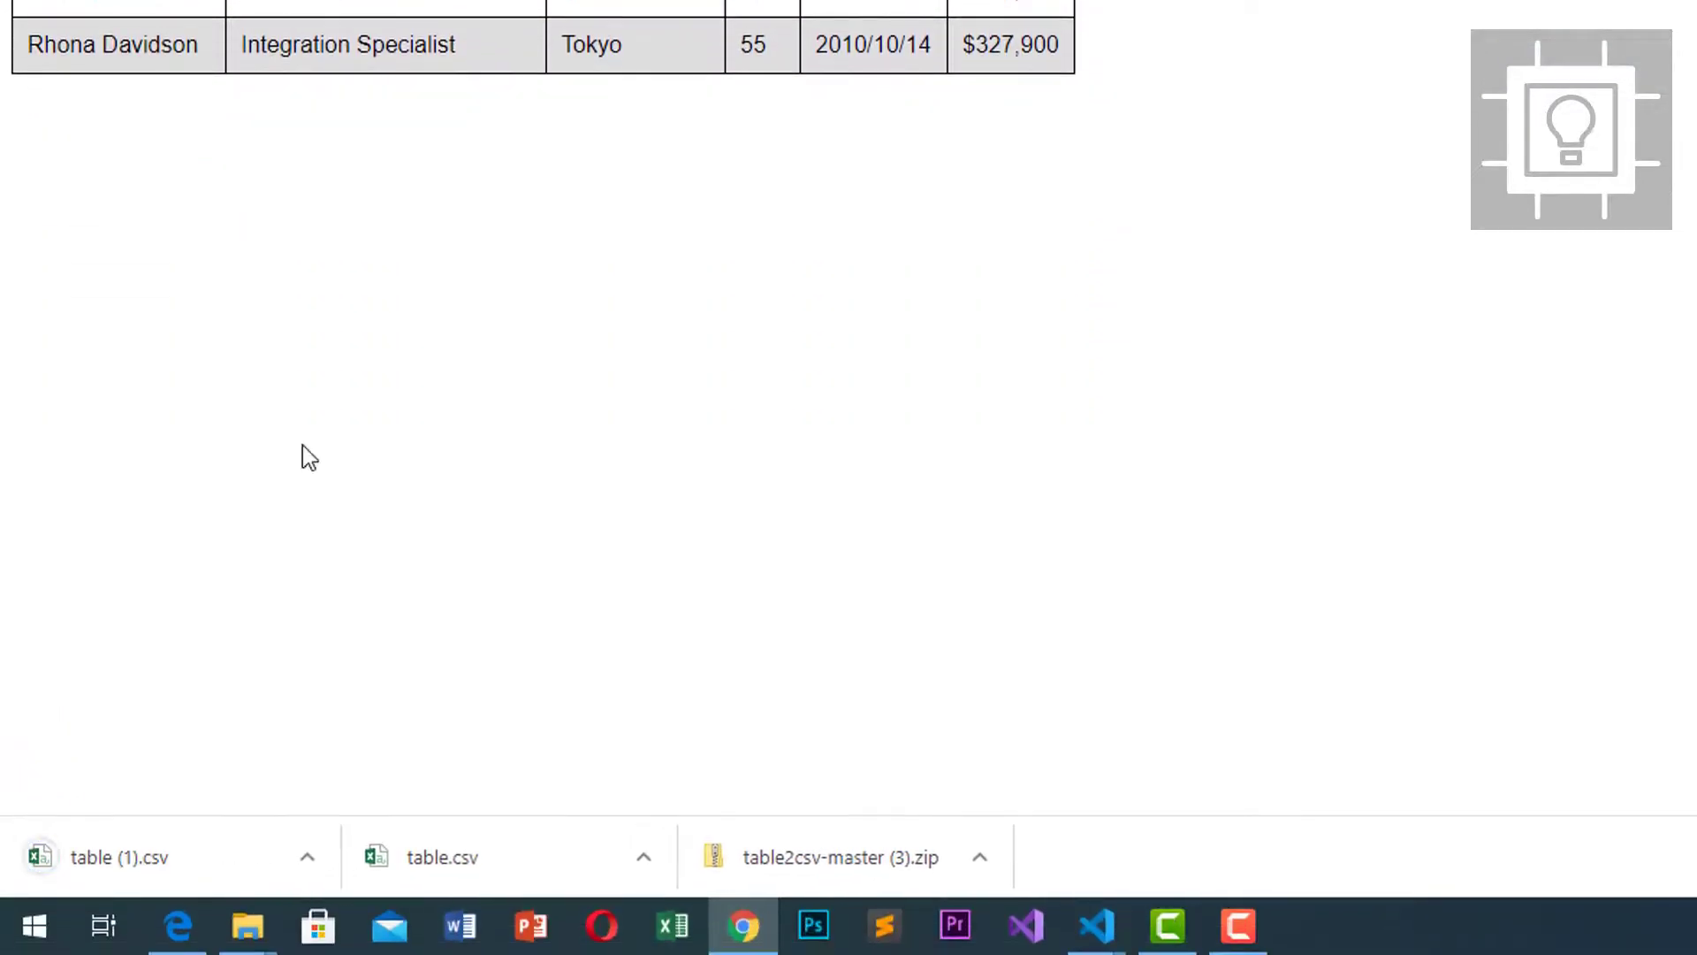
mouse_move(467, 707)
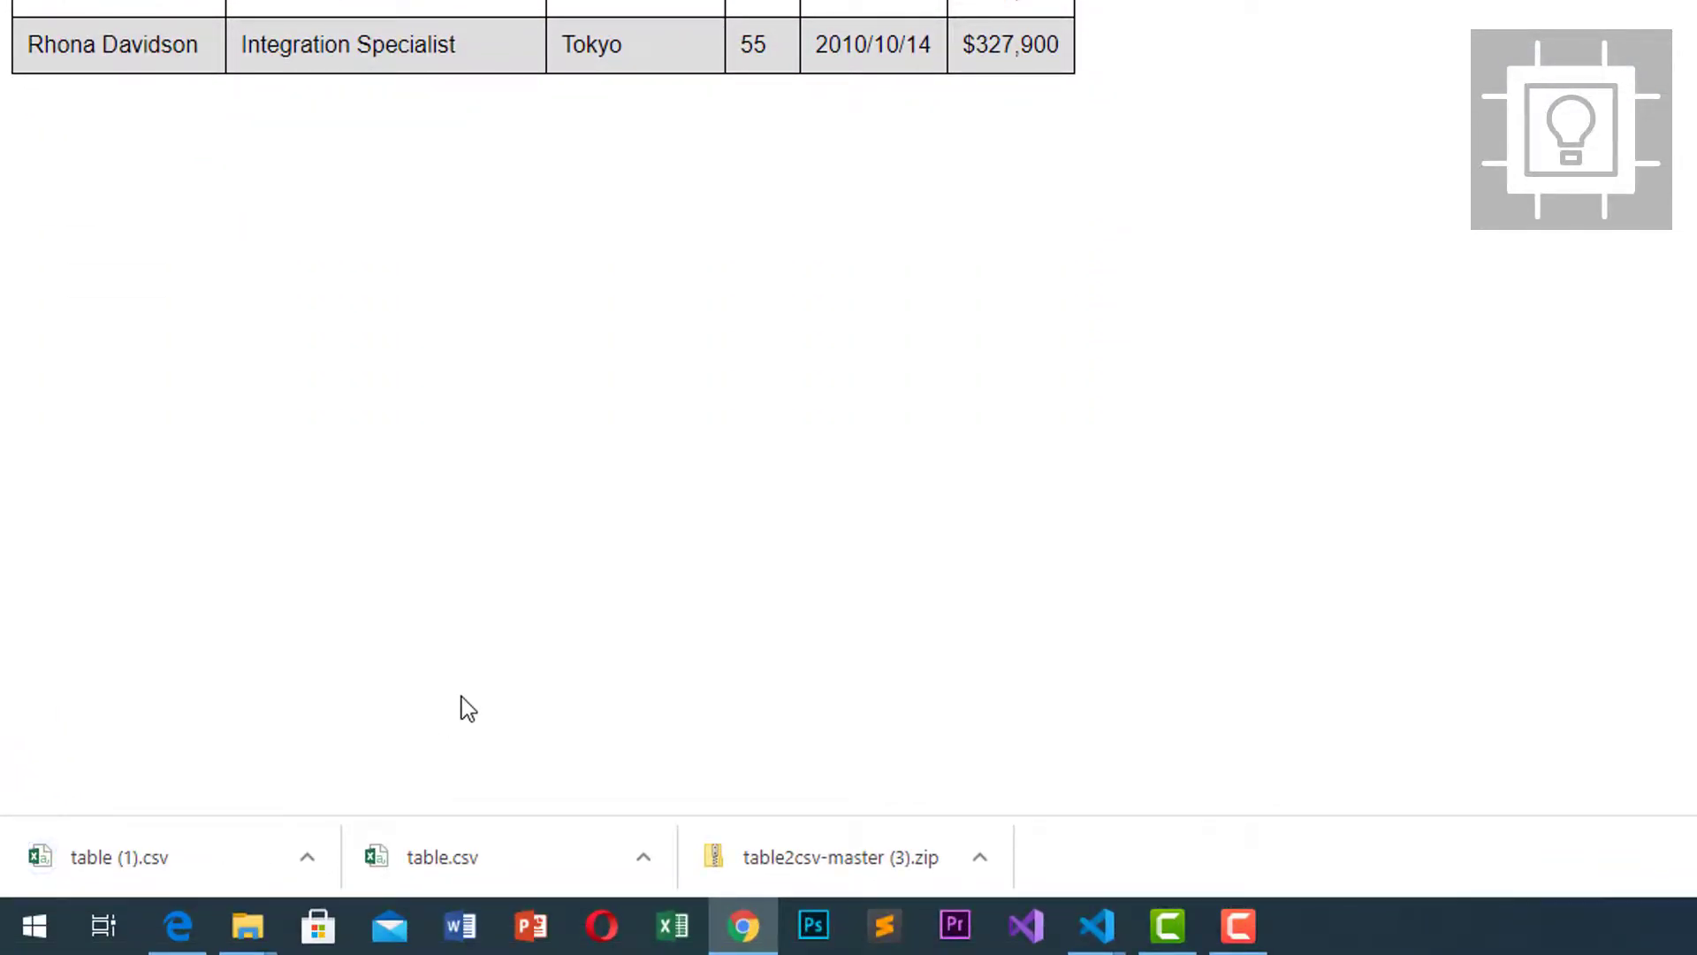
left_click(1095, 926)
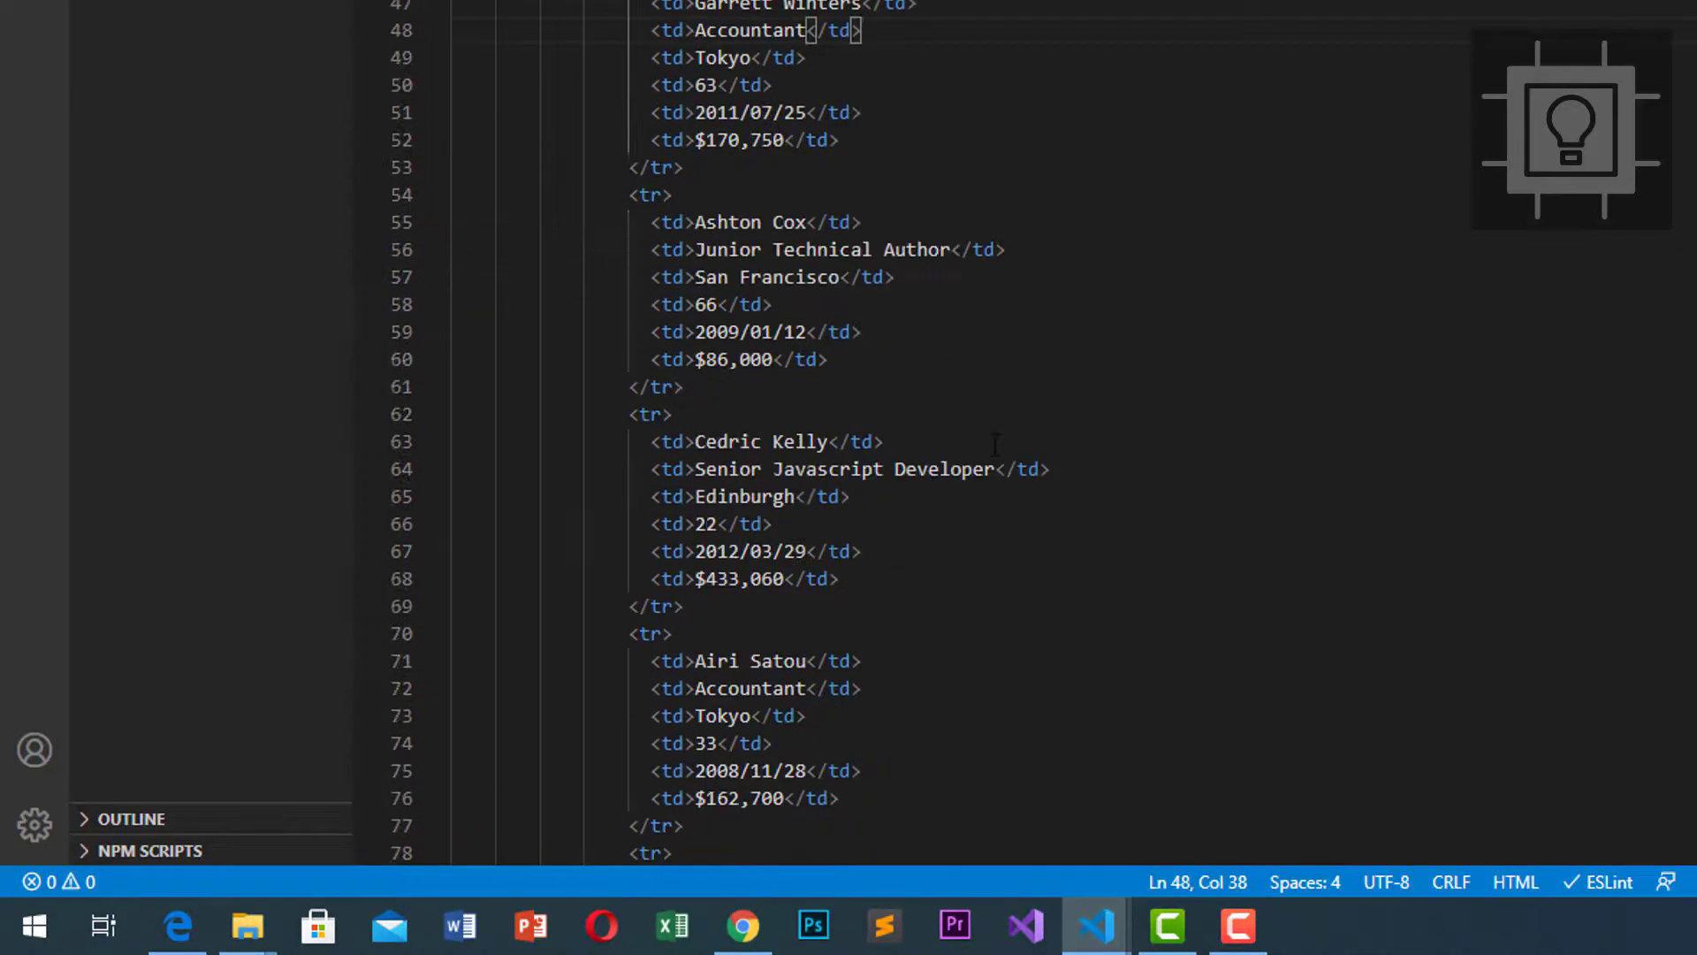
Pass the options variable into the table2csv() call using the IntelliSense suggestion
scroll("down", 3)
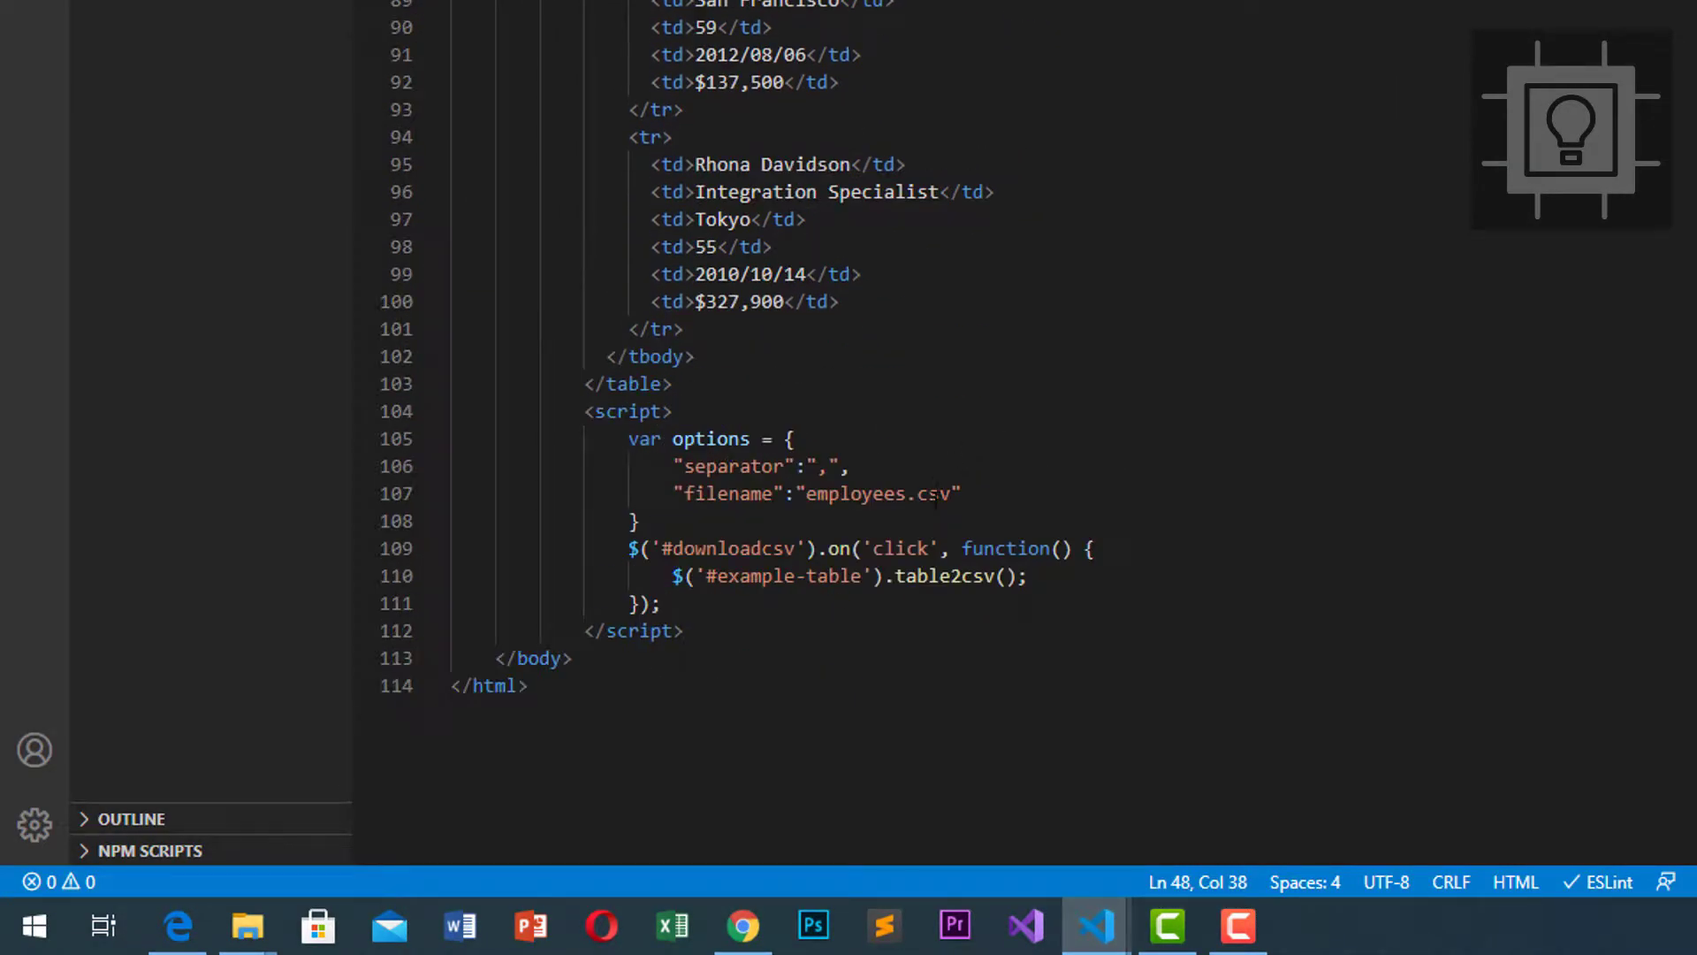
double_click(879, 495)
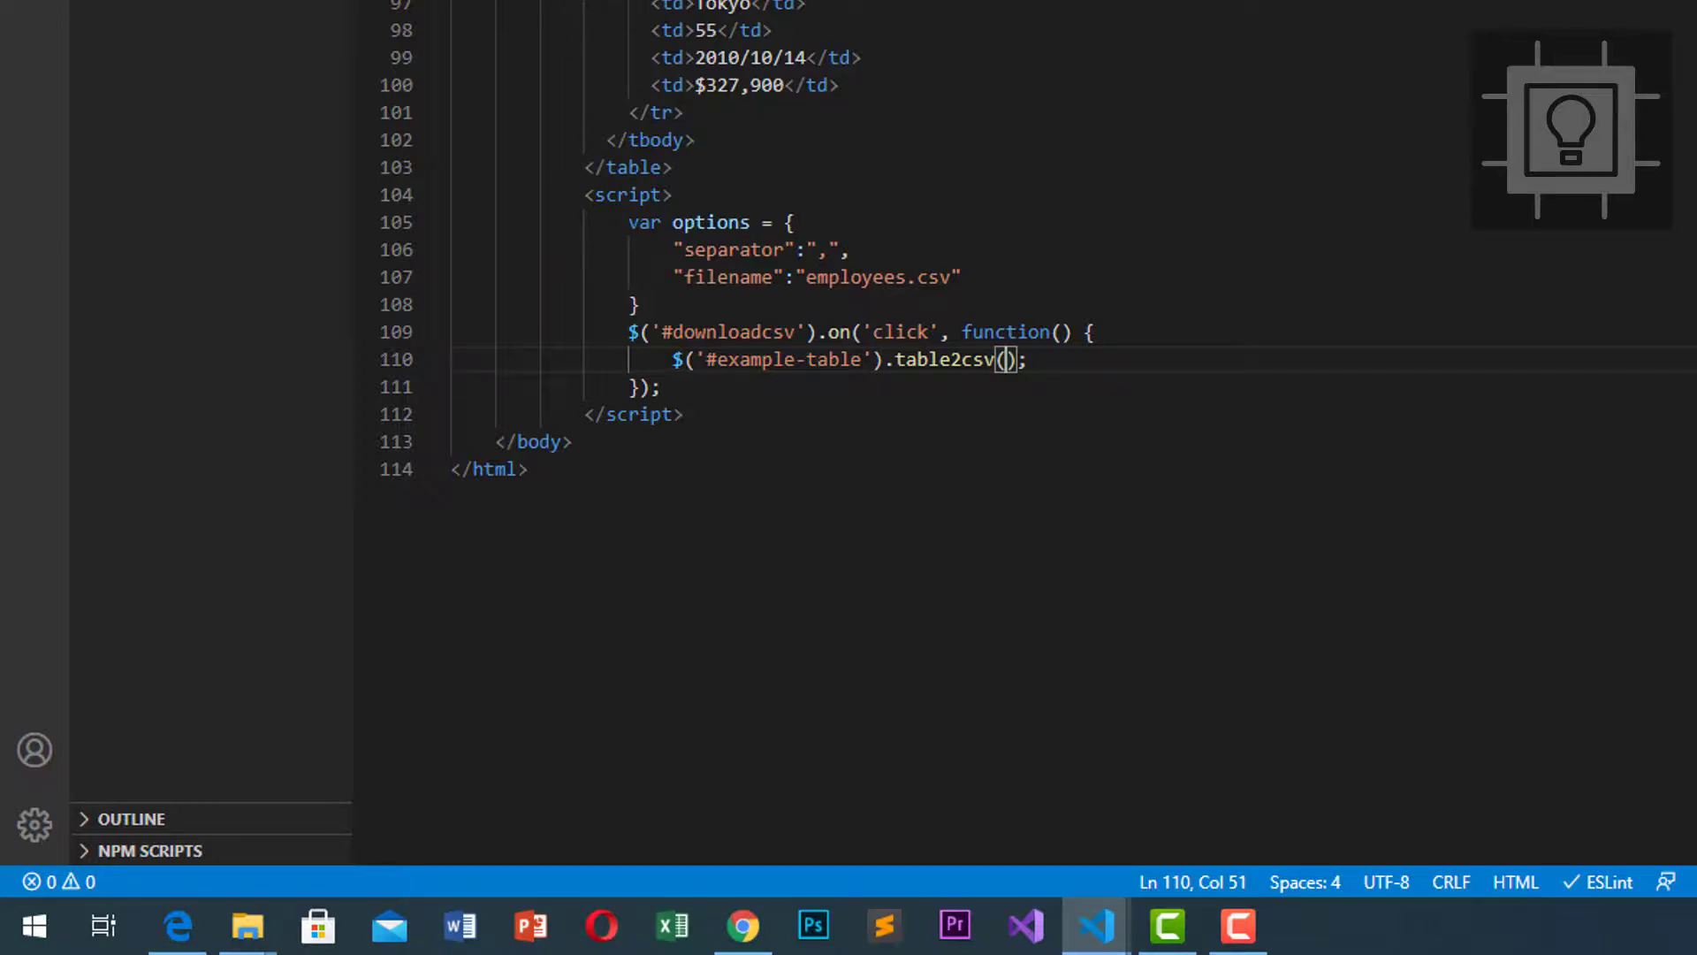
type("op")
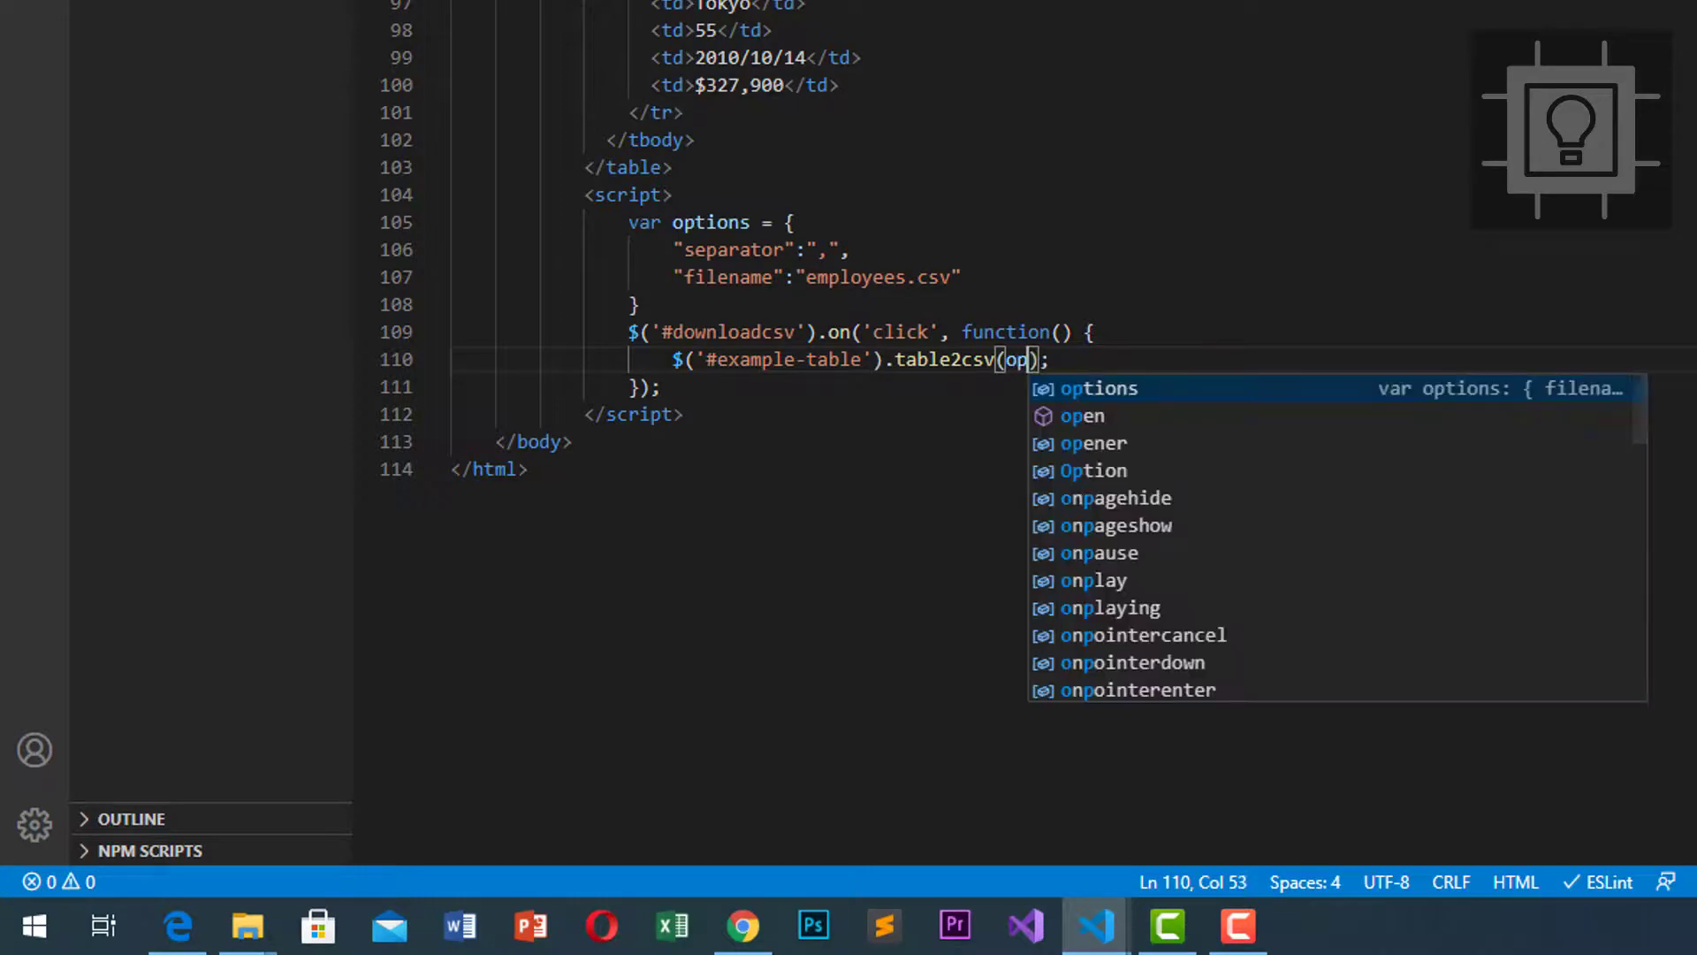
key("Tab")
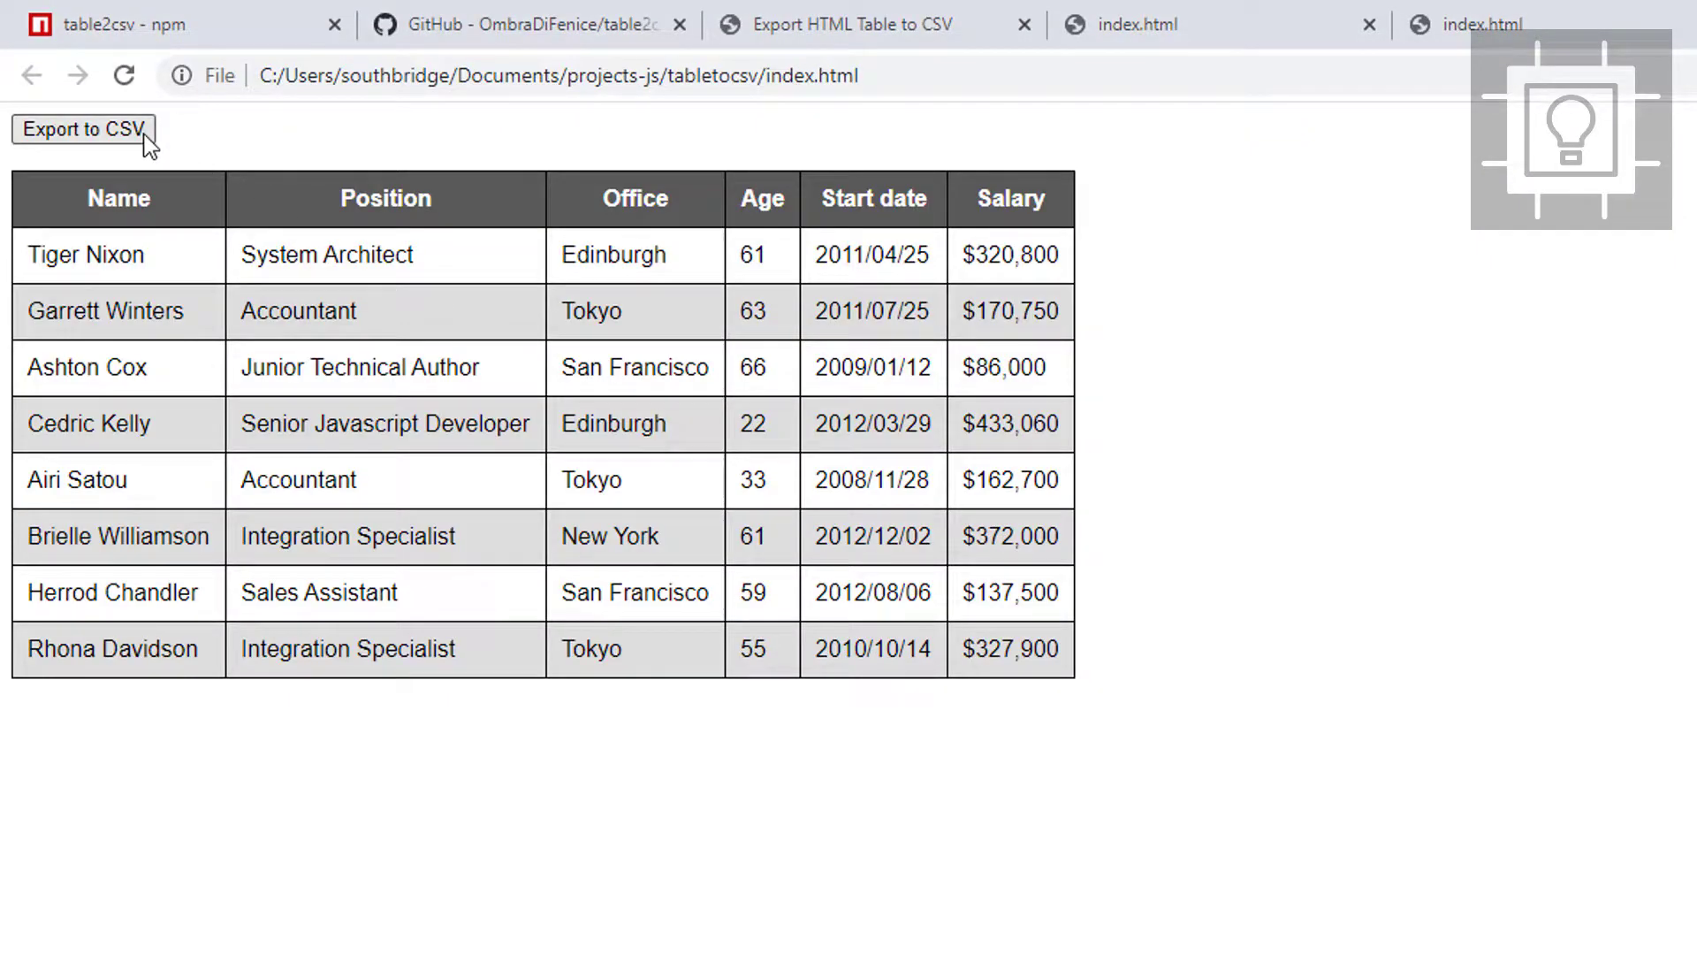
Export the table so employees.csv downloads, briefly selecting its first rows to check
left_click(84, 134)
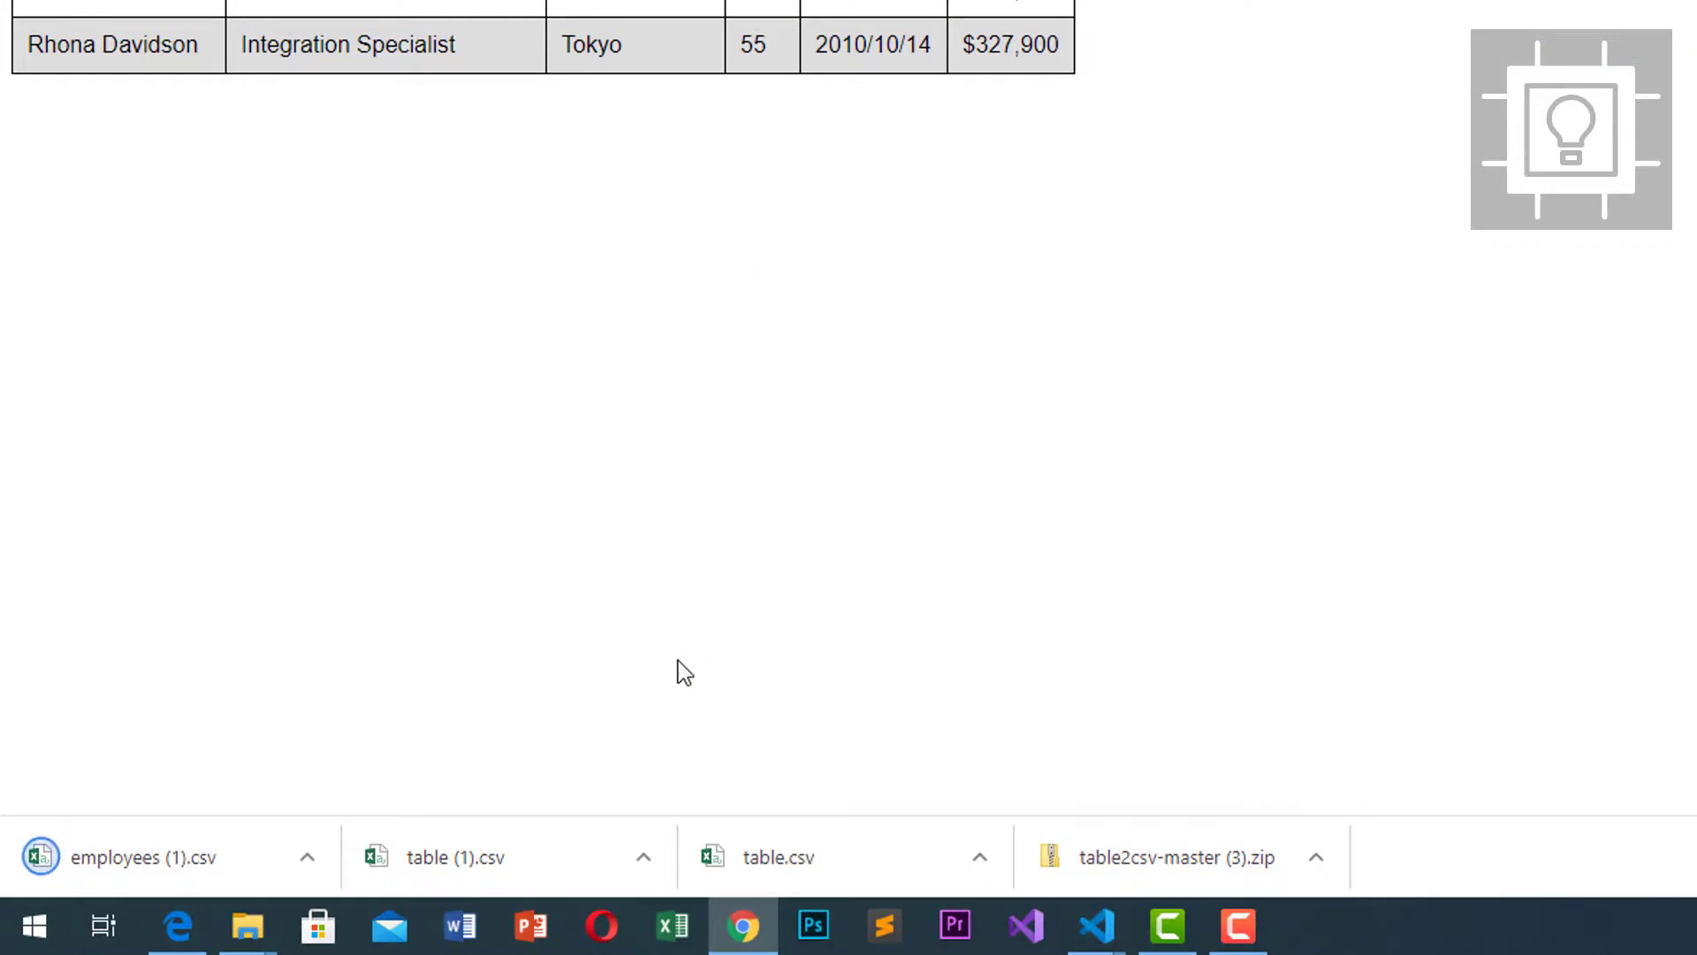
mouse_move(85, 877)
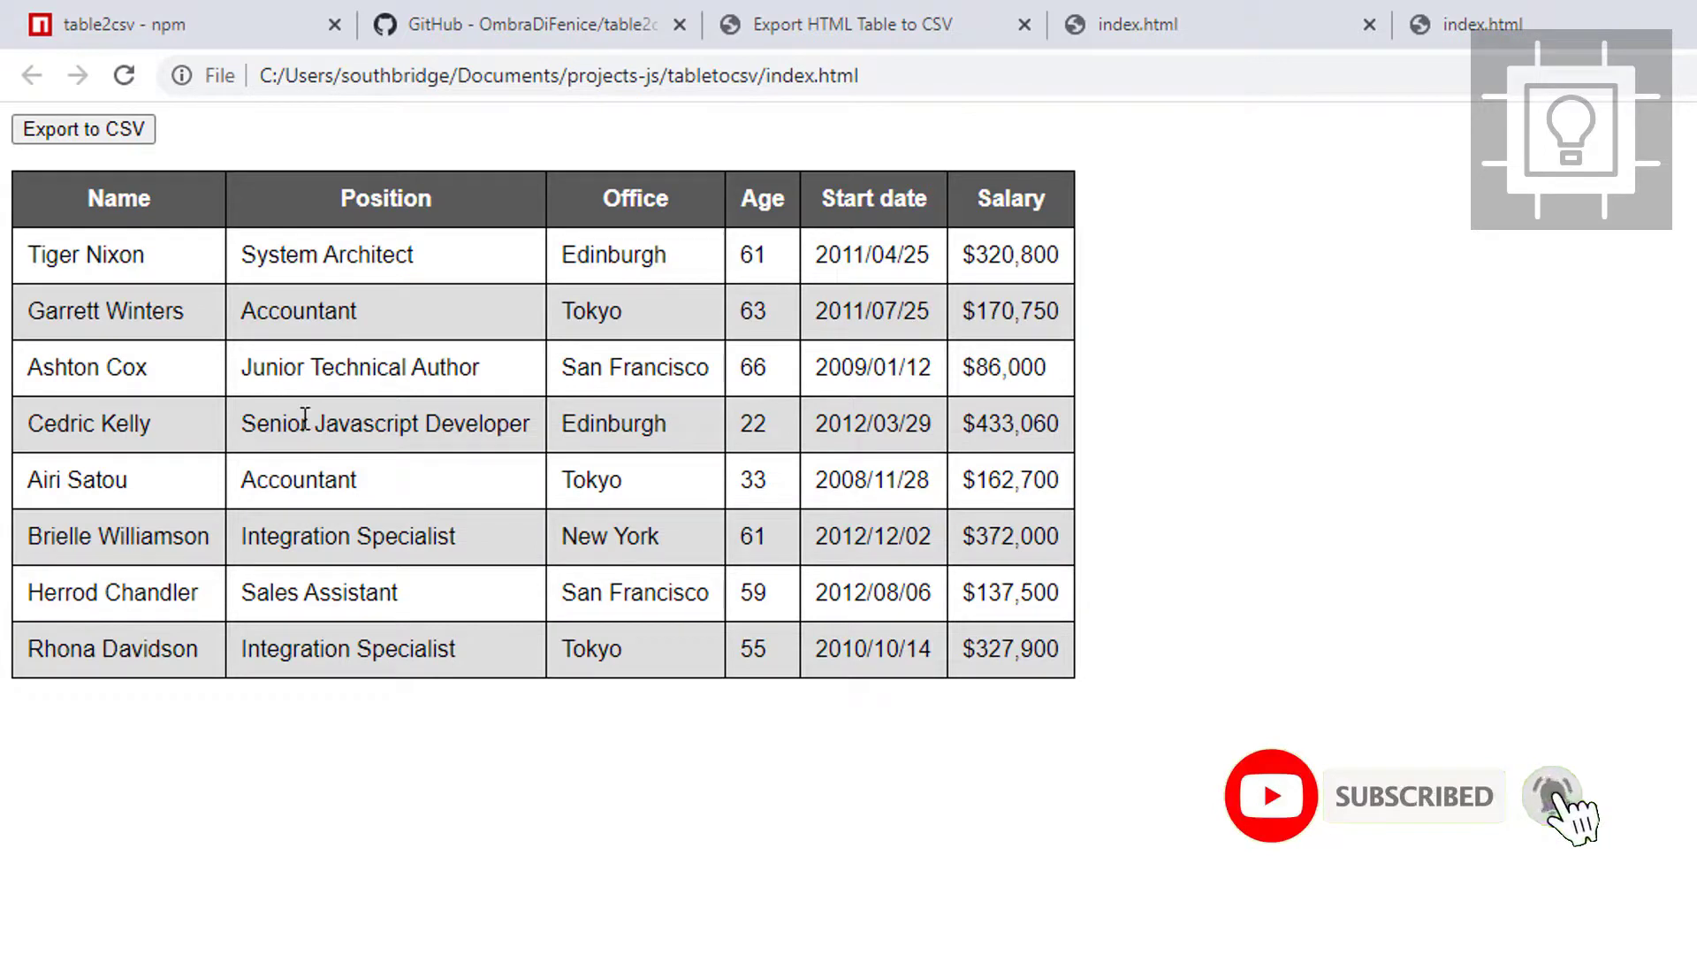
left_click_drag(119, 198, 454, 366)
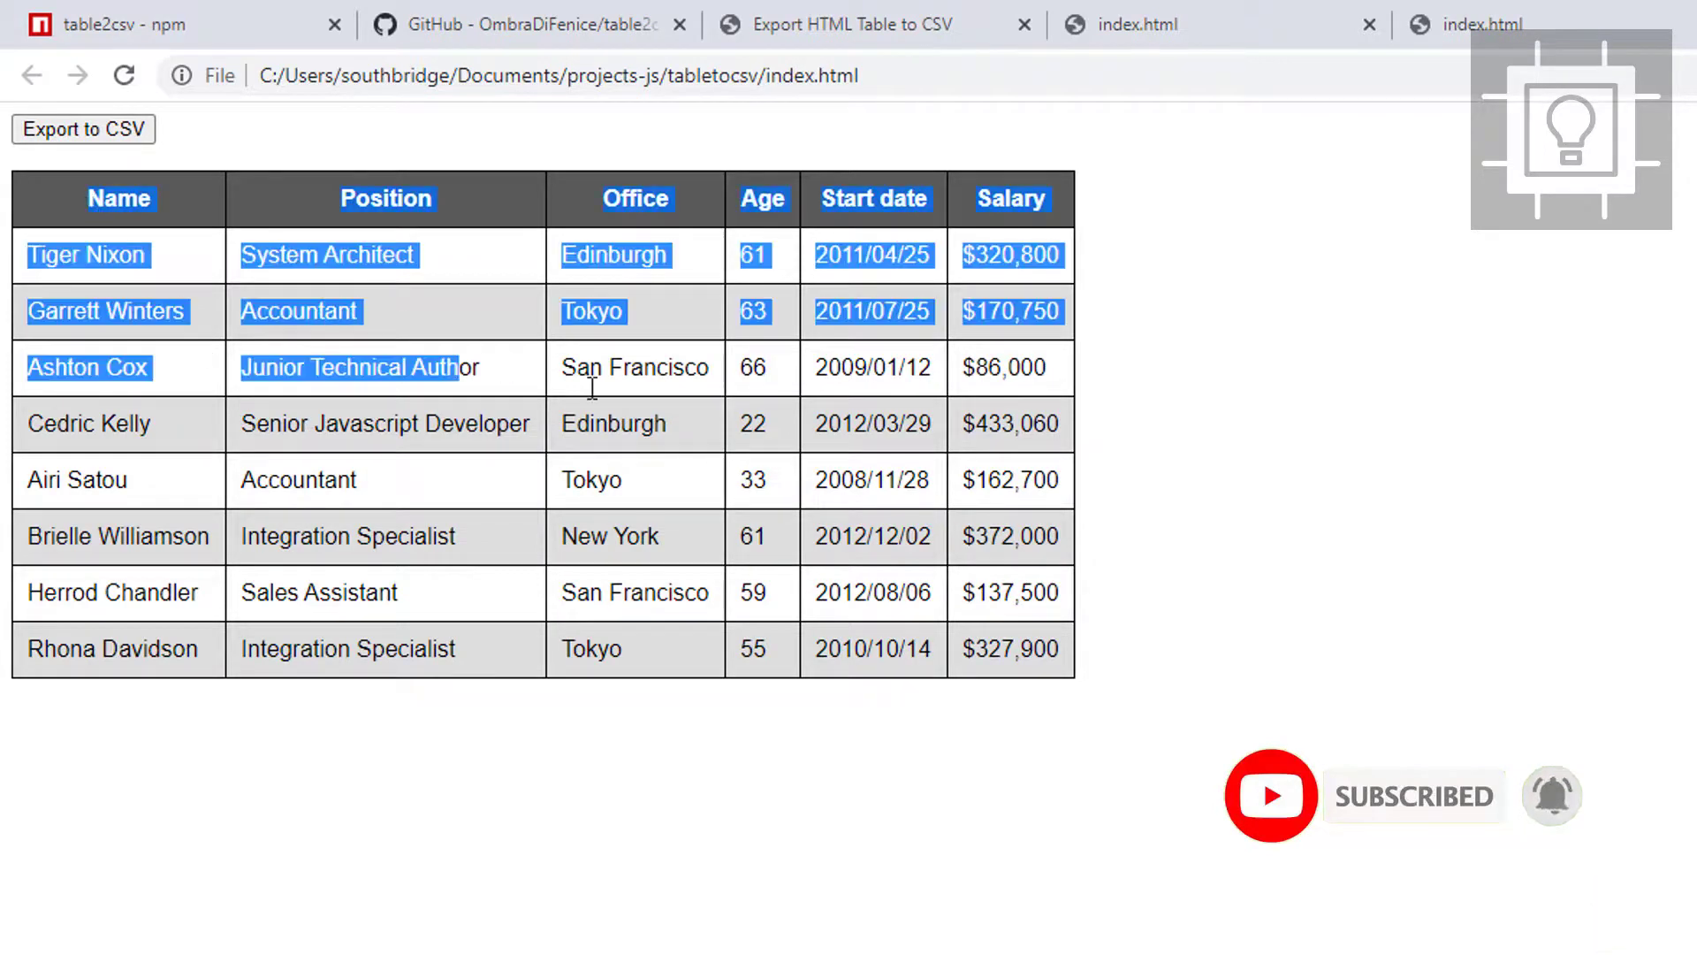
left_click(1067, 785)
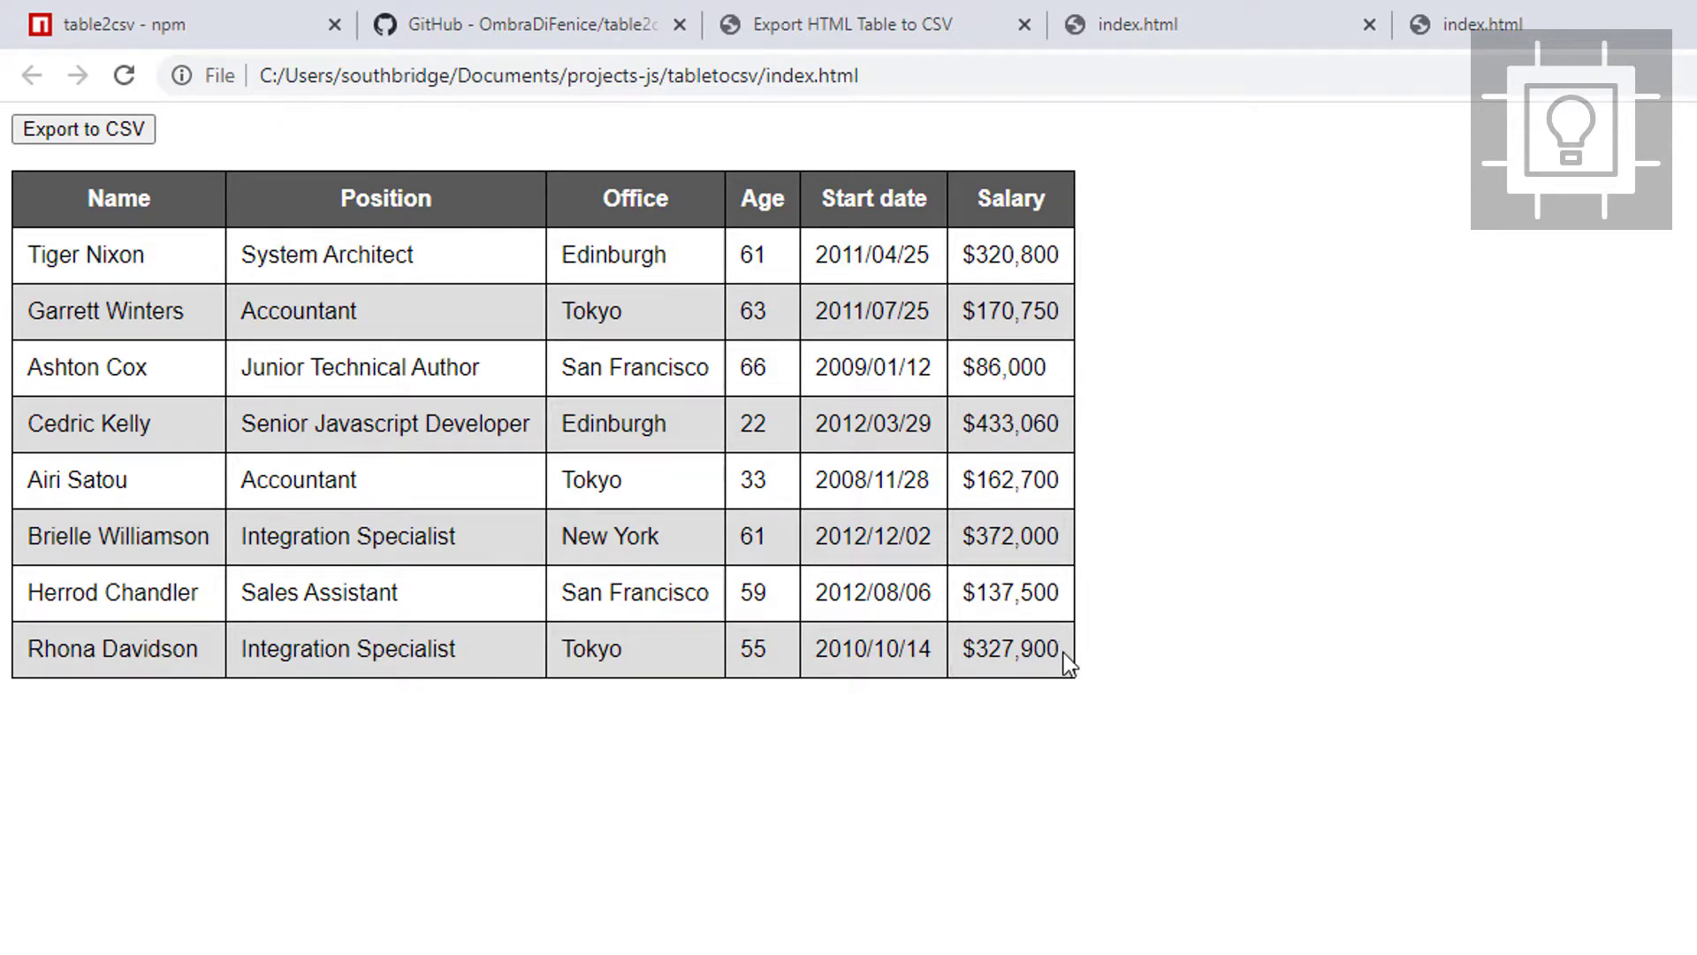
mouse_move(28, 255)
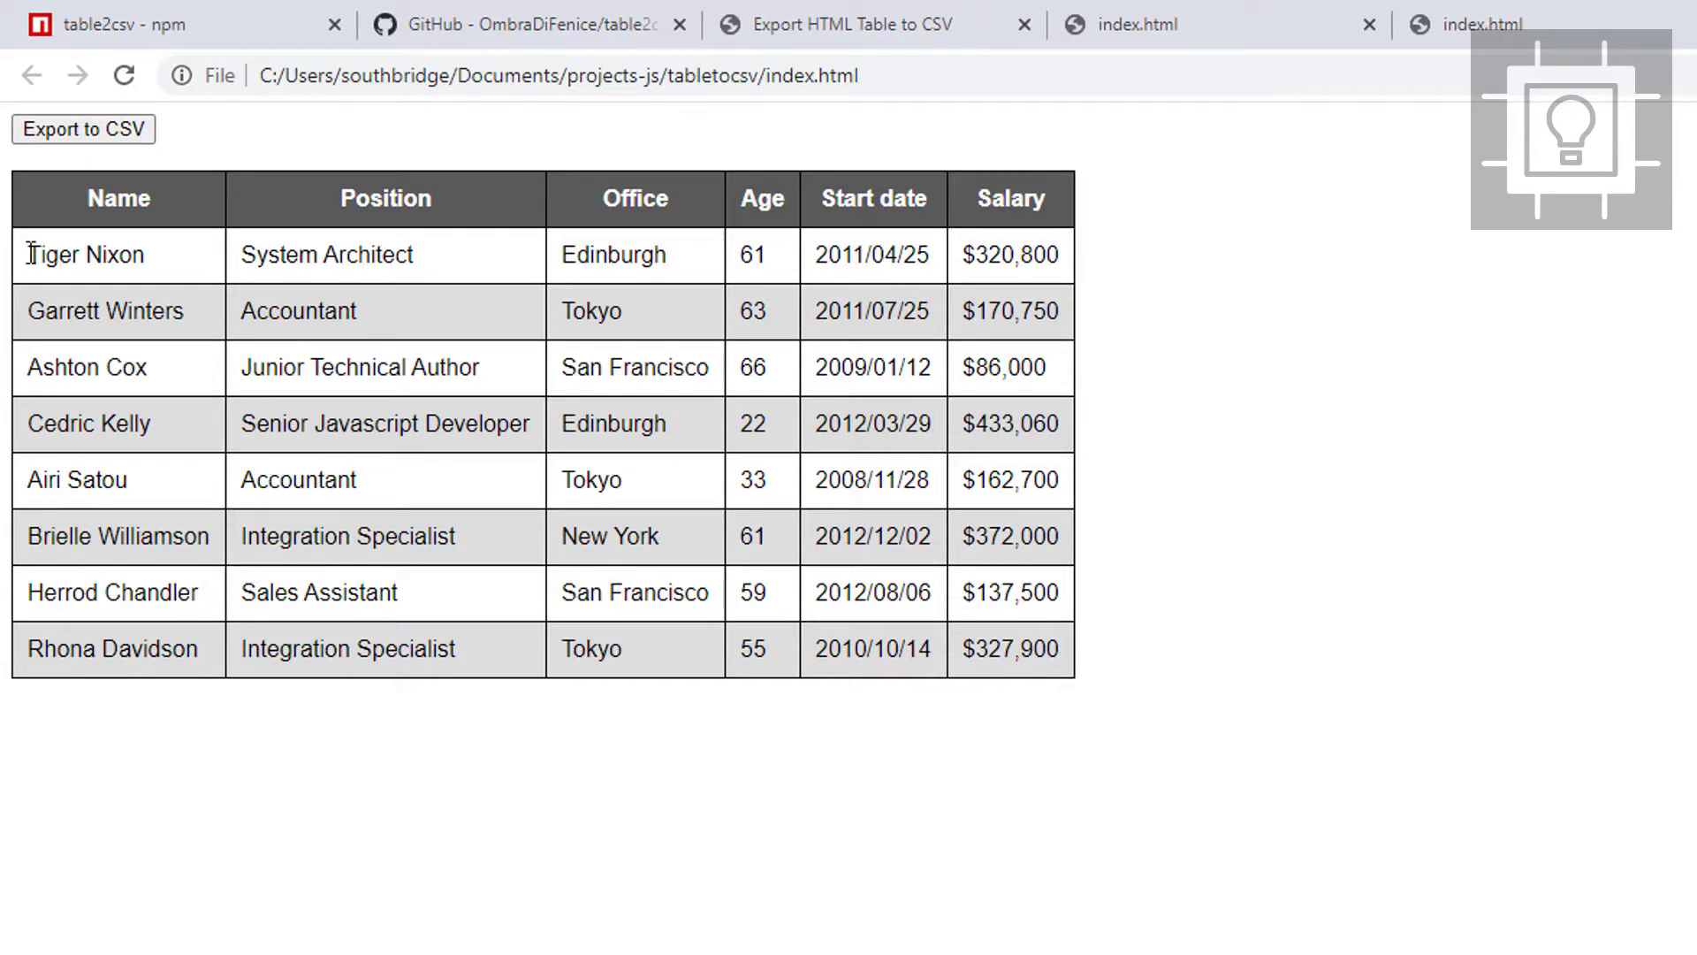
mouse_move(678, 276)
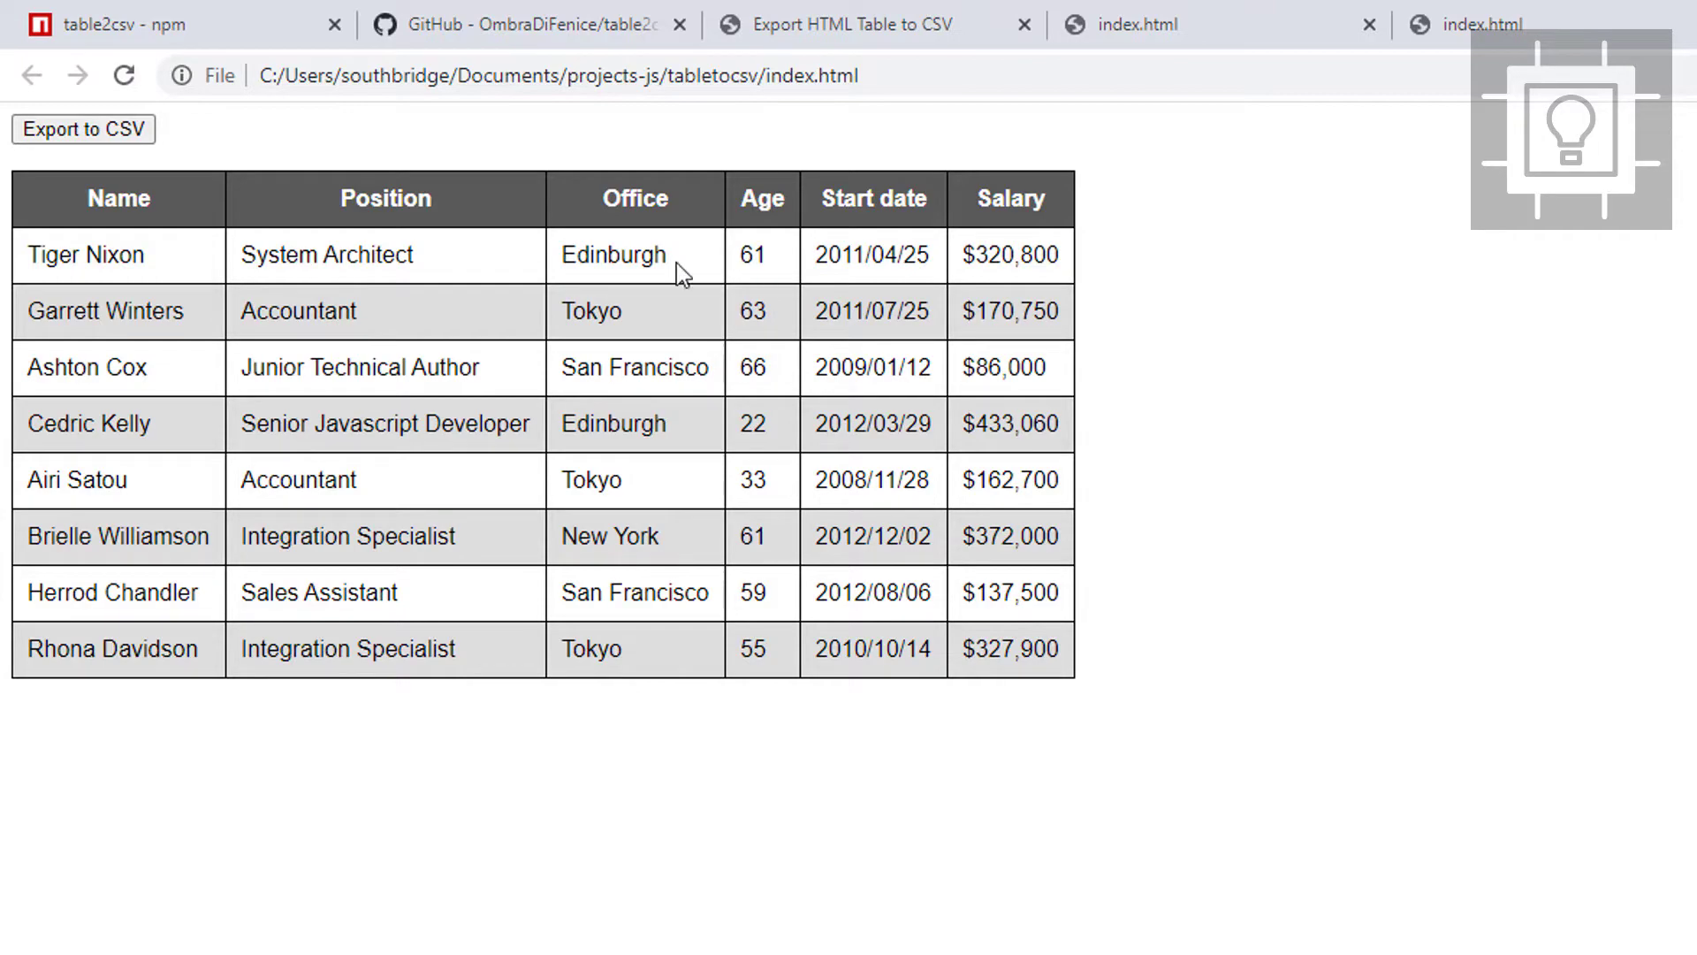